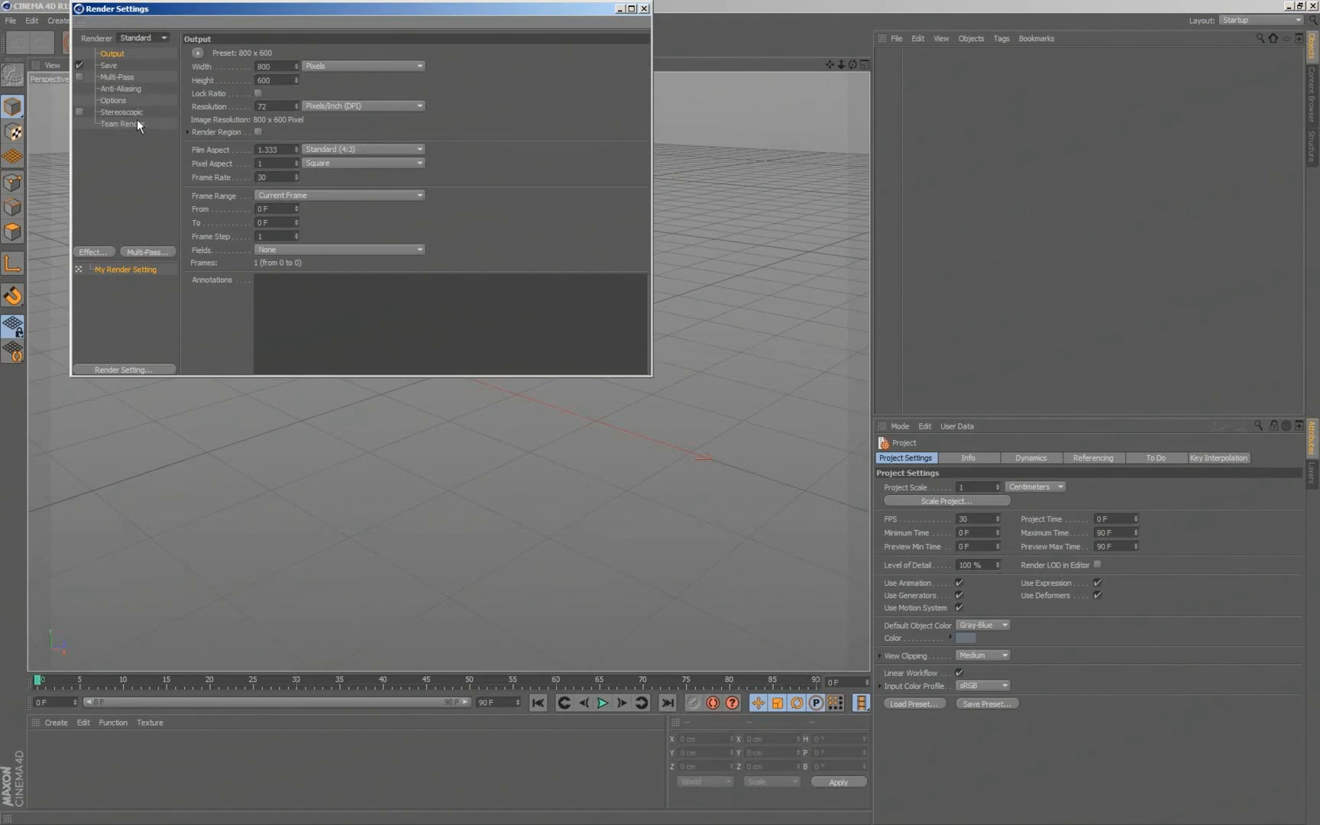
# Step: Set the Renderer to Krakatoa and select its entry in the Render Settings list
pyautogui.click(144, 37)
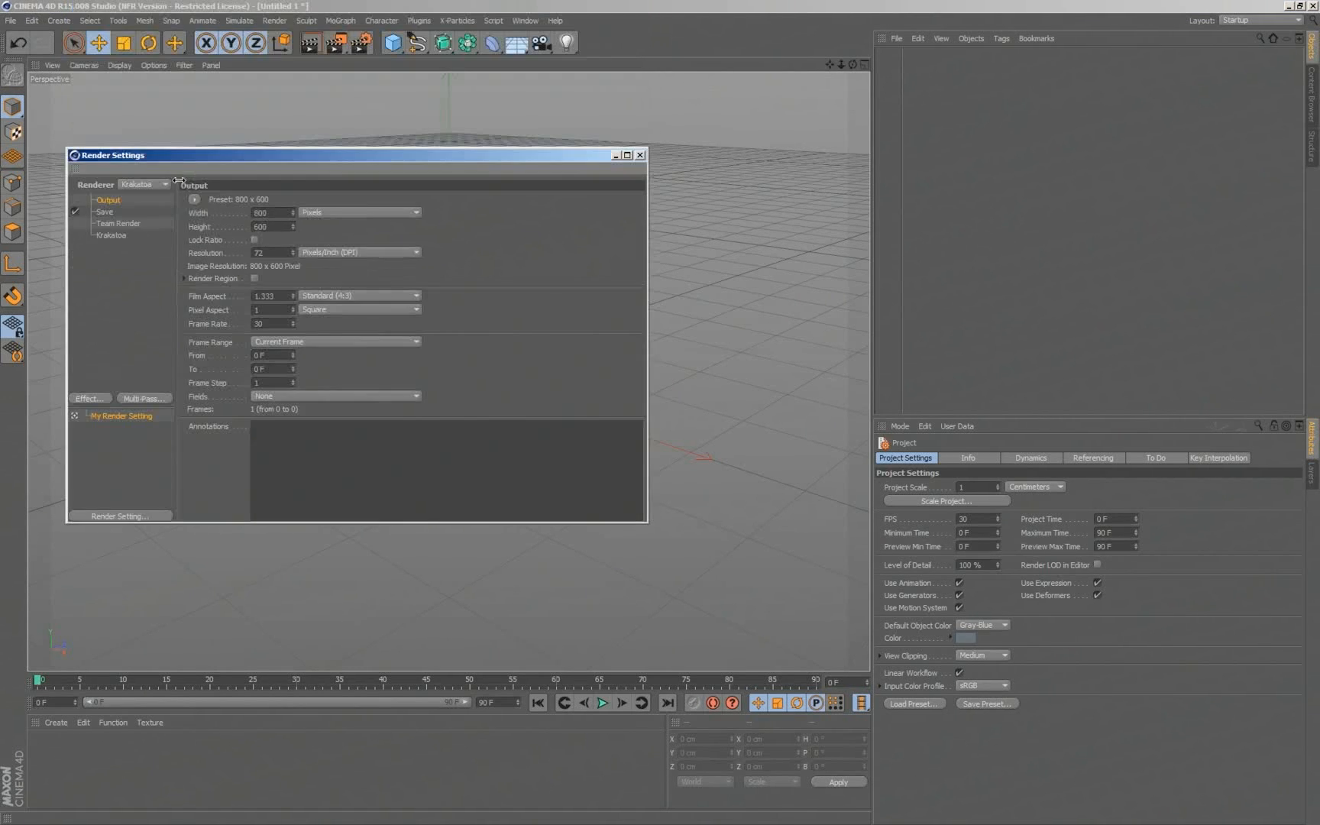
pyautogui.click(110, 235)
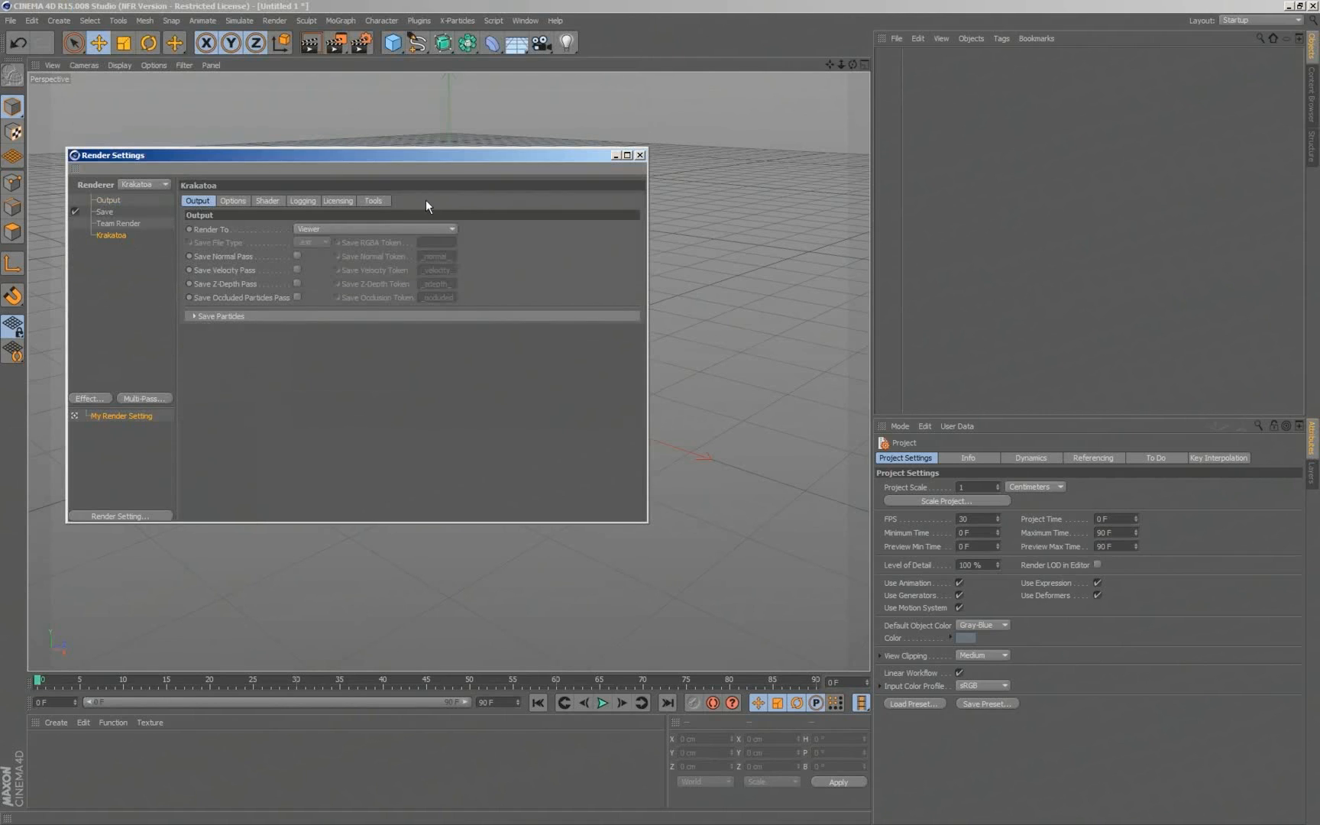
pyautogui.moveTo(410, 318)
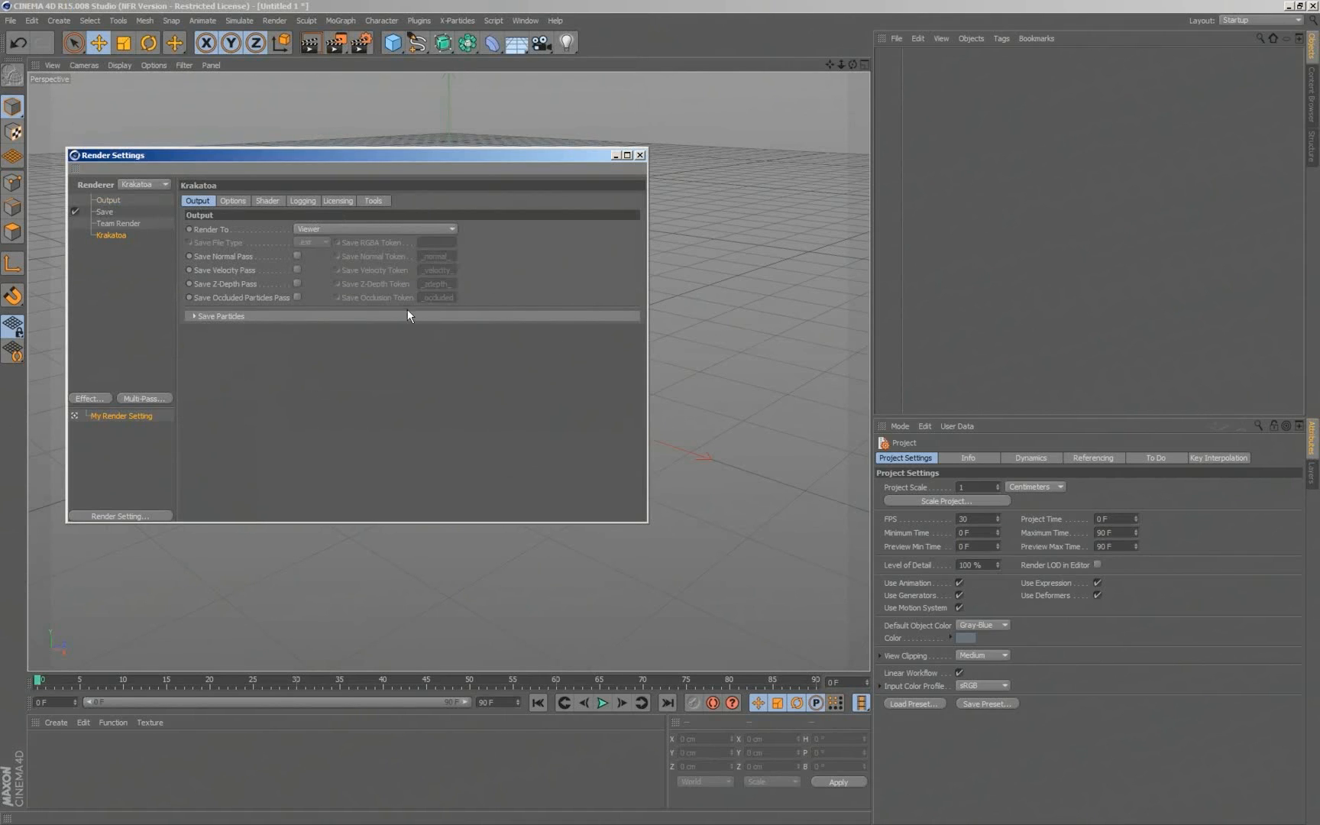
pyautogui.moveTo(556, 217)
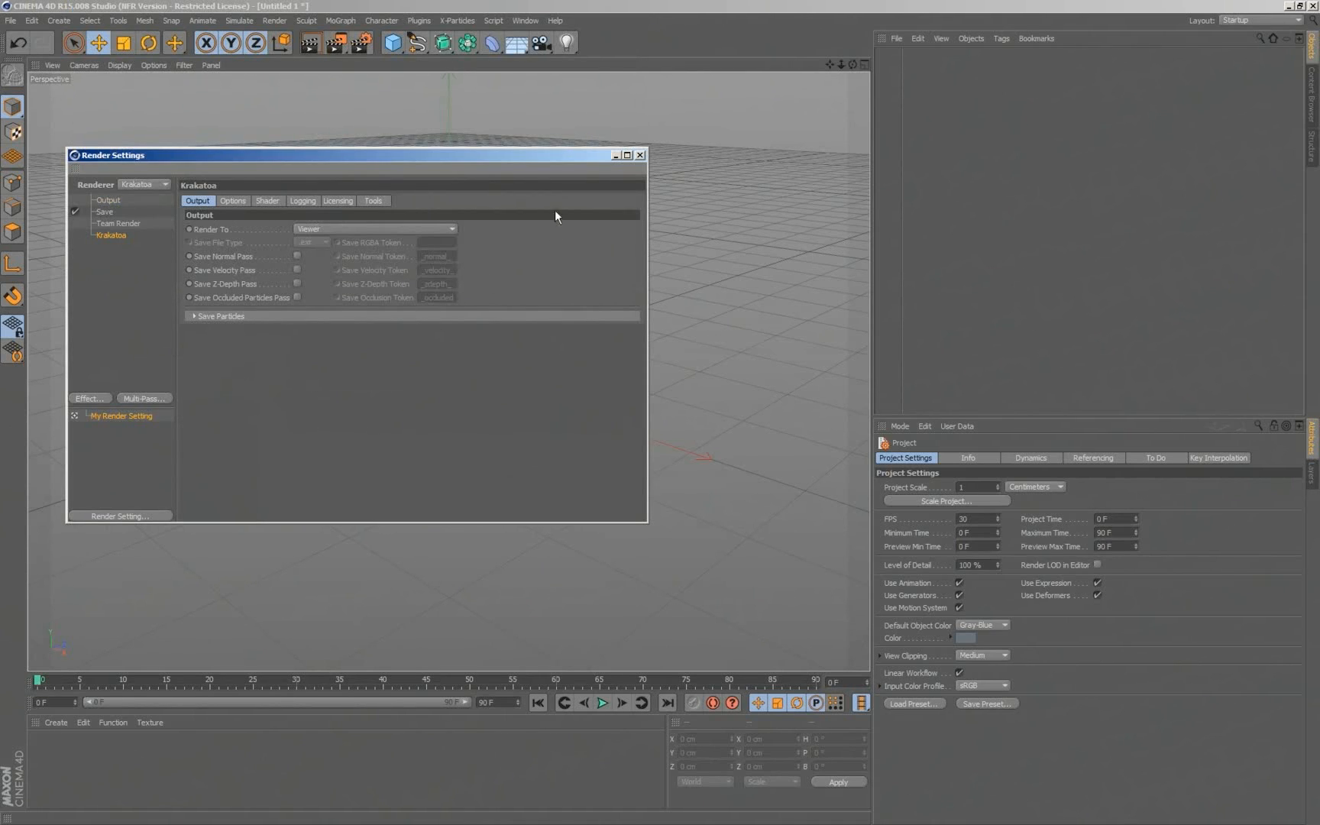
# Step: Load the Krakatoa palette above the viewport and minimize Render Settings
pyautogui.click(419, 20)
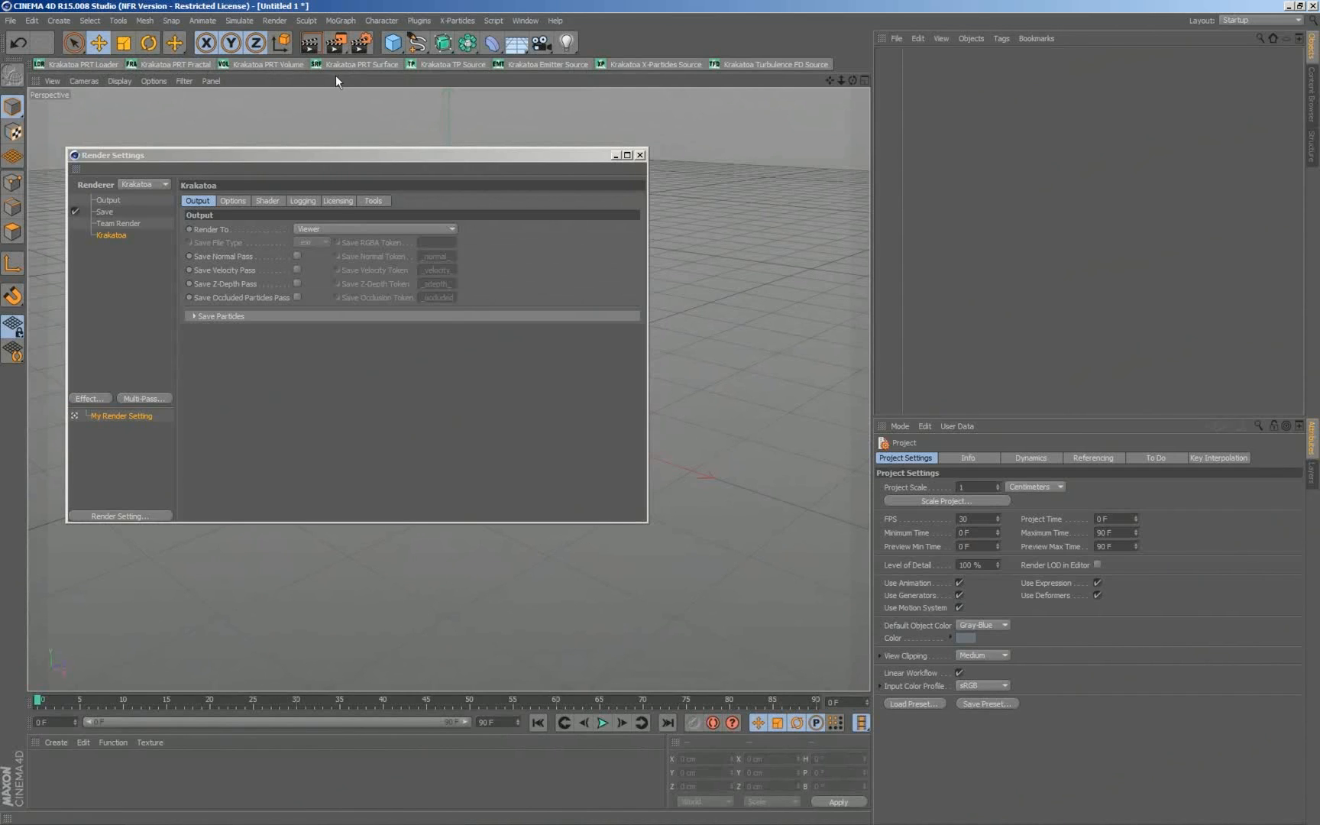
pyautogui.moveTo(452, 64)
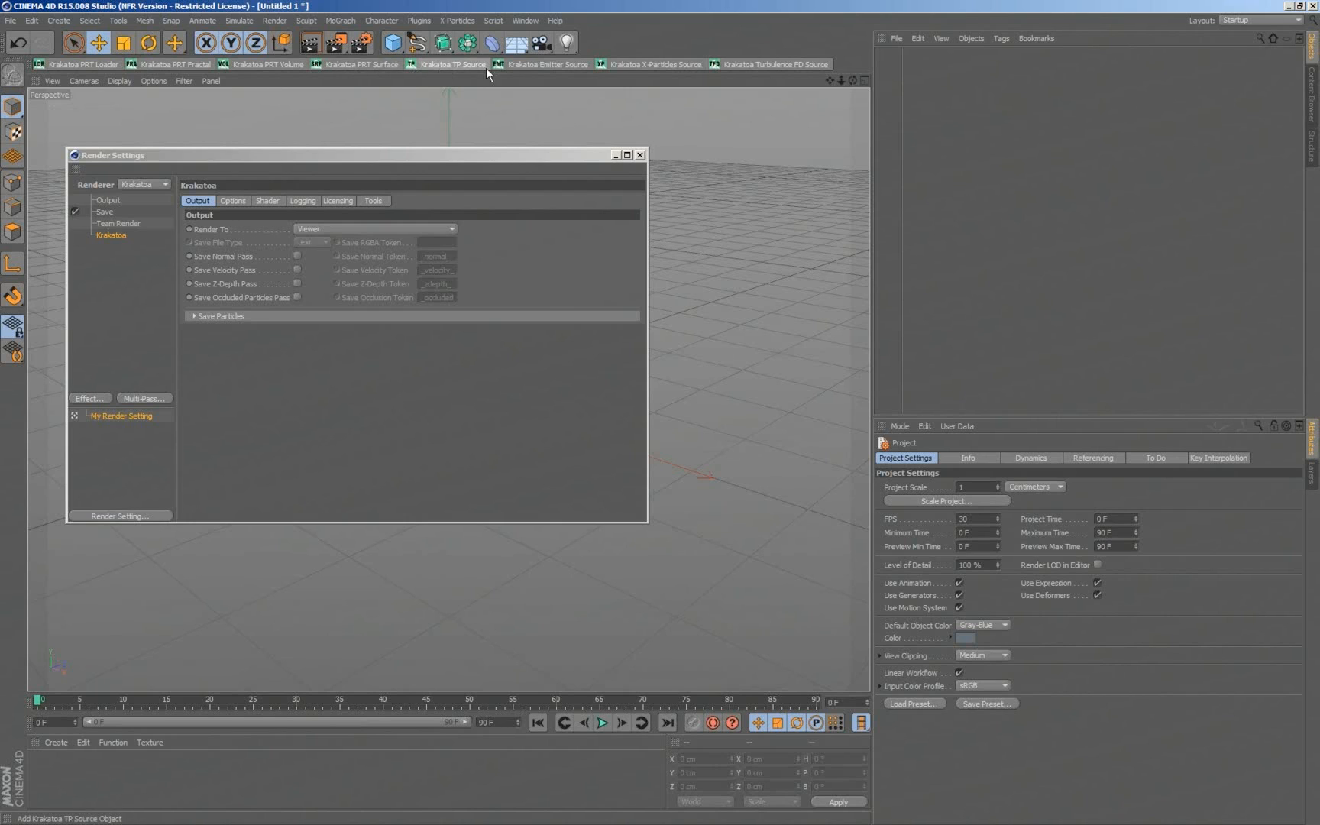
pyautogui.moveTo(541, 64)
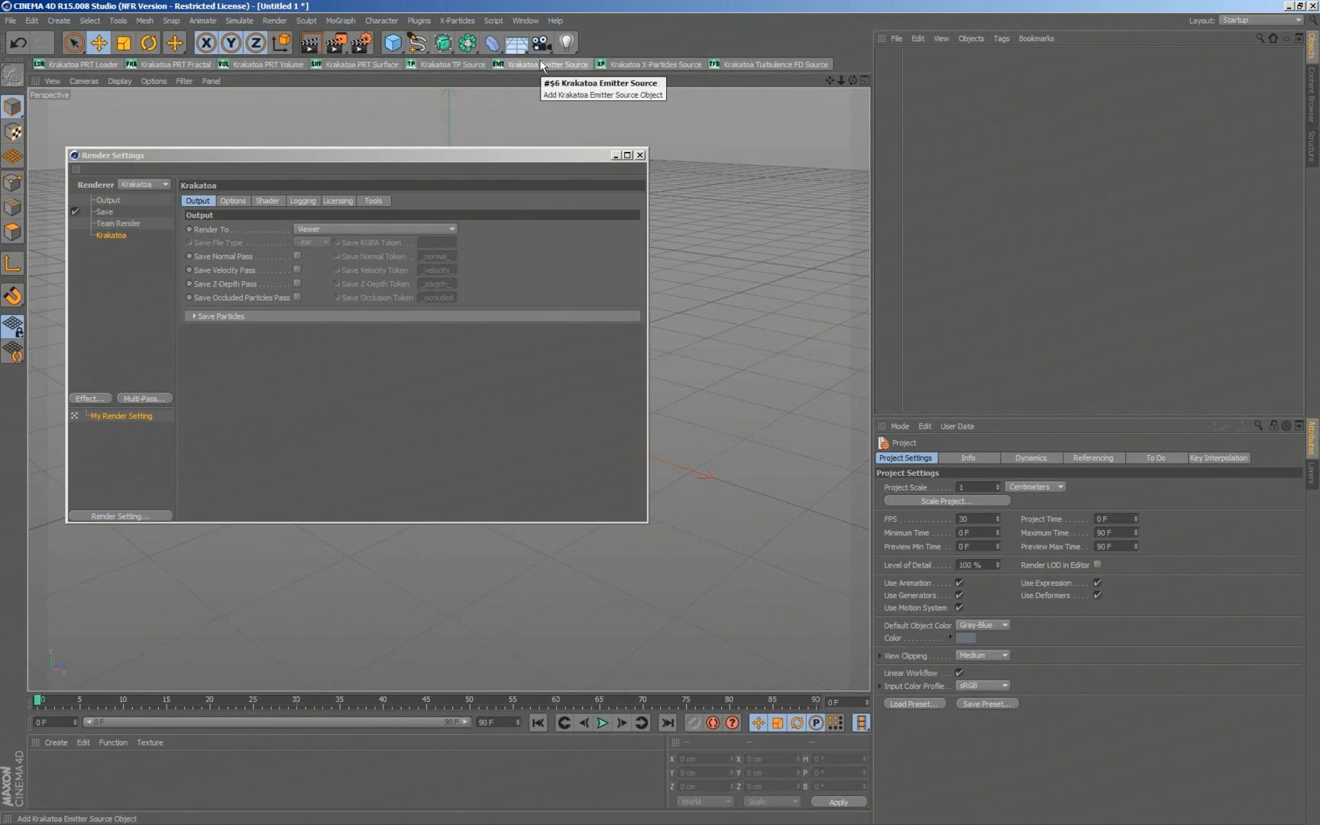
pyautogui.moveTo(696, 236)
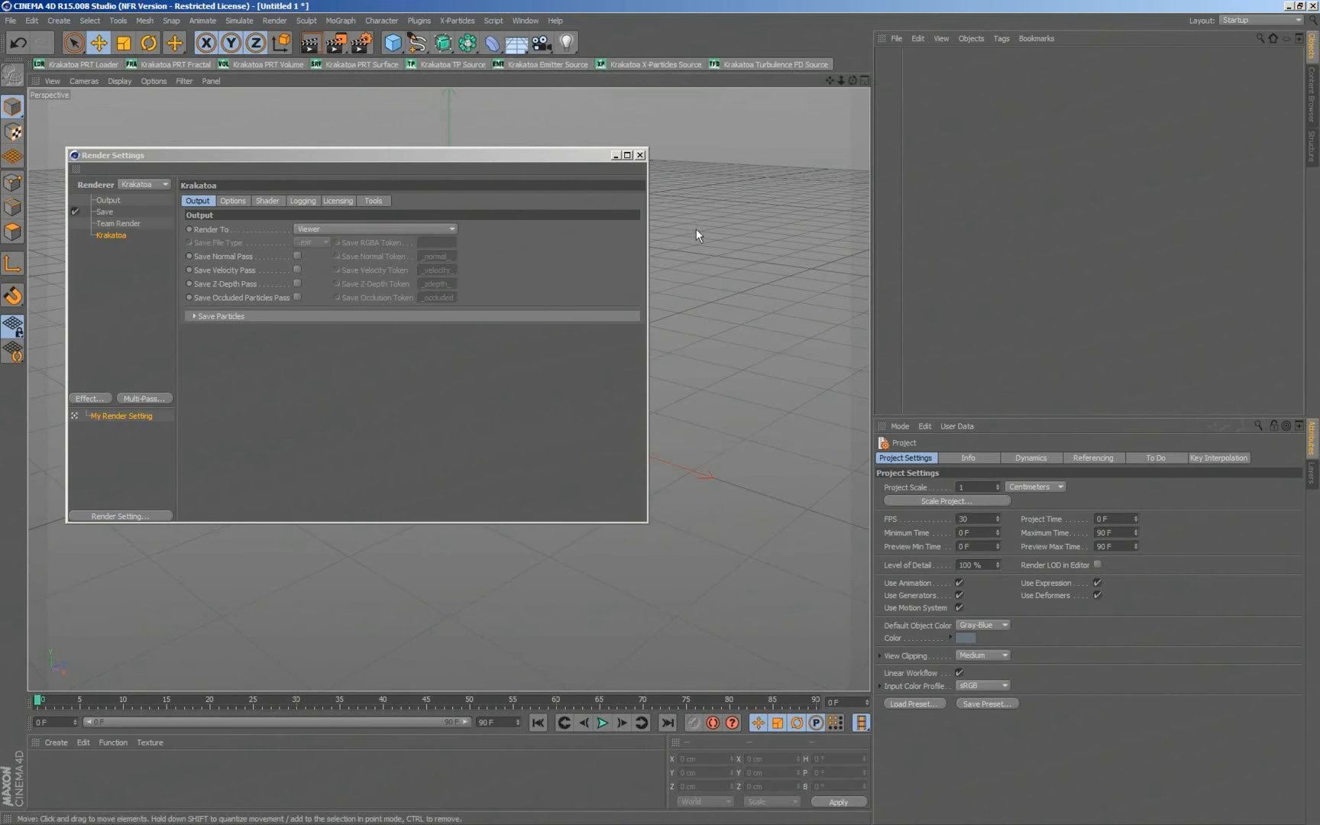
pyautogui.moveTo(655, 104)
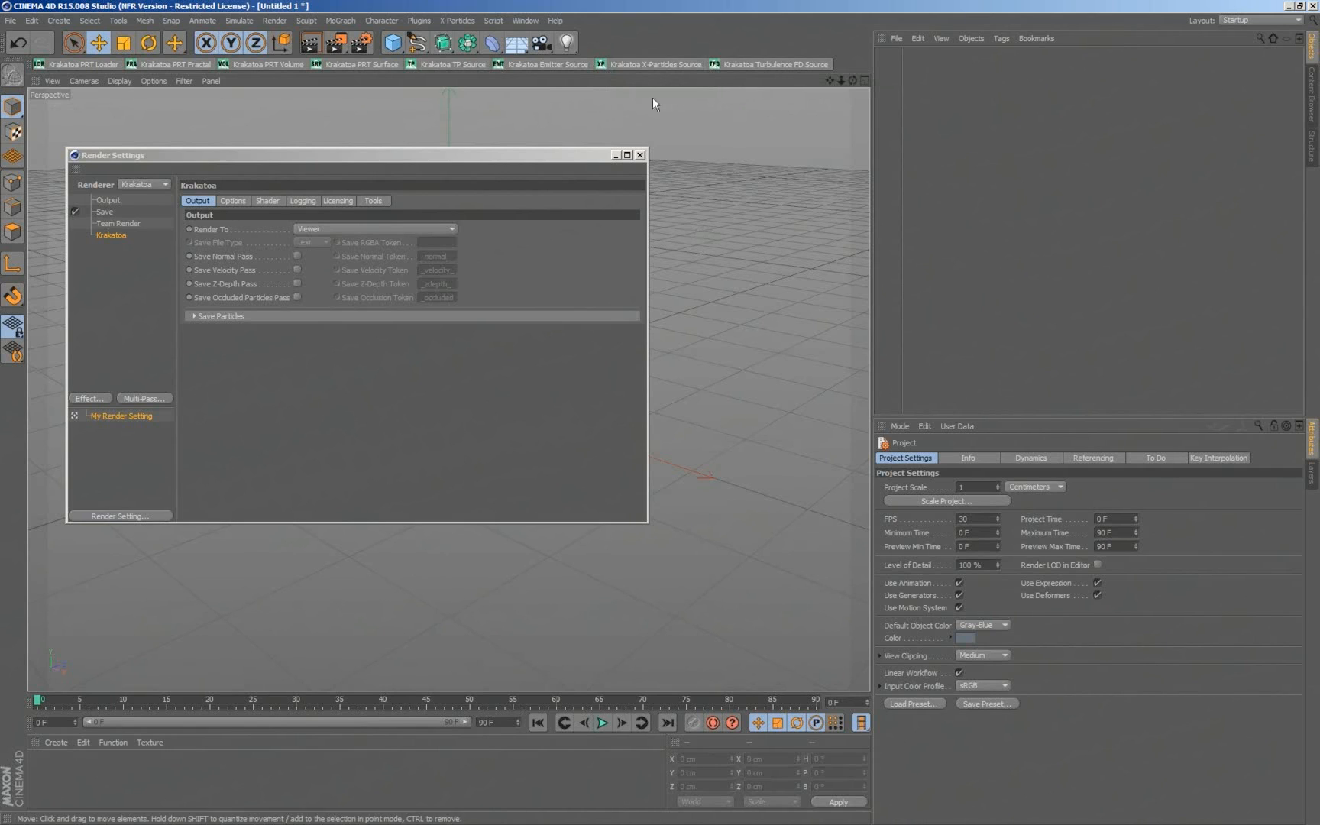
pyautogui.moveTo(587, 122)
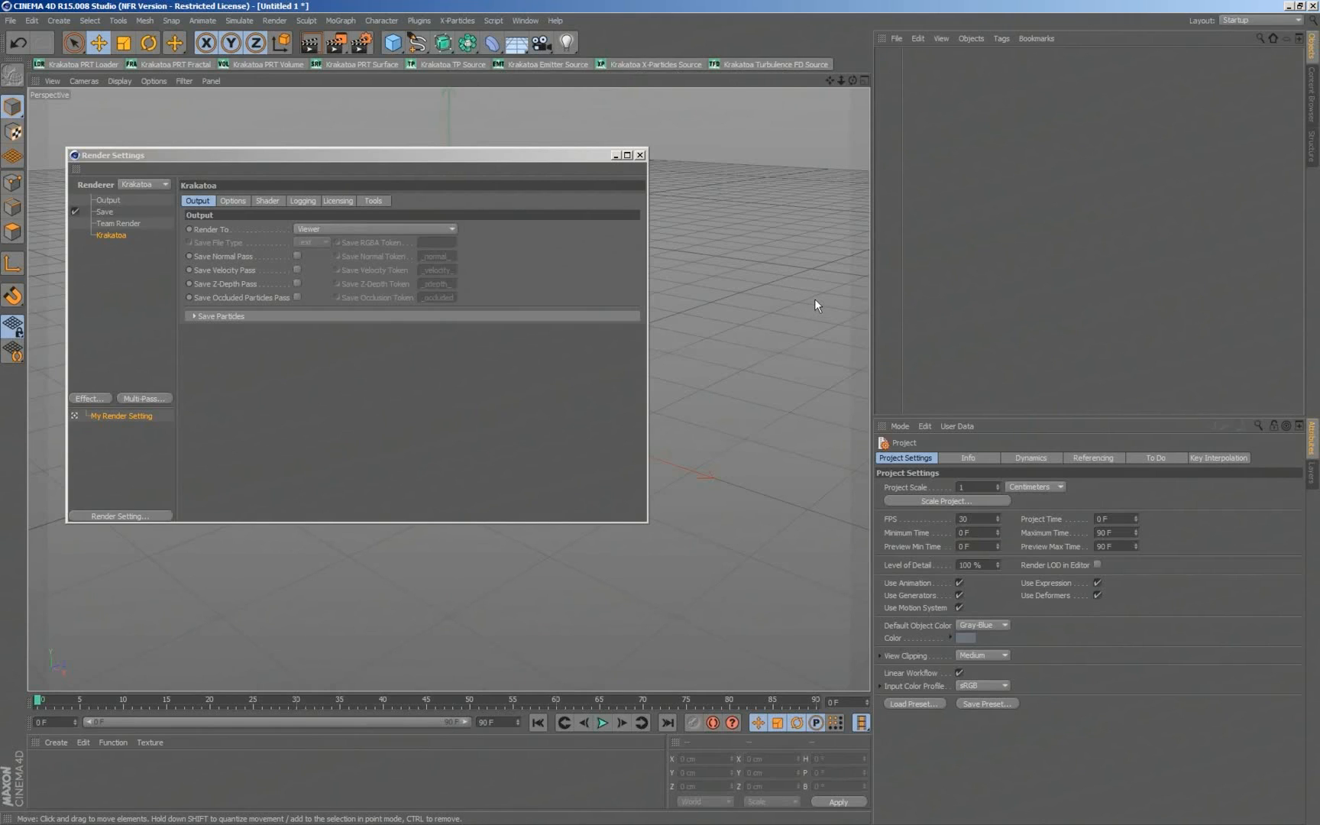
pyautogui.moveTo(605, 151)
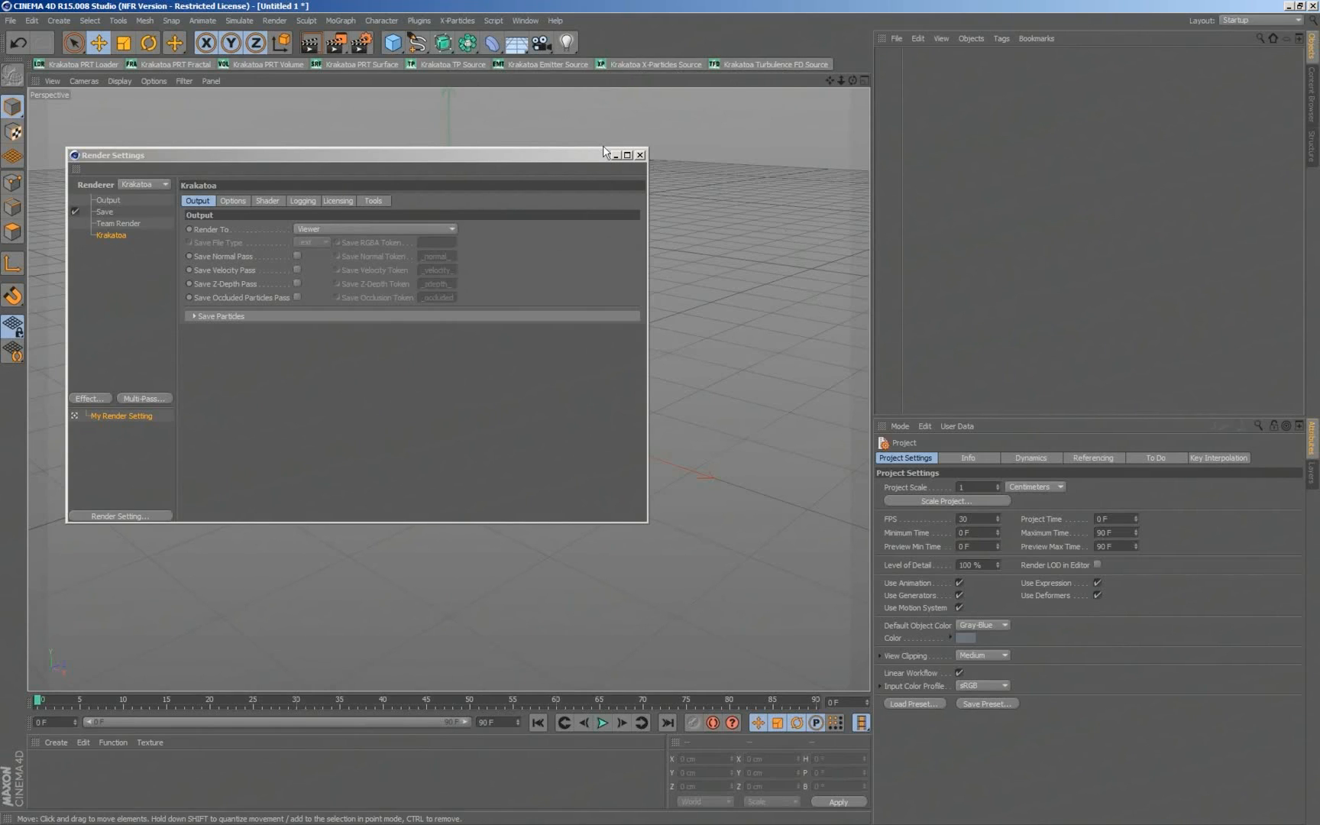
pyautogui.click(640, 155)
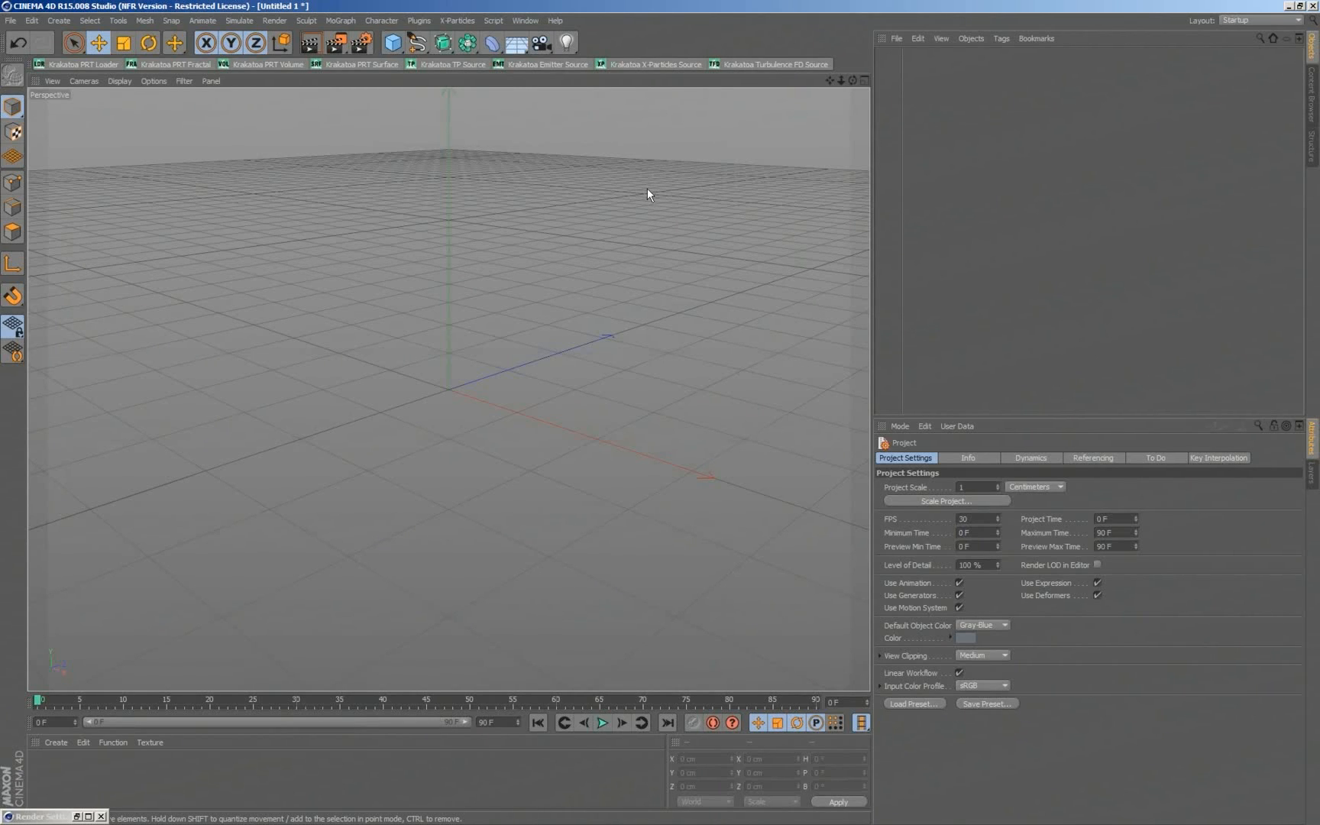
pyautogui.moveTo(413, 71)
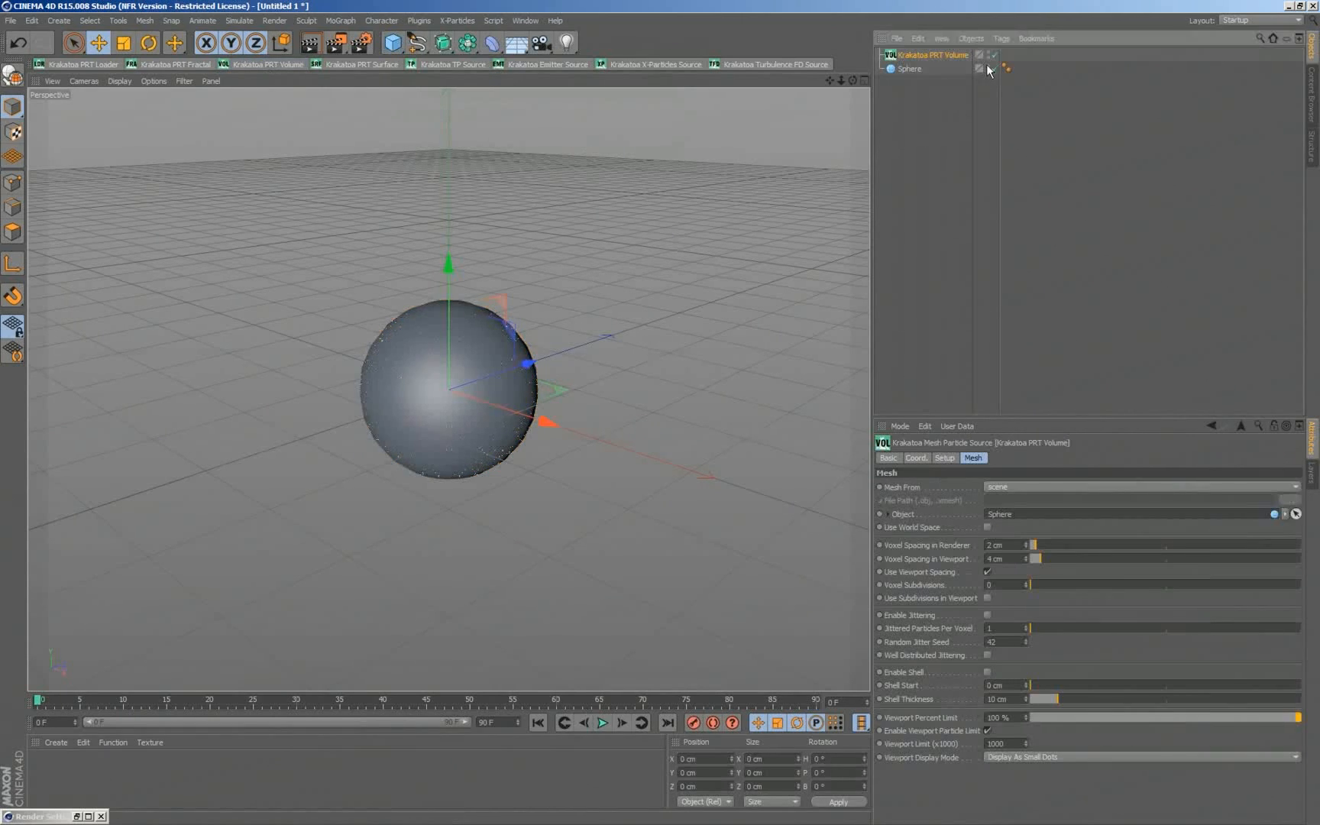
# Step: Hide the source Sphere in the Object Manager so only PRT Volume particles show
pyautogui.click(988, 55)
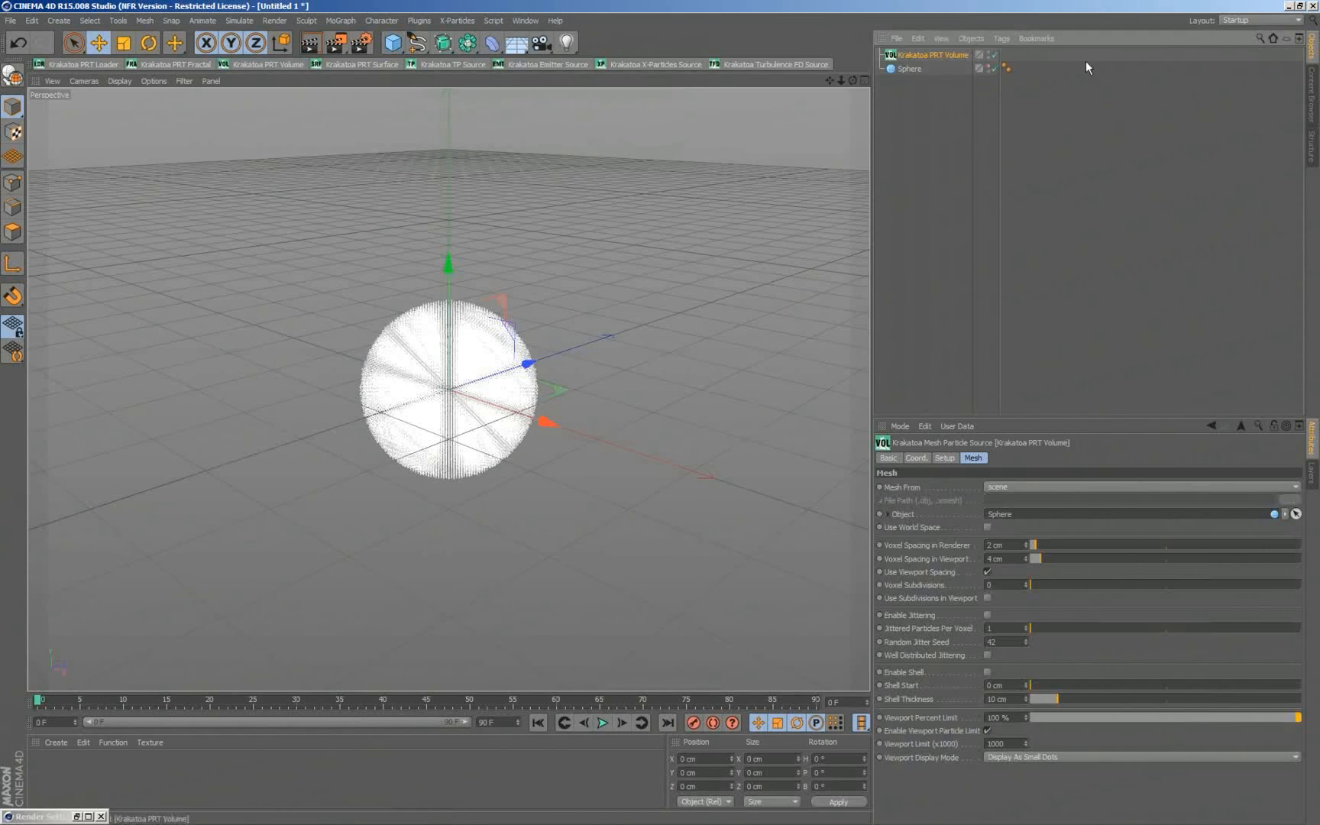
# Step: Show the Krakatoa Tags submenu for the PRT Volume via its context menu
pyautogui.rightClick(922, 55)
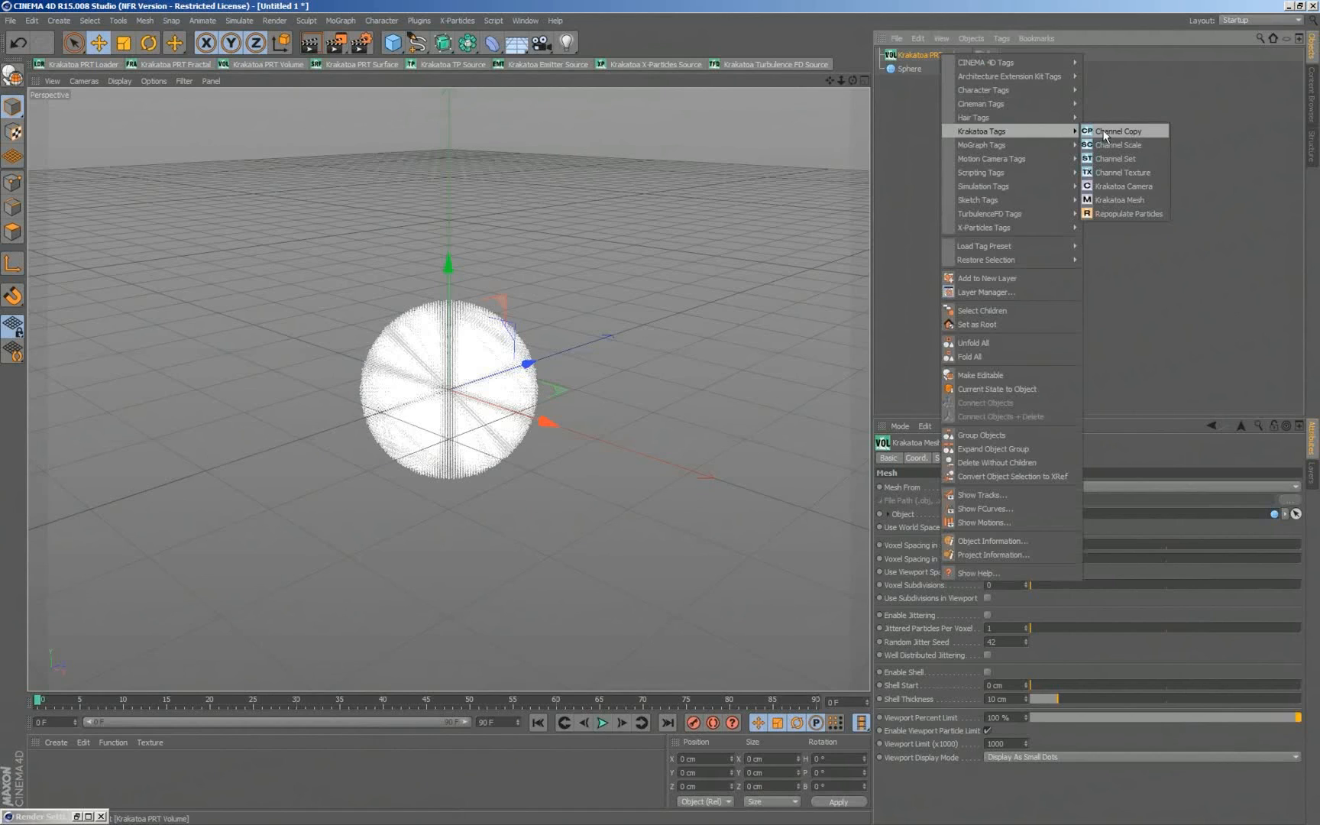
pyautogui.moveTo(1119, 159)
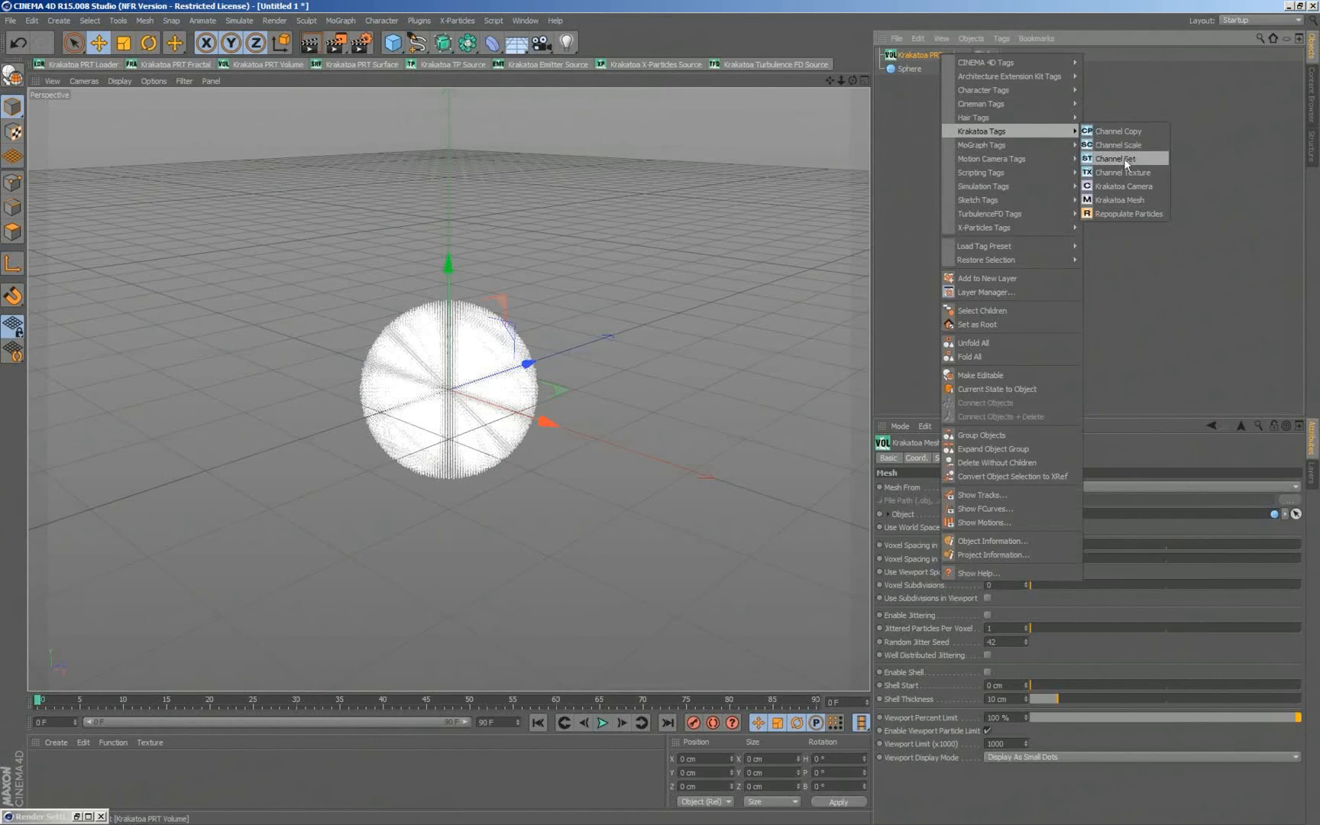
pyautogui.moveTo(1119, 132)
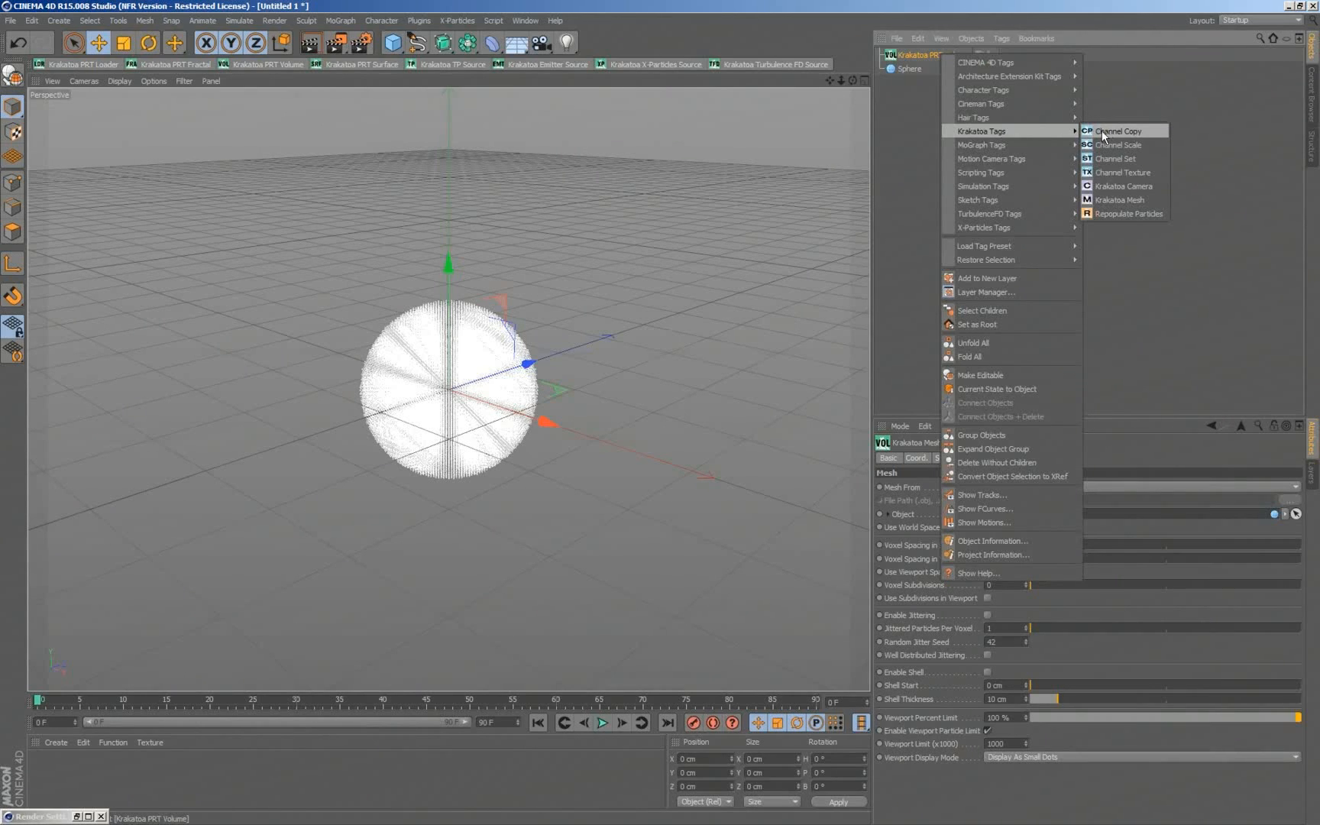
pyautogui.moveTo(1120, 143)
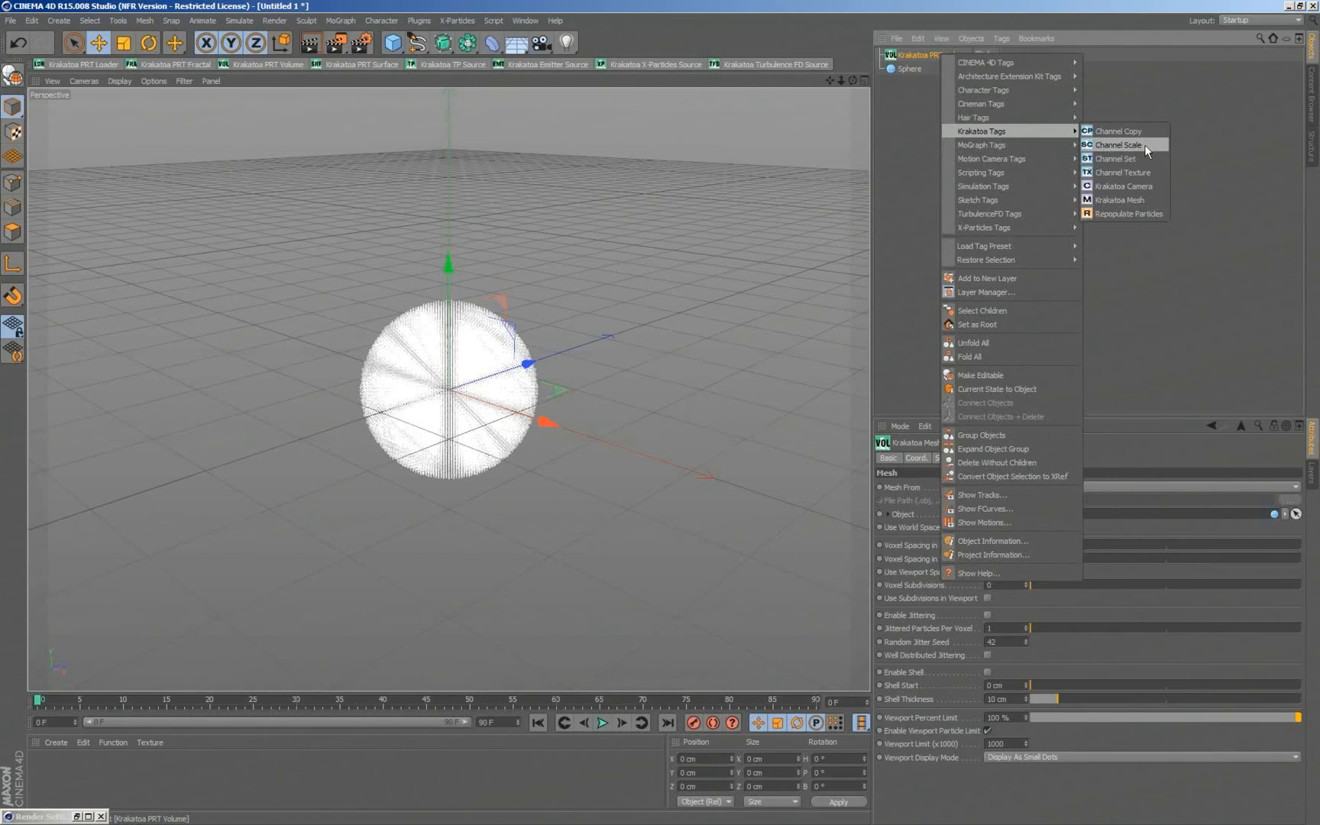
pyautogui.moveTo(1120, 159)
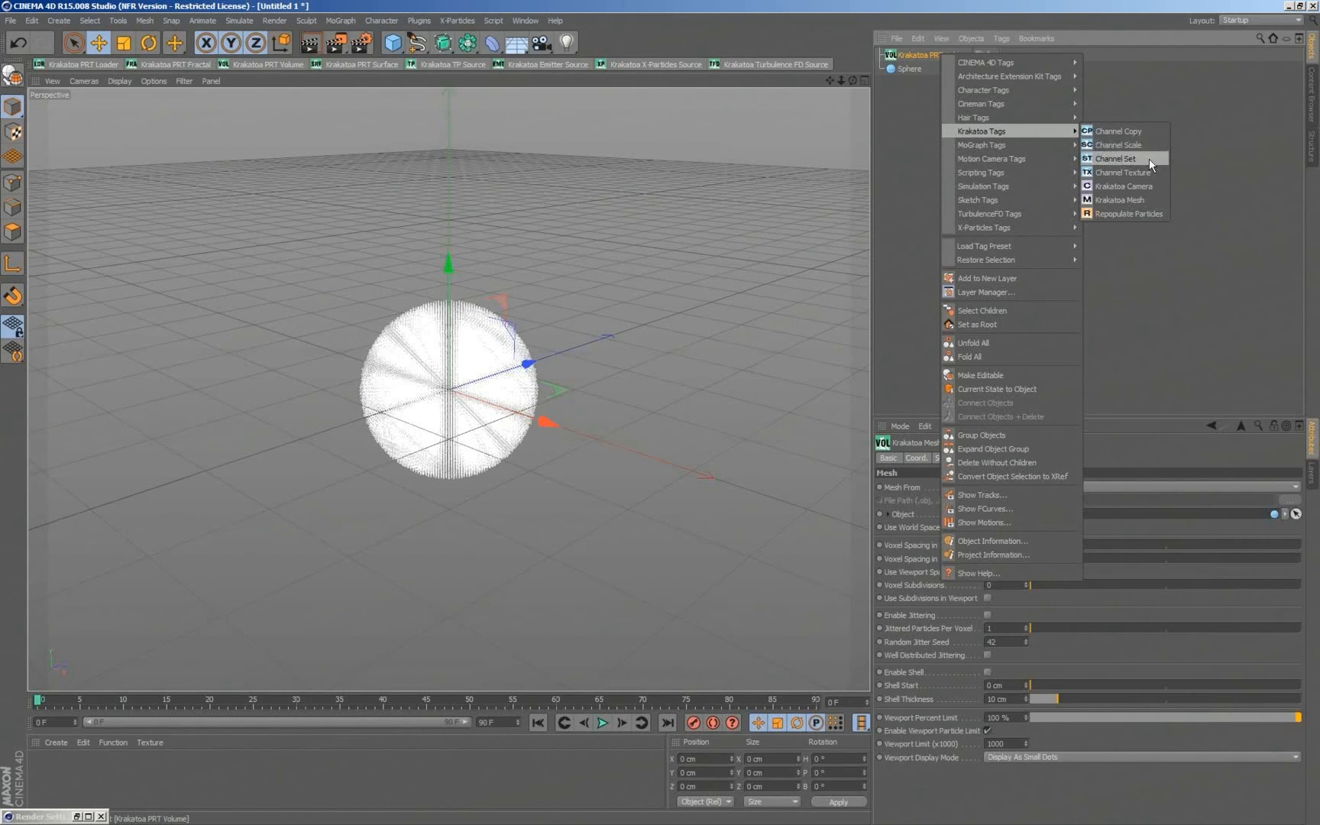
pyautogui.moveTo(1125, 172)
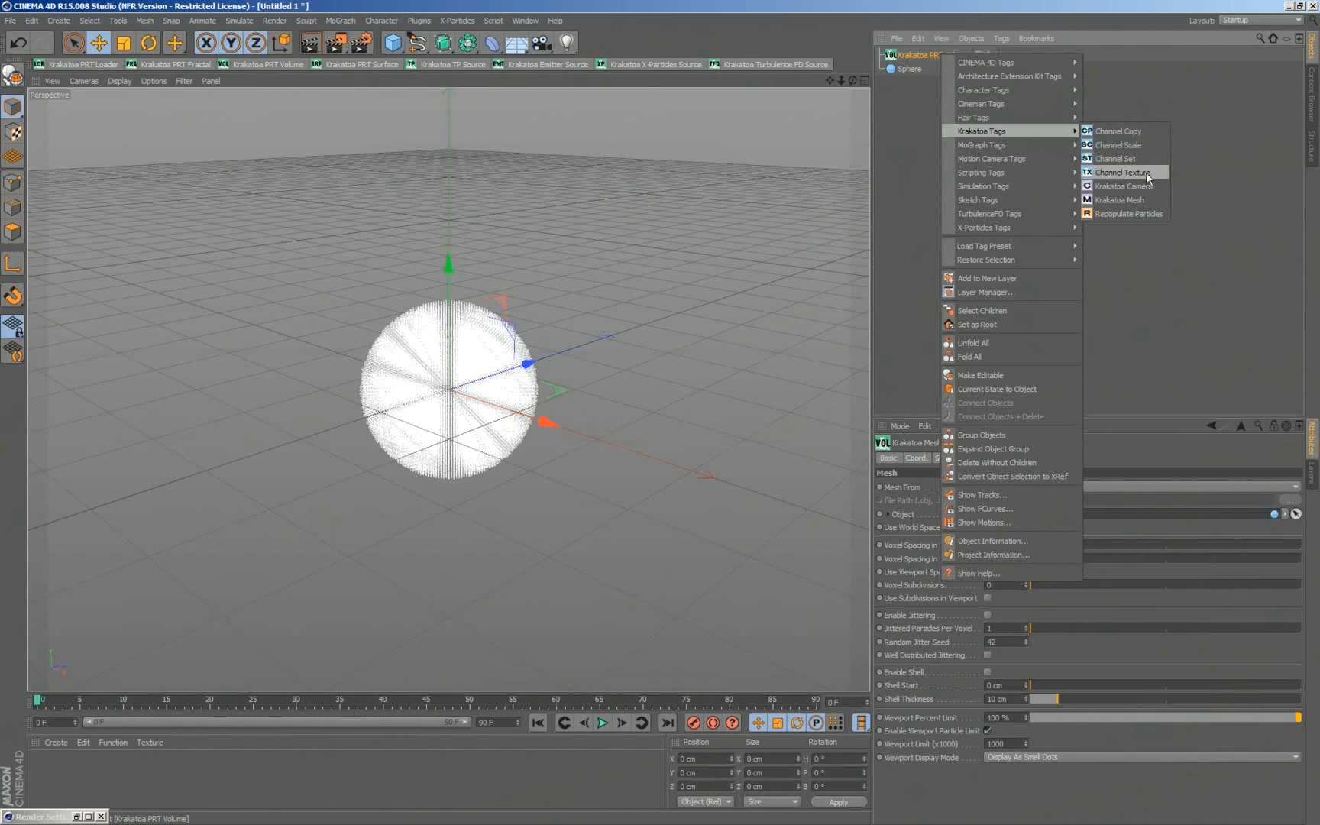
pyautogui.moveTo(1143, 177)
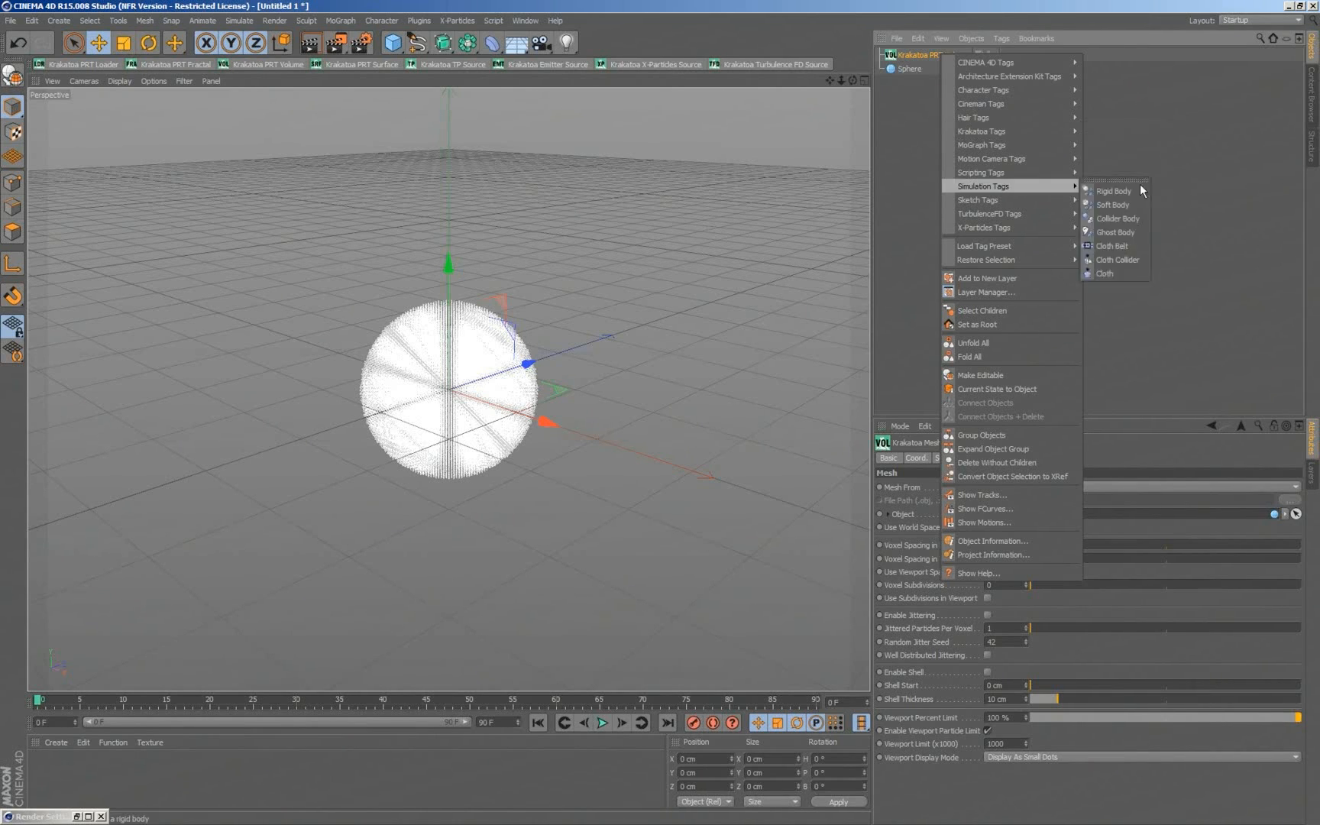
pyautogui.moveTo(981, 130)
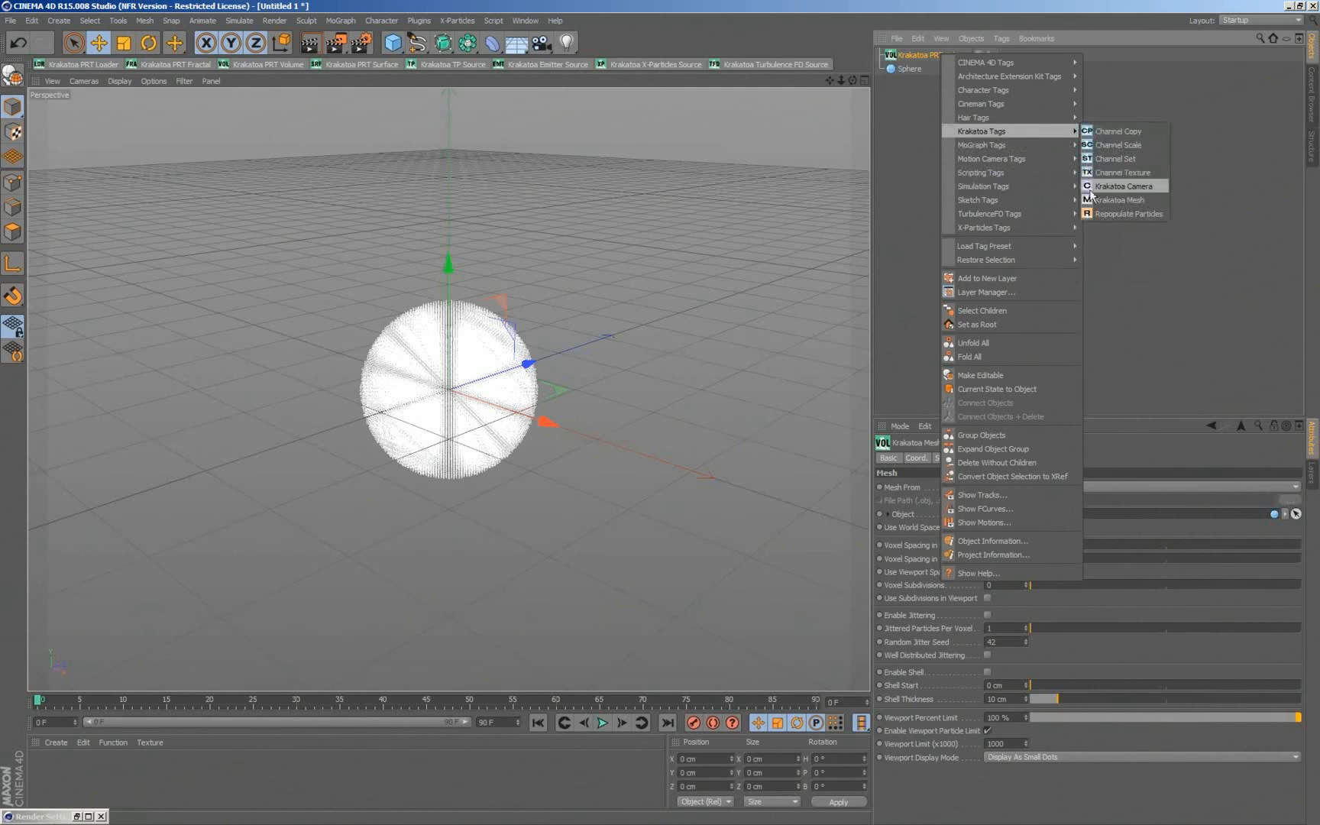
pyautogui.moveTo(1120, 200)
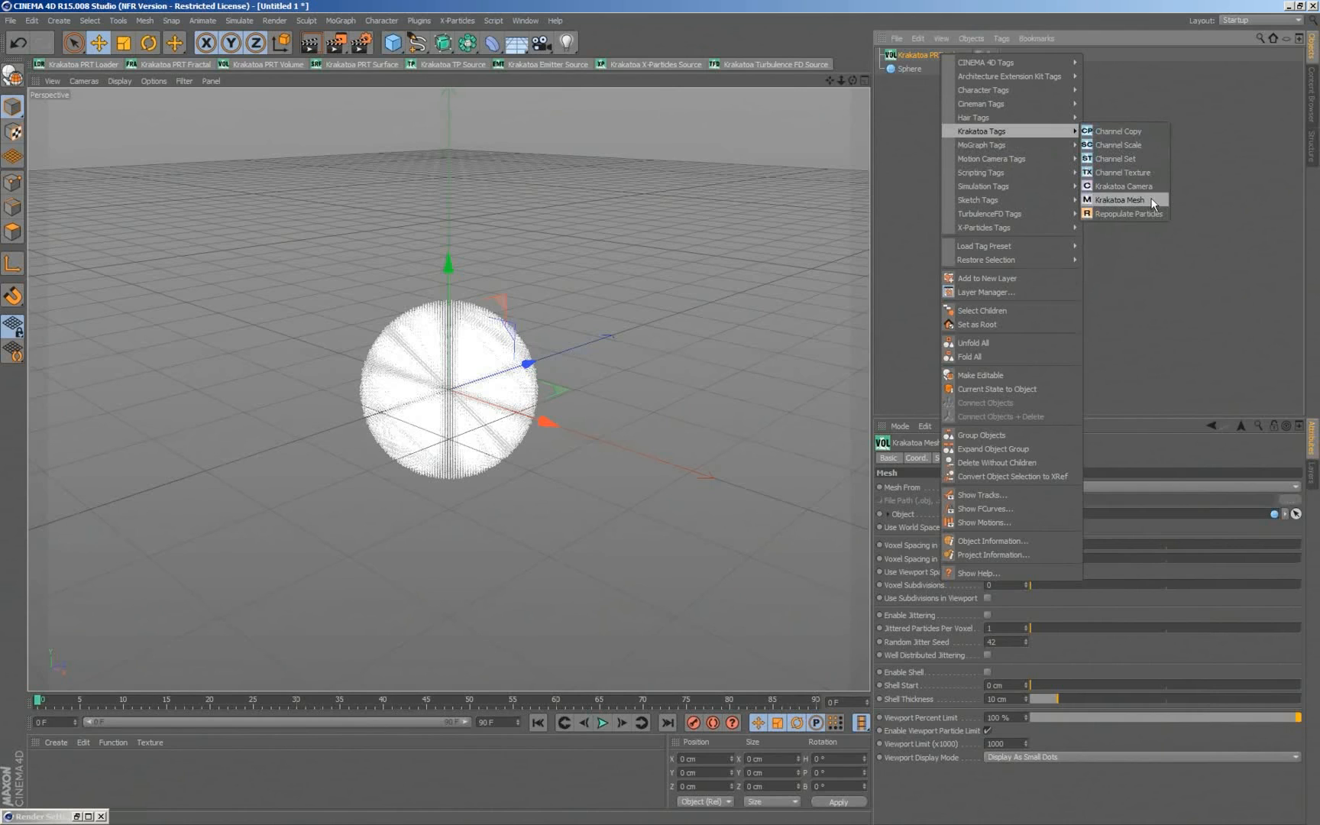
pyautogui.moveTo(1127, 213)
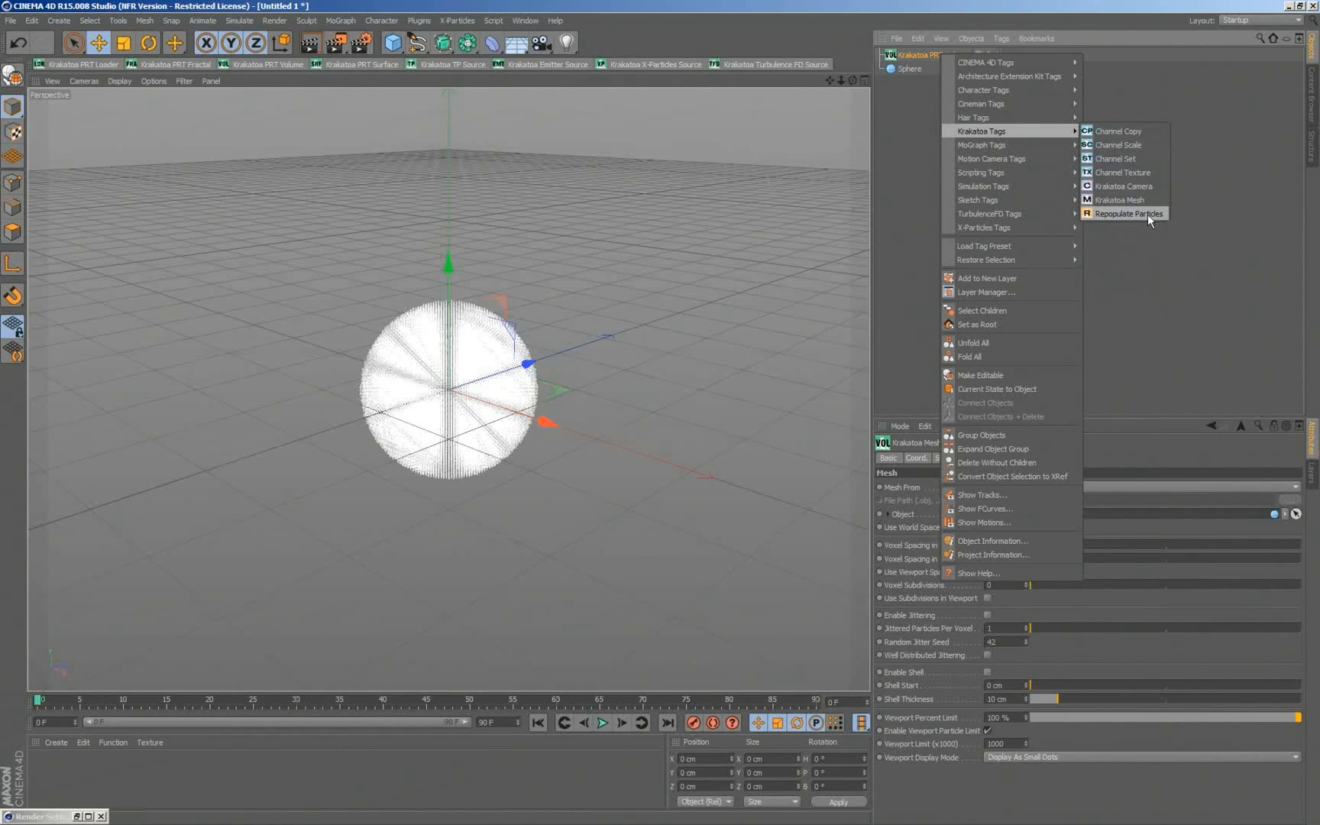
pyautogui.moveTo(1156, 221)
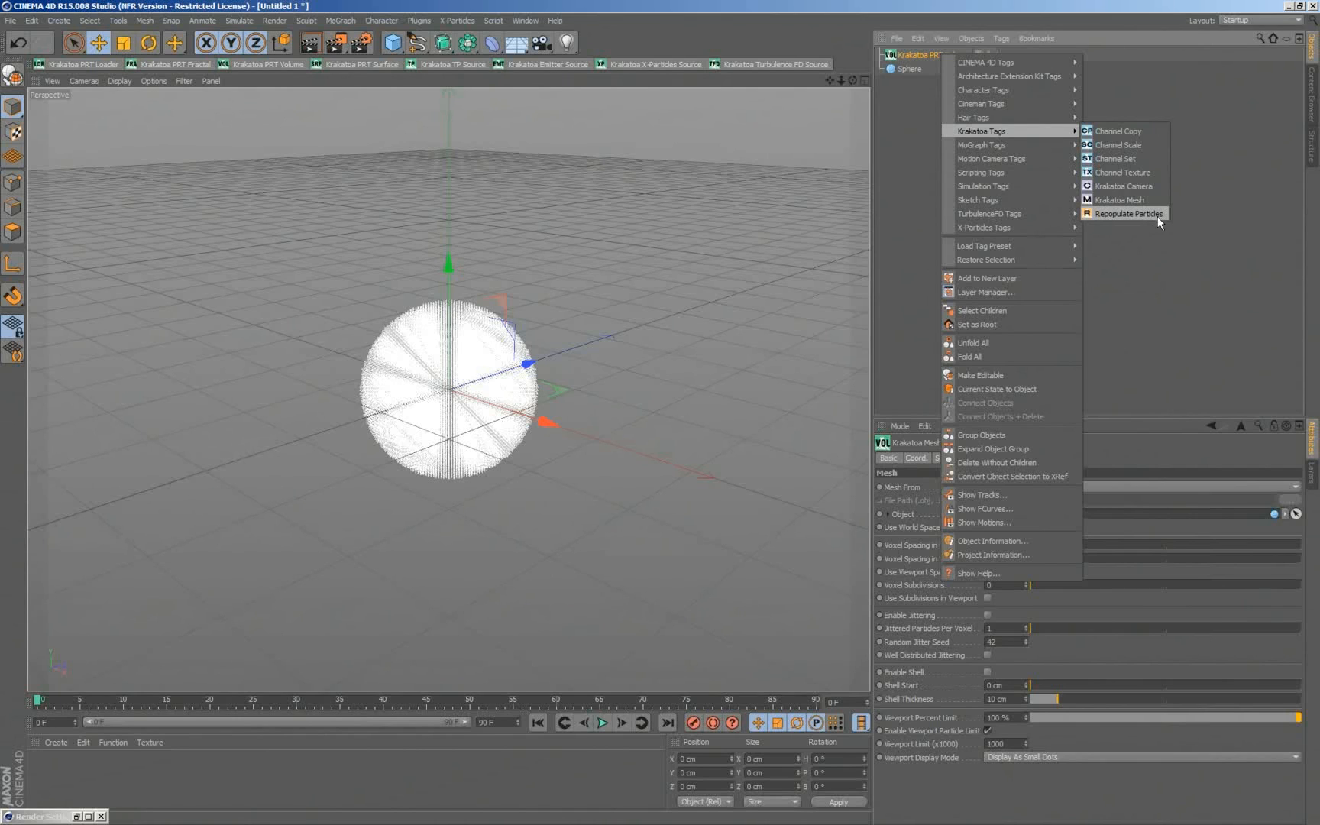
pyautogui.moveTo(699, 252)
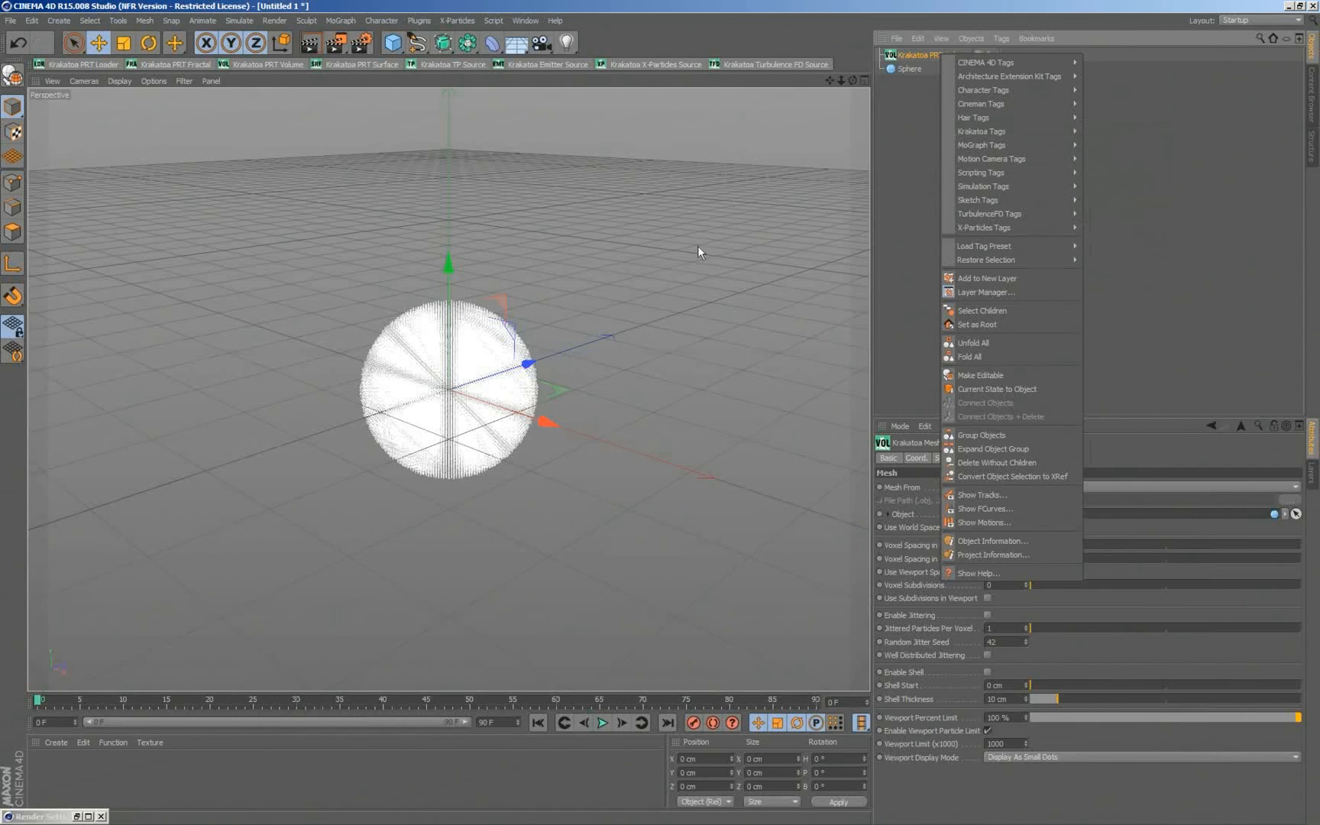
# Step: Dismiss the tag menu, leaving the PRT Volume's mesh source as the Sphere at 2 cm spacing
pyautogui.click(500, 249)
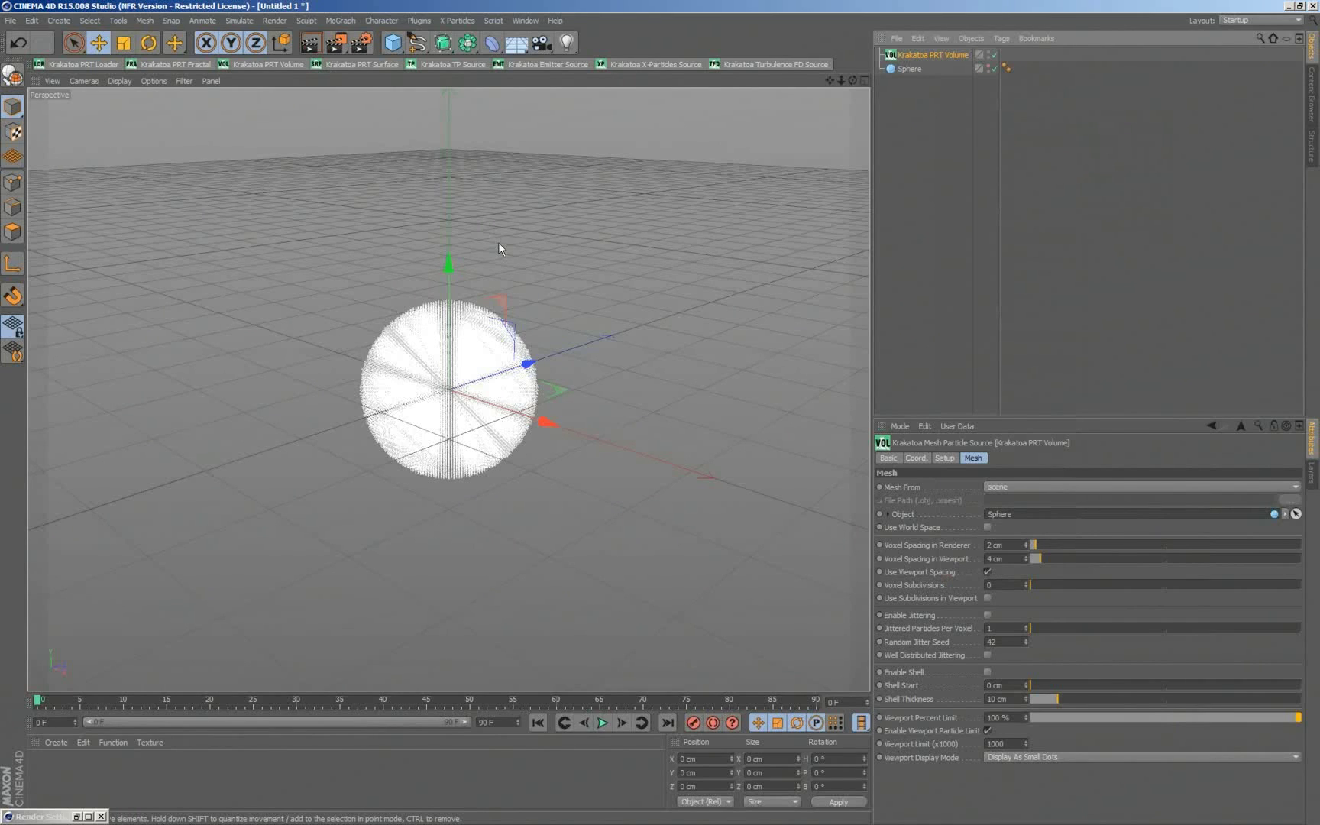
pyautogui.moveTo(505, 233)
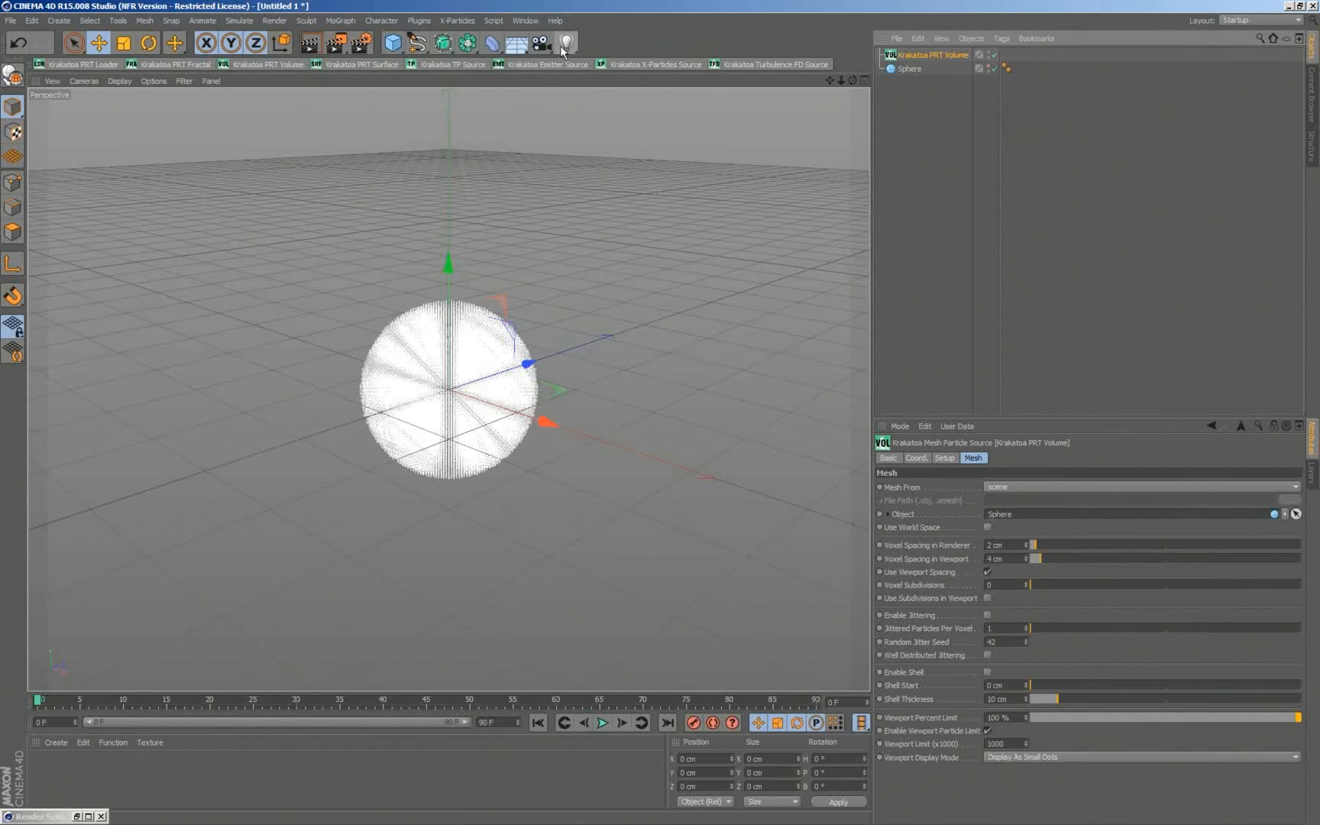
pyautogui.moveTo(406, 309)
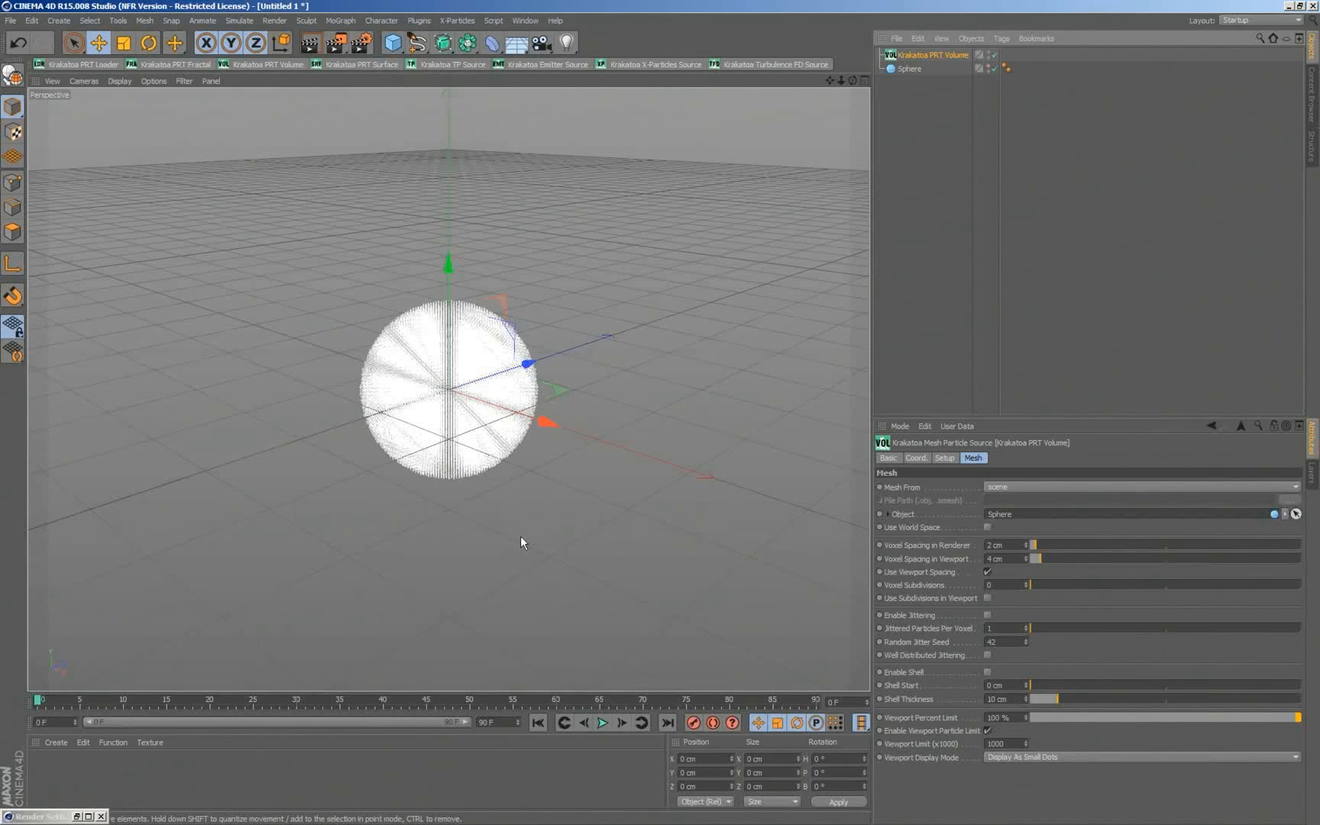
pyautogui.moveTo(370, 150)
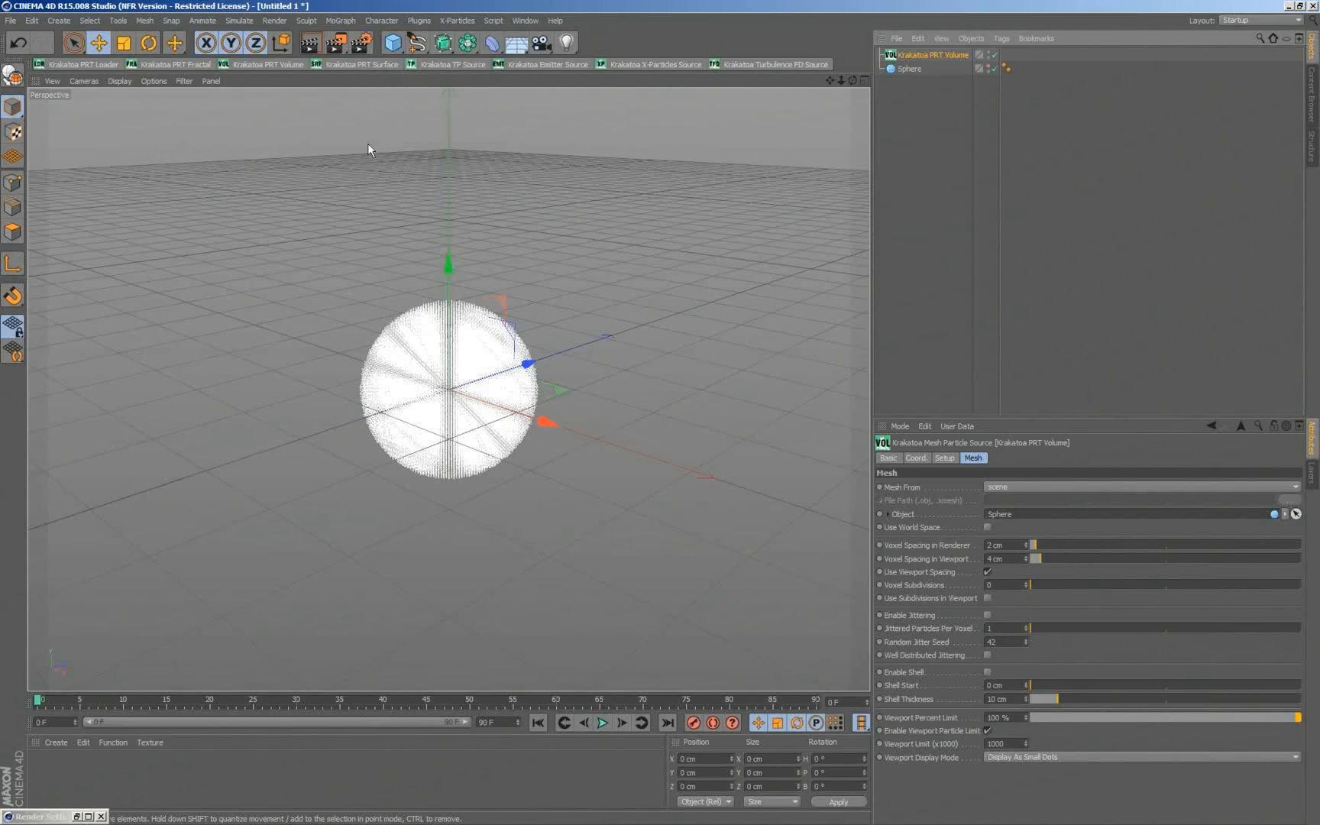
pyautogui.moveTo(642, 256)
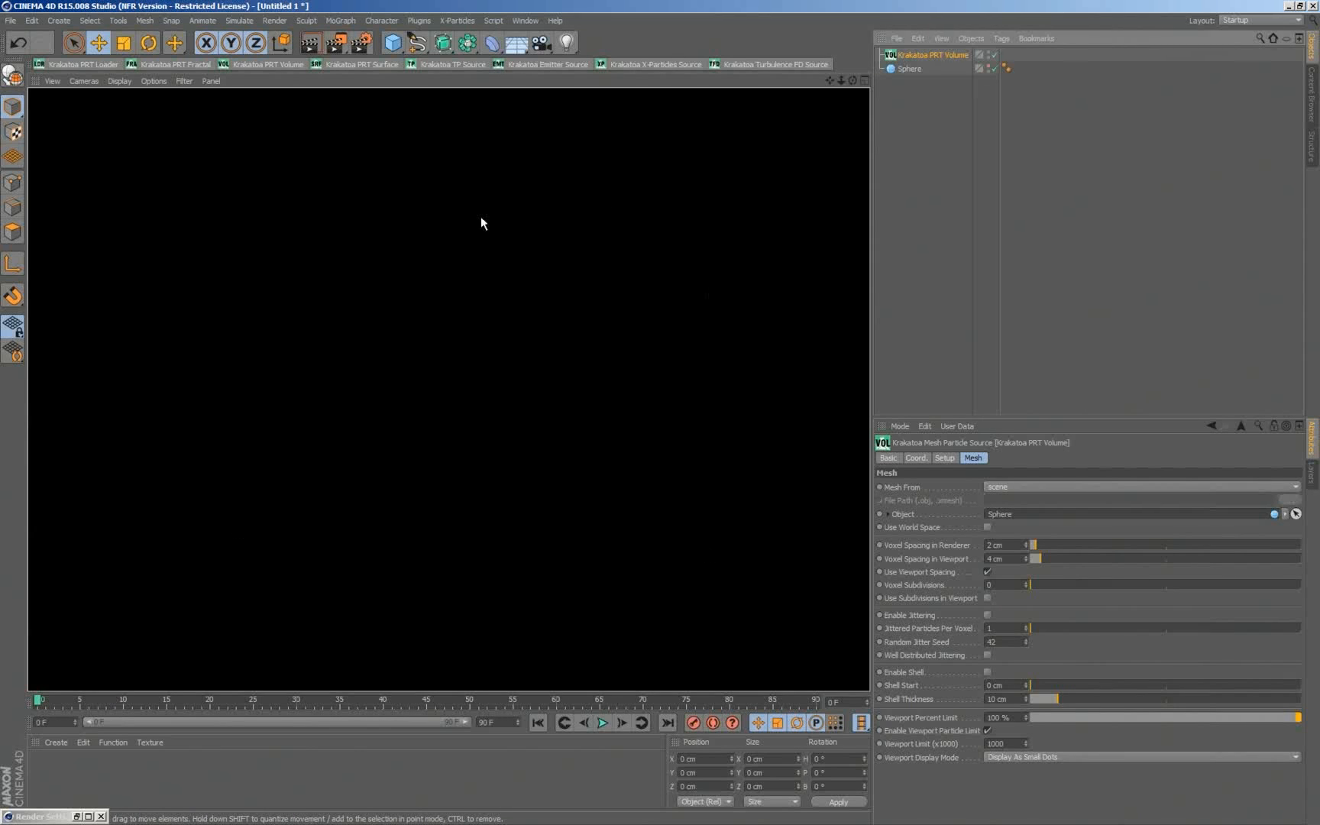
pyautogui.moveTo(523, 170)
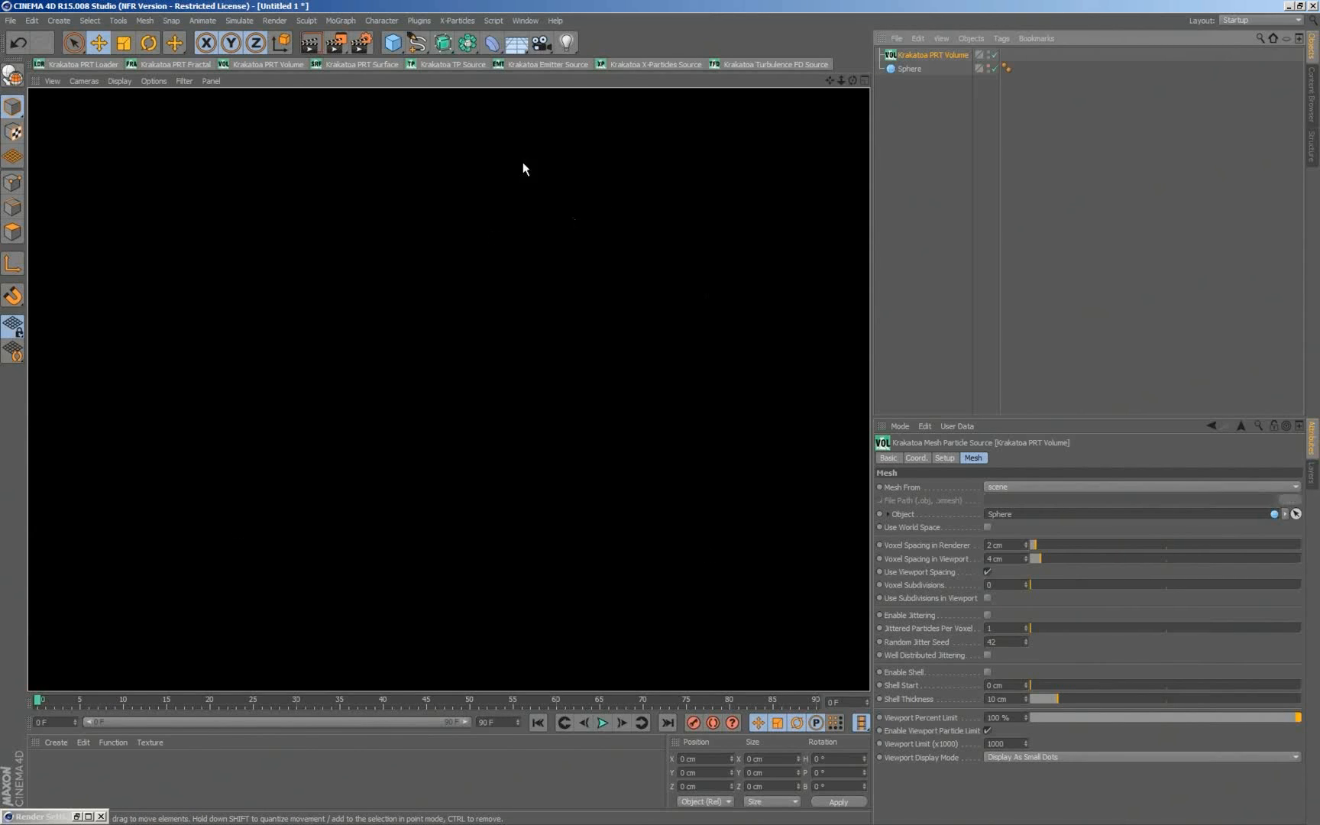
# Step: Show the Krakatoa Options in Render Settings to override the background colour with blue
pyautogui.click(274, 19)
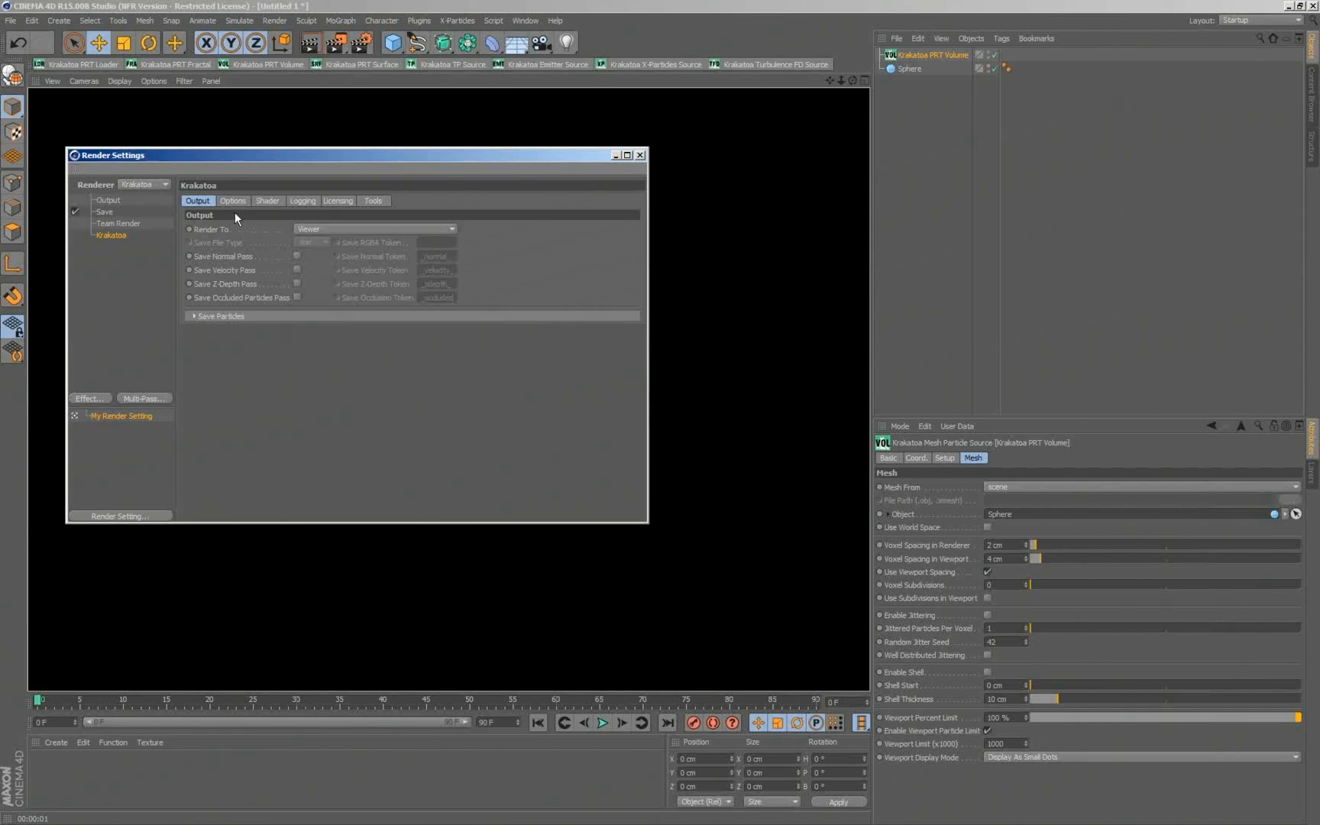
pyautogui.click(232, 201)
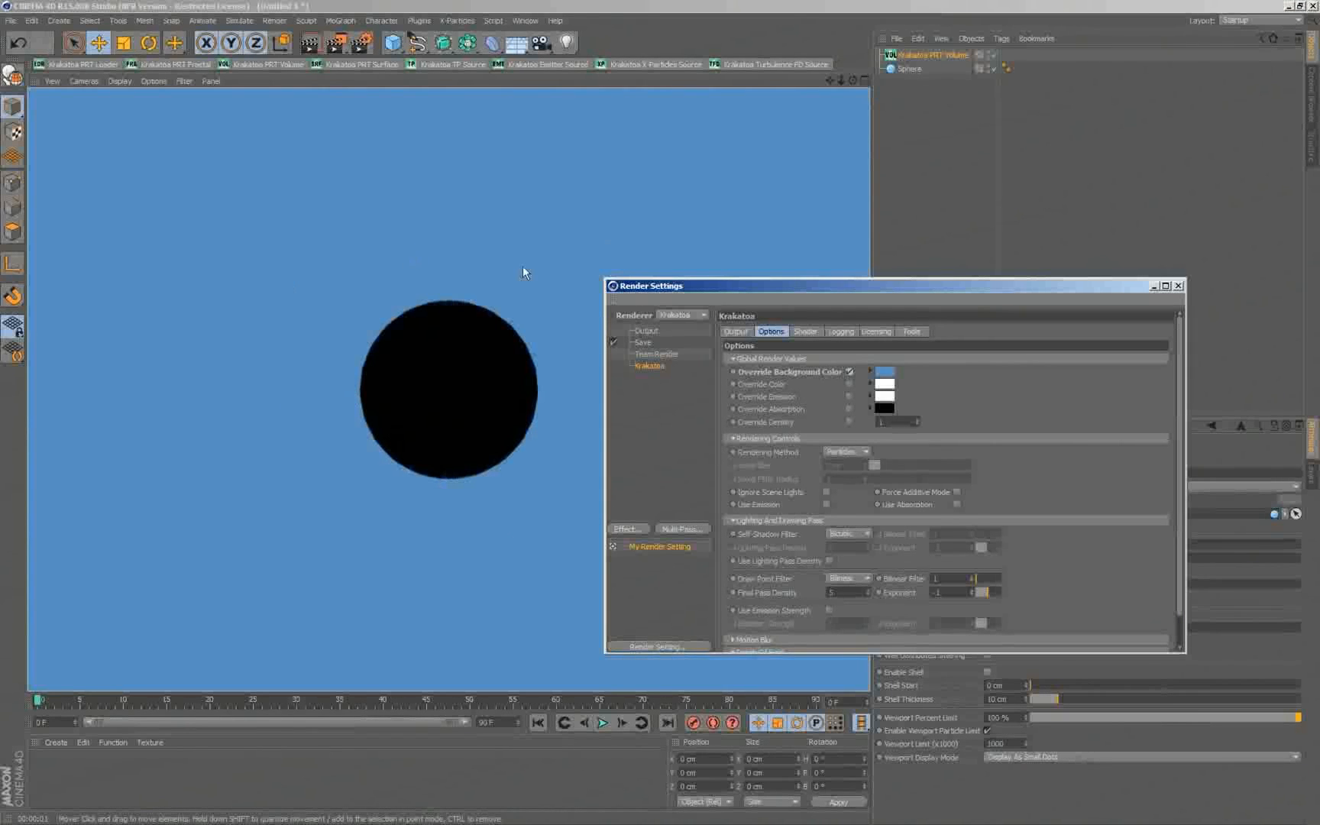
pyautogui.click(567, 43)
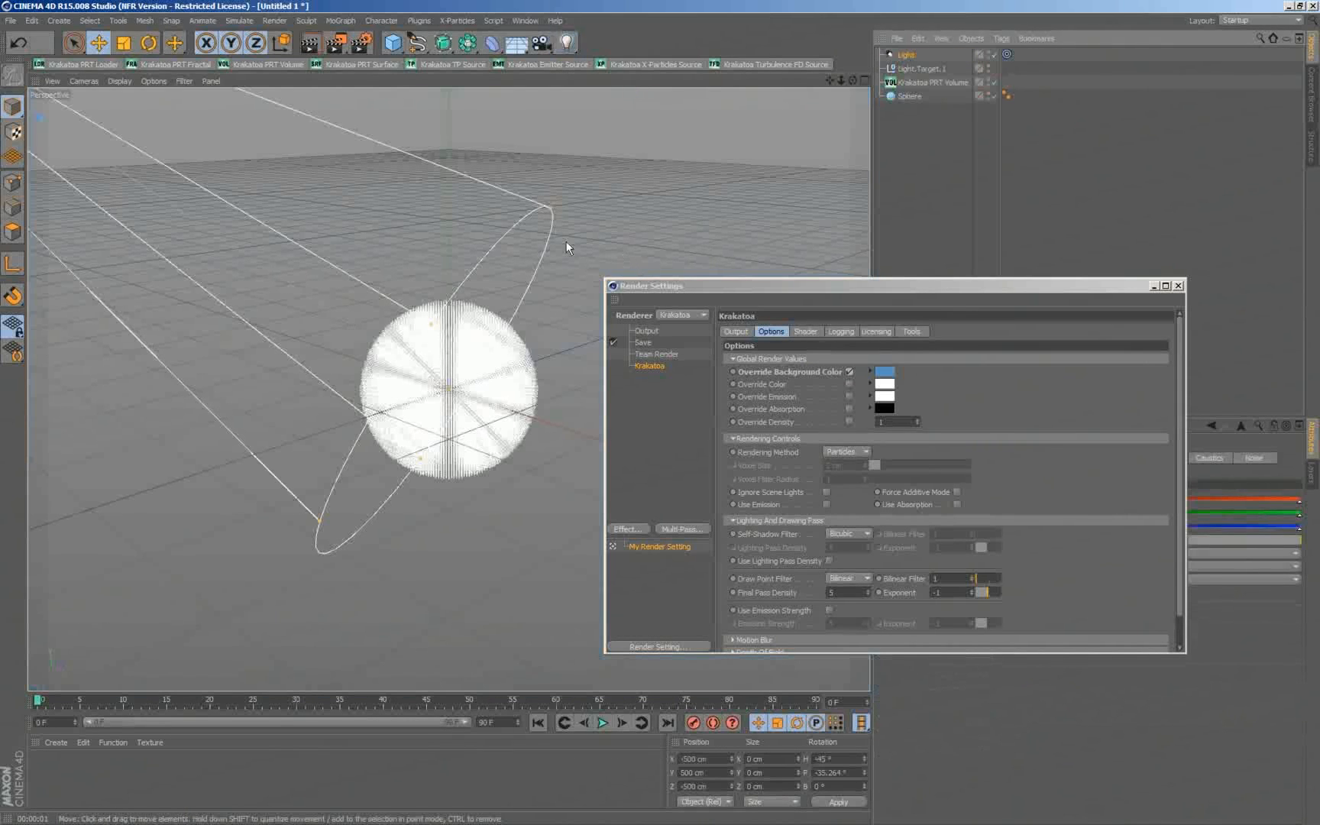
pyautogui.moveTo(625, 266)
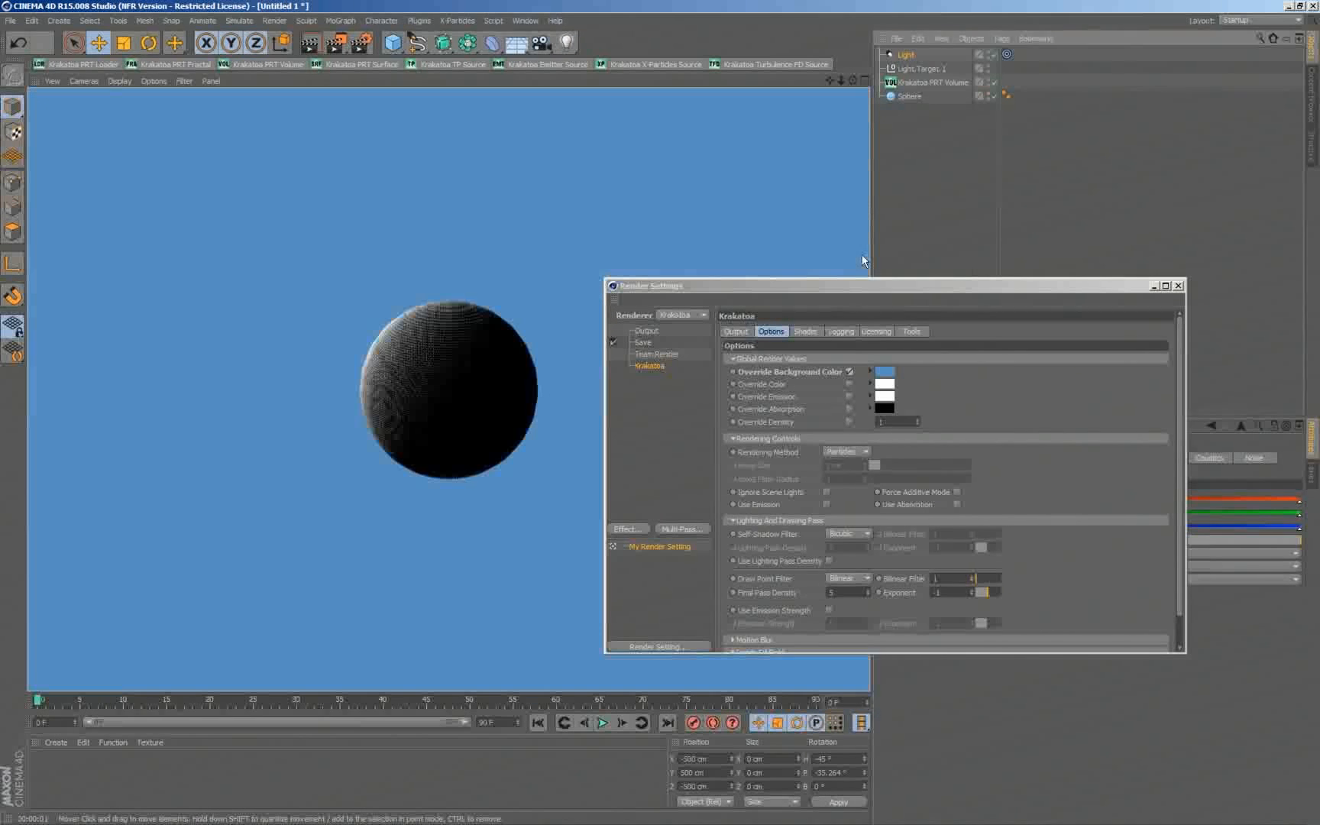
pyautogui.moveTo(399, 455)
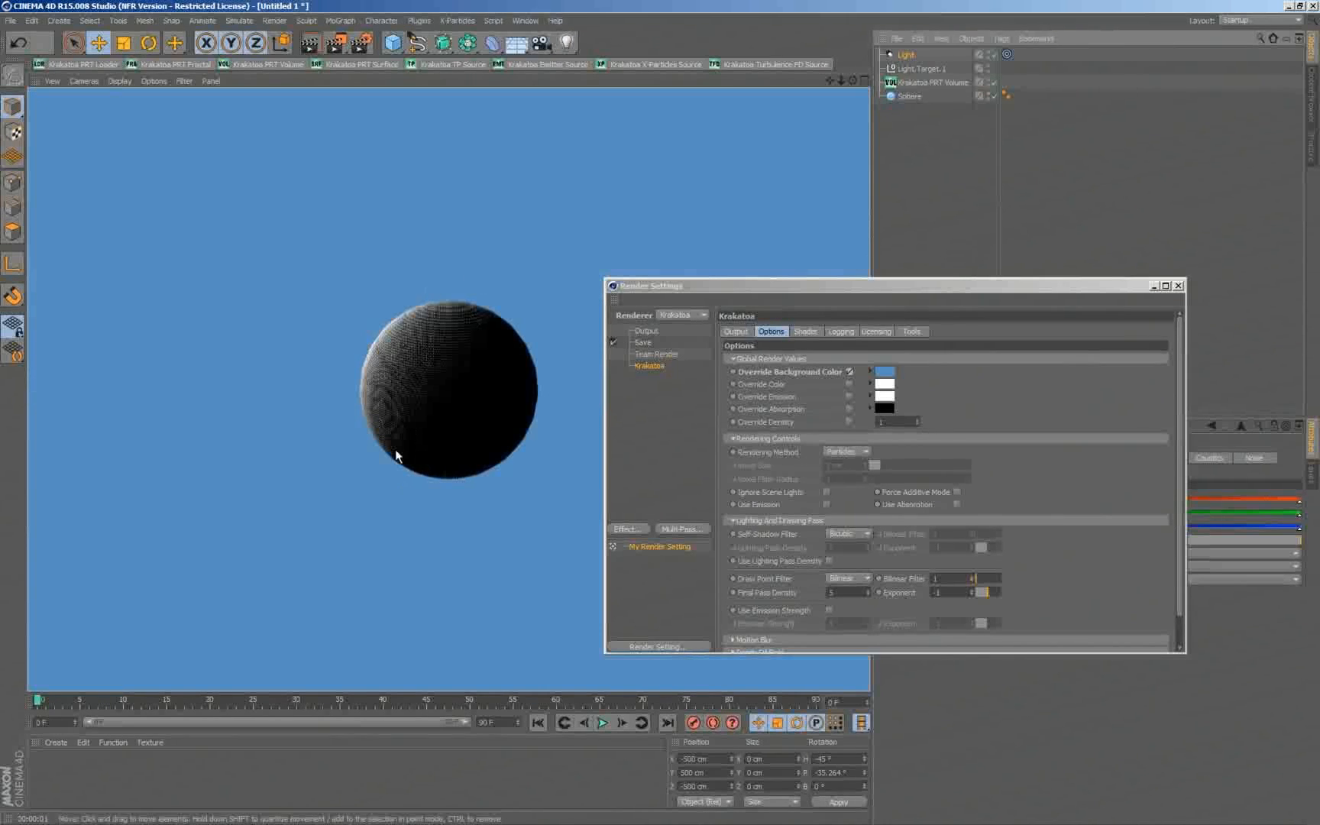
pyautogui.moveTo(417, 393)
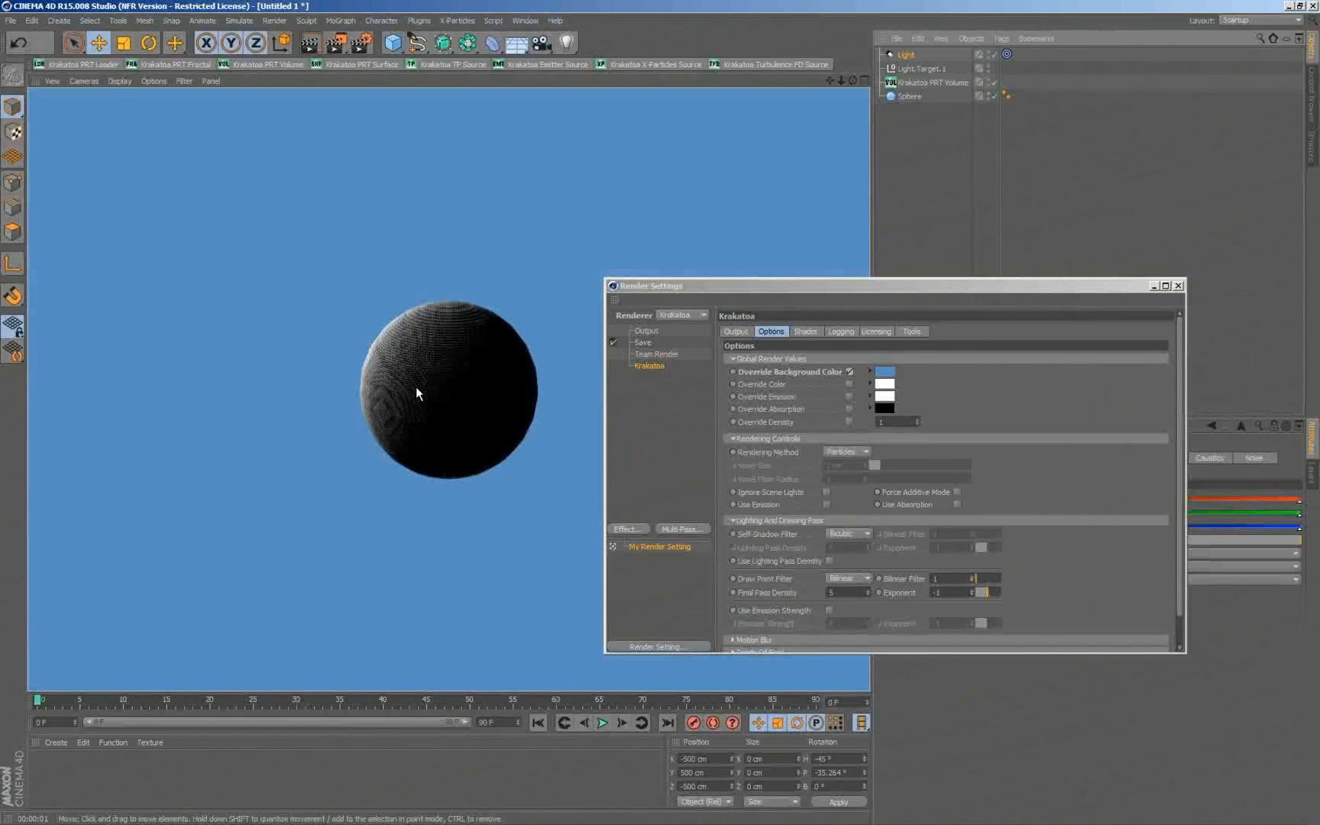
pyautogui.moveTo(465, 296)
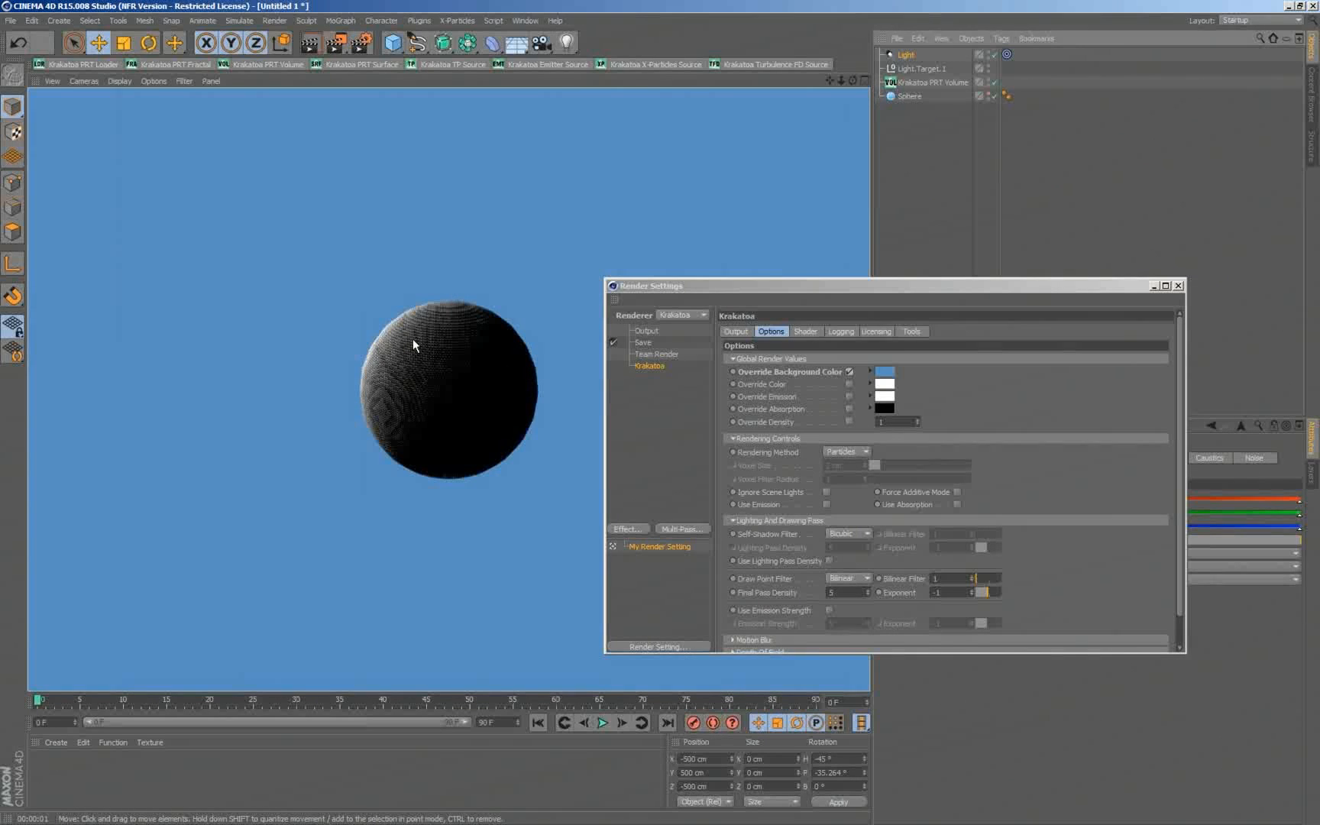
pyautogui.moveTo(369, 336)
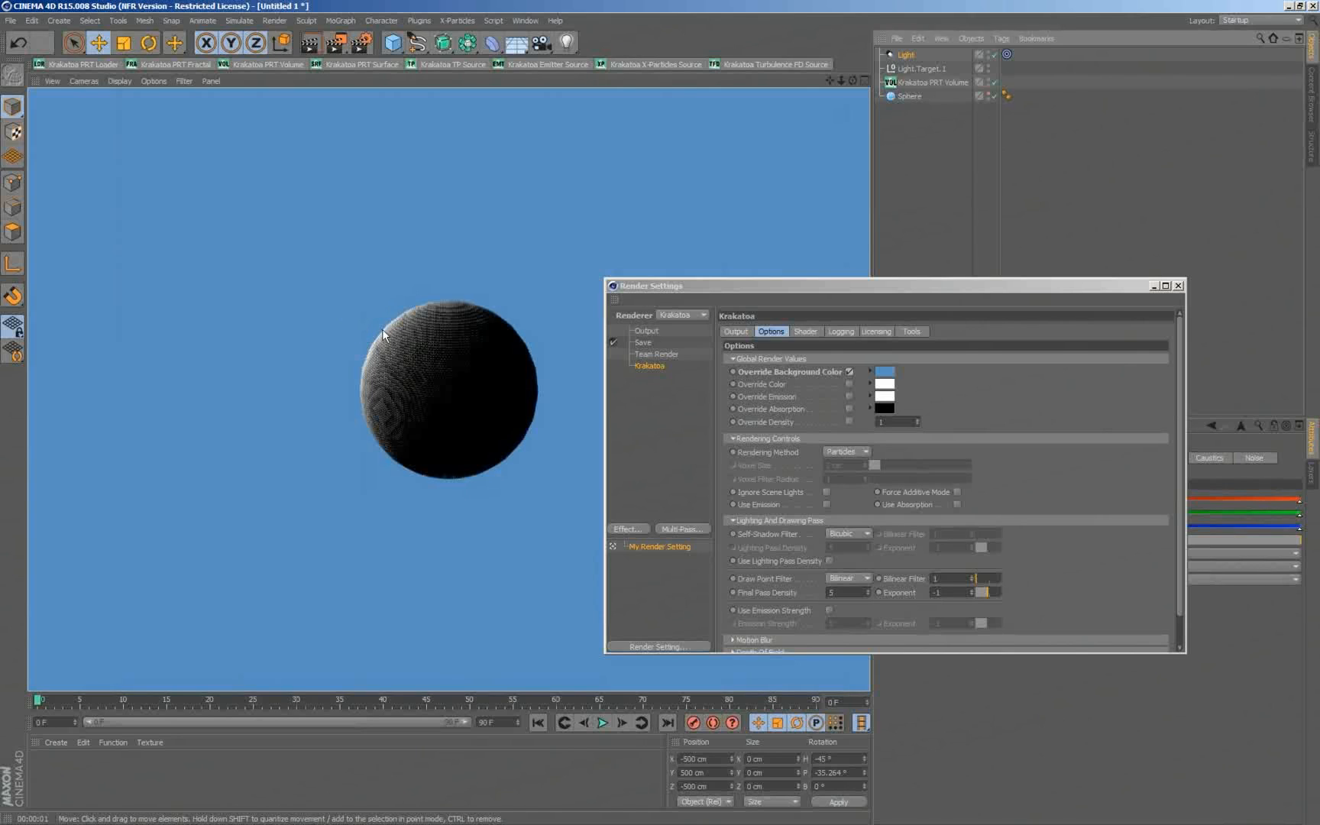
pyautogui.moveTo(408, 350)
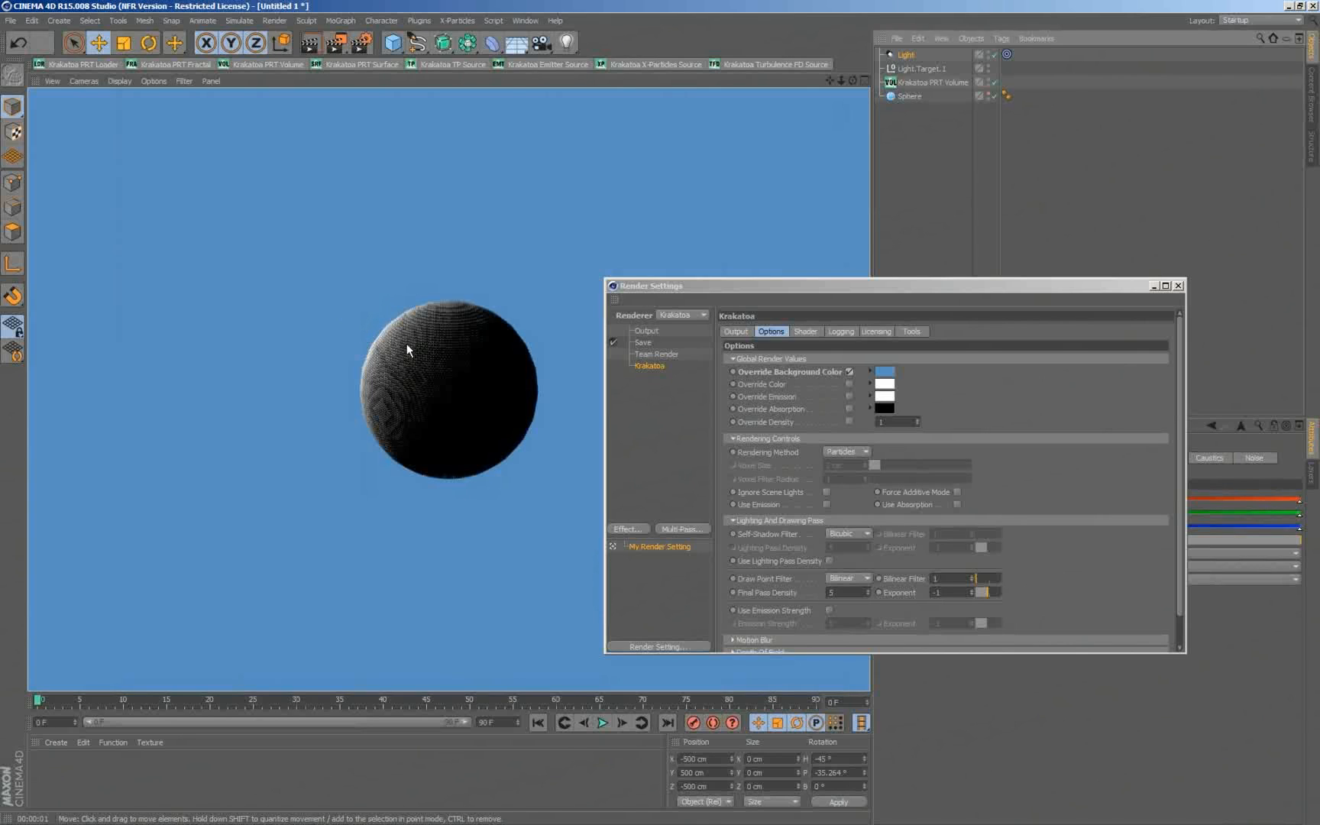
pyautogui.moveTo(422, 341)
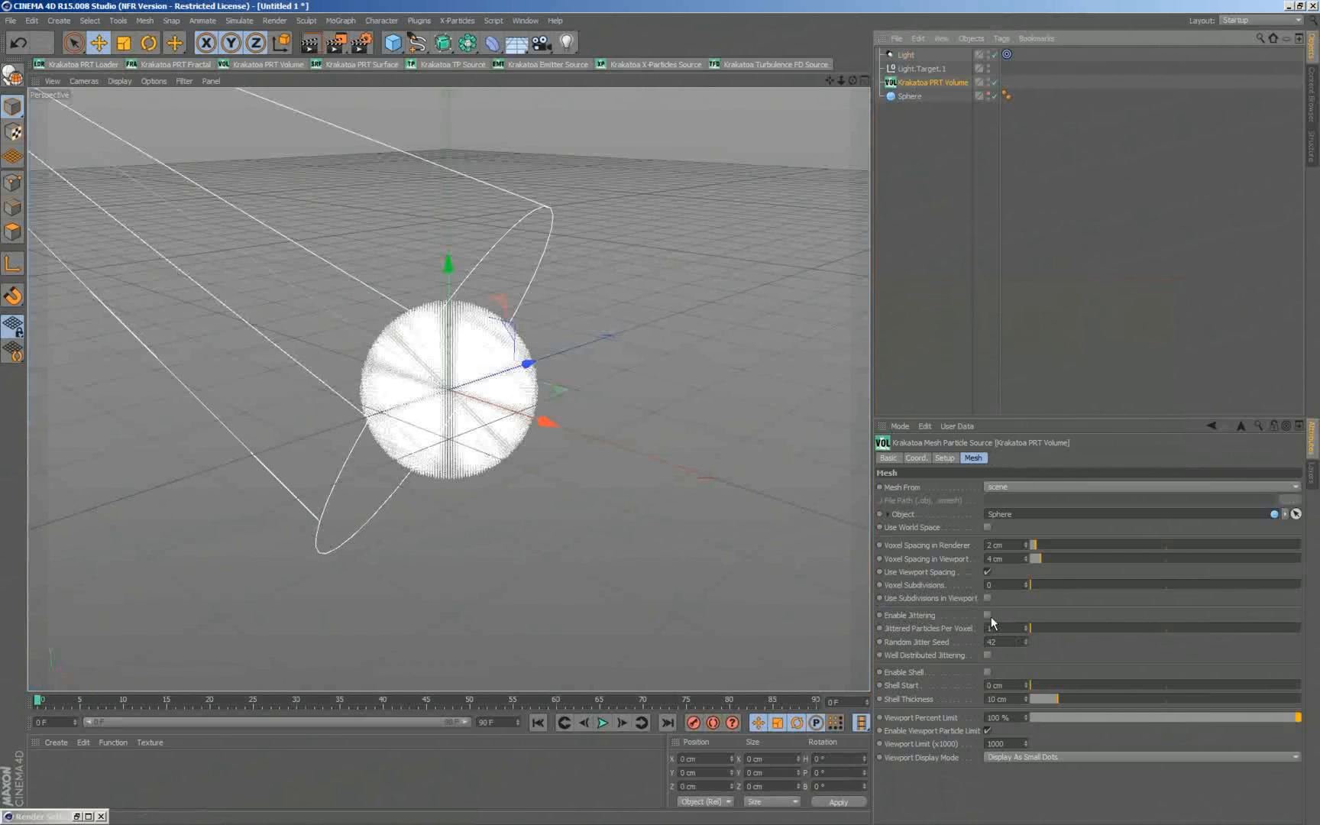
# Step: Enable Jittering in the PRT Volume's Mesh settings
pyautogui.click(987, 614)
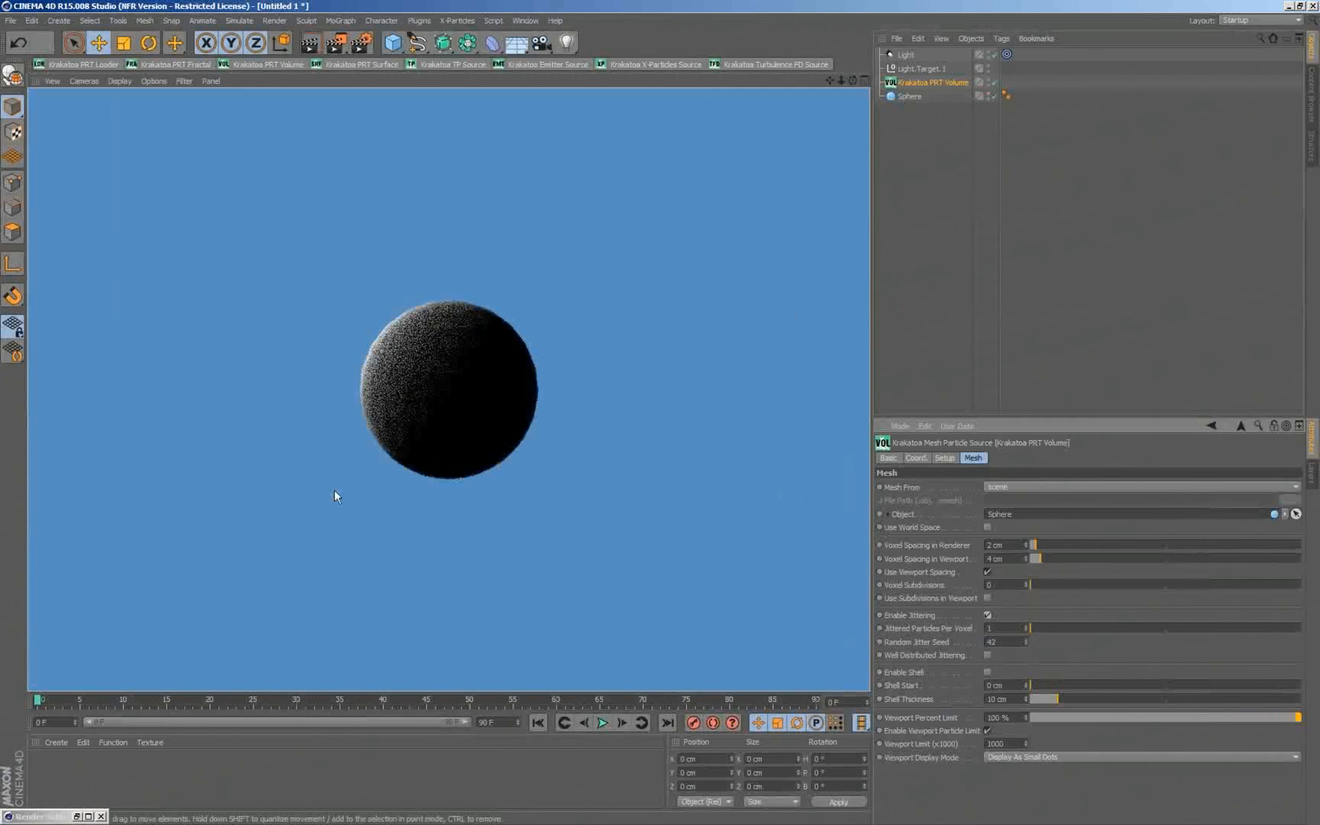
pyautogui.moveTo(518, 305)
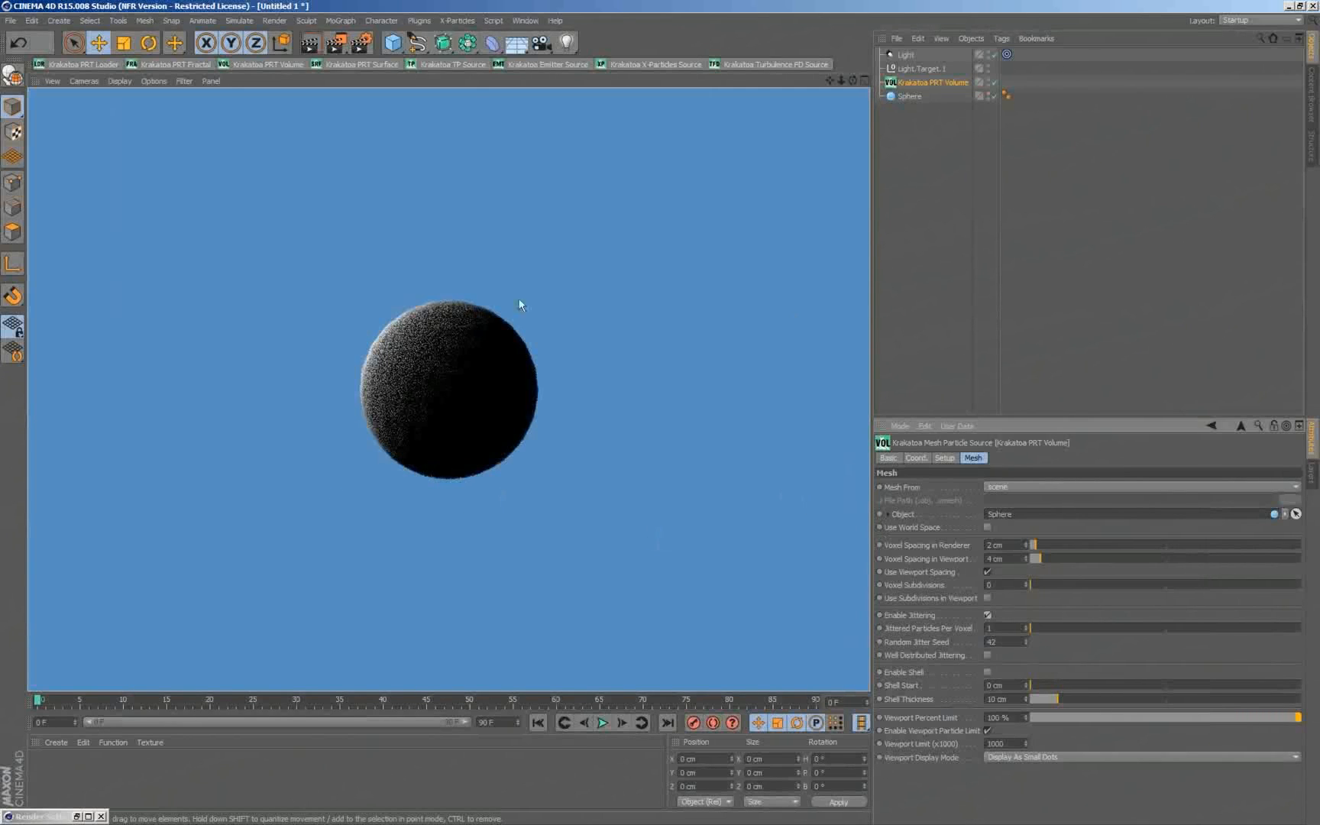
pyautogui.moveTo(245, 769)
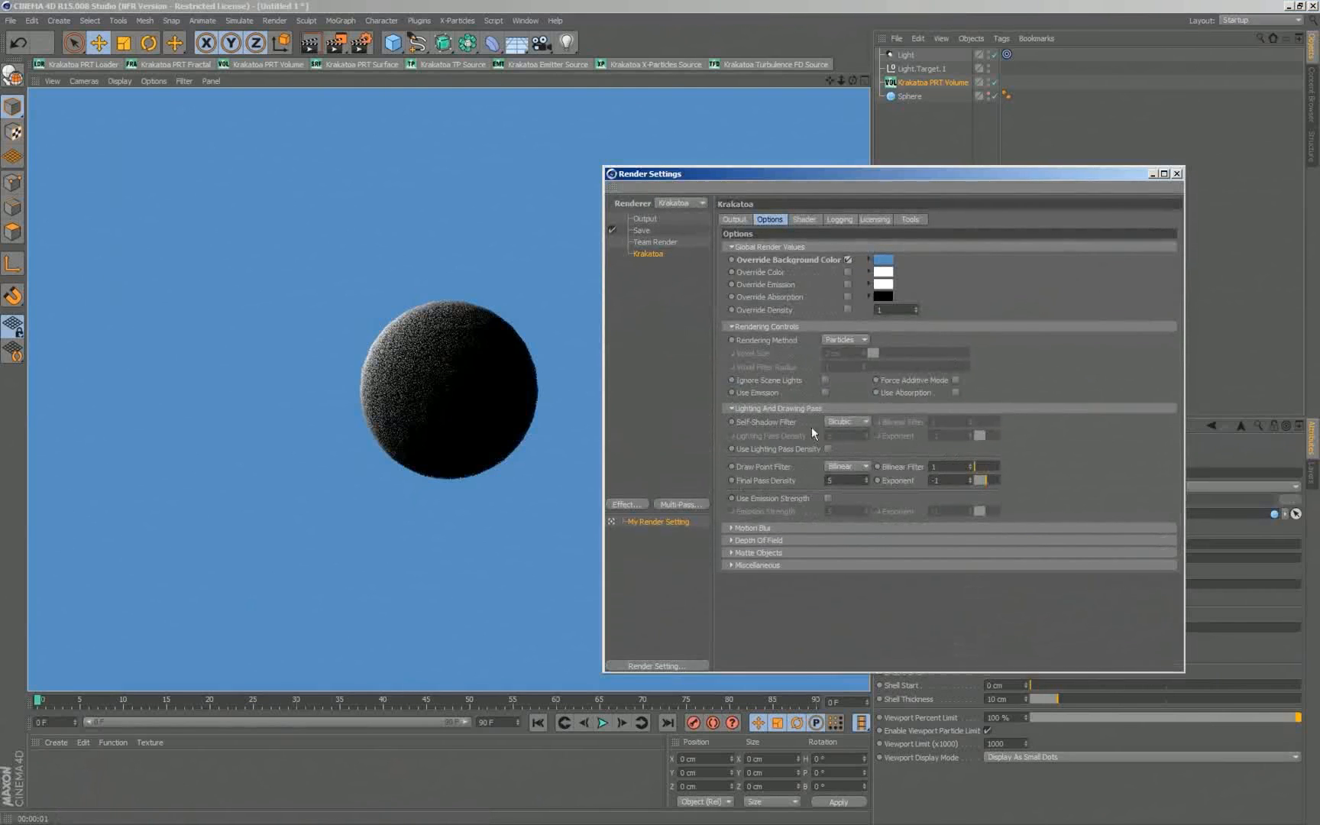
pyautogui.moveTo(755, 504)
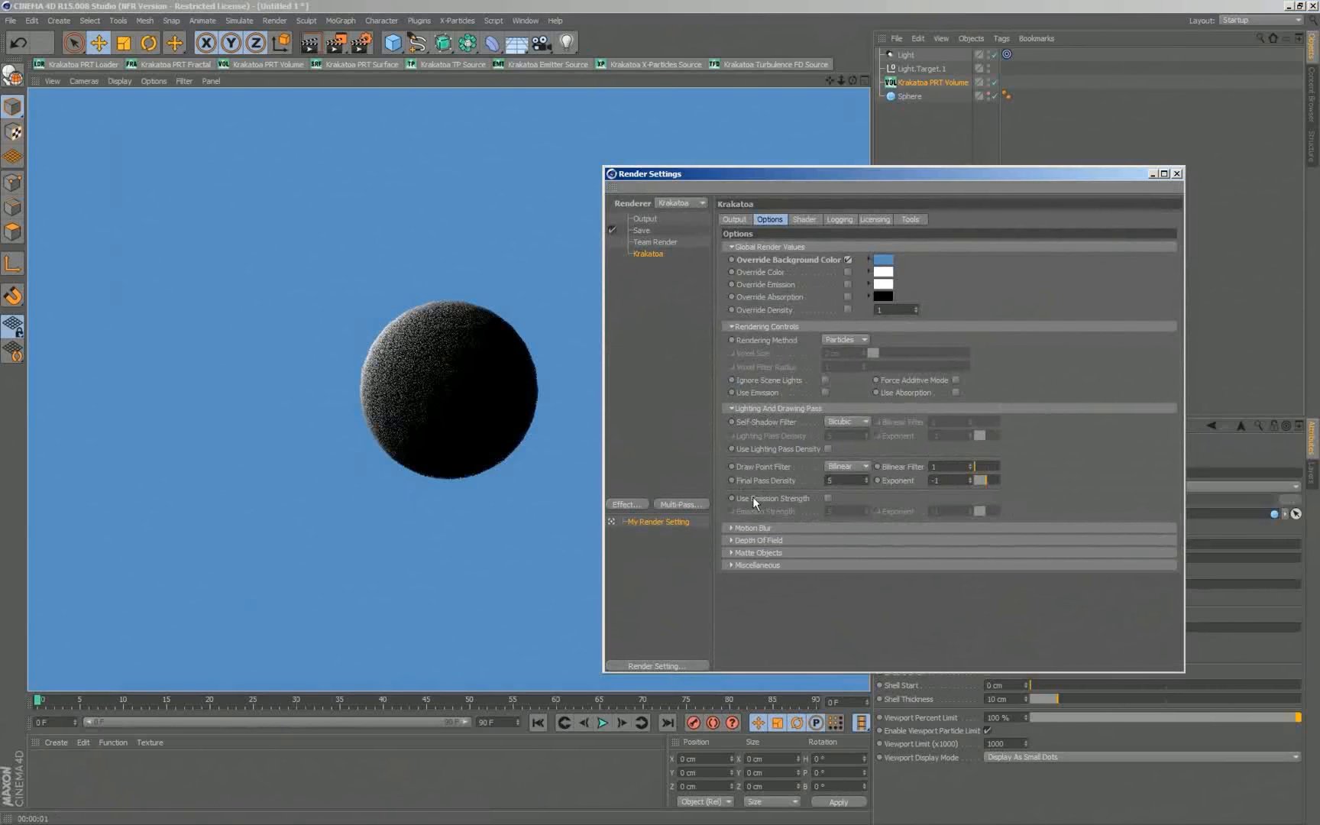
pyautogui.moveTo(1025, 434)
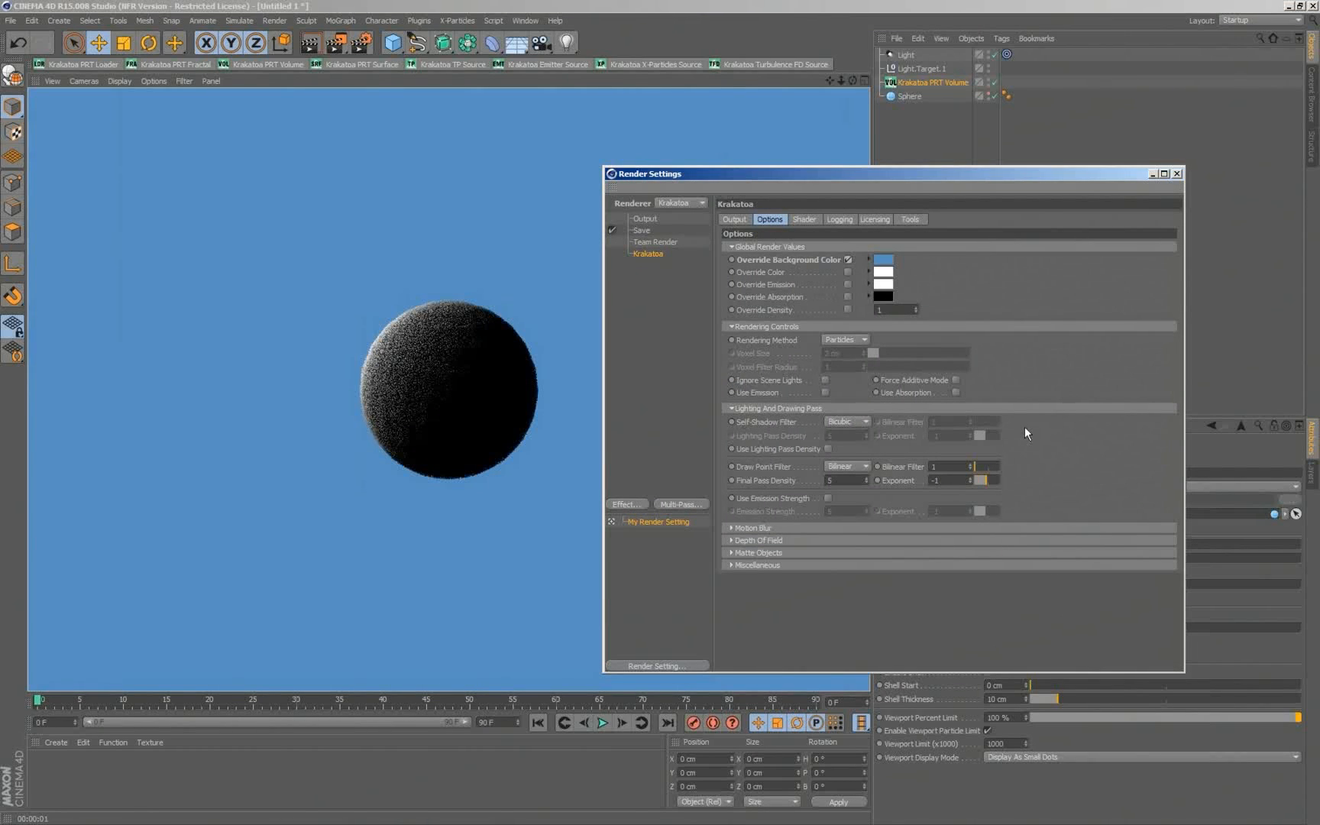
pyautogui.moveTo(830, 451)
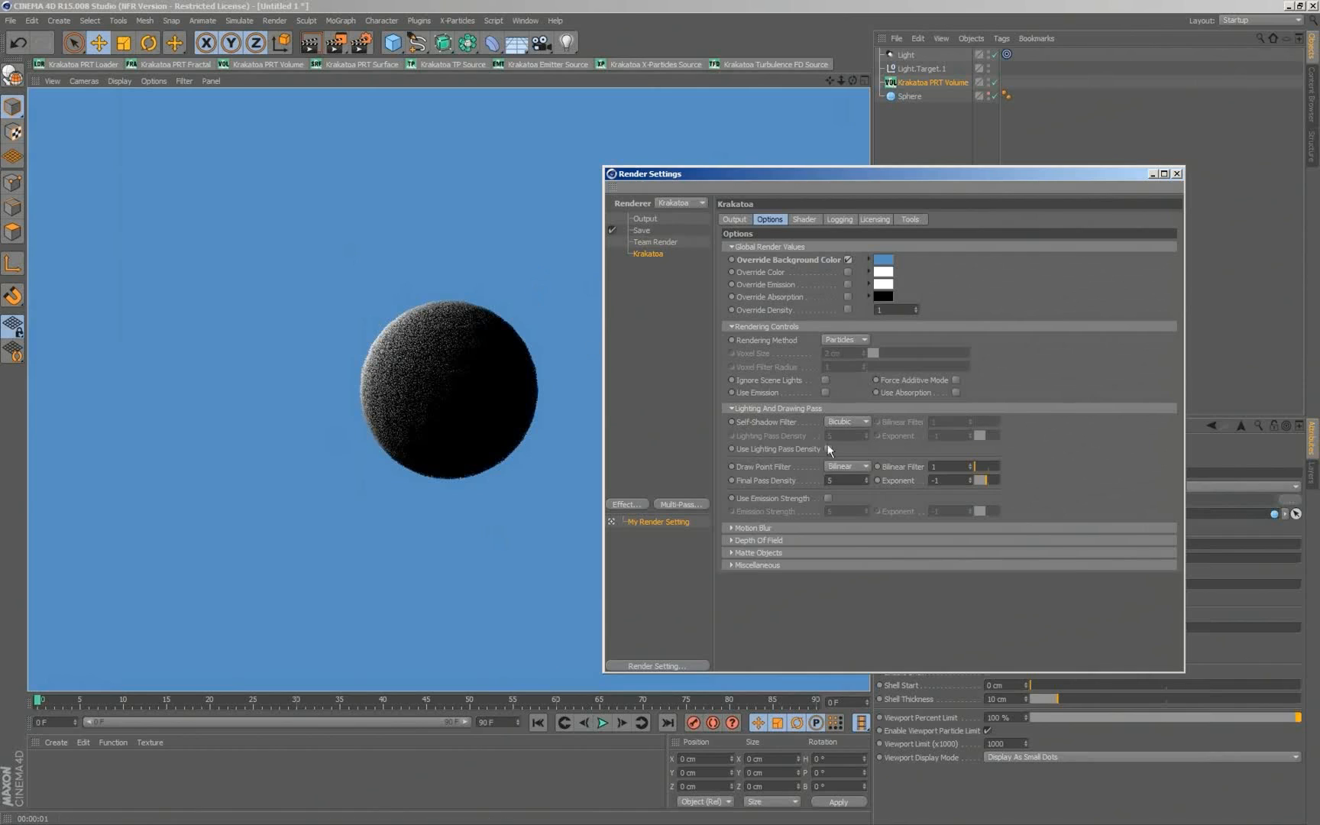
pyautogui.moveTo(741, 489)
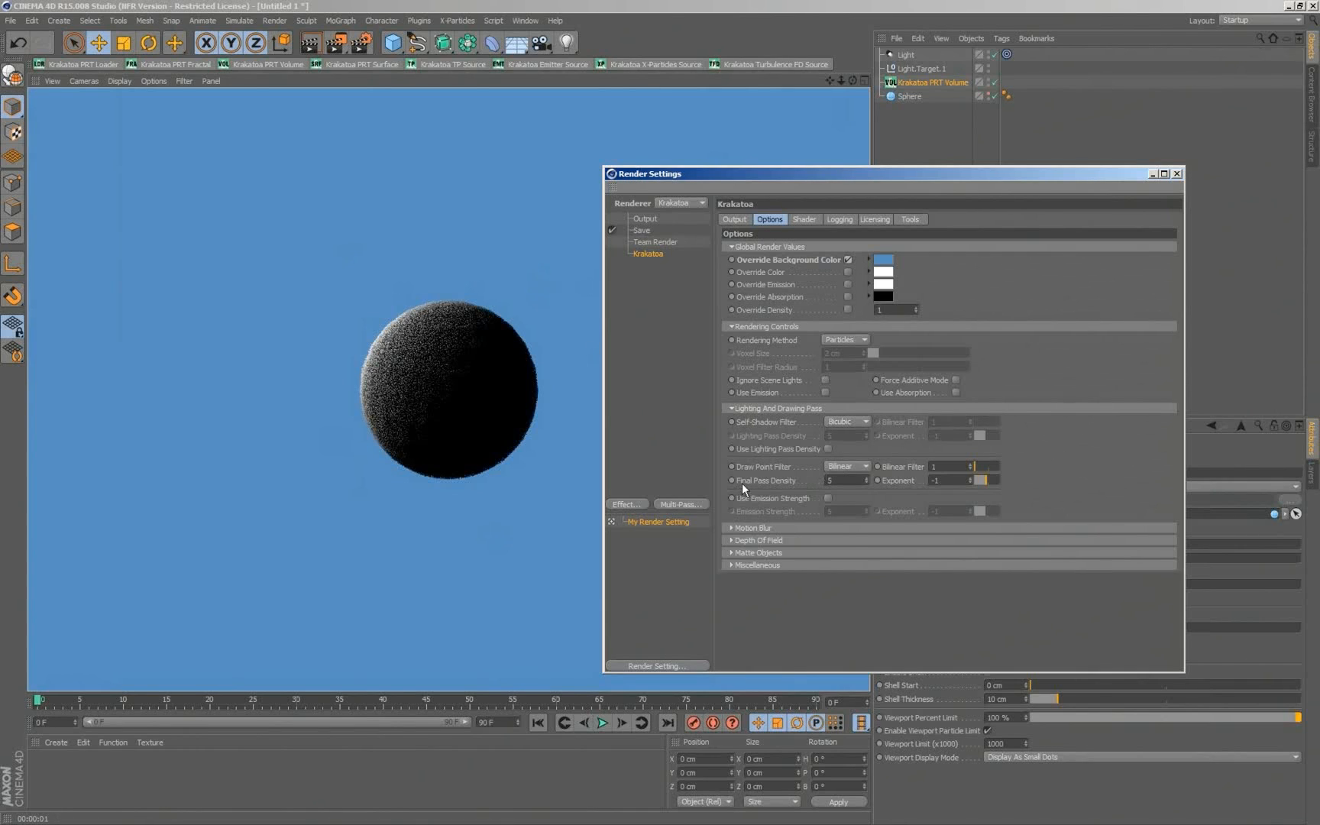
pyautogui.moveTo(886, 498)
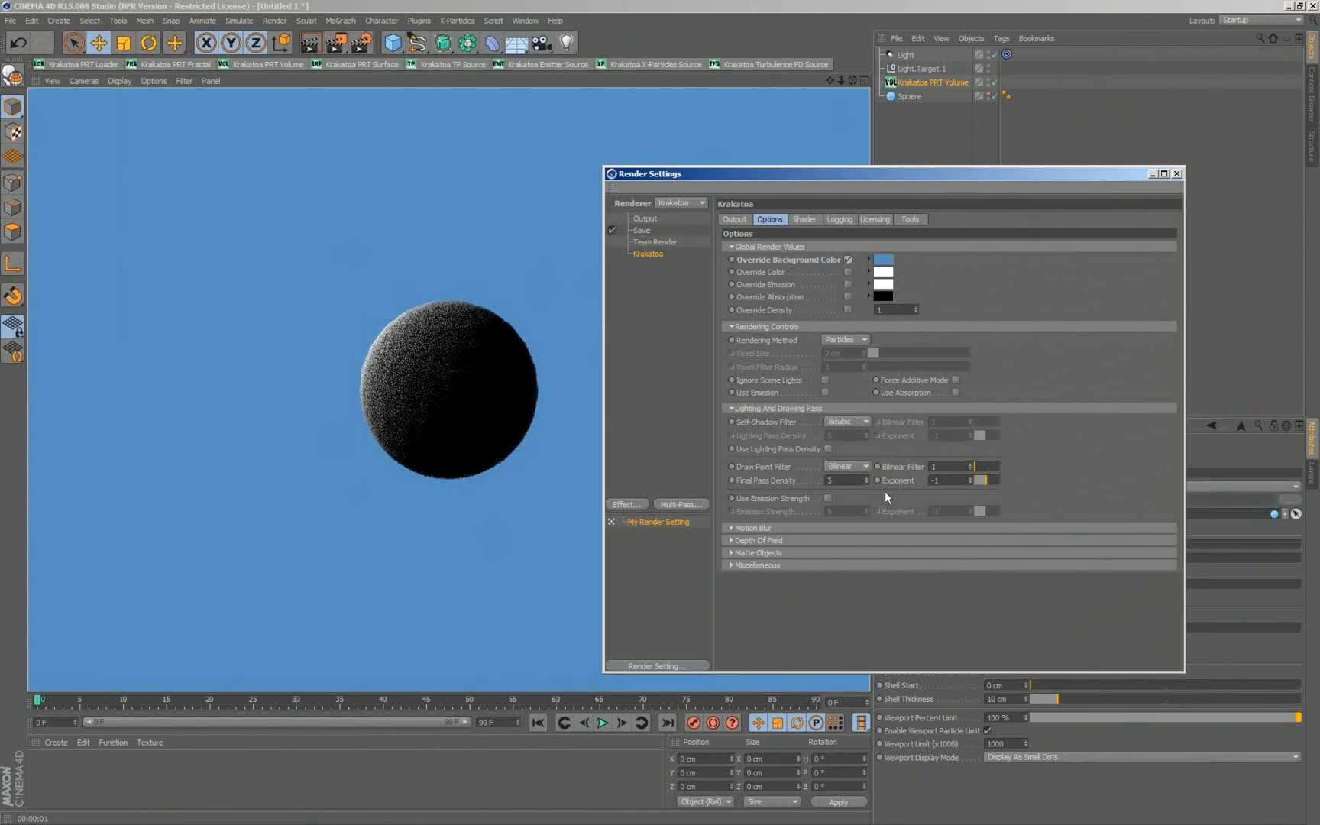
pyautogui.moveTo(560, 432)
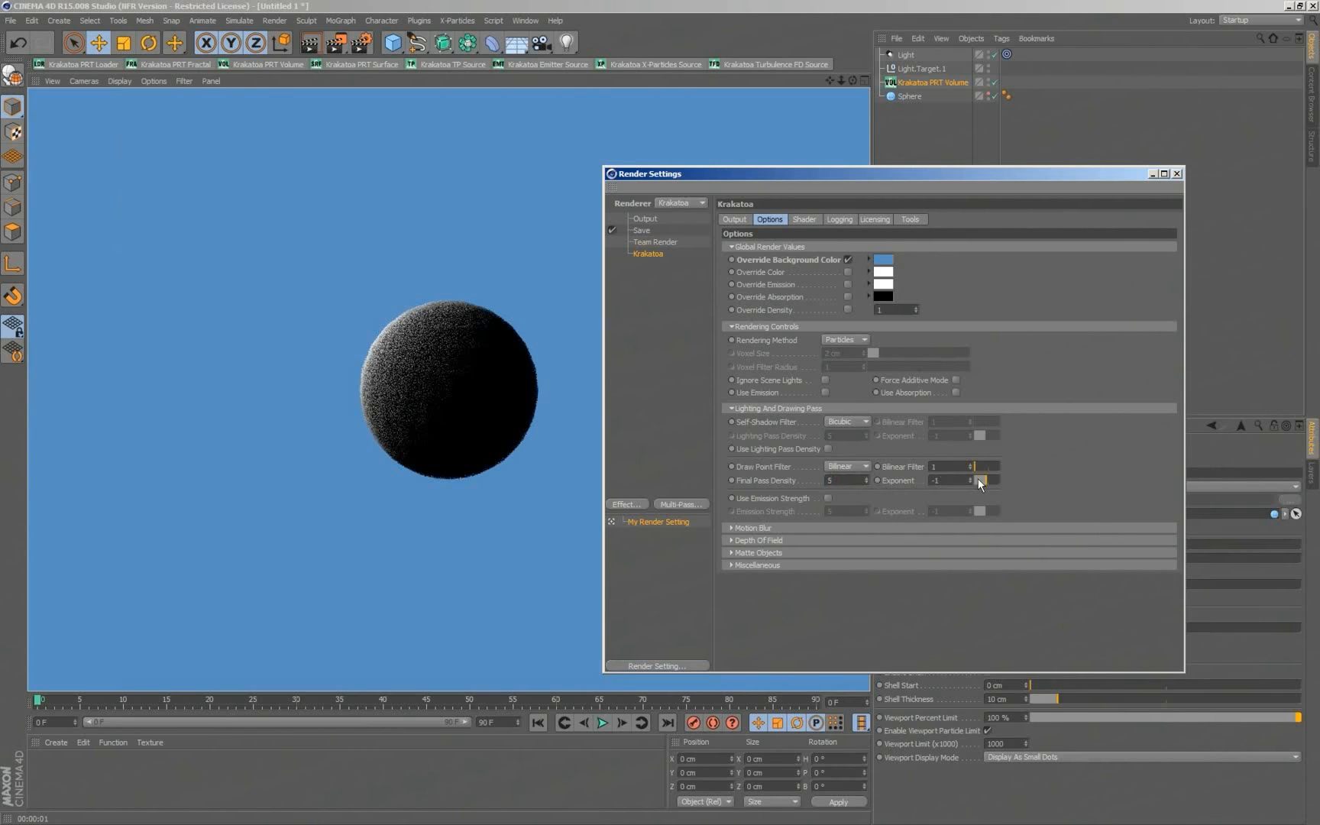
# Step: Set the Bilinear Filter Exponent to 0 and re-render the viewport
pyautogui.write('0')
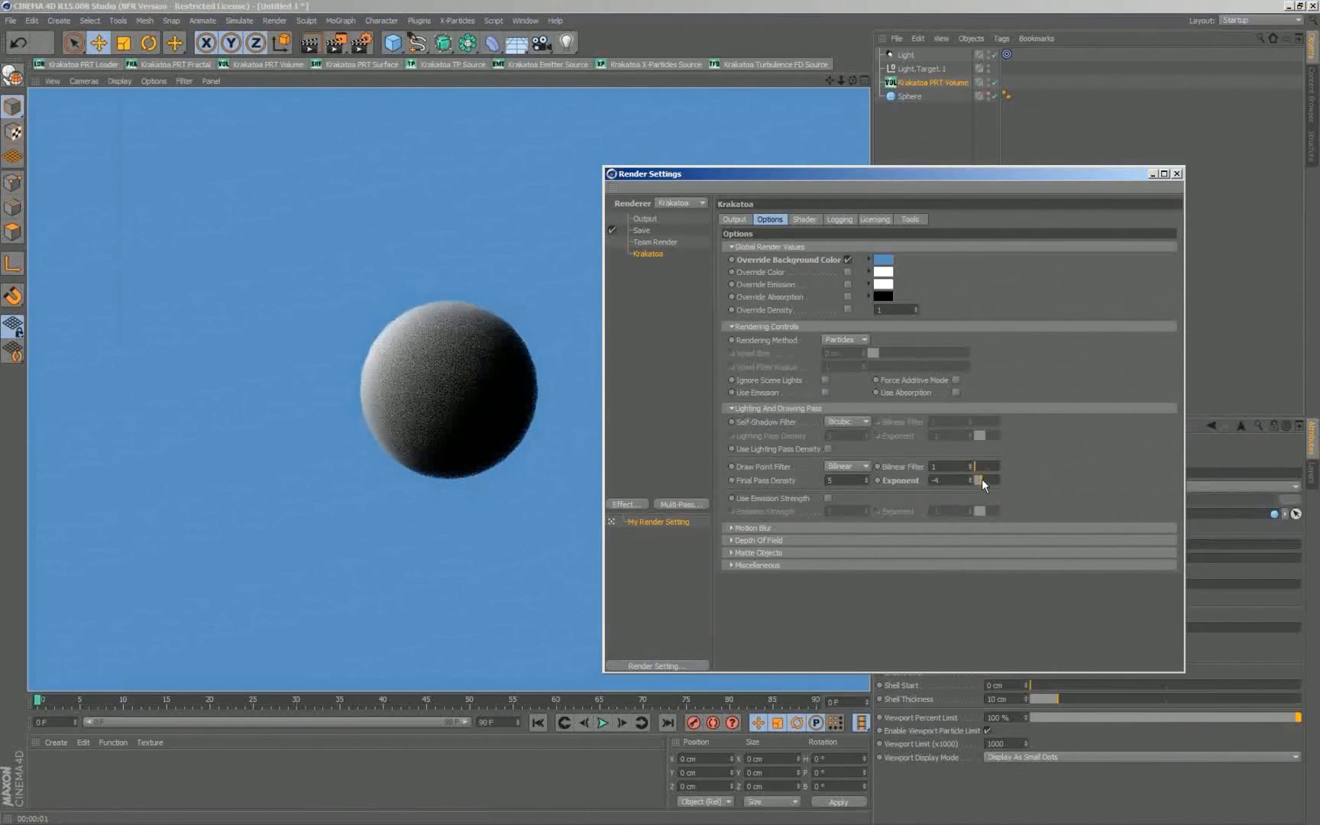
pyautogui.click(981, 481)
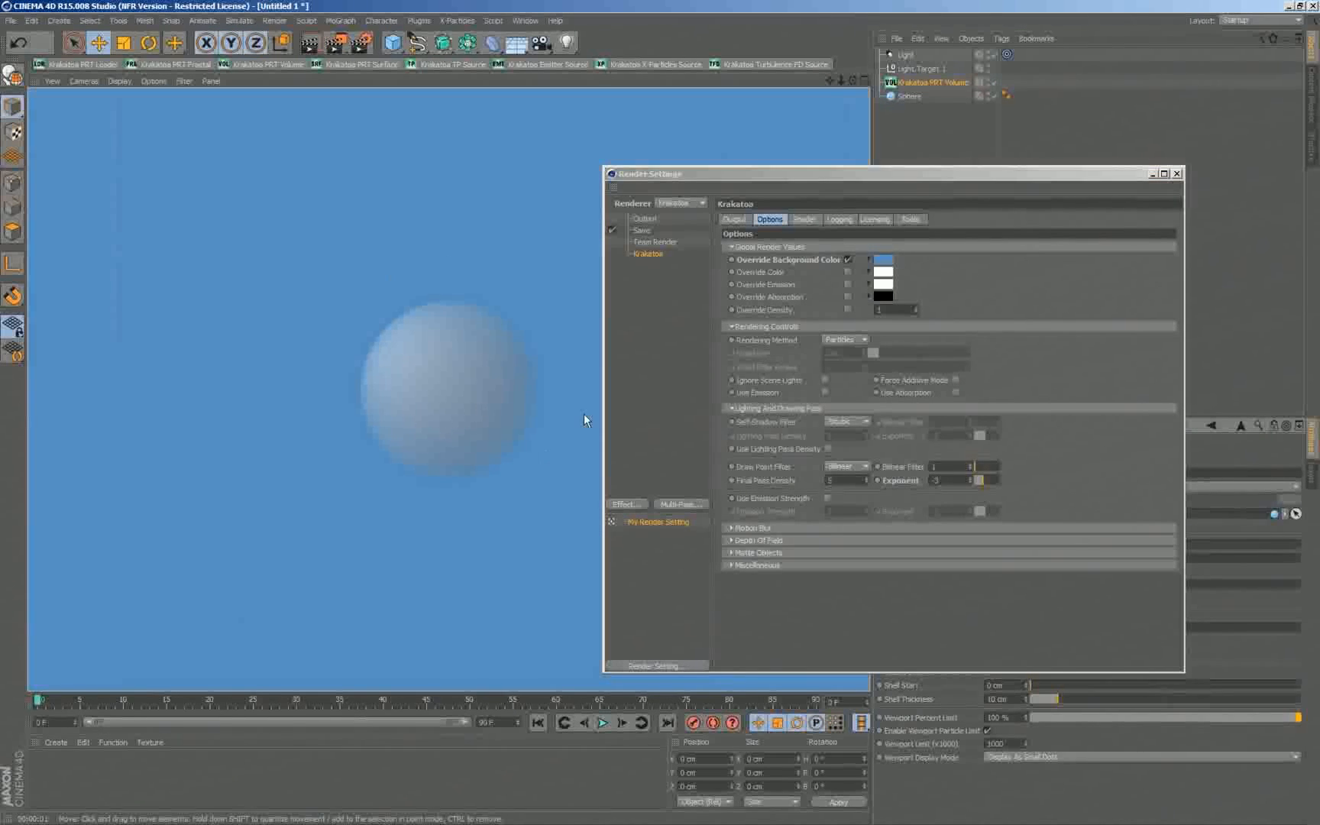
pyautogui.moveTo(456, 432)
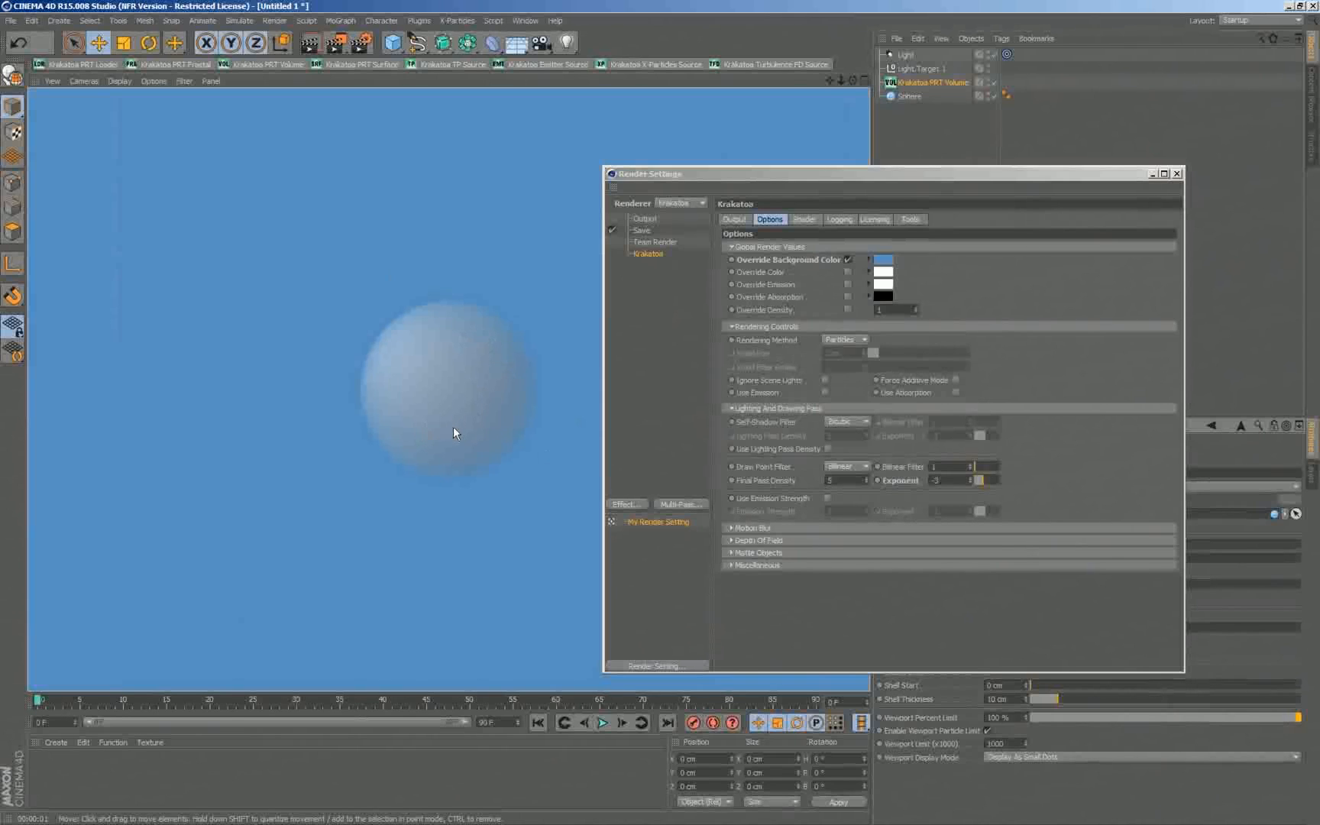
pyautogui.moveTo(543, 411)
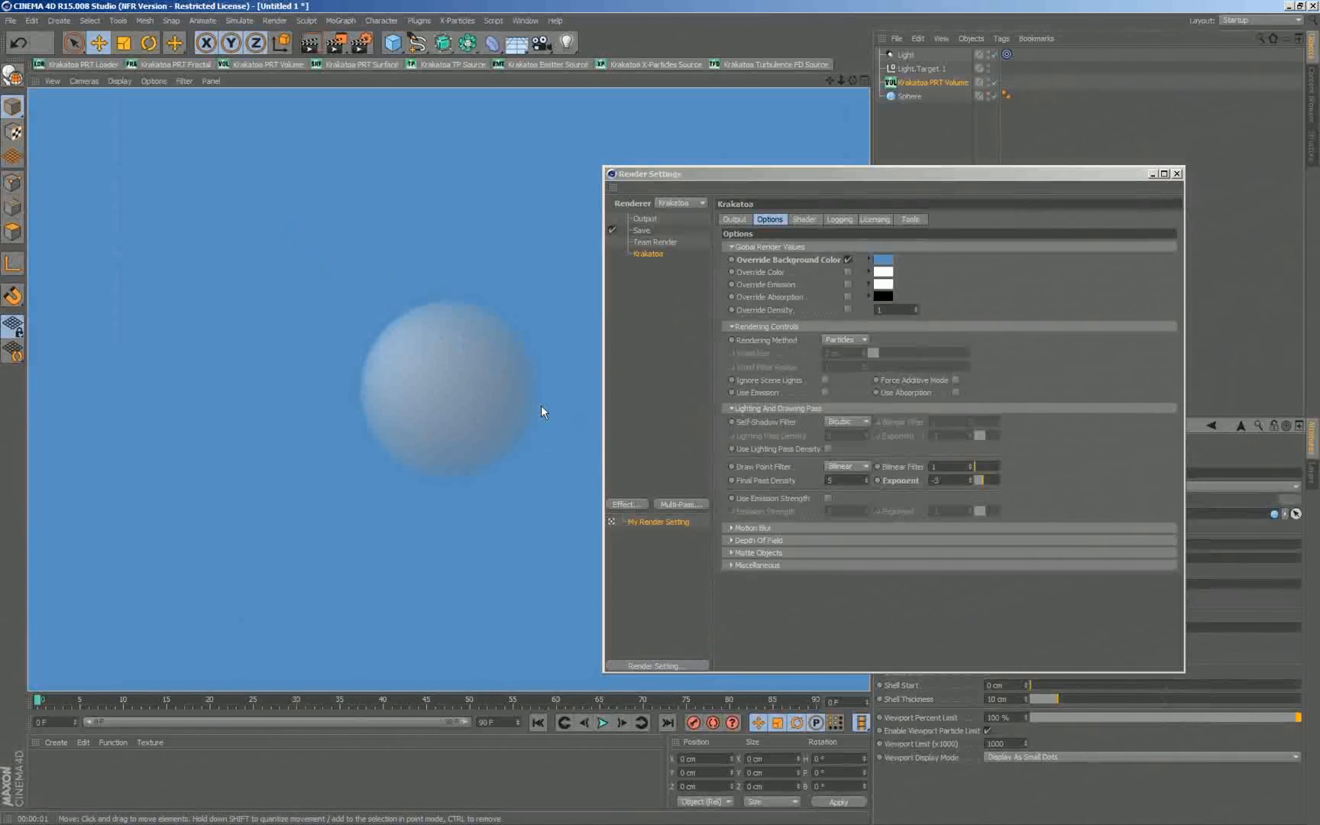
pyautogui.moveTo(879, 475)
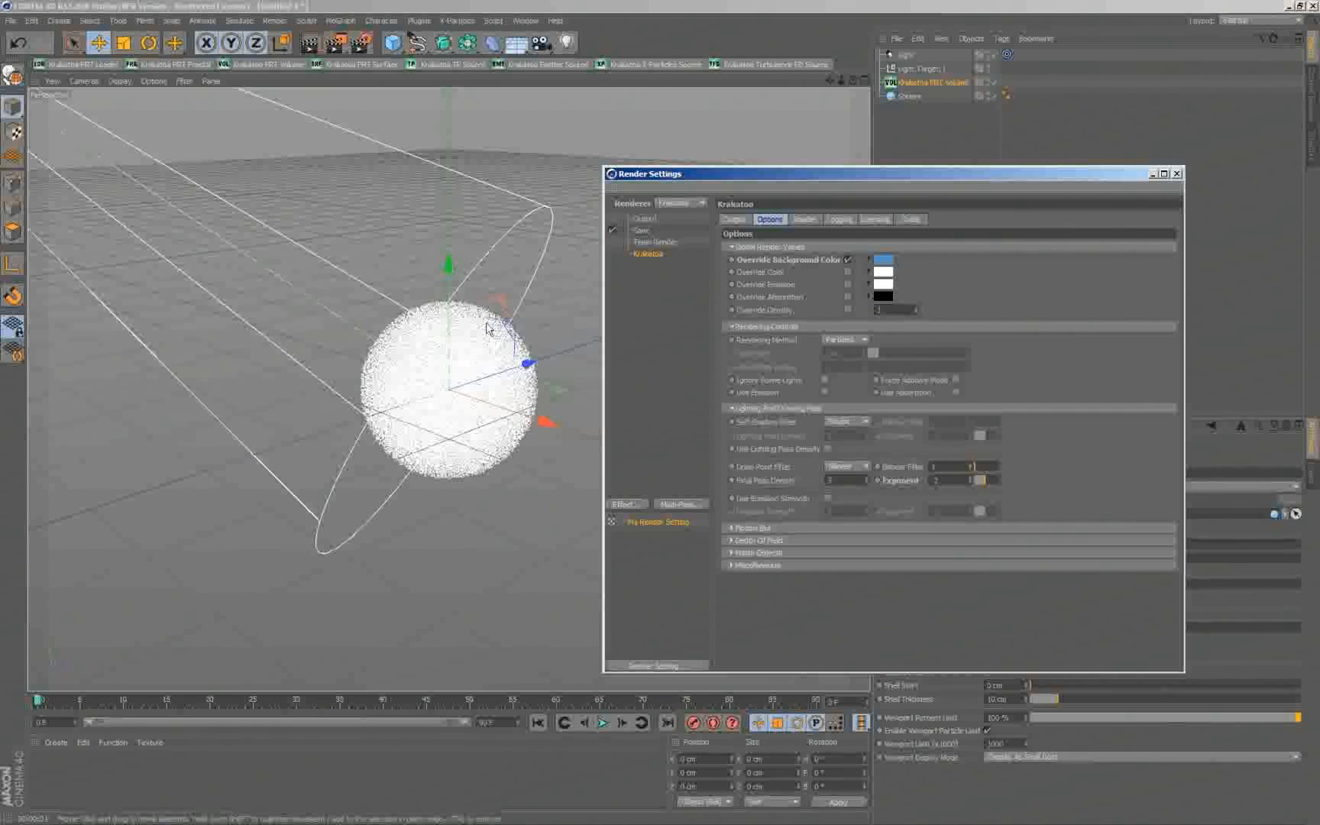
pyautogui.moveTo(251, 187)
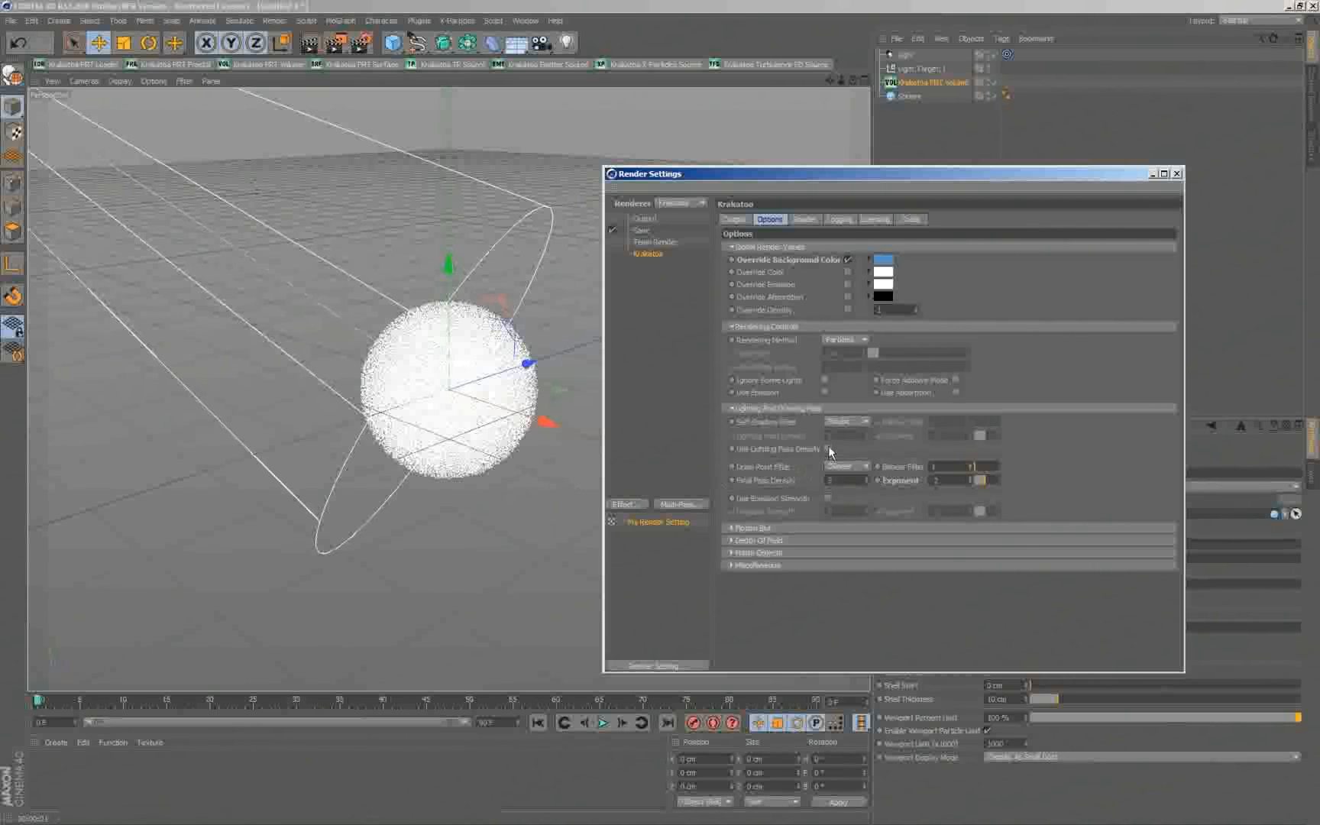
pyautogui.click(837, 448)
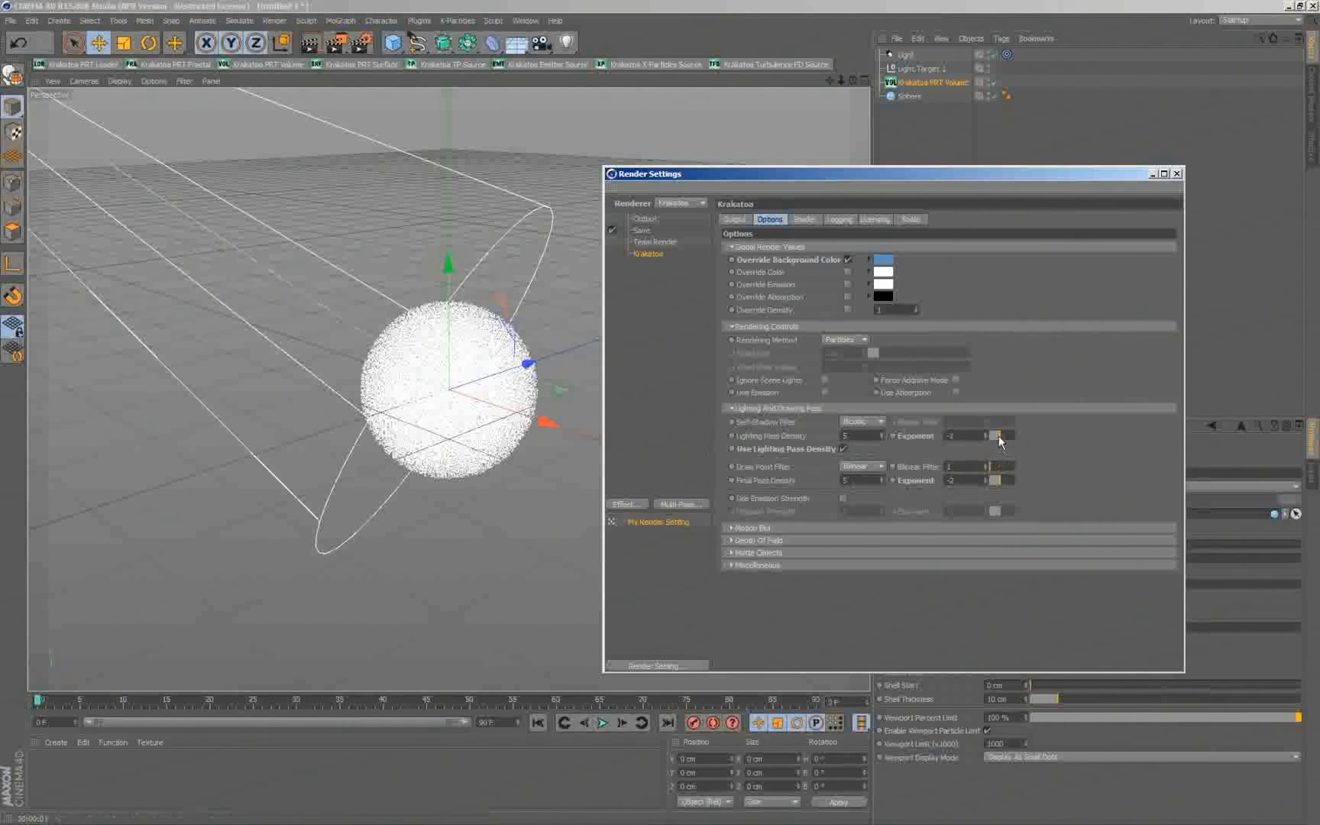
pyautogui.moveTo(317, 73)
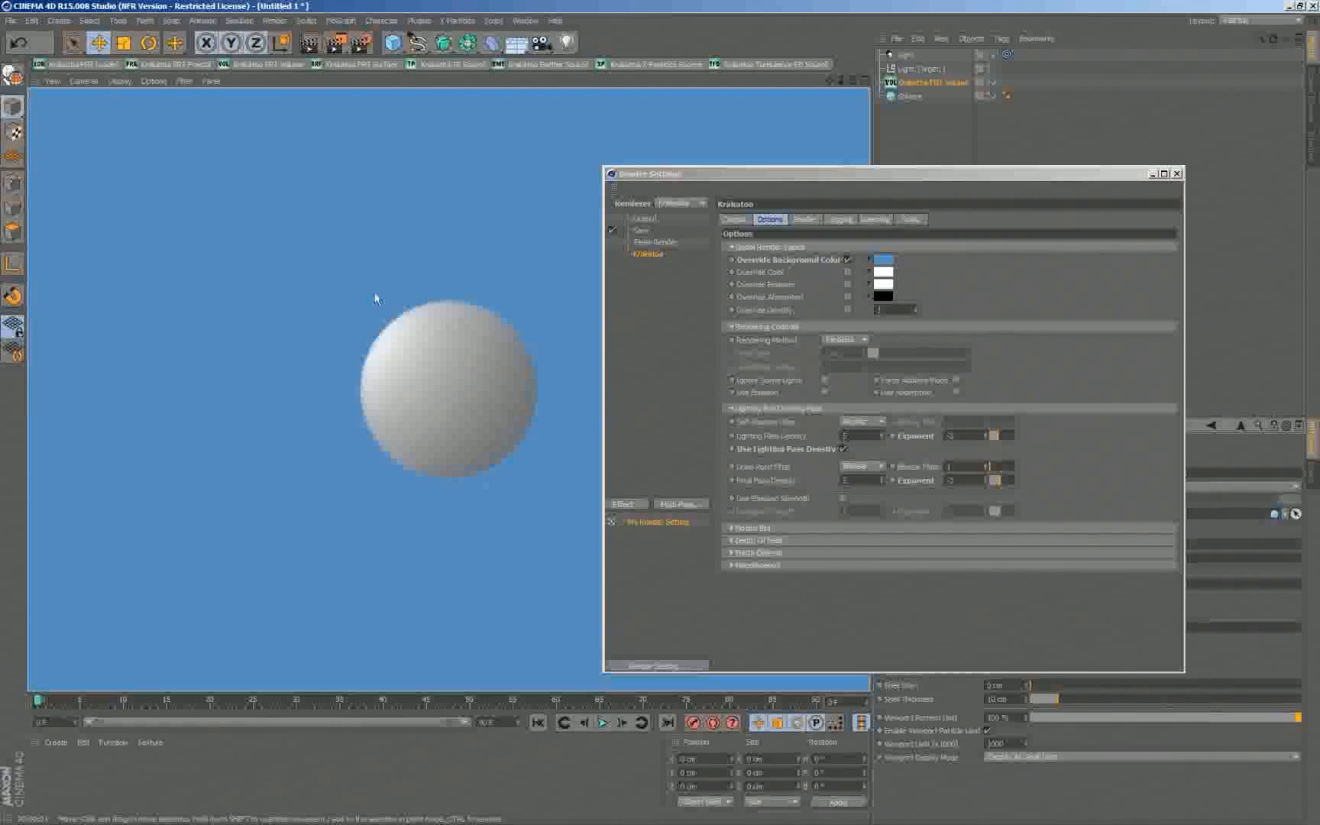
pyautogui.moveTo(555, 381)
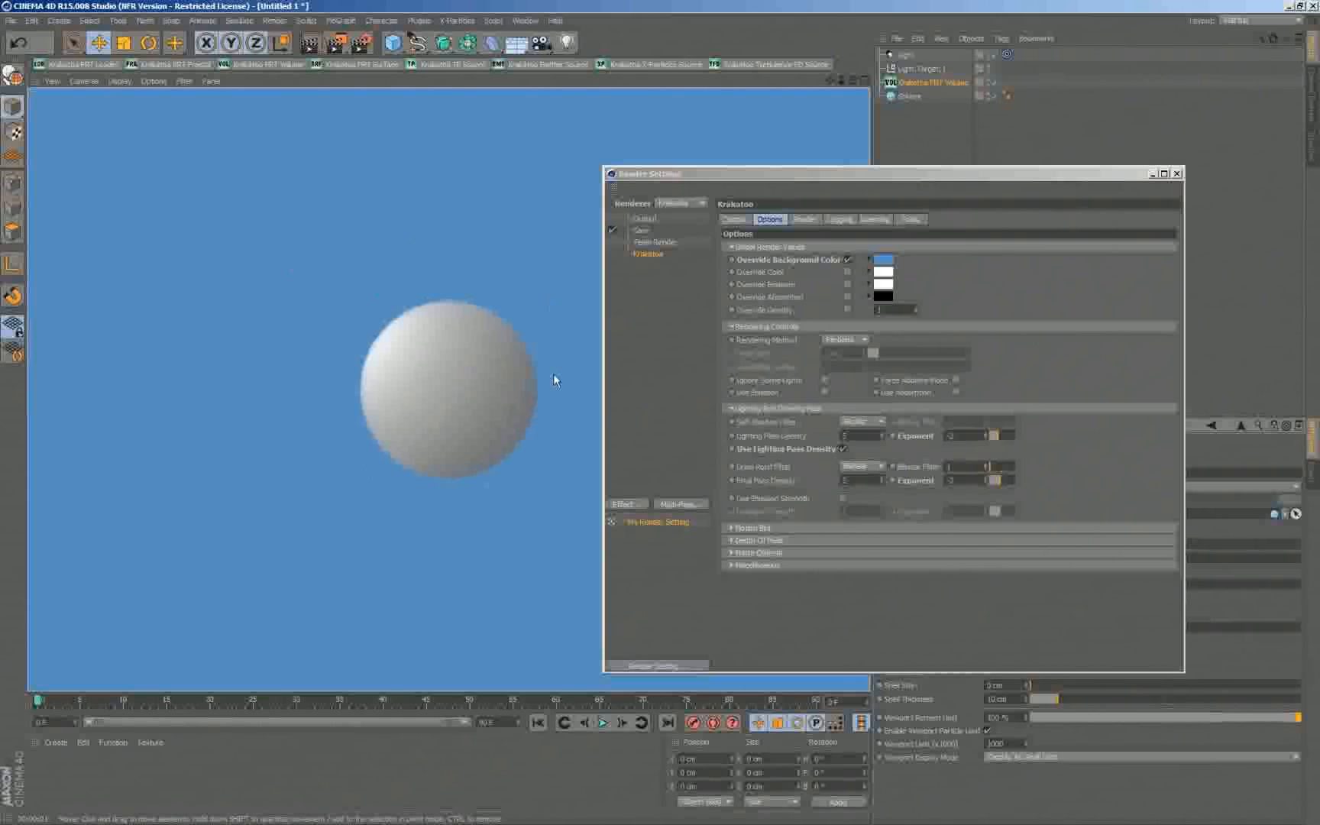
pyautogui.moveTo(428, 323)
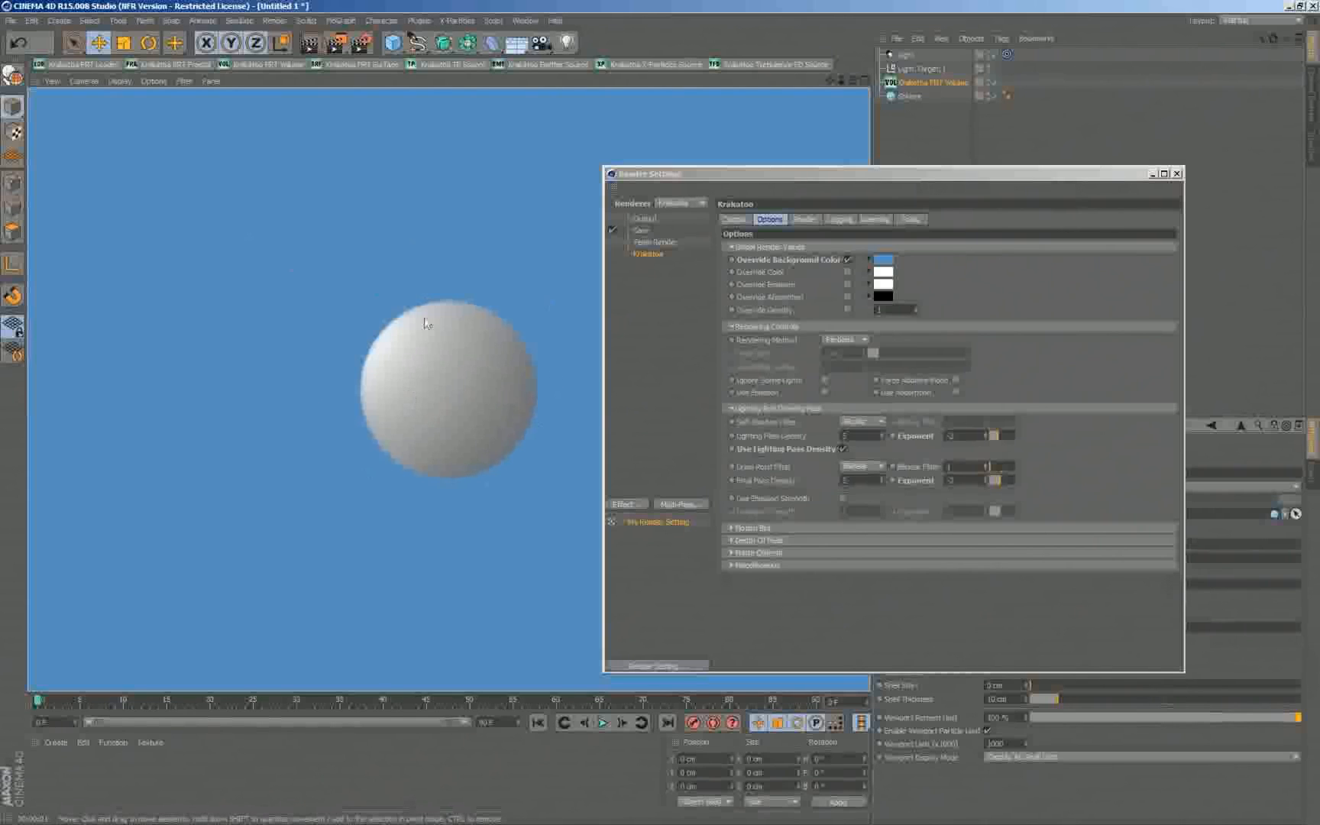
pyautogui.moveTo(435, 93)
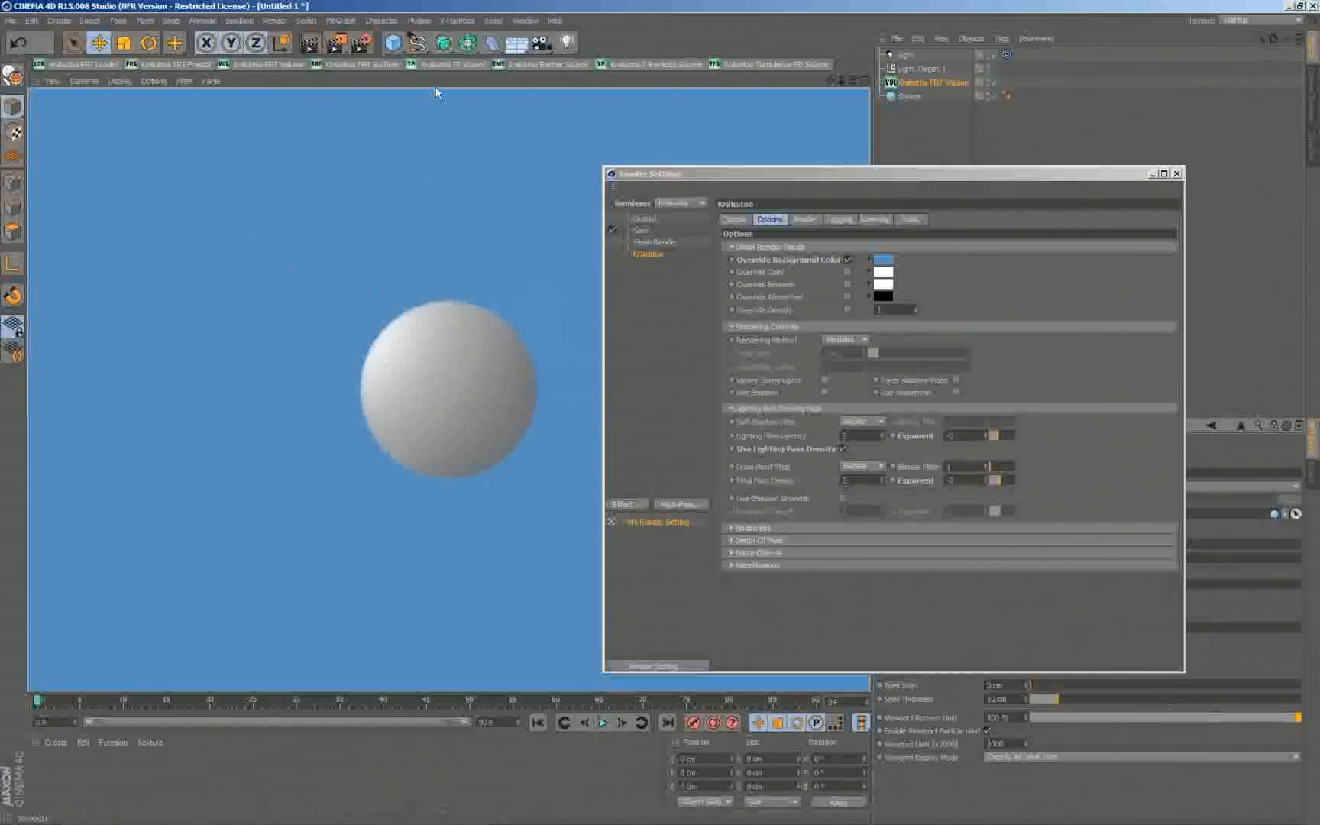
pyautogui.click(492, 19)
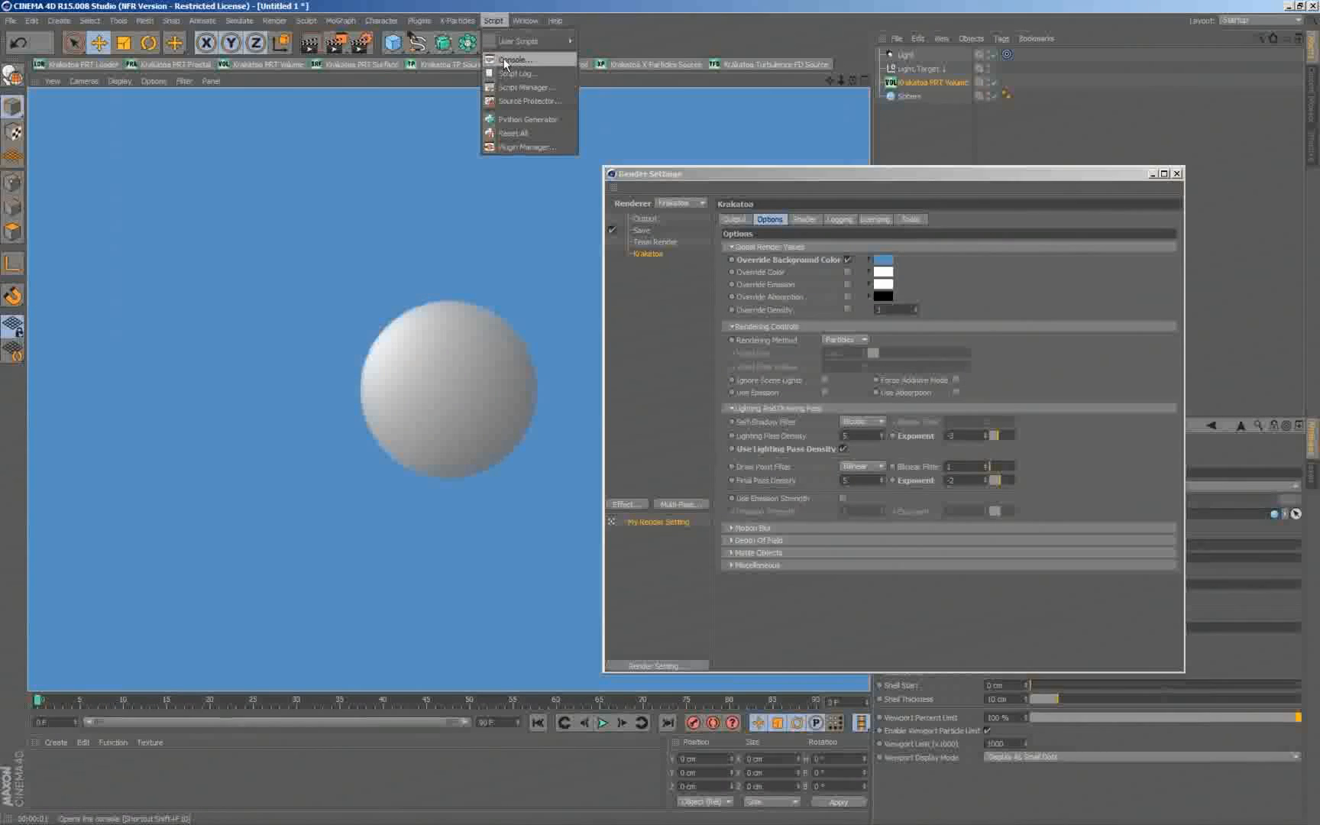
# Step: Show the Console via Script > Console to read Krakatoa render statistics
pyautogui.click(514, 59)
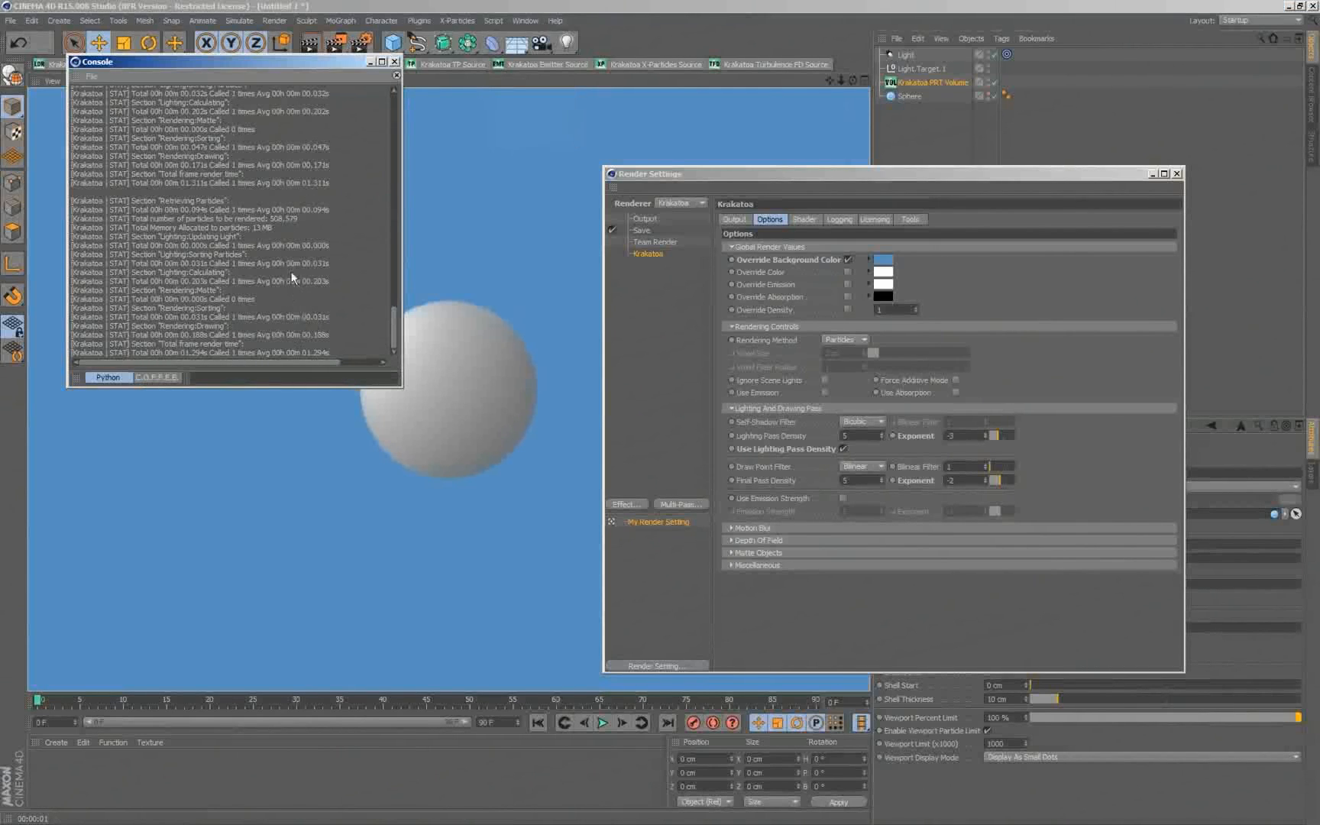
pyautogui.moveTo(273, 228)
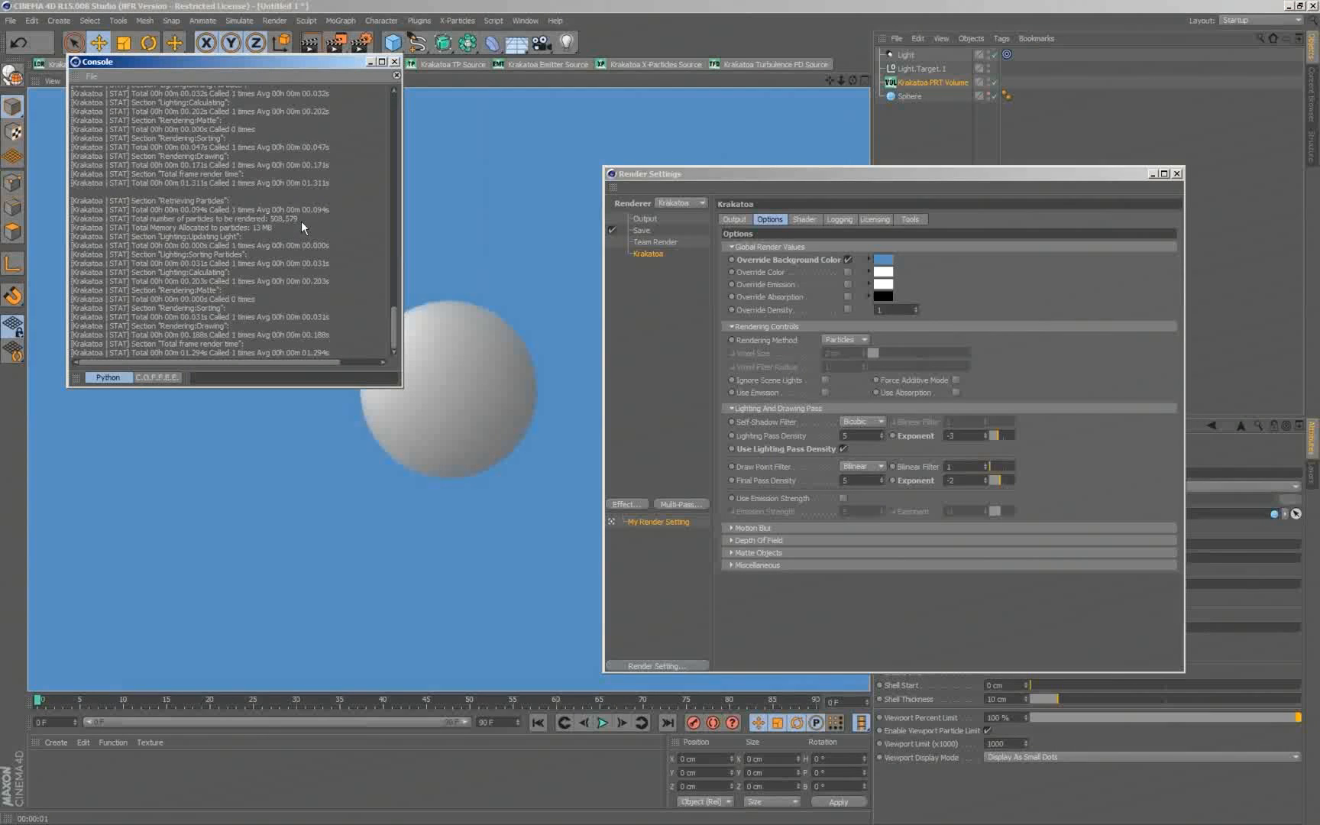
pyautogui.moveTo(290, 233)
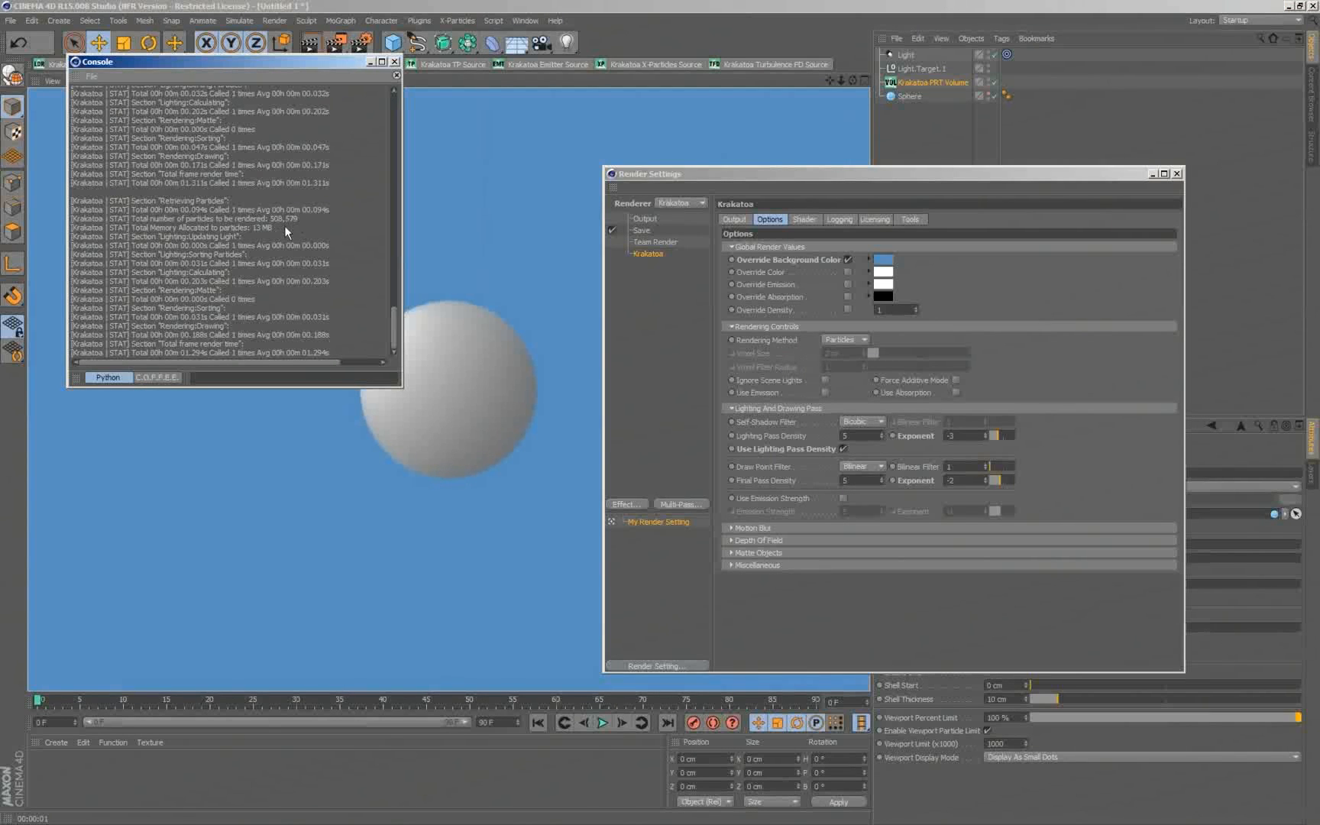
pyautogui.moveTo(262, 237)
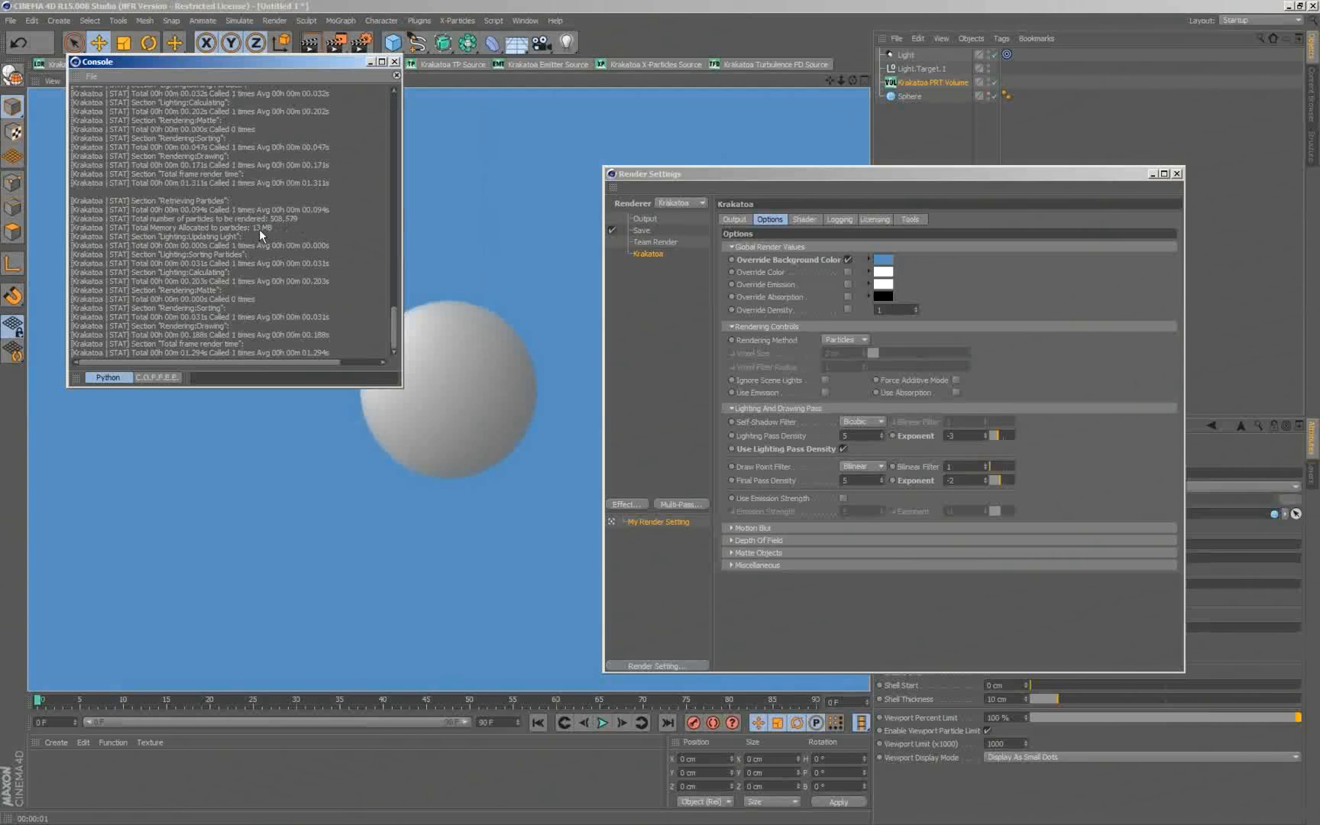
pyautogui.moveTo(276, 232)
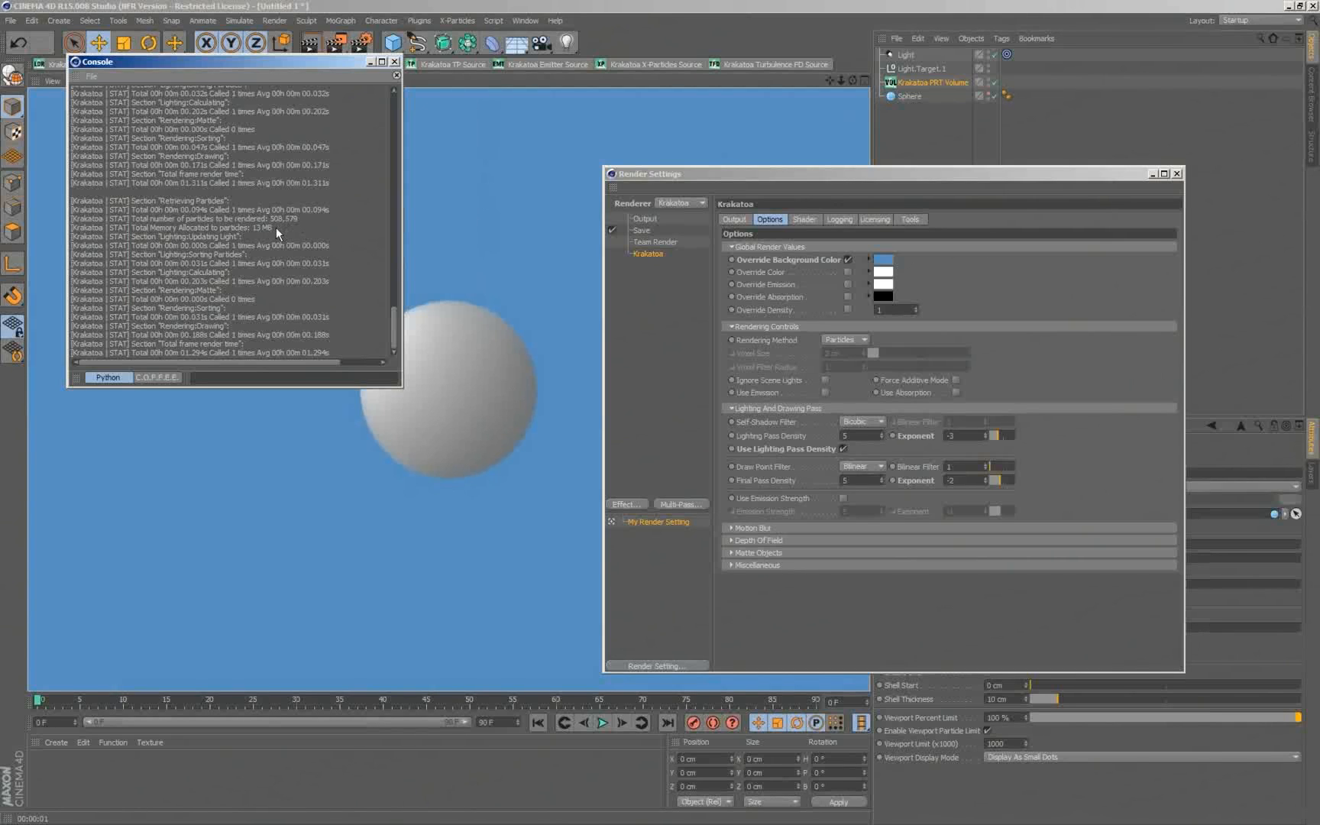
pyautogui.moveTo(329, 353)
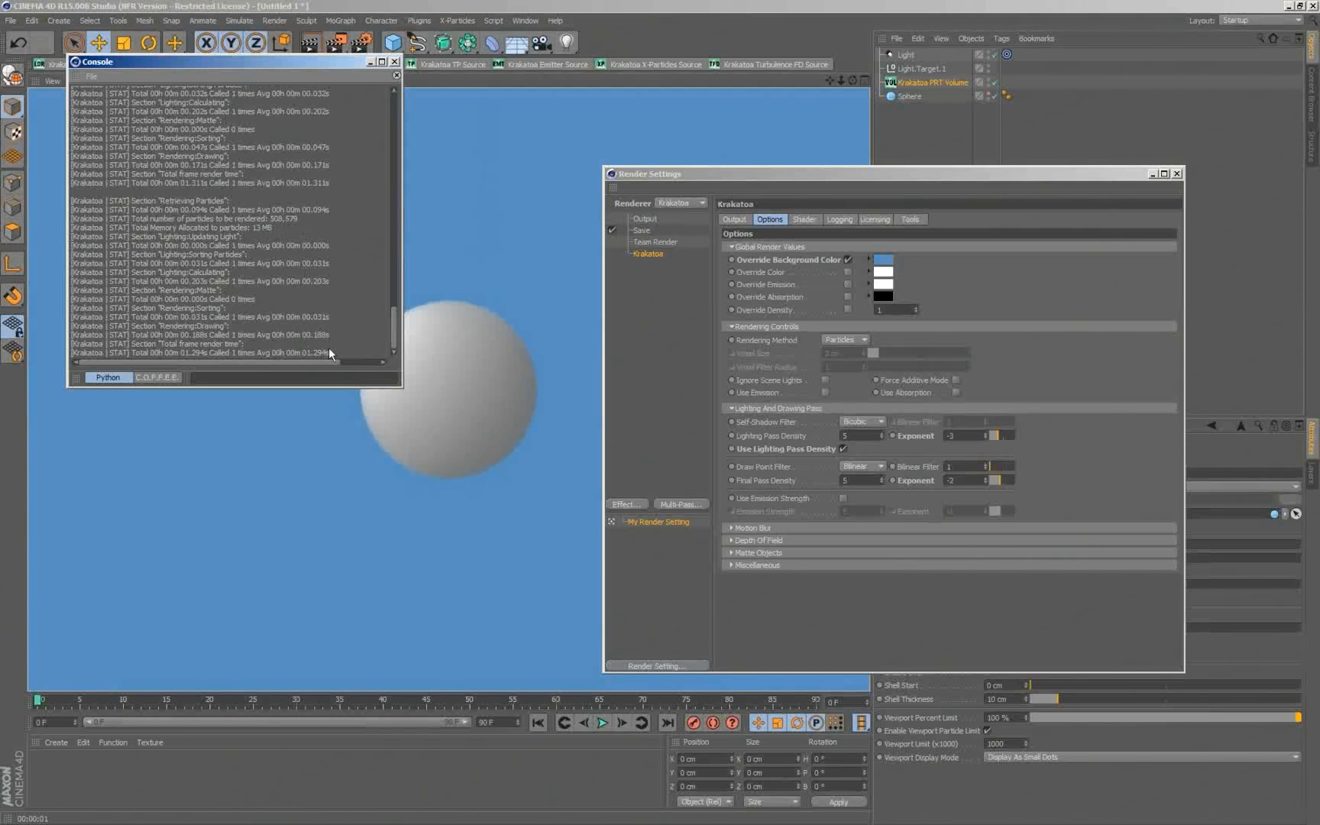
pyautogui.moveTo(350, 317)
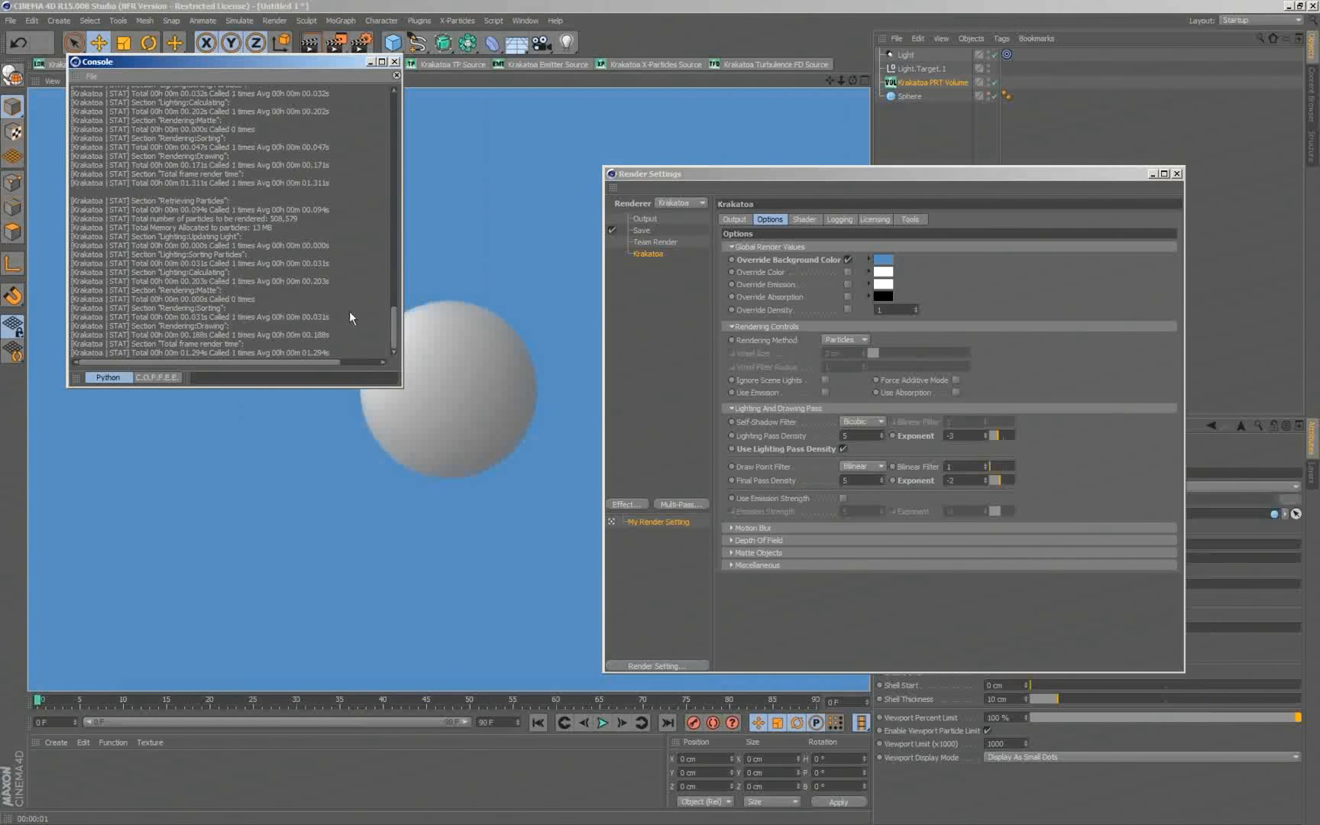
pyautogui.moveTo(367, 423)
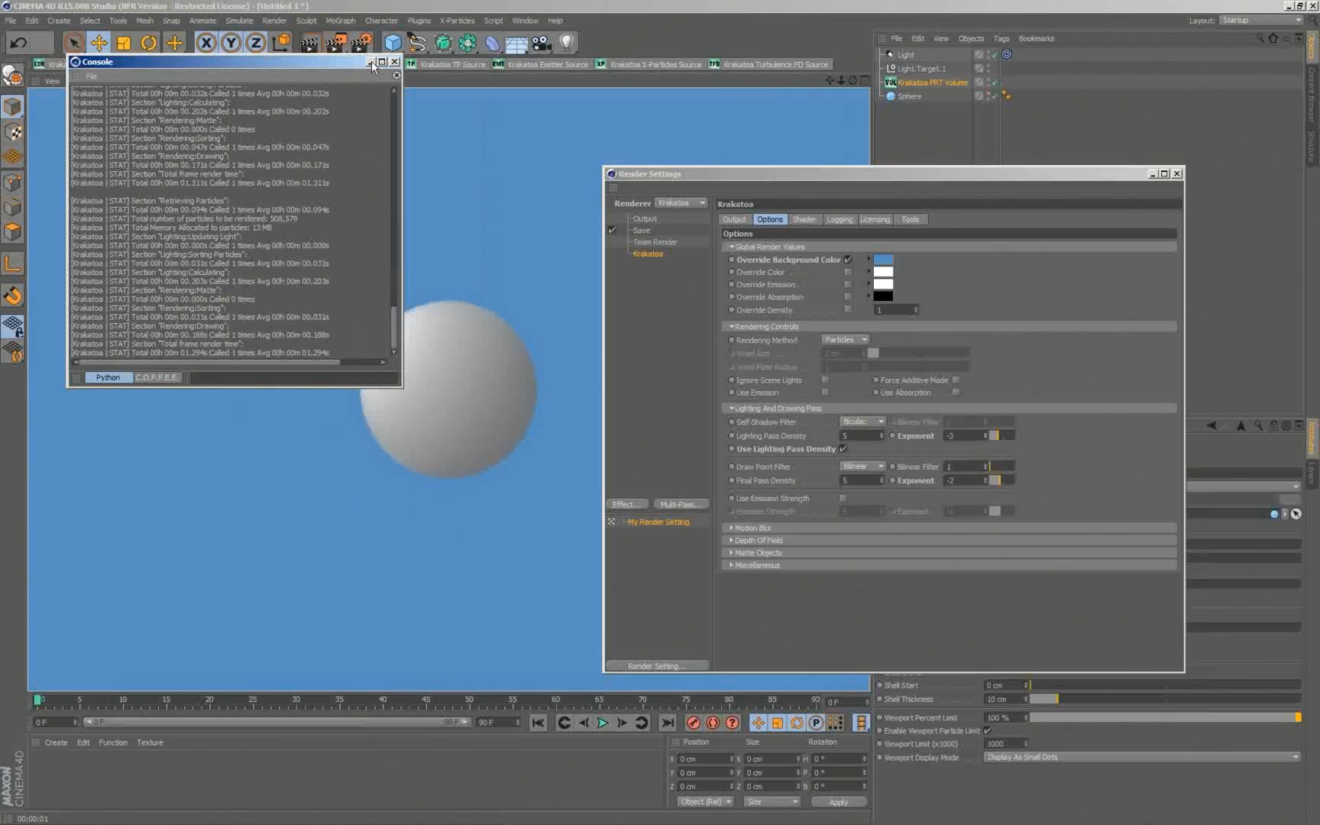
# Step: Minimize the Console and open KC4D_NAB_Buddha_Base_v001.c4d from DAY 1 > 2_PRTVolume
pyautogui.click(370, 63)
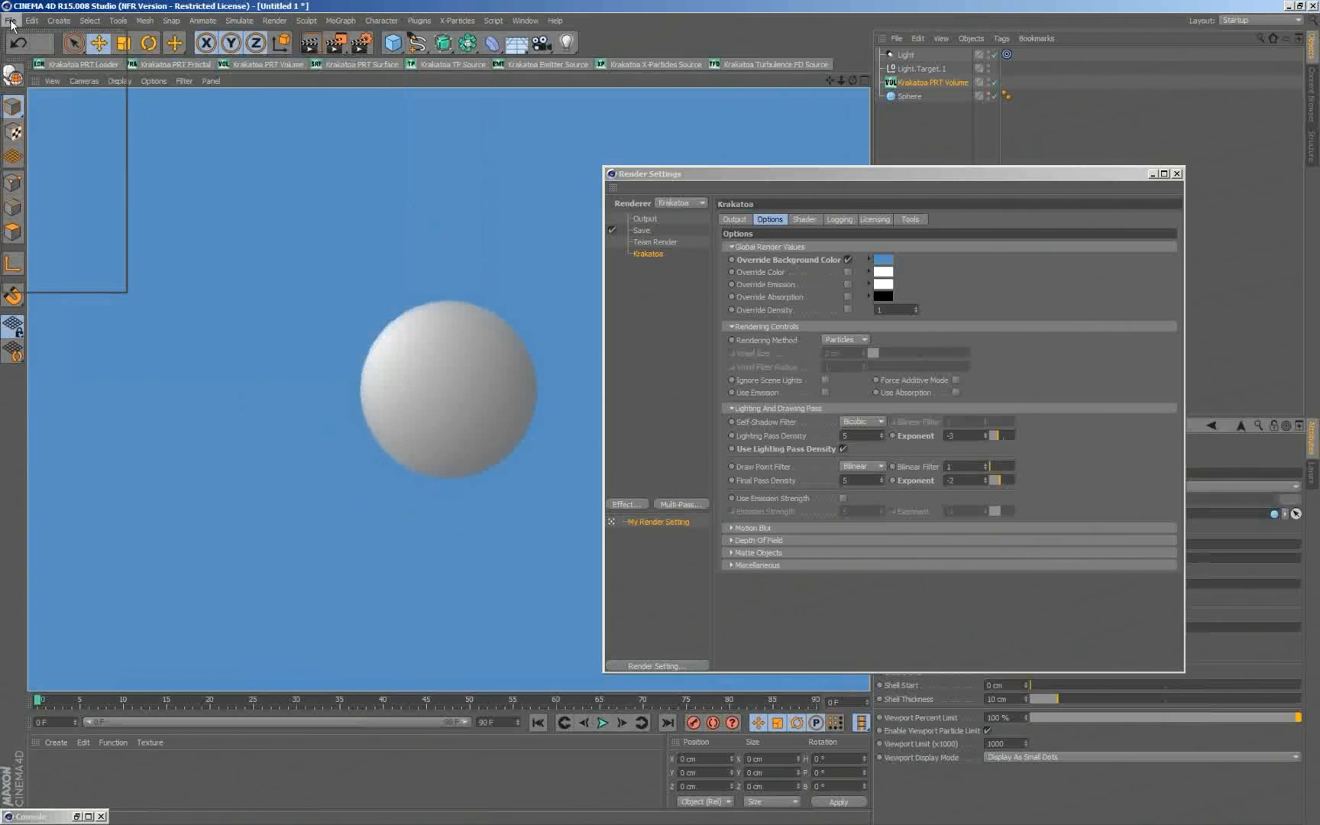
pyautogui.click(11, 20)
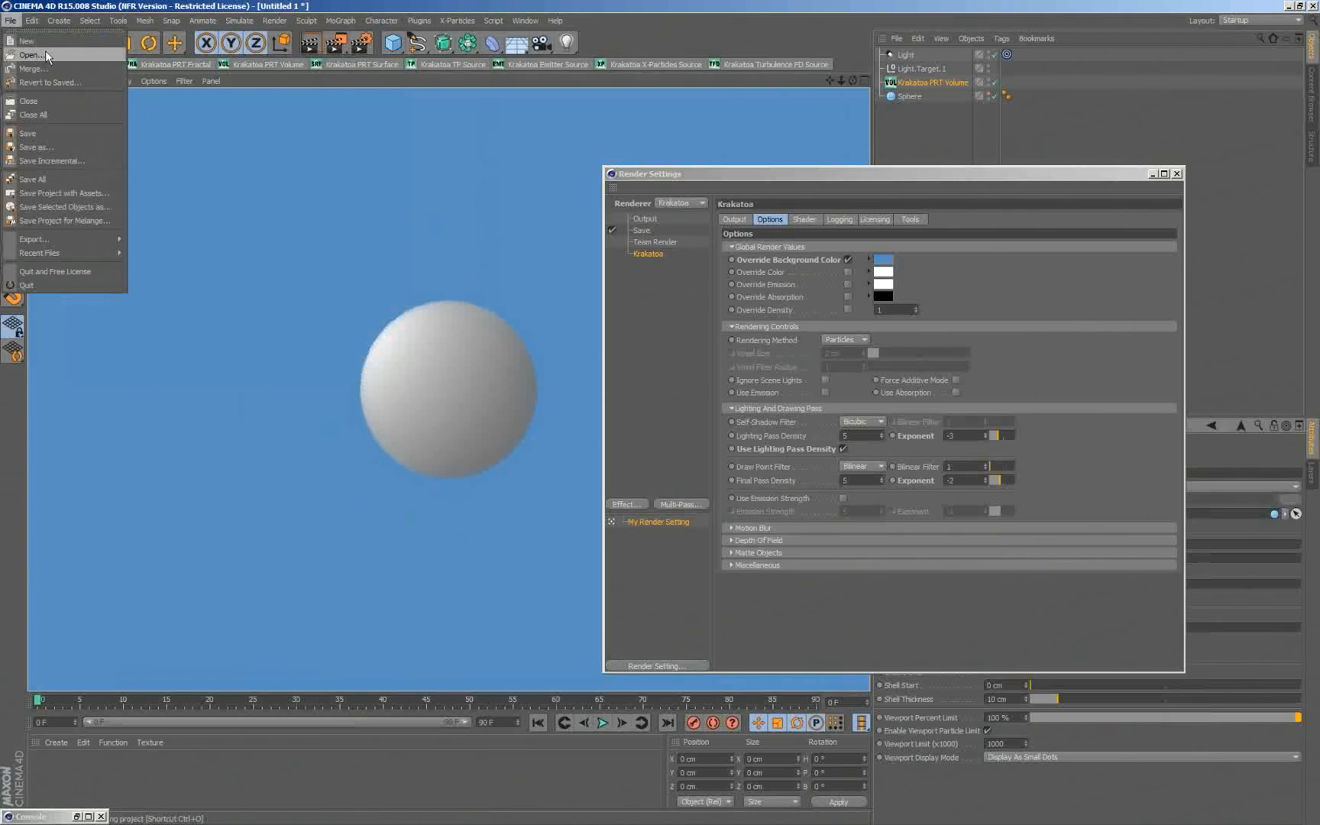
pyautogui.click(30, 55)
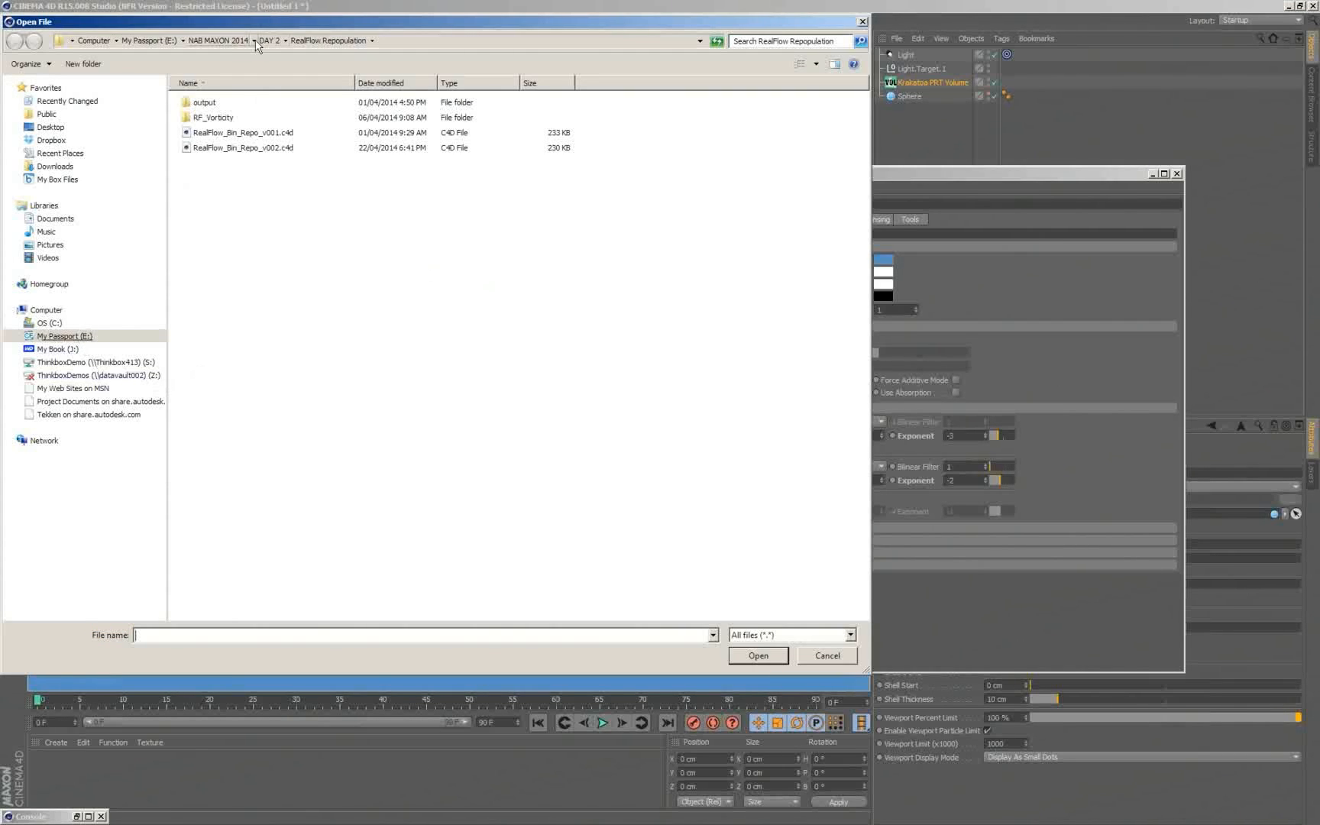
pyautogui.click(256, 39)
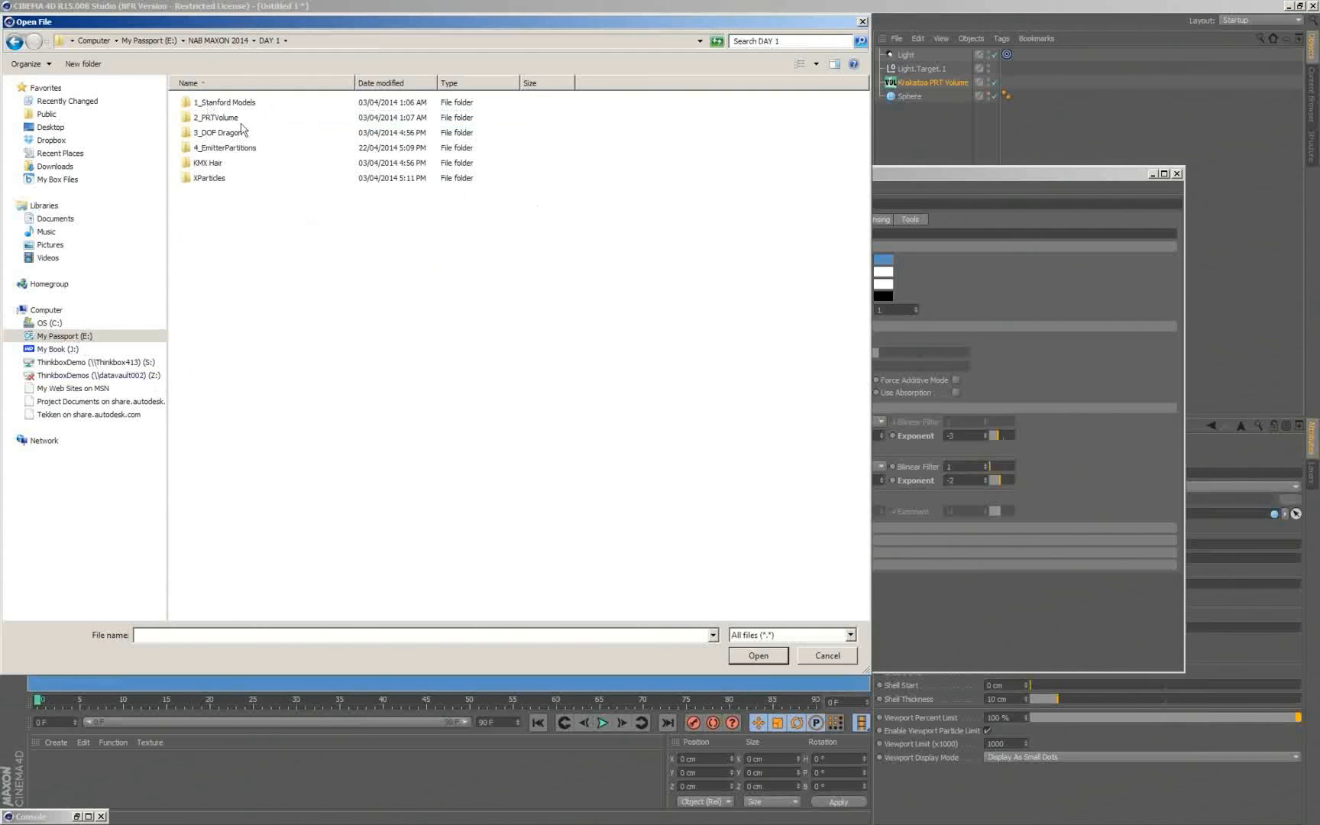
pyautogui.moveTo(225, 120)
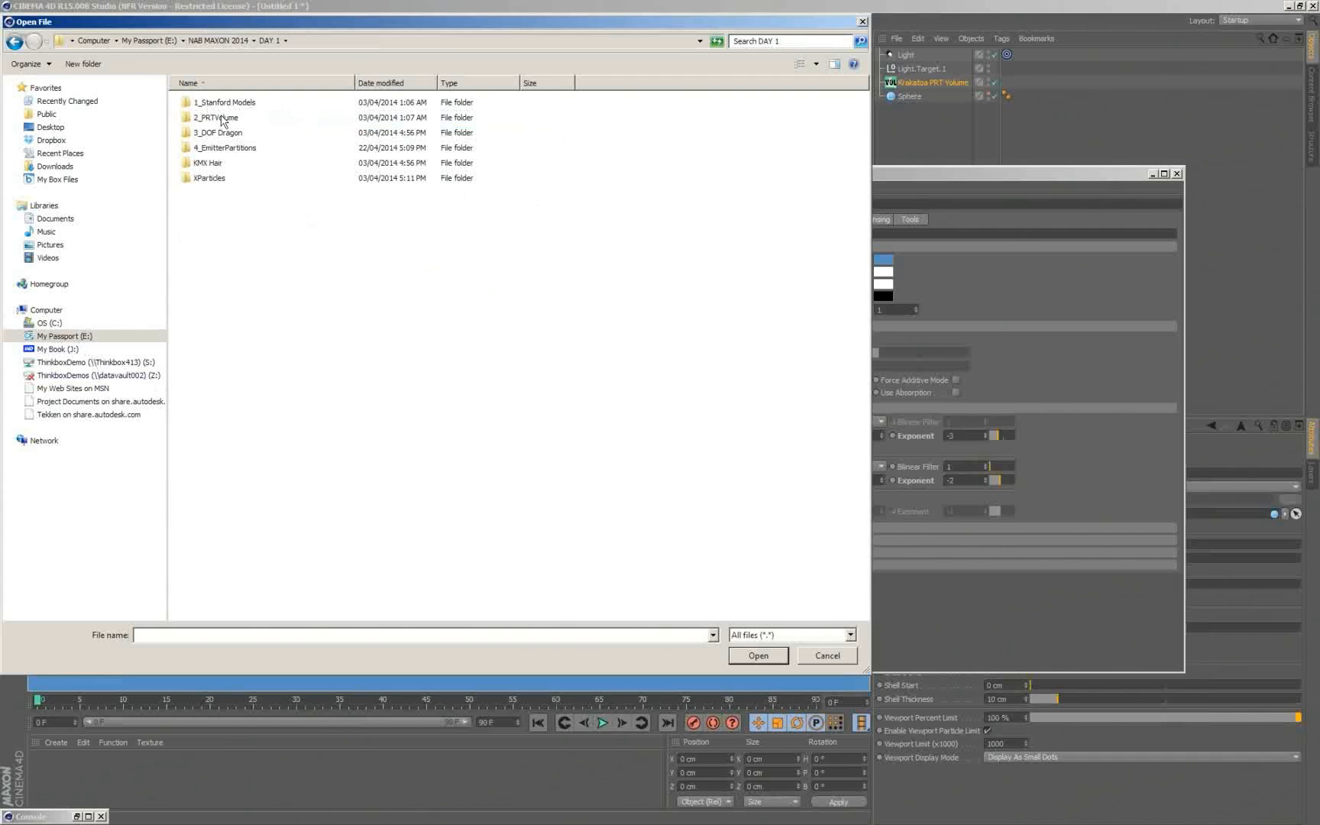
pyautogui.doubleClick(217, 118)
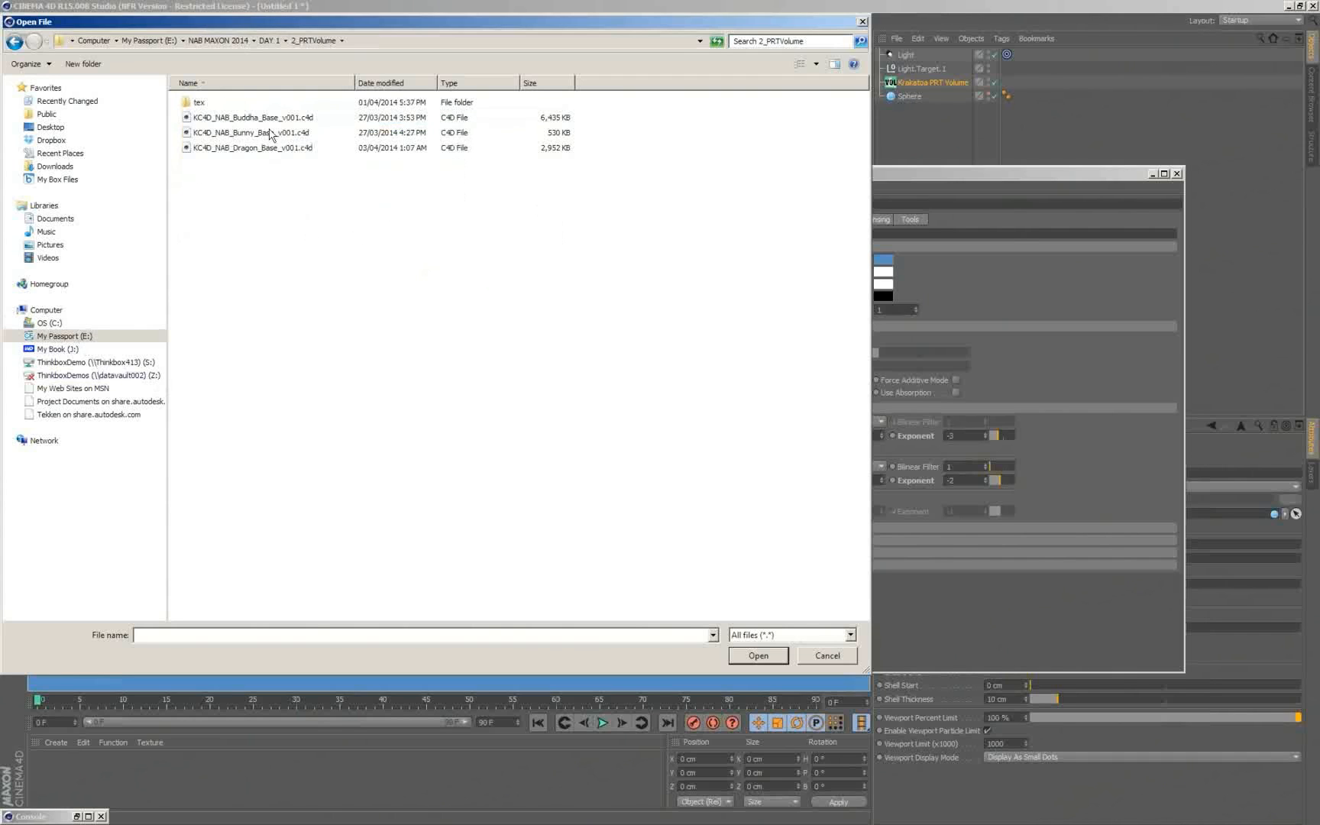
pyautogui.click(756, 655)
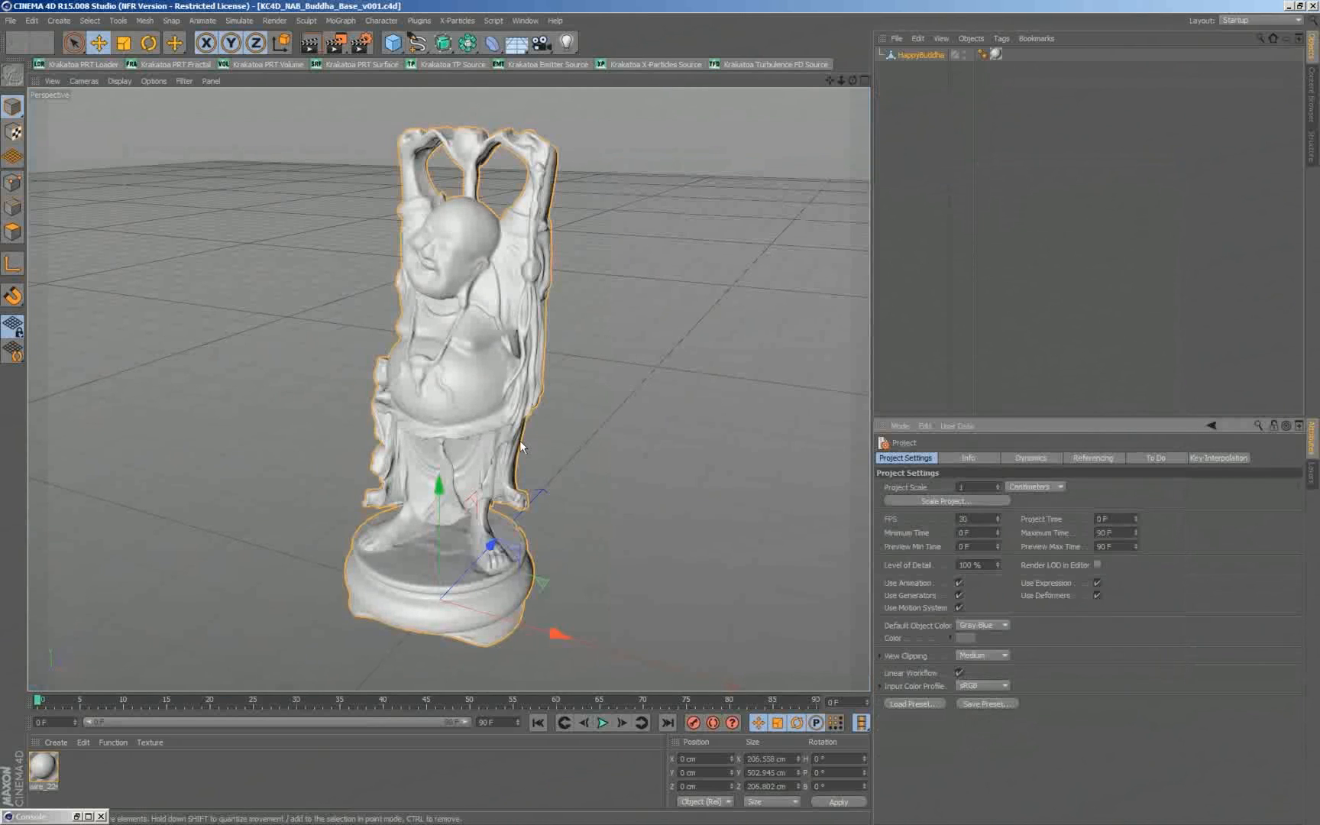
pyautogui.moveTo(491, 645)
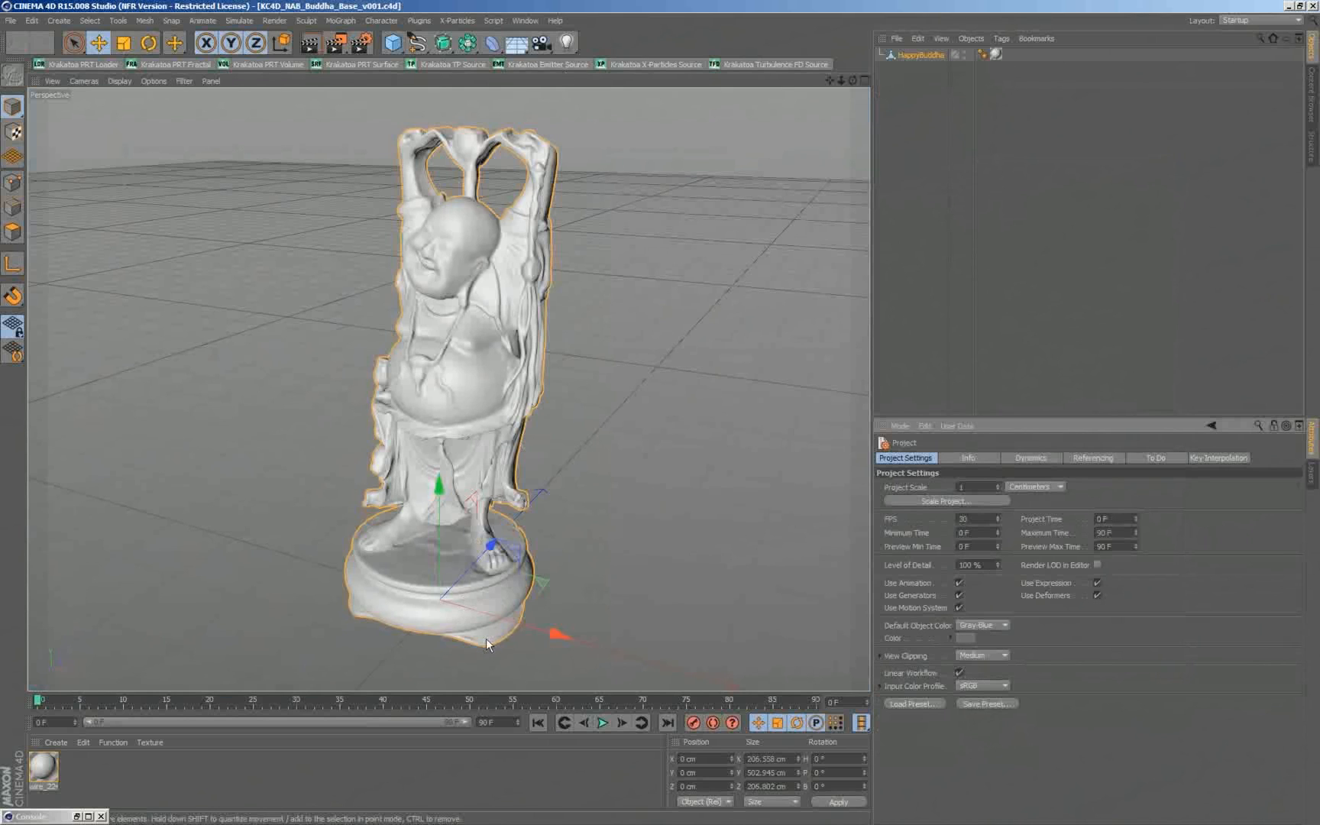
pyautogui.moveTo(424, 419)
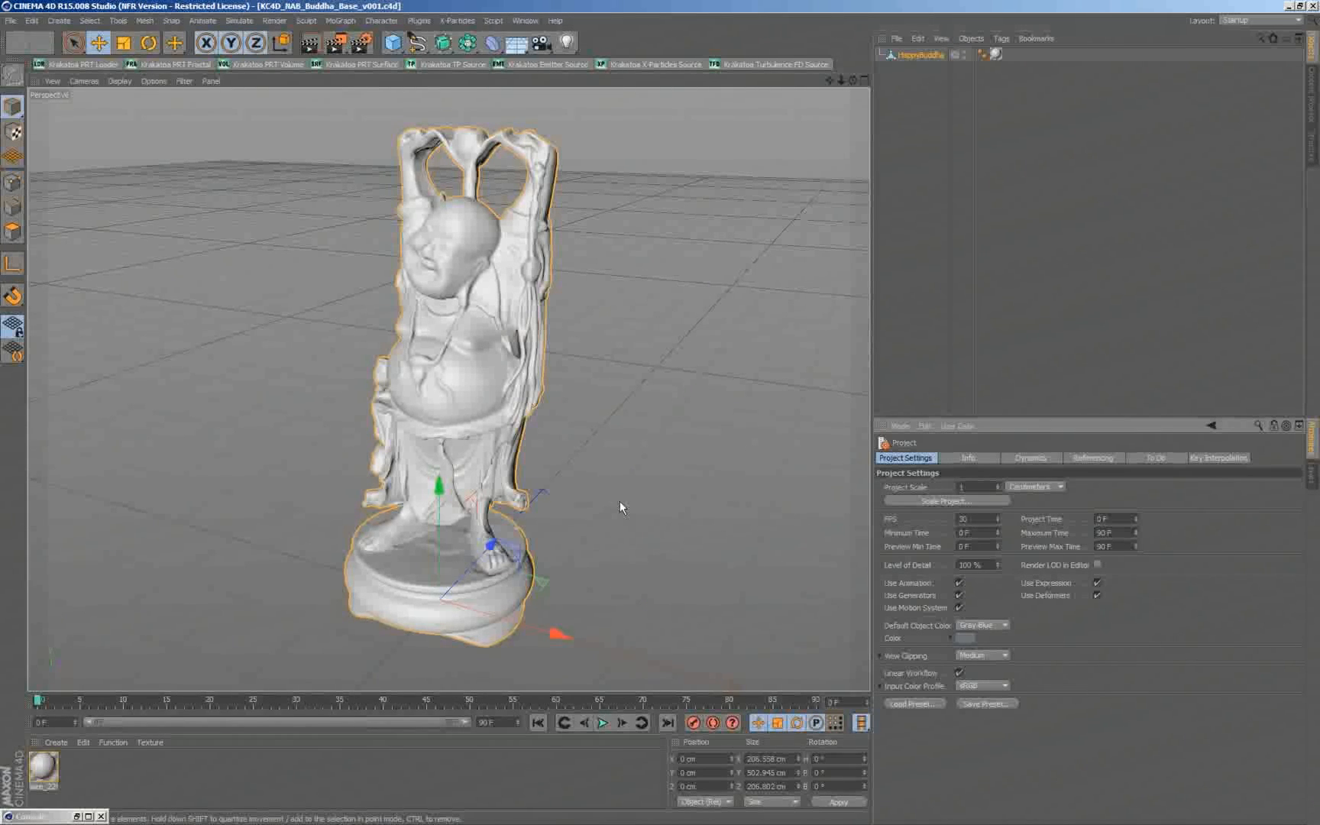
pyautogui.moveTo(697, 414)
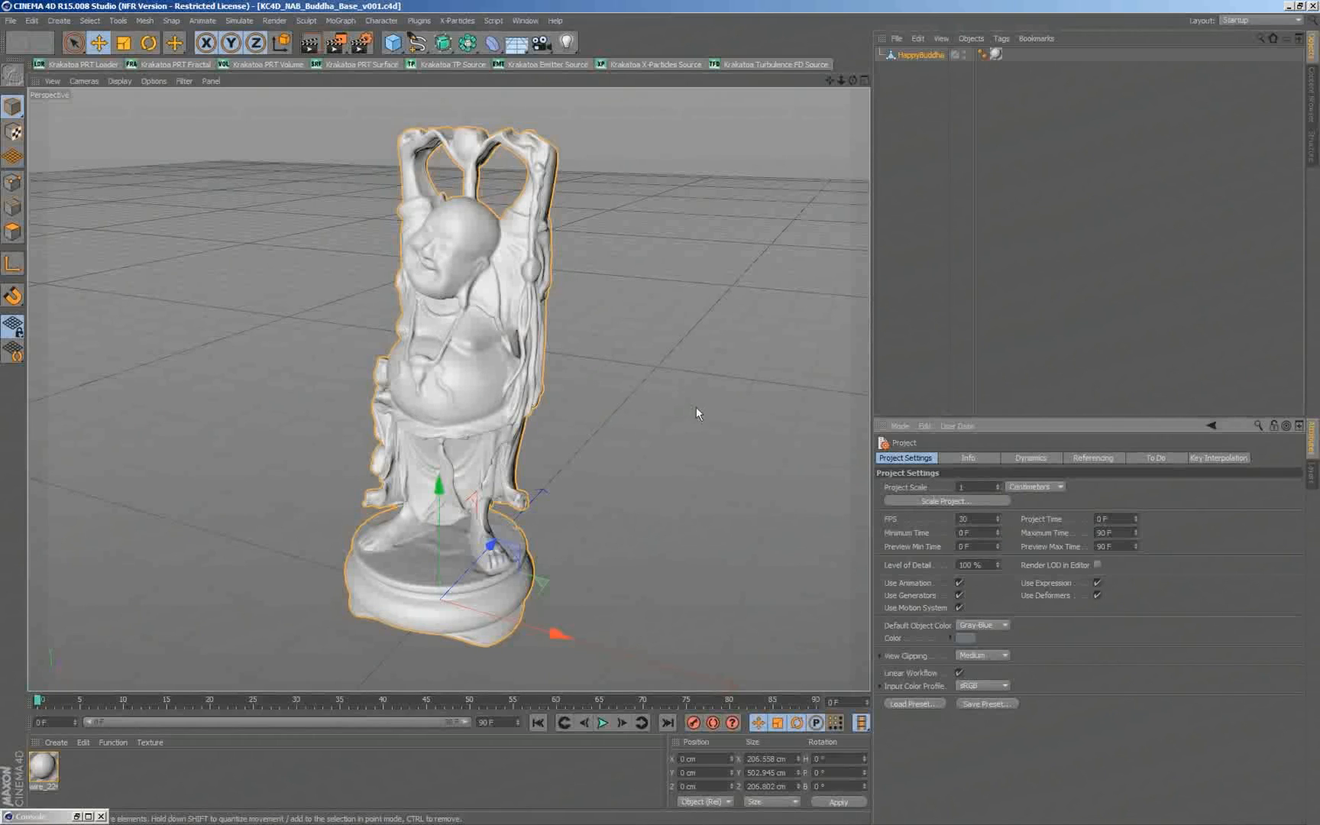
pyautogui.moveTo(264, 263)
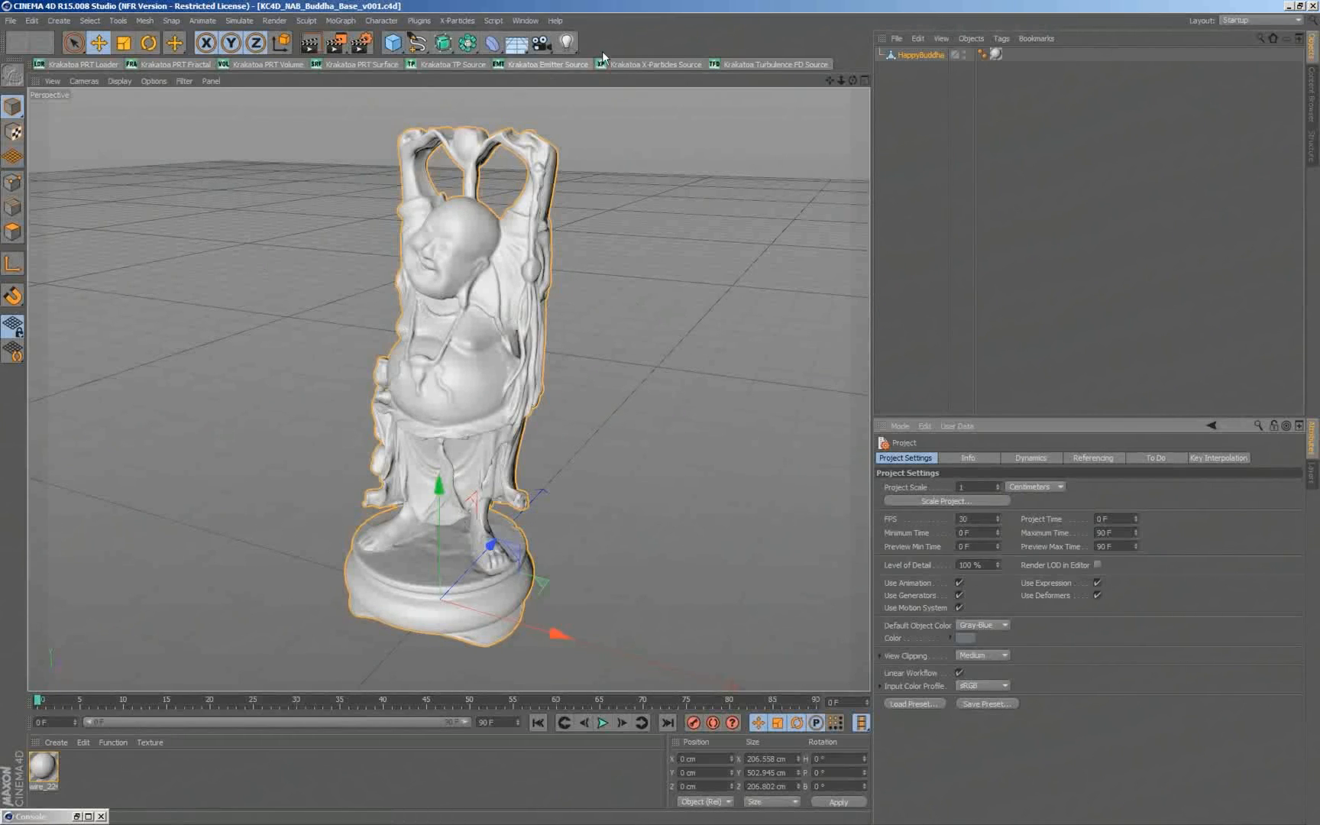
# Step: Add a Target Light and set its type to Parallel Spot to light the Buddha statue
pyautogui.click(567, 42)
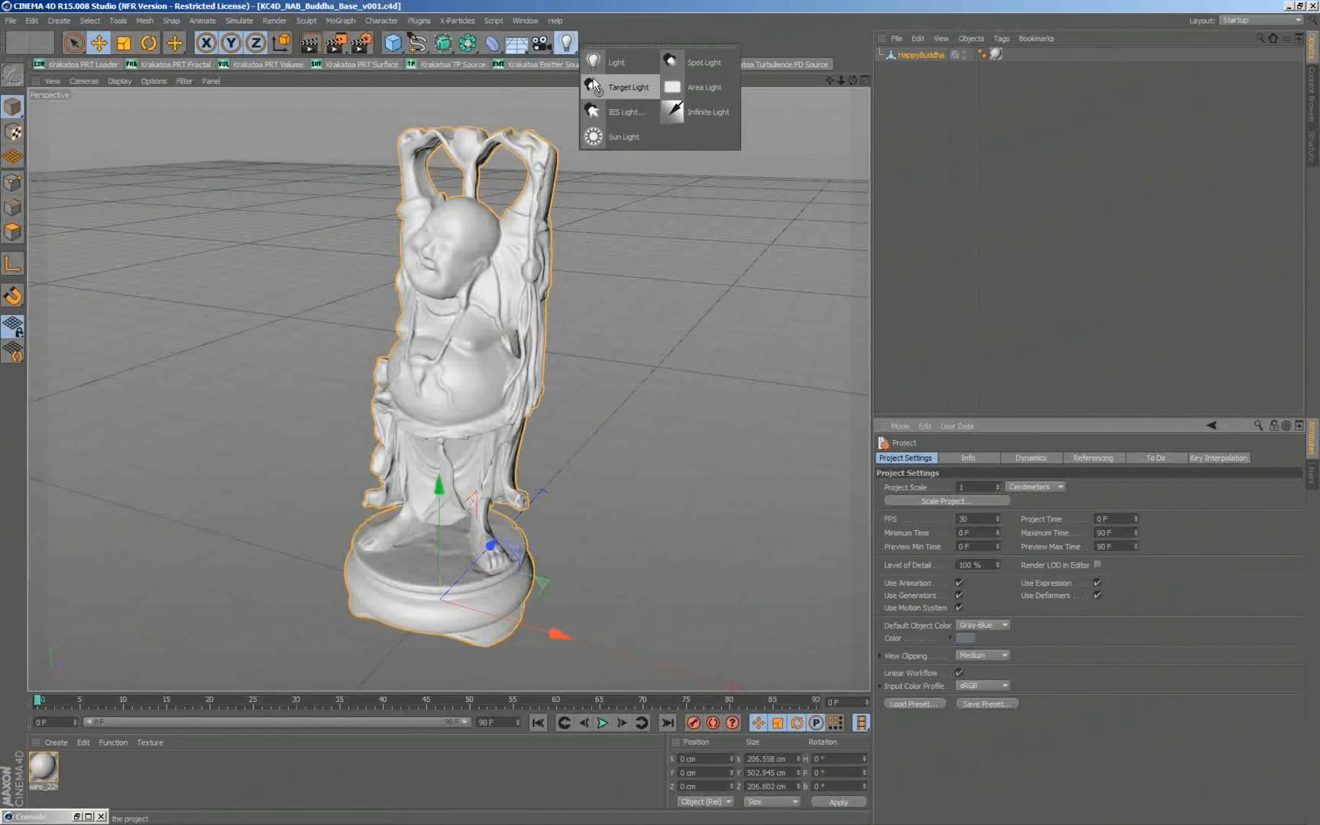
pyautogui.click(628, 86)
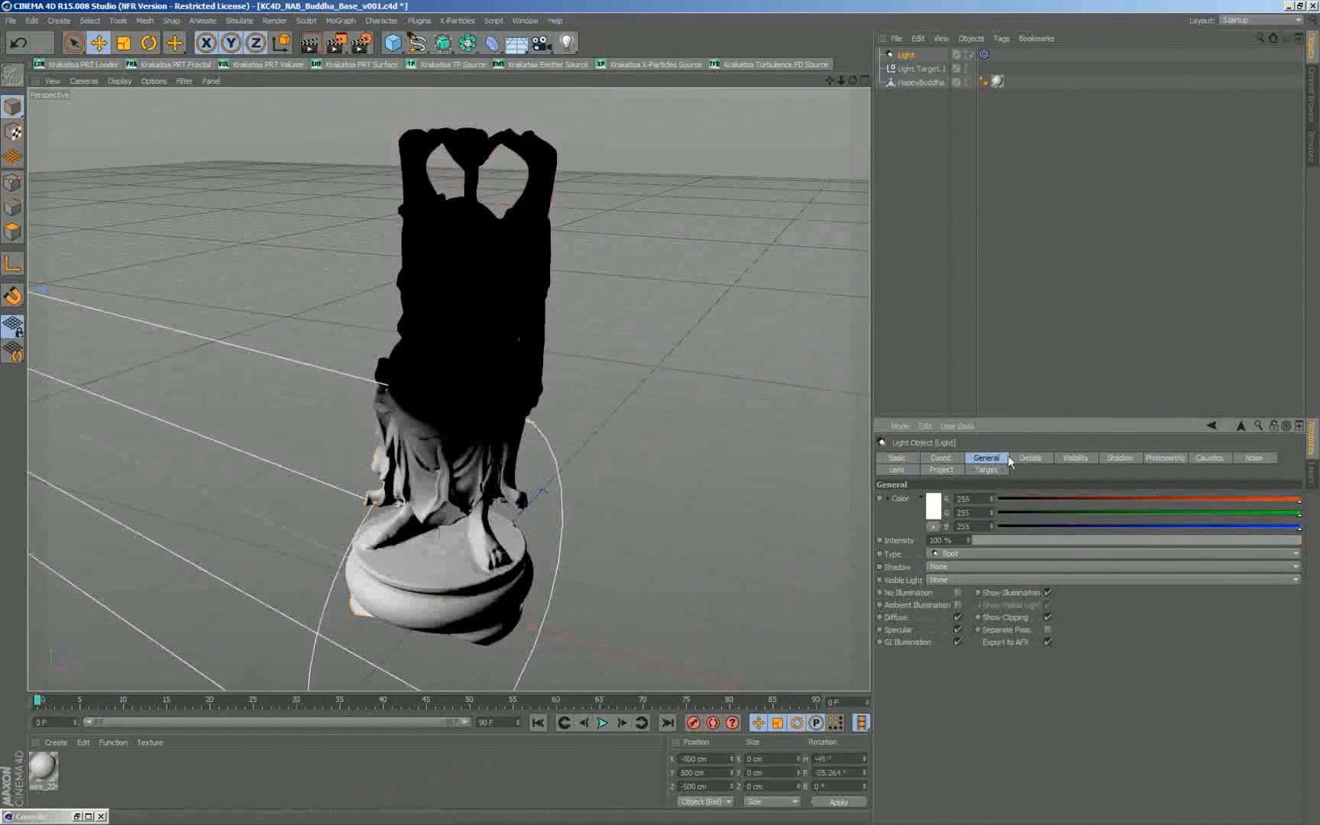
pyautogui.click(950, 555)
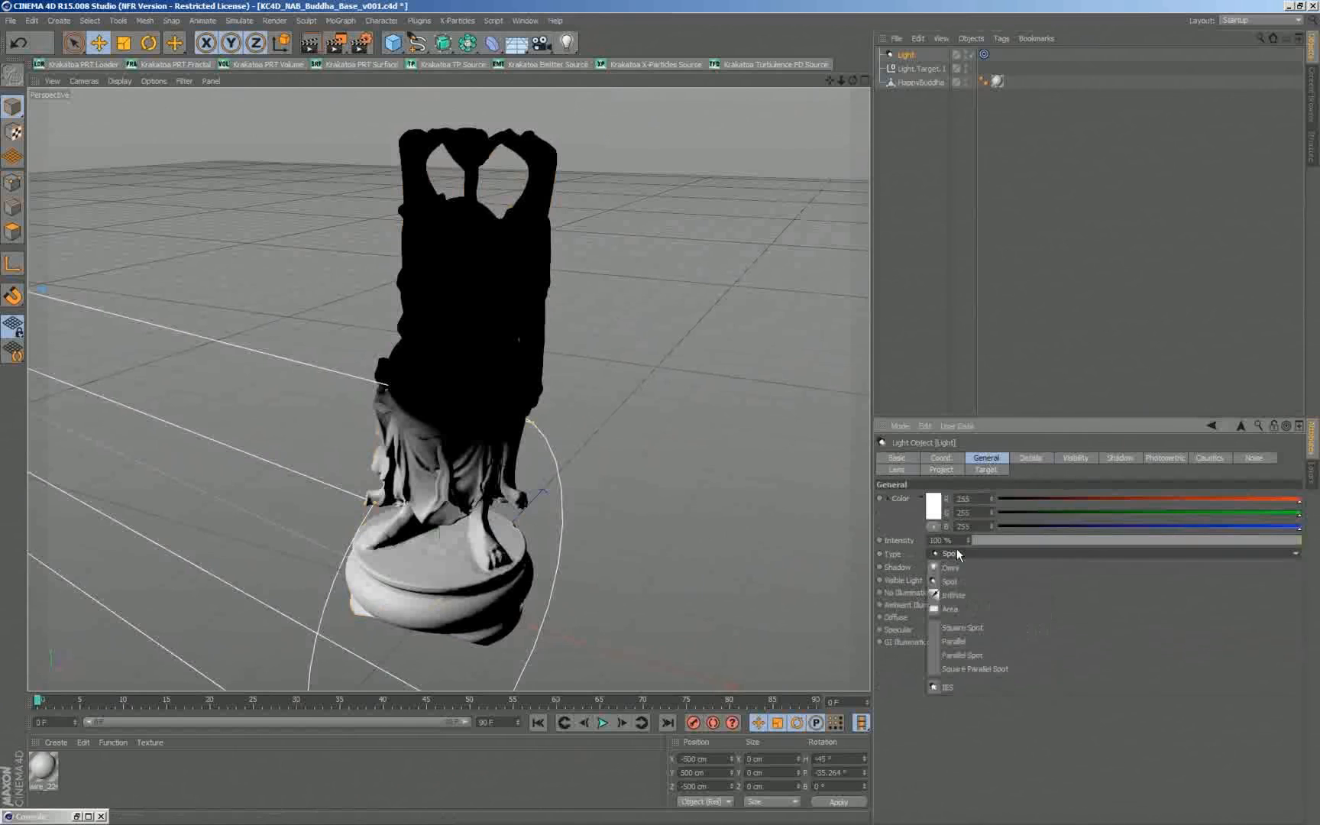
pyautogui.click(972, 655)
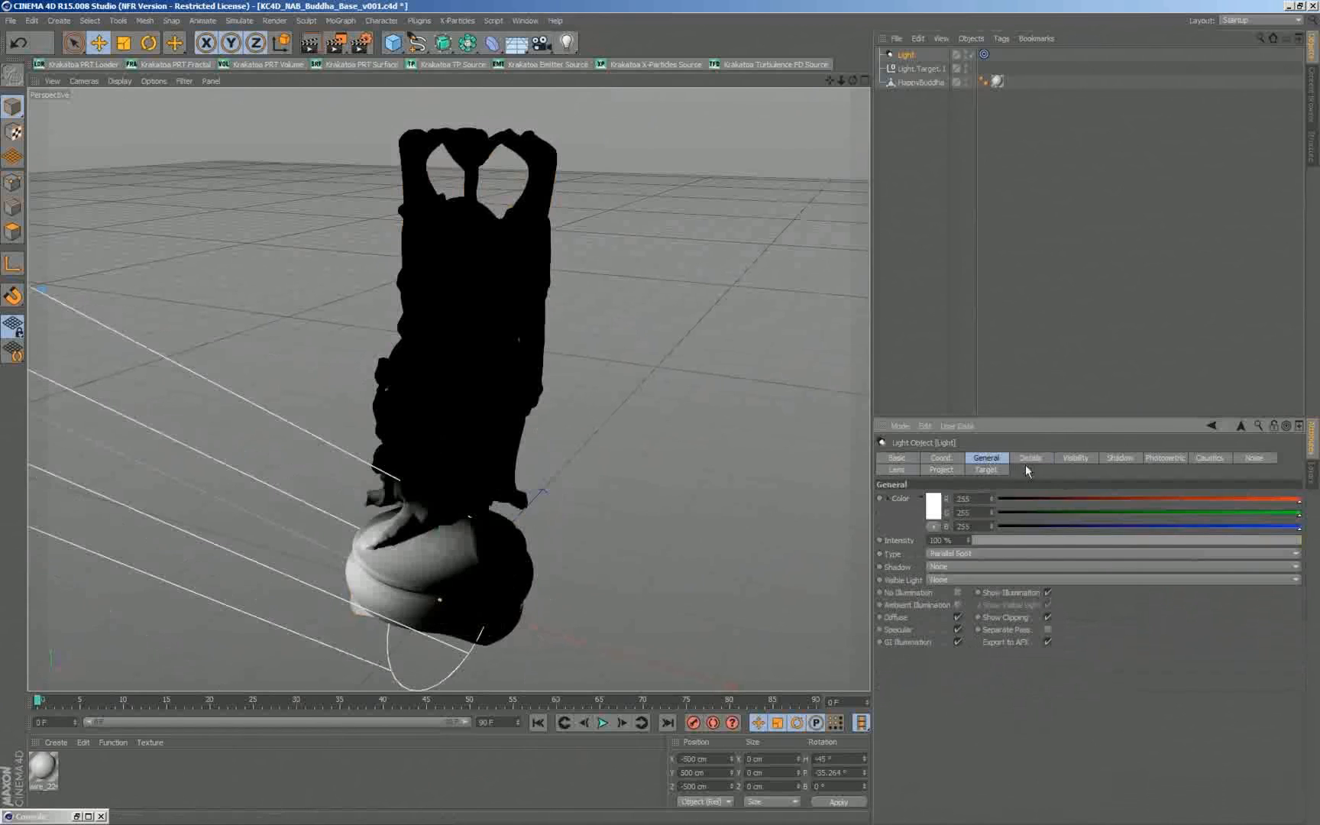
pyautogui.click(1030, 457)
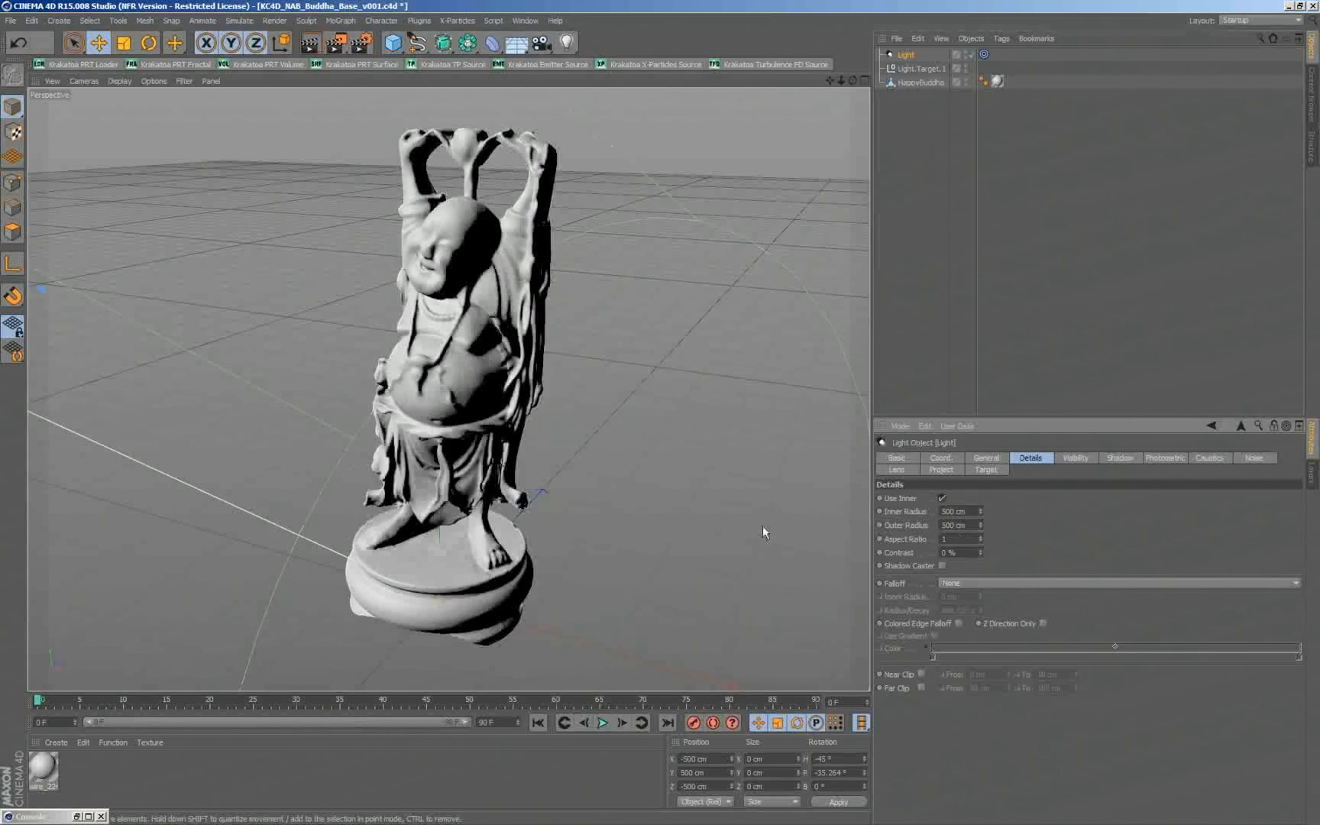
pyautogui.click(923, 81)
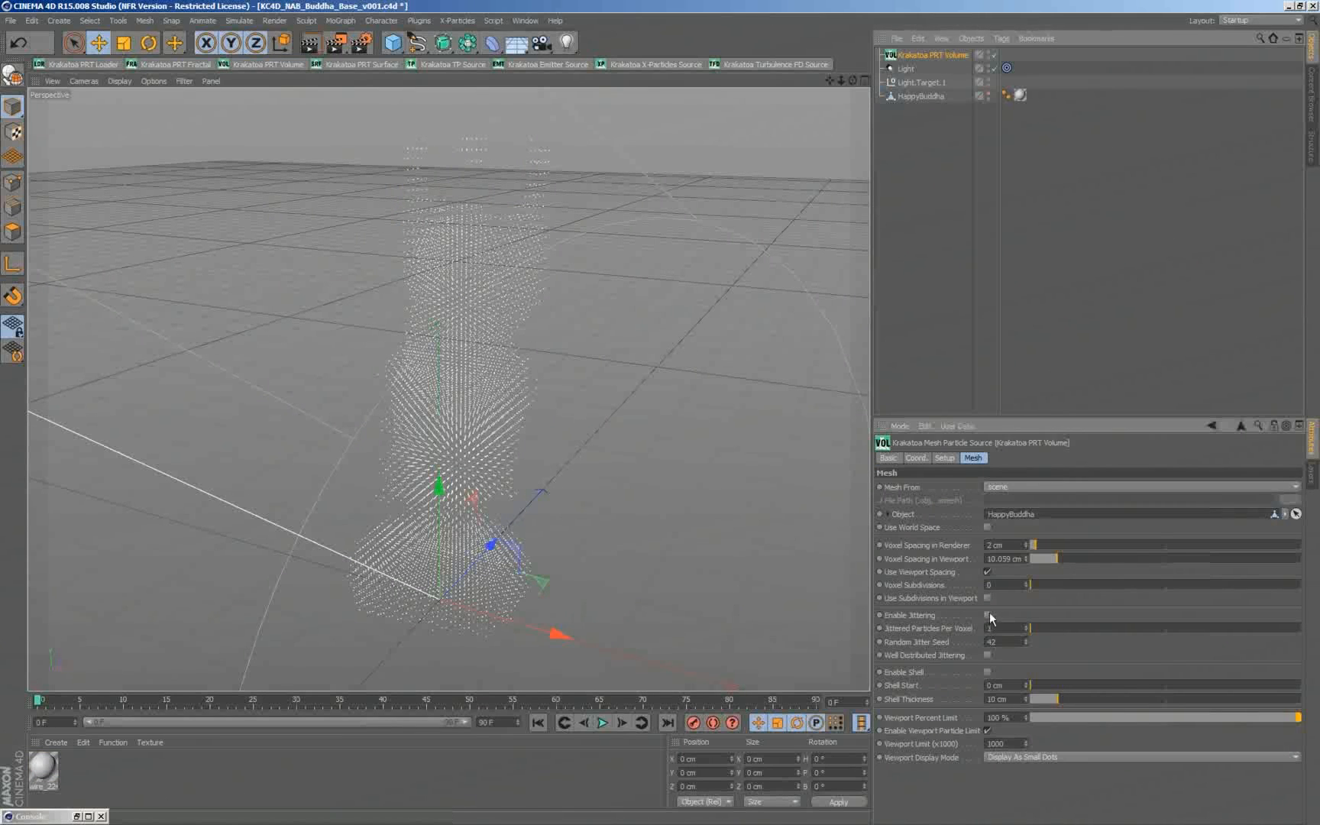
# Step: Toggle Enable Jittering on the PRT Volume and leave it off so particles sit on the voxel grid
pyautogui.click(988, 614)
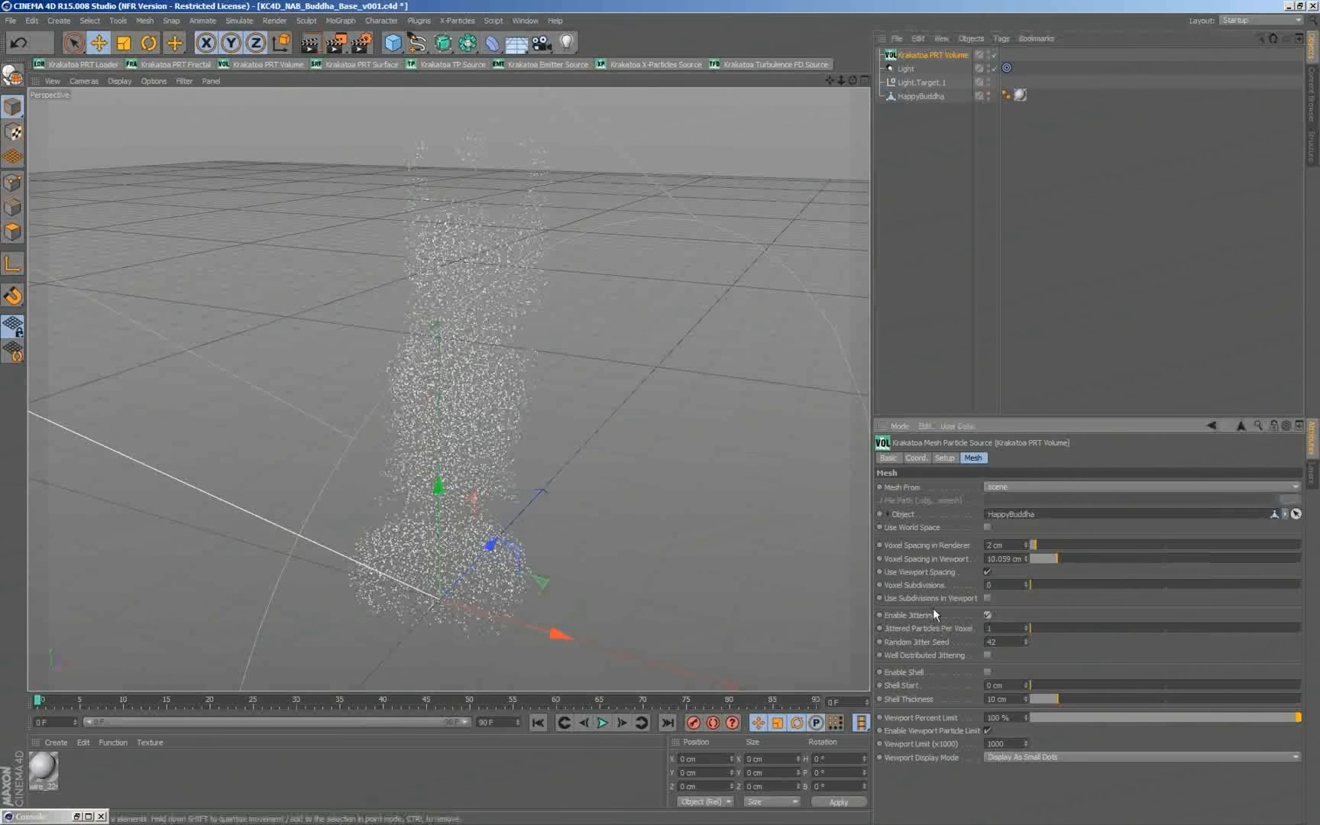
pyautogui.moveTo(1037, 599)
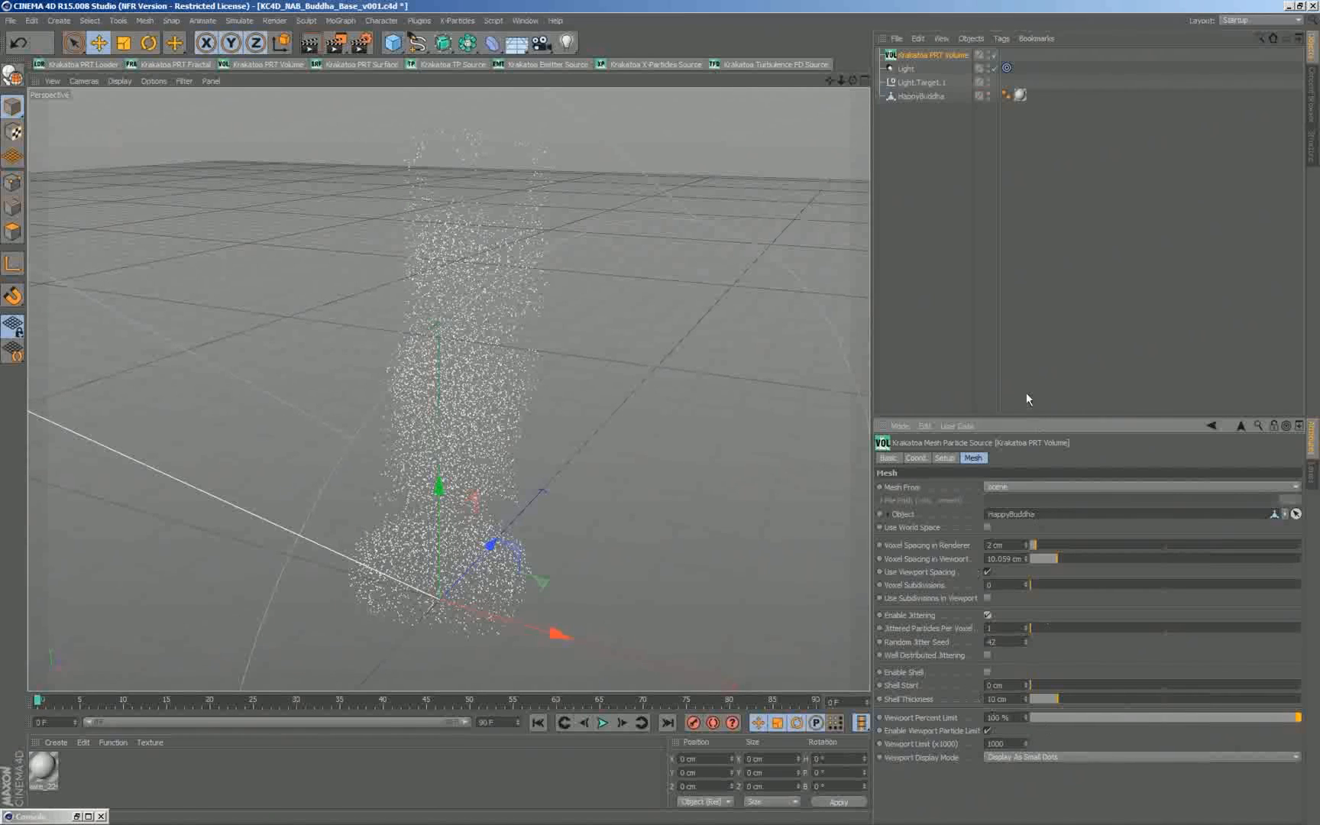
pyautogui.moveTo(985, 629)
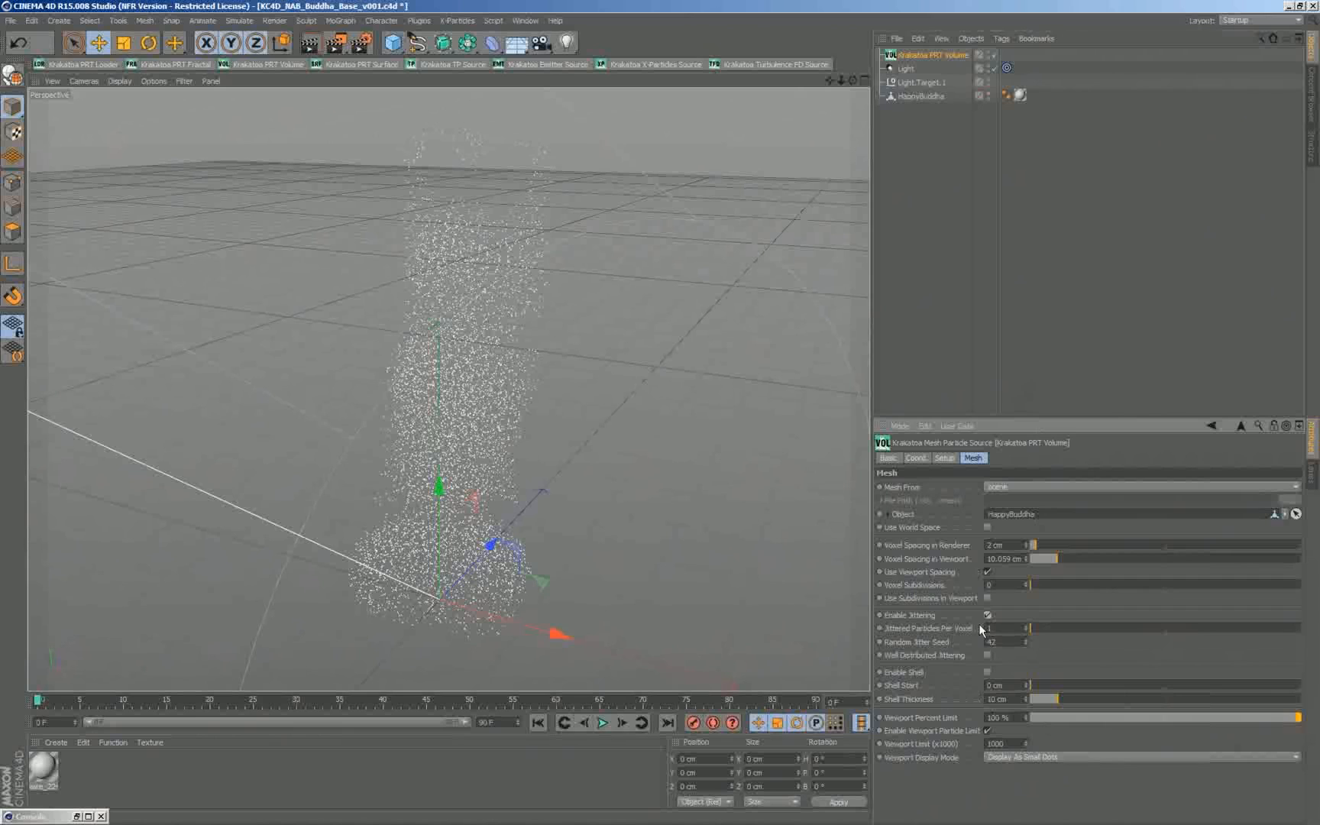
pyautogui.moveTo(345, 568)
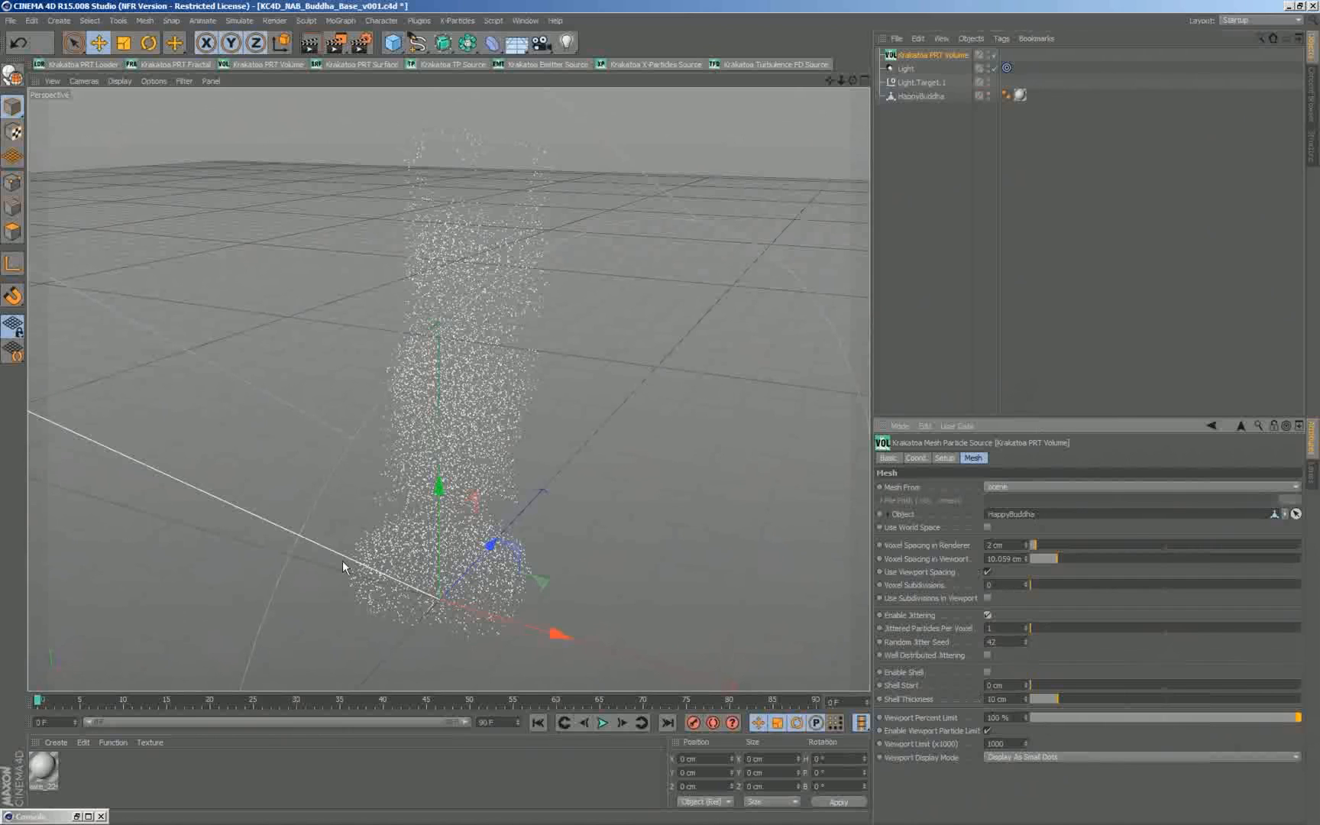
pyautogui.moveTo(635, 535)
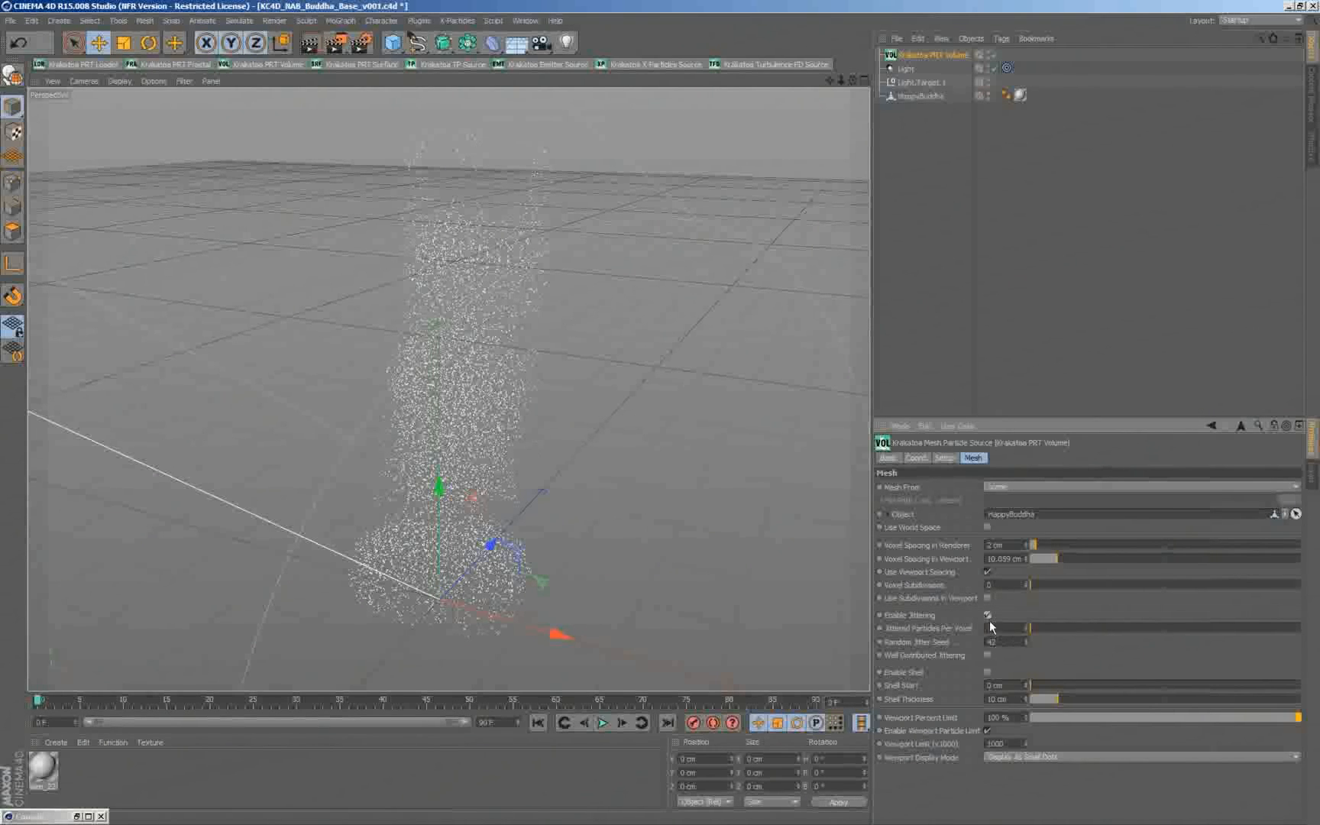
pyautogui.click(987, 615)
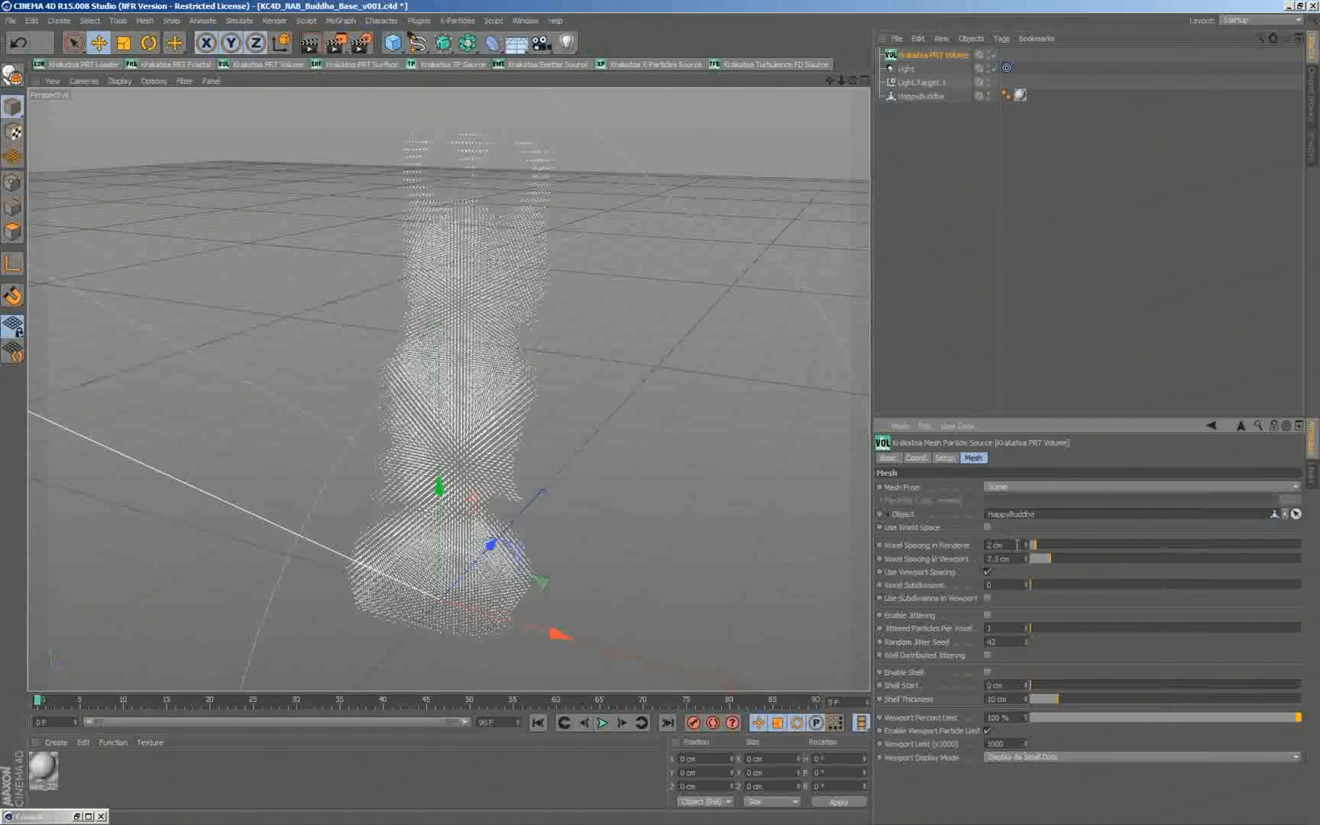
pyautogui.moveTo(1051, 564)
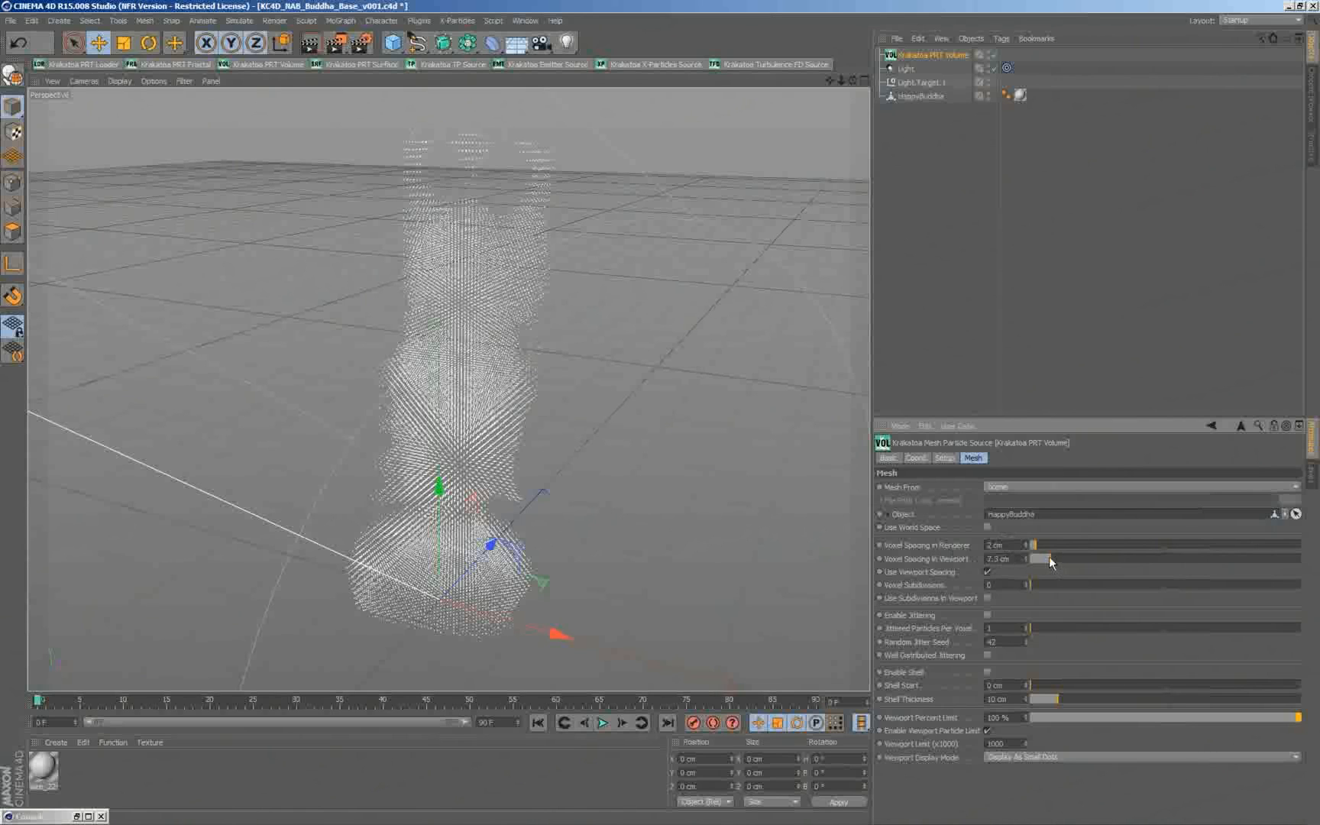
# Step: Set Voxel Spacing in Viewport to 8.6 cm and Viewport Display Mode to Display As Large Dots
pyautogui.click(989, 573)
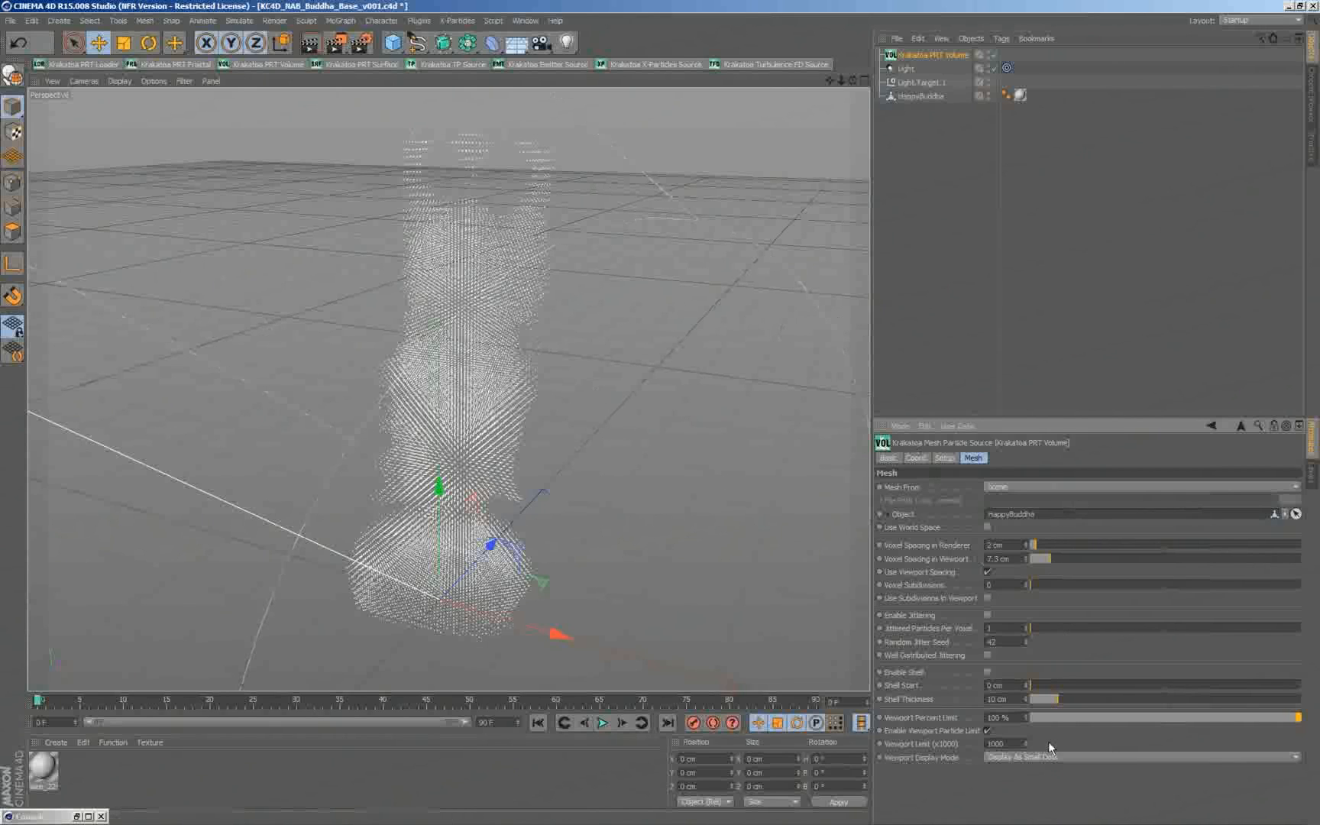
pyautogui.click(1141, 757)
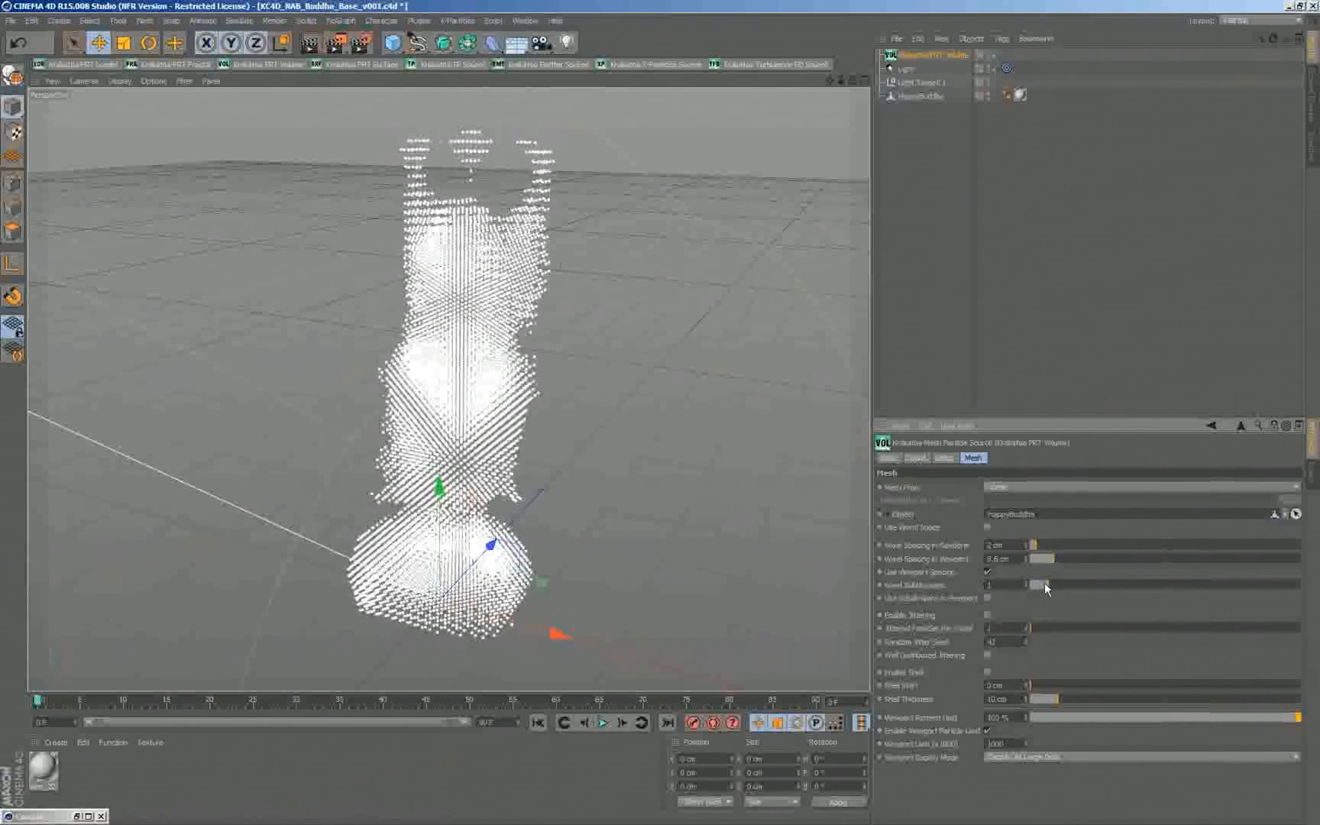
pyautogui.moveTo(1048, 629)
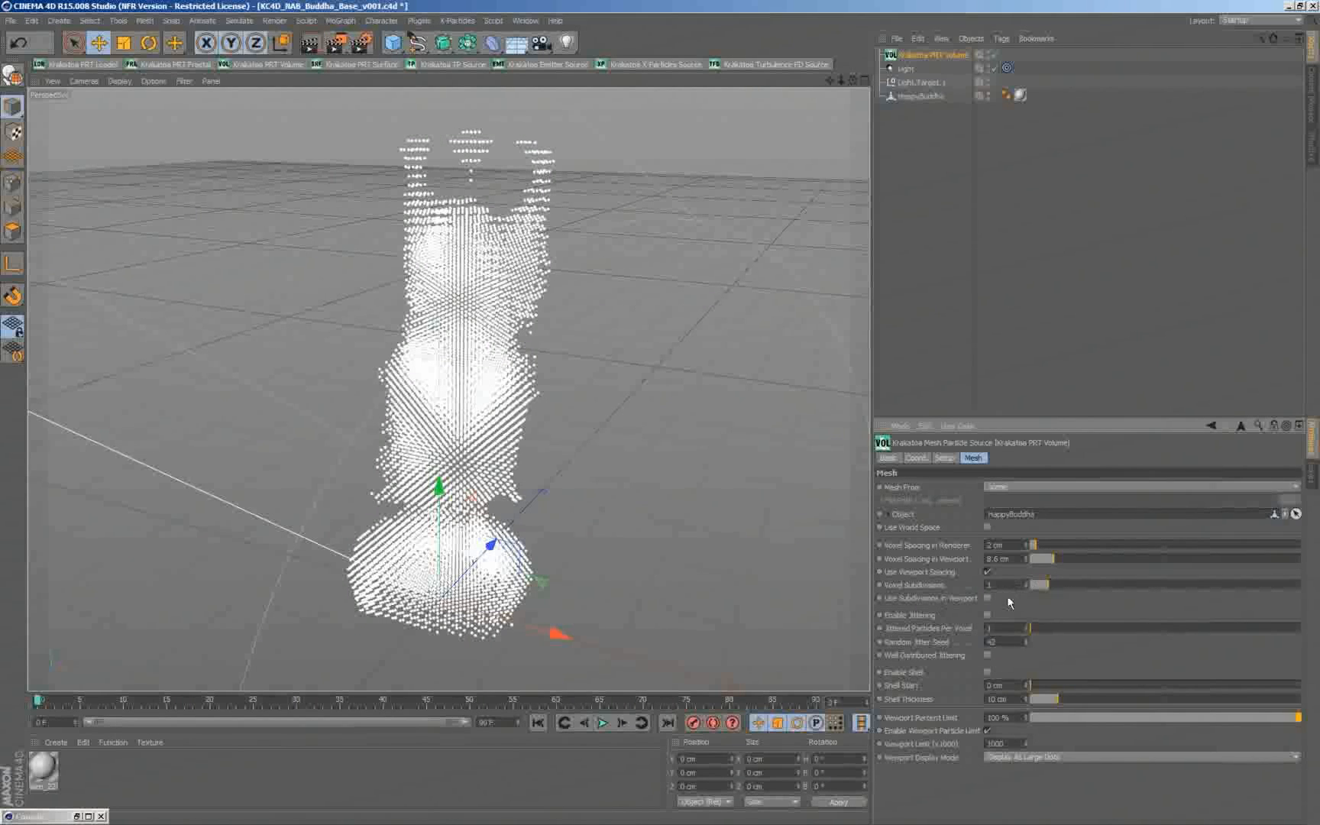
# Step: Try Voxel Subdivisions 2, return it to 1, and re-enable jittering on the PRT Volume
pyautogui.click(987, 599)
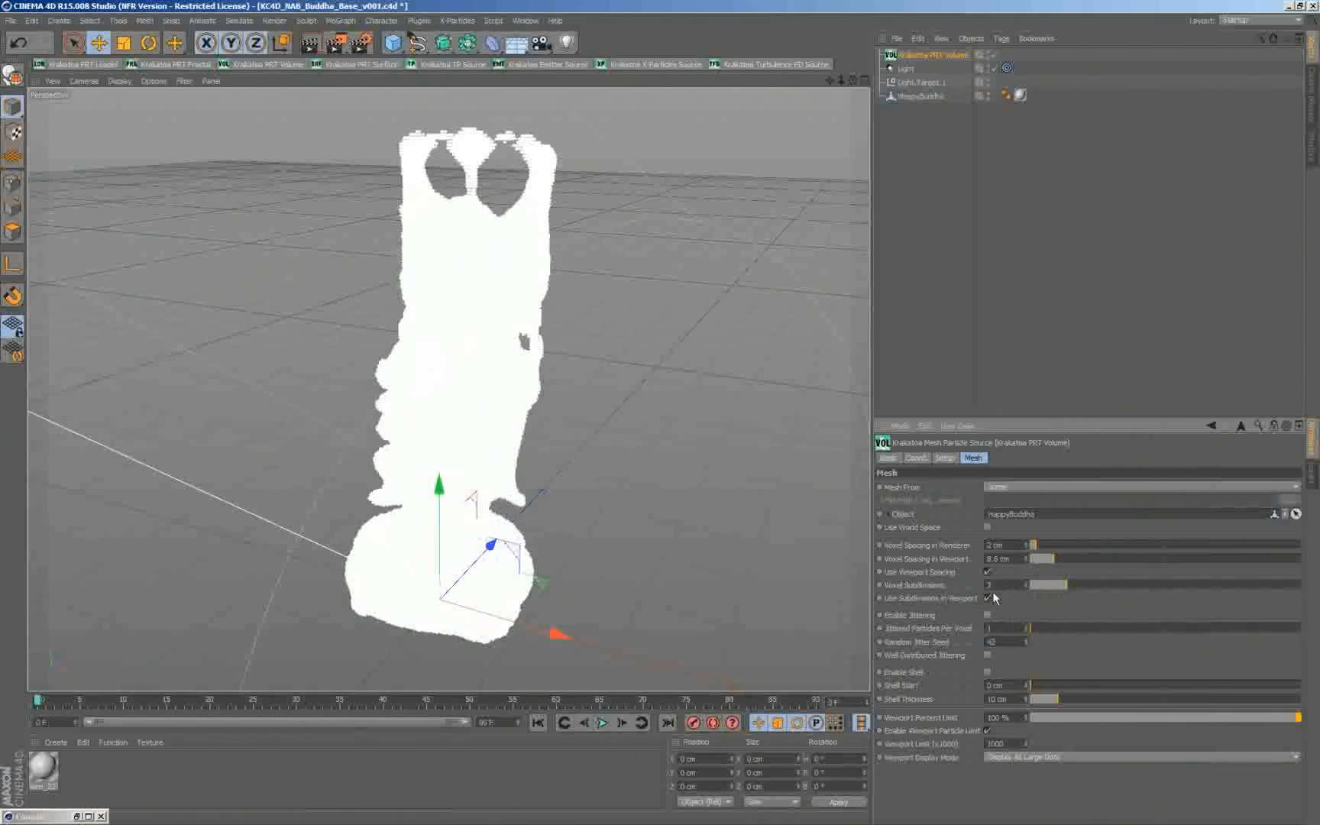
pyautogui.click(1001, 585)
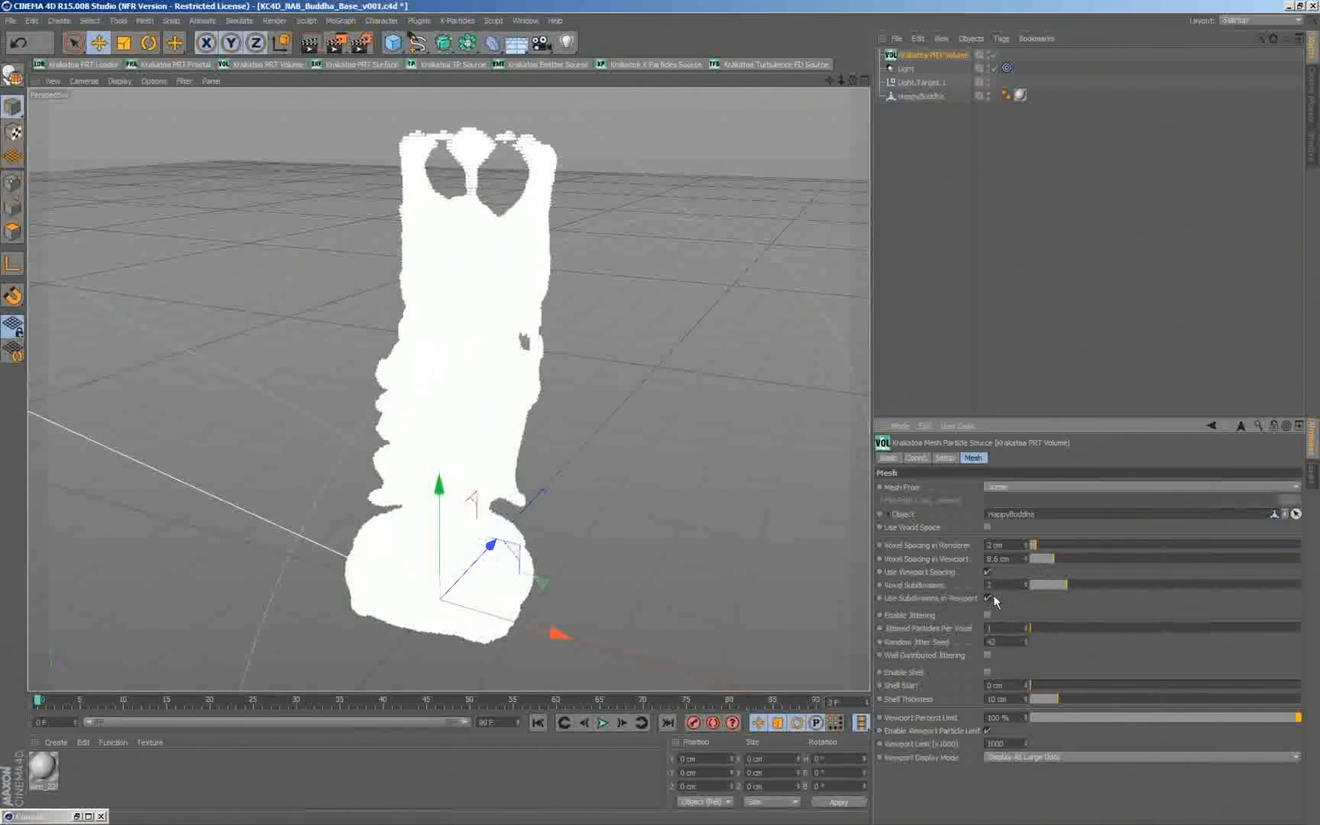
pyautogui.click(987, 597)
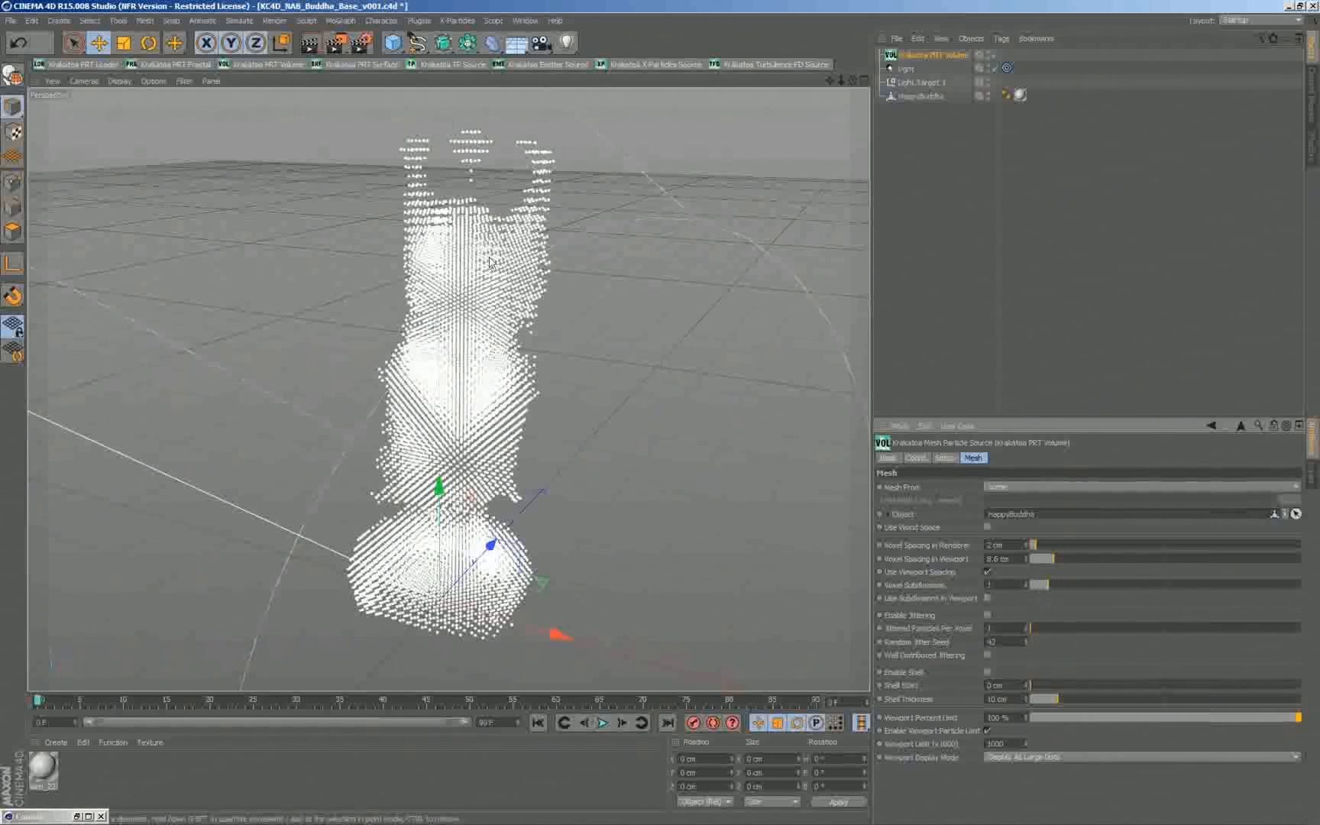
pyautogui.moveTo(1015, 625)
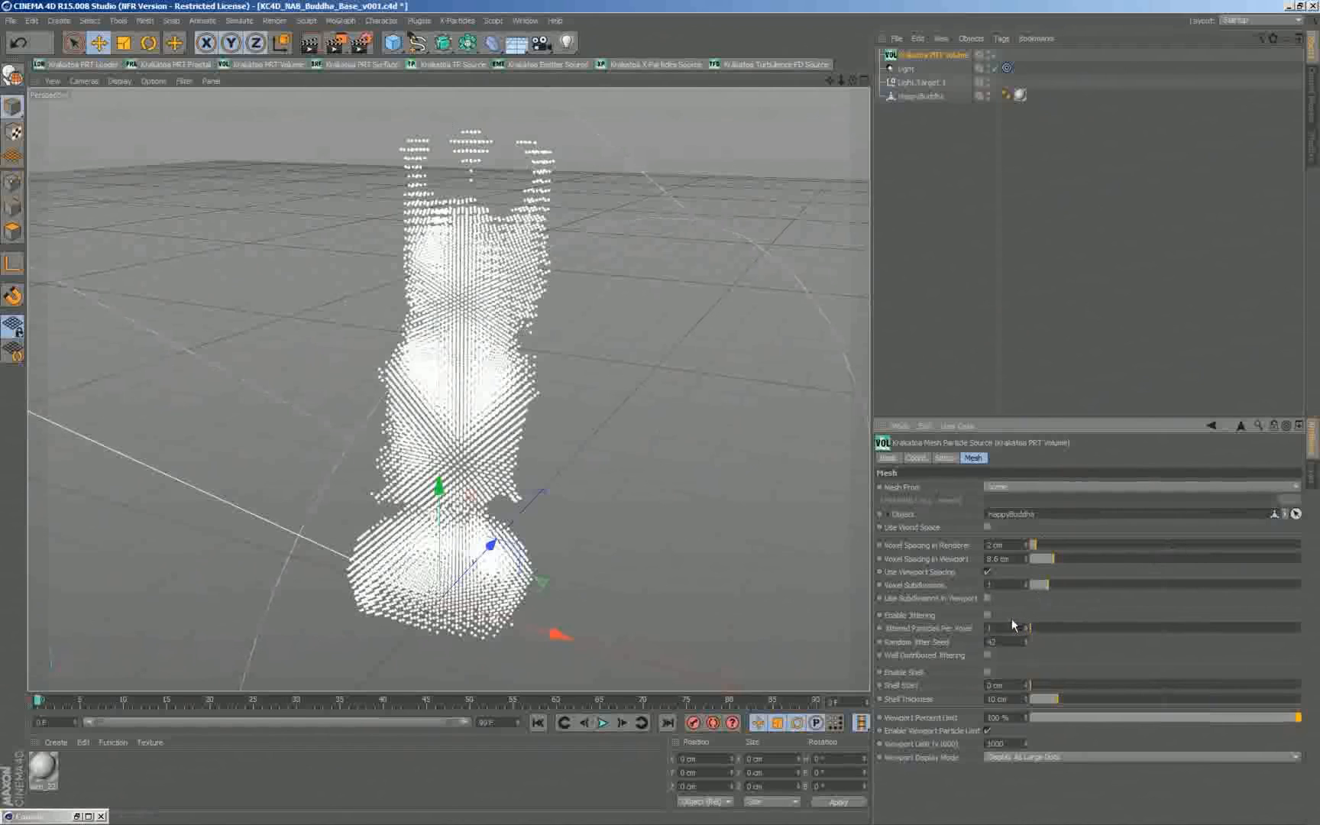
pyautogui.moveTo(978, 621)
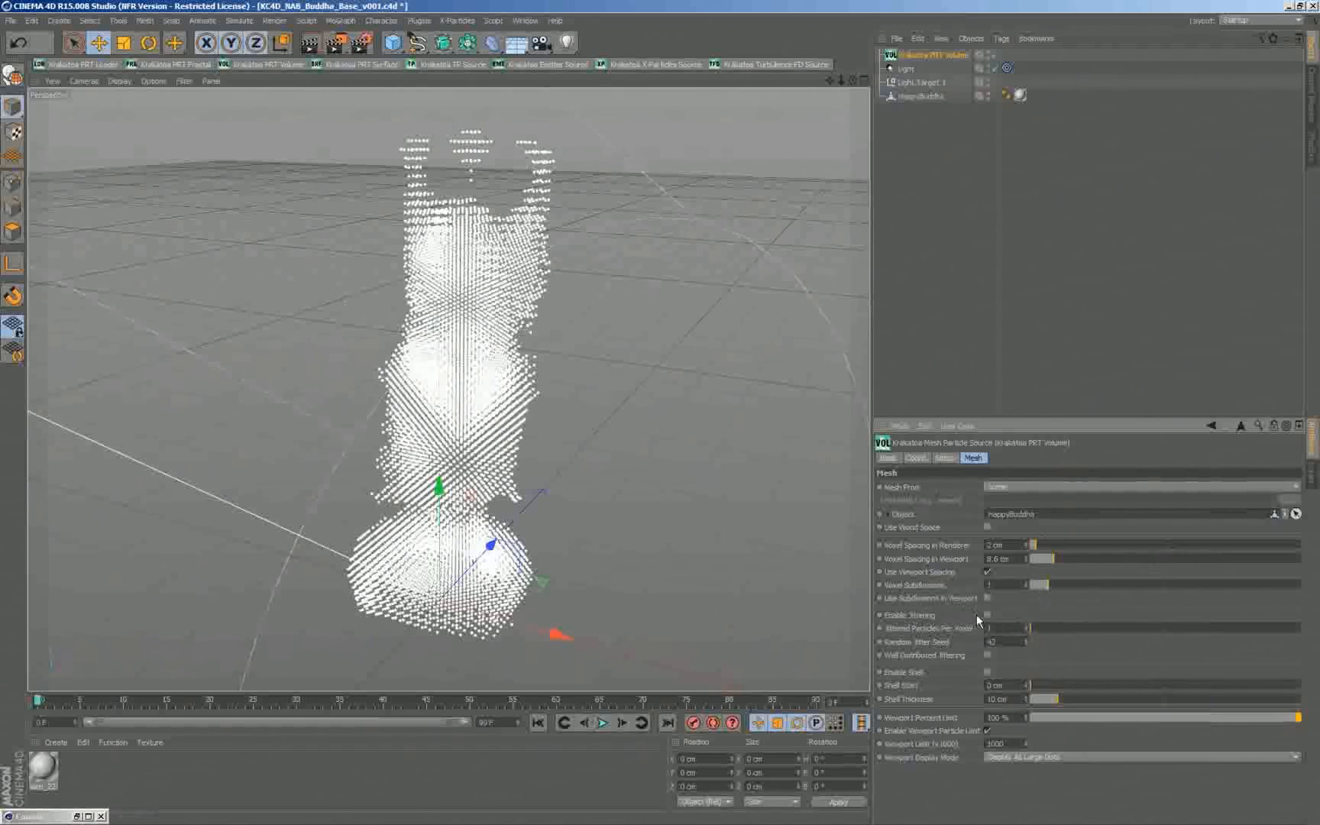
pyautogui.click(987, 614)
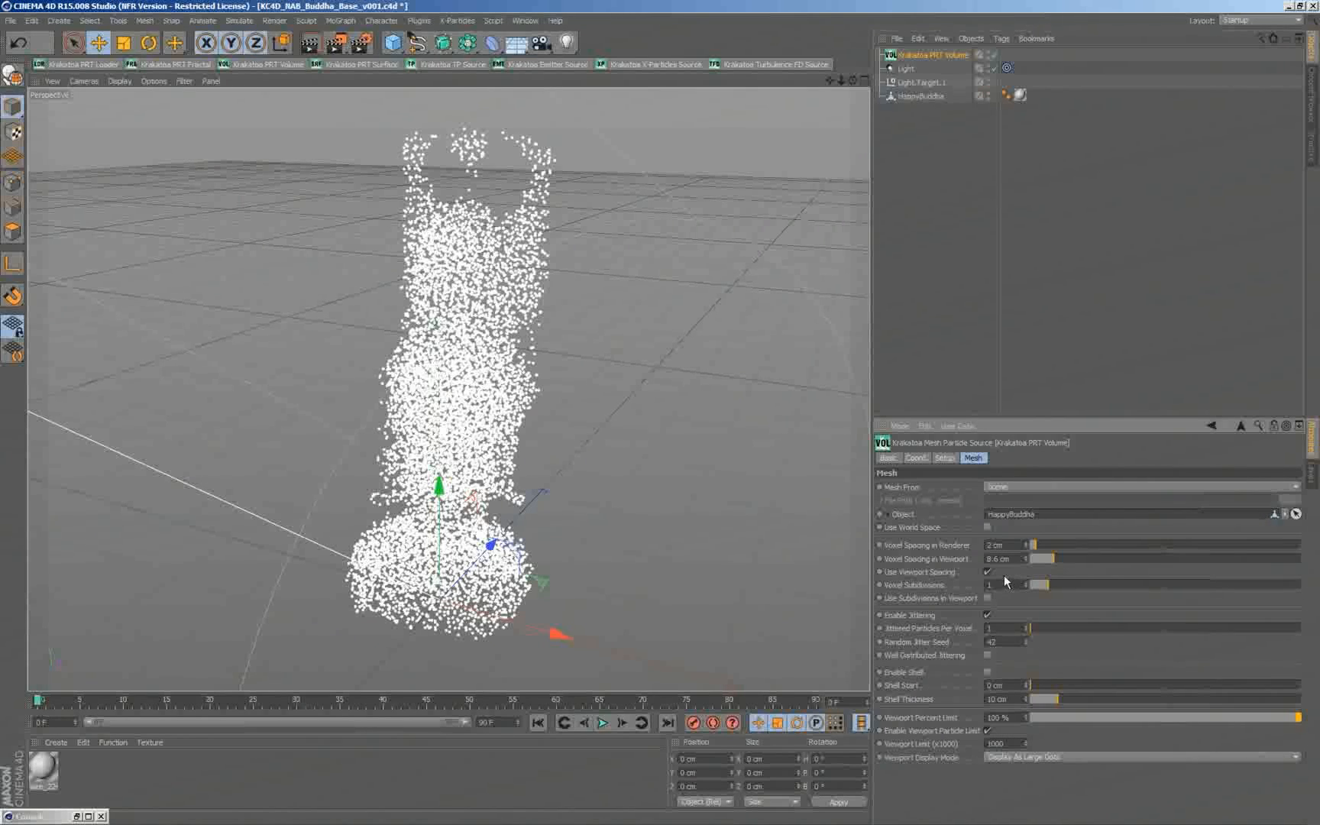
pyautogui.moveTo(567, 221)
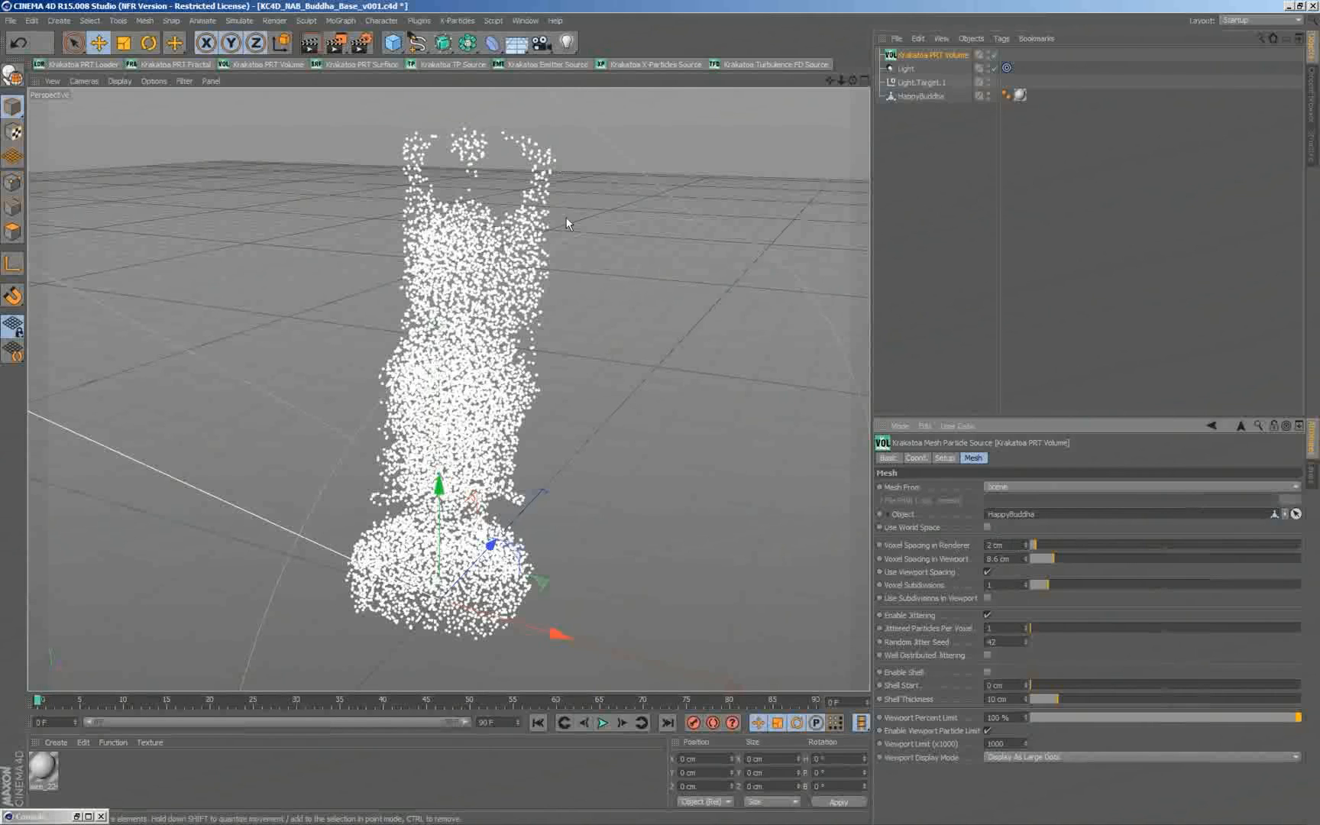
pyautogui.moveTo(608, 522)
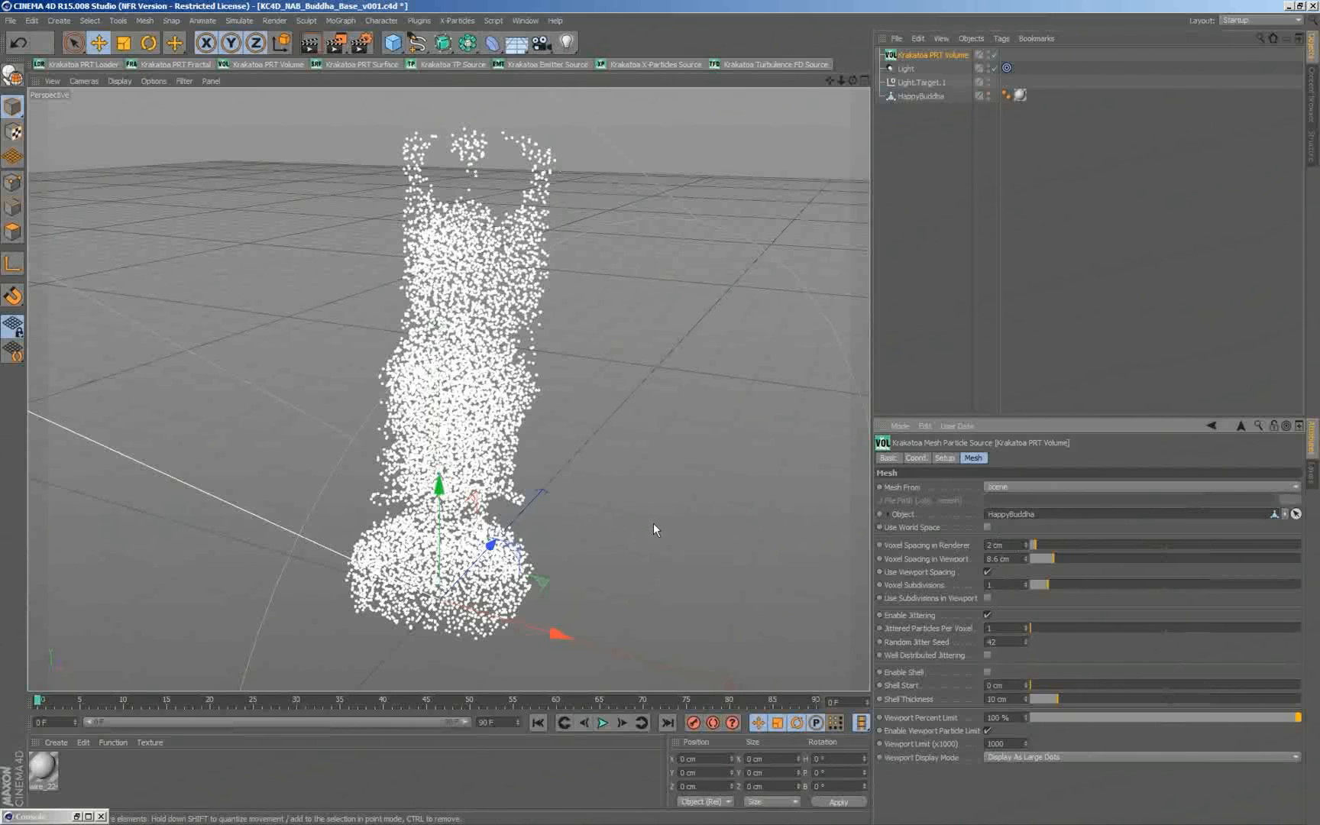
pyautogui.moveTo(655, 529)
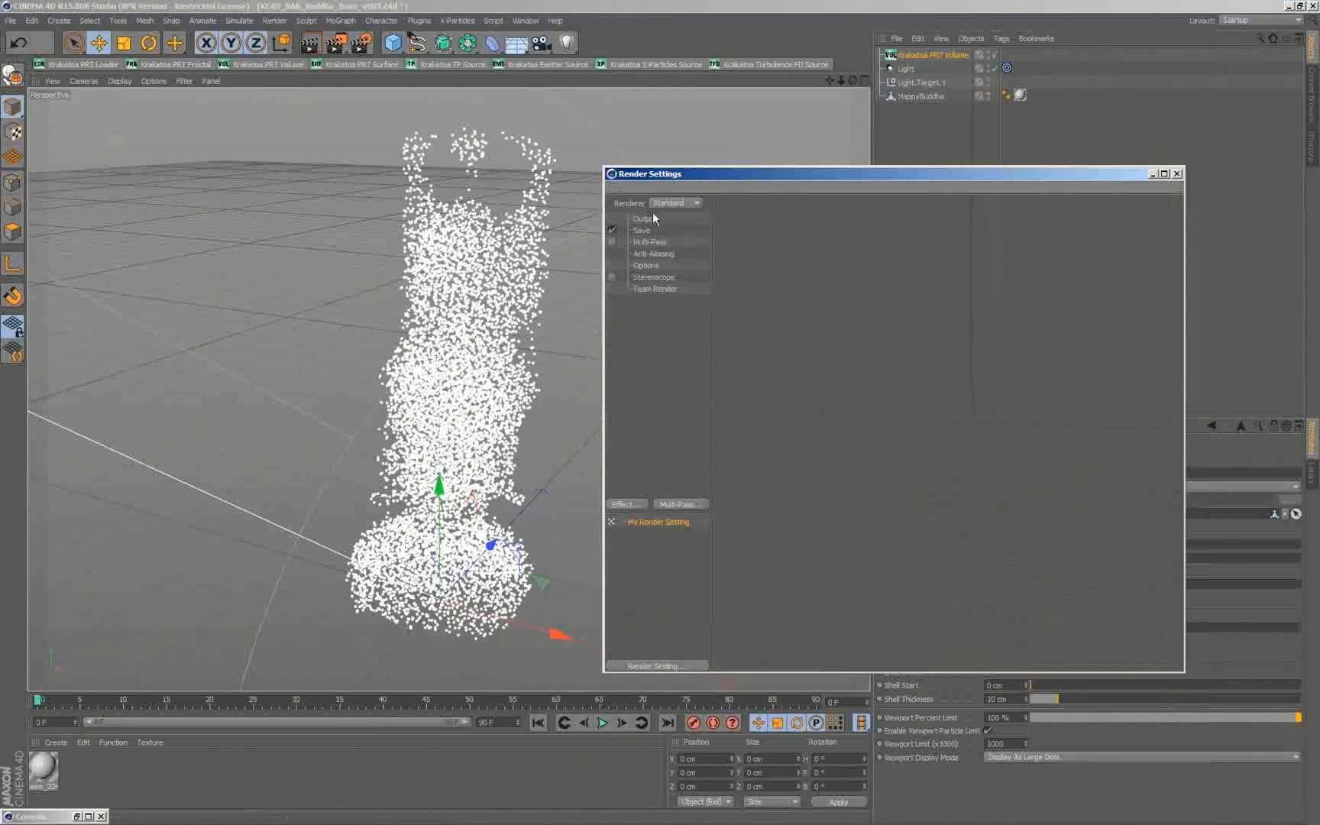
# Step: Set the renderer to Krakatoa and enable Override Background Color in its options
pyautogui.click(674, 201)
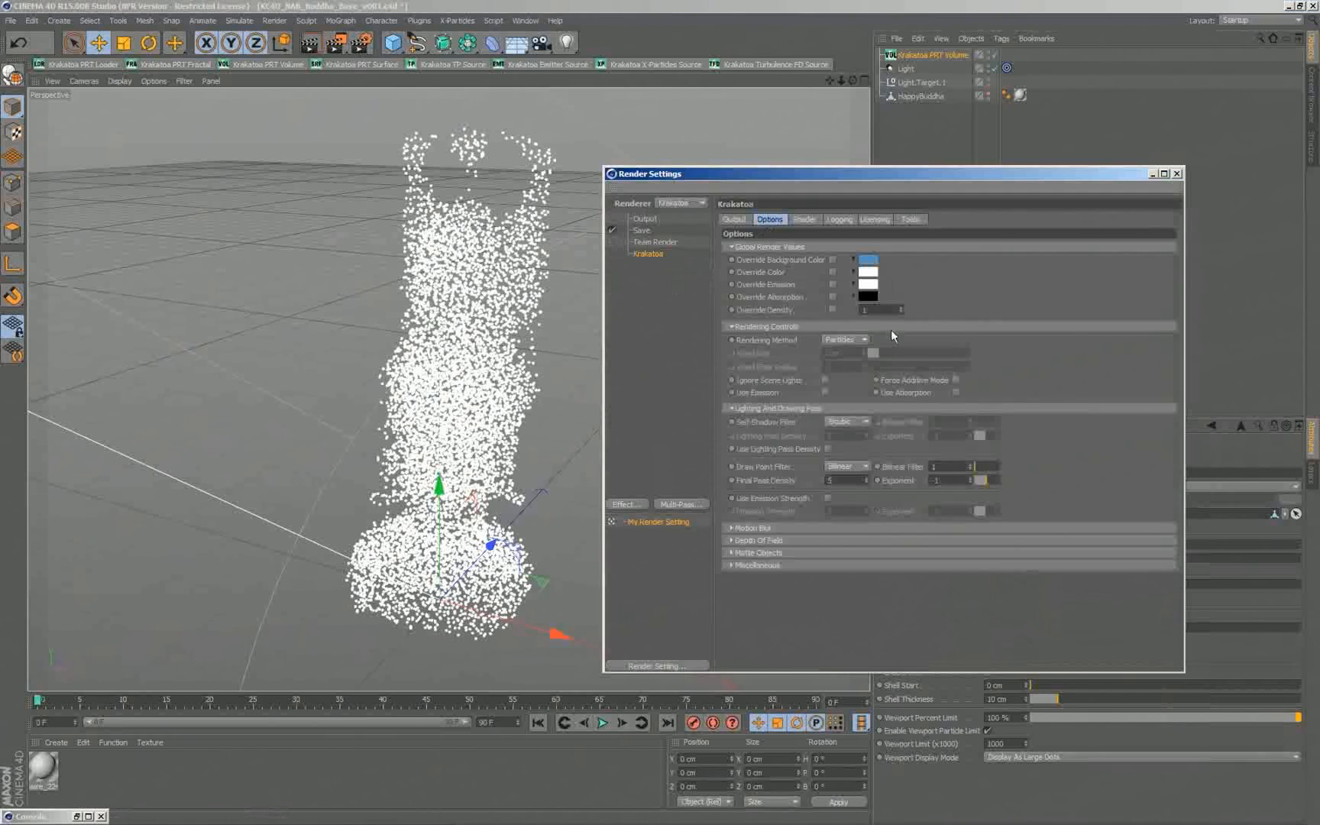
pyautogui.click(834, 260)
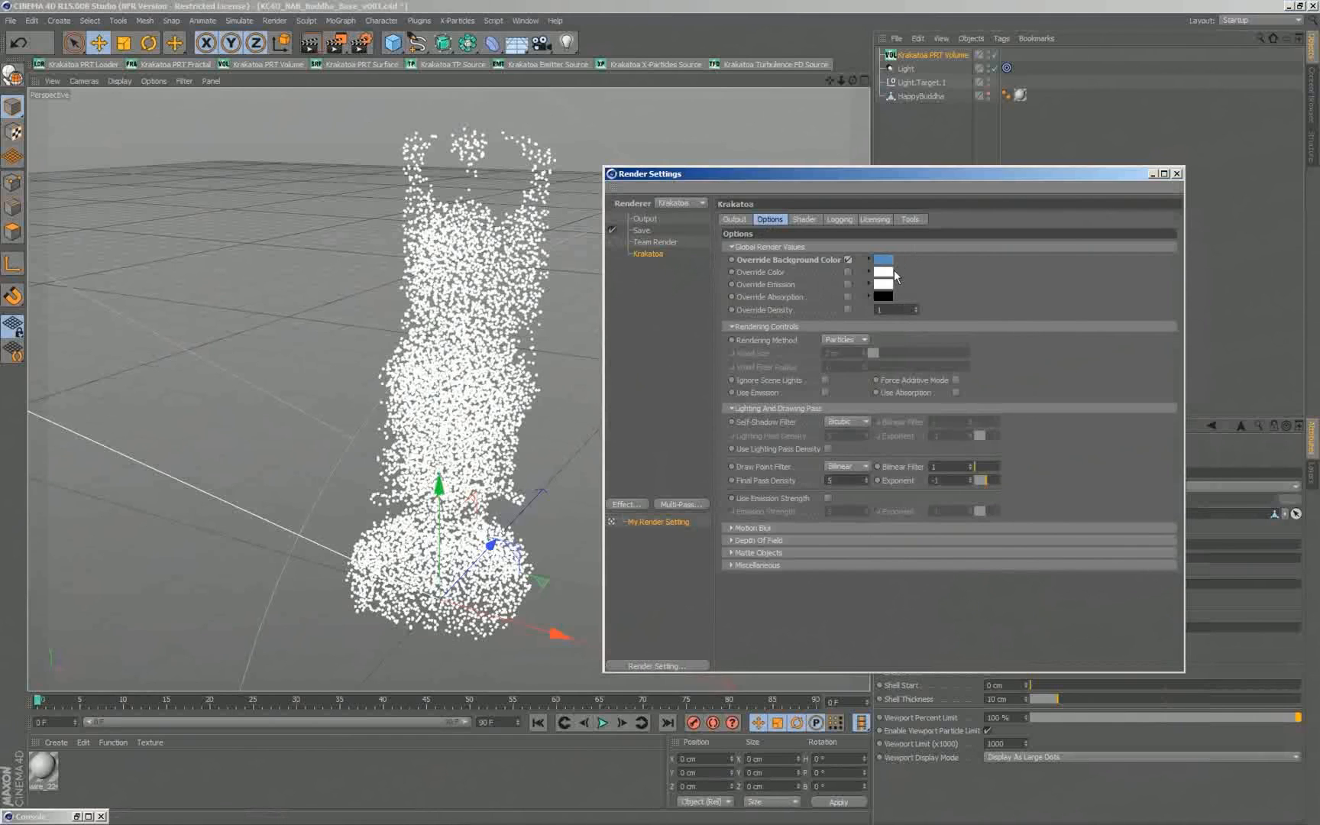
pyautogui.moveTo(969, 369)
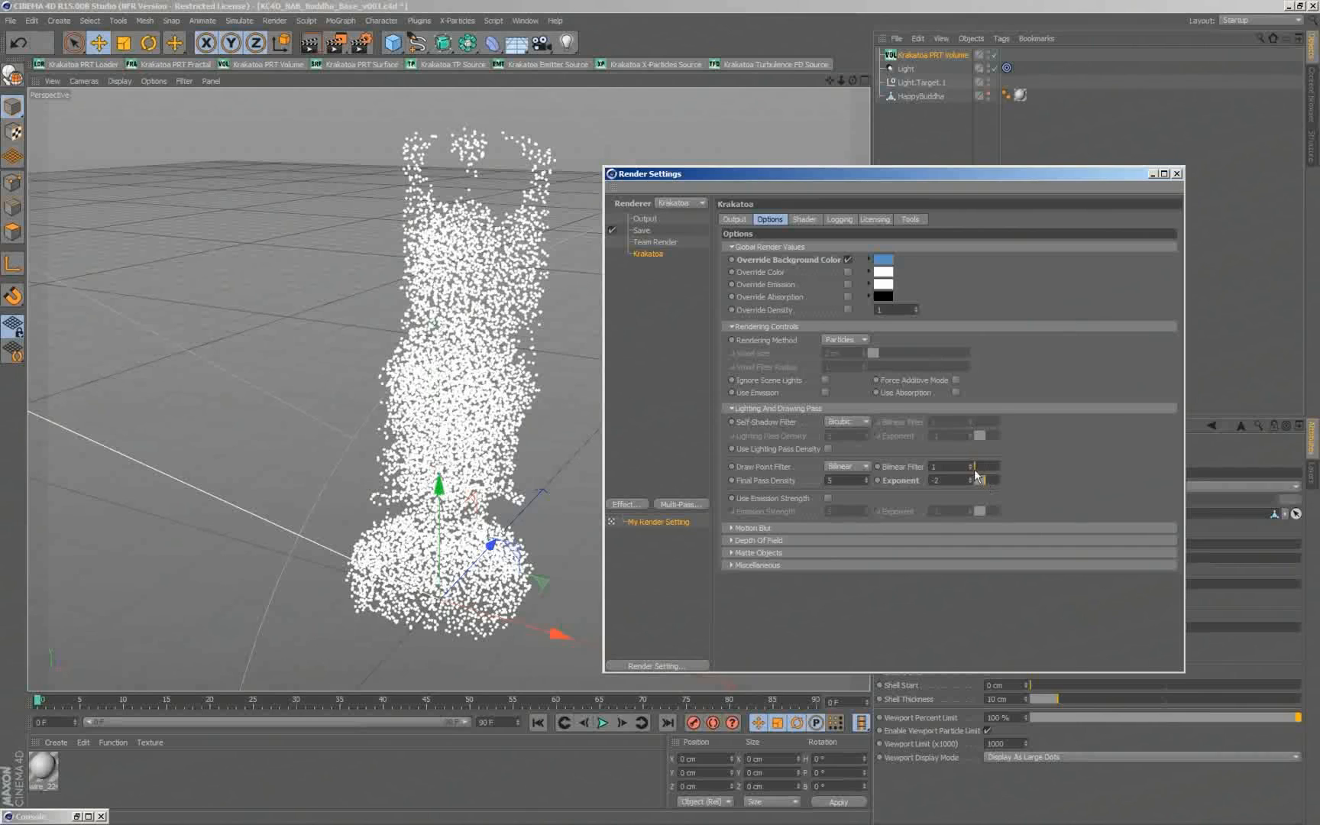
pyautogui.moveTo(1132, 205)
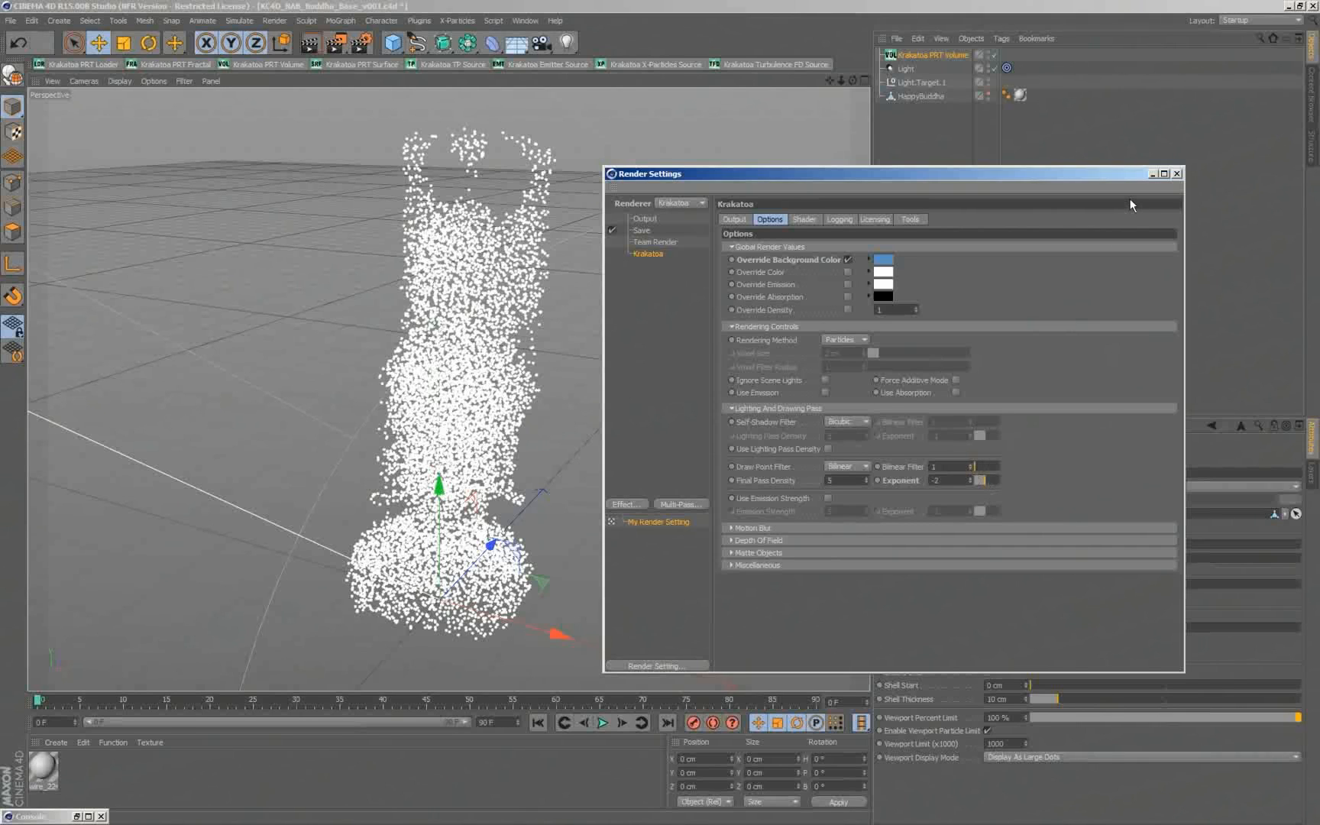
pyautogui.moveTo(337, 43)
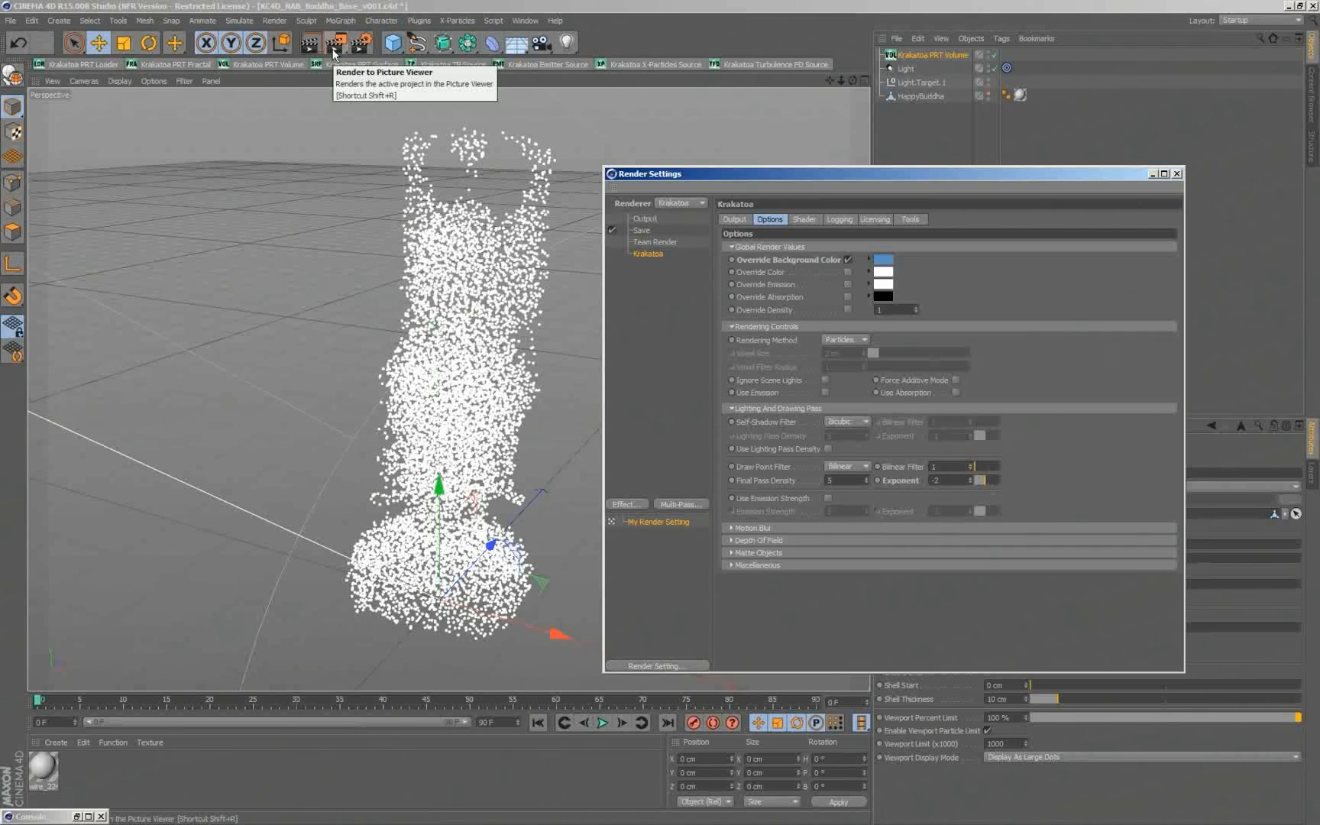
# Step: Render the Buddha to the Picture Viewer and check the render statistics in the Console
pyautogui.click(333, 42)
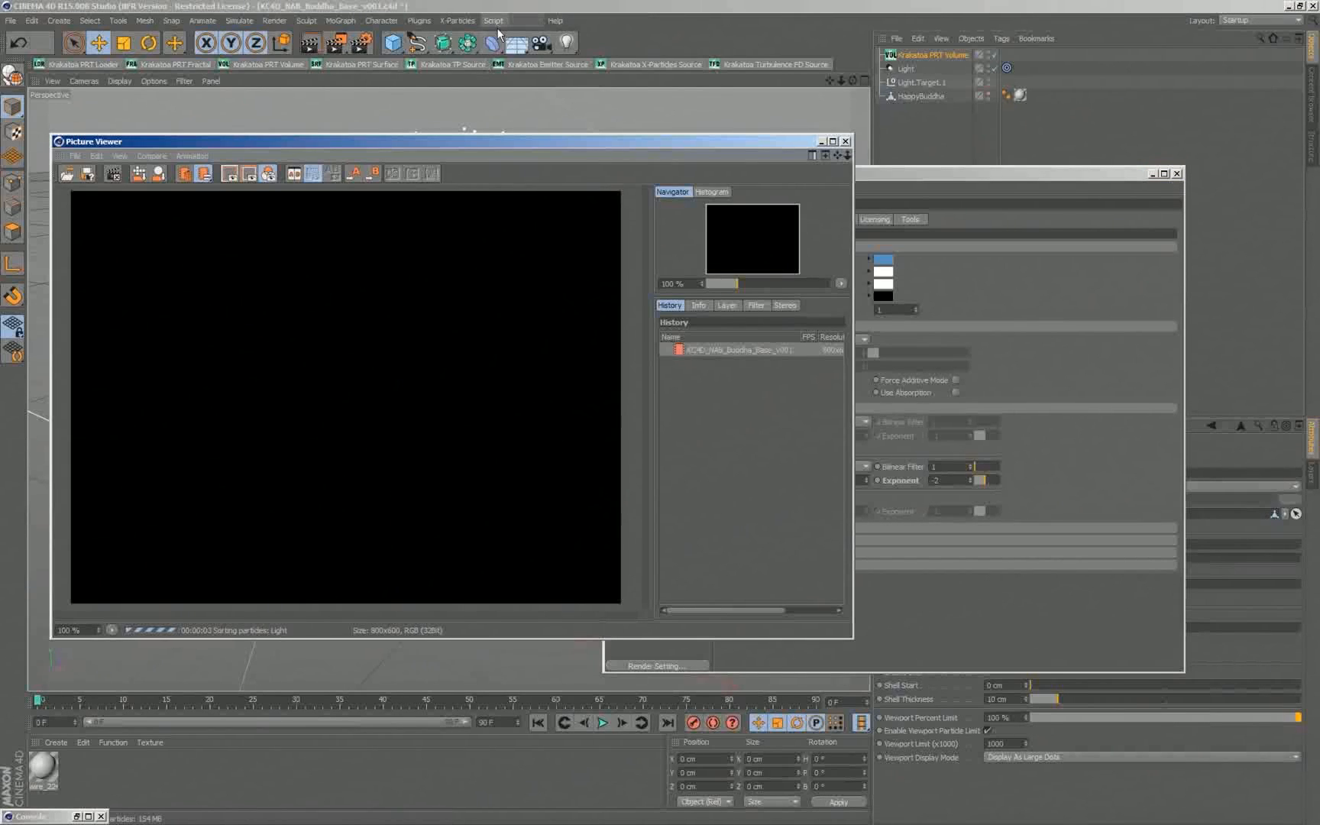
pyautogui.click(494, 19)
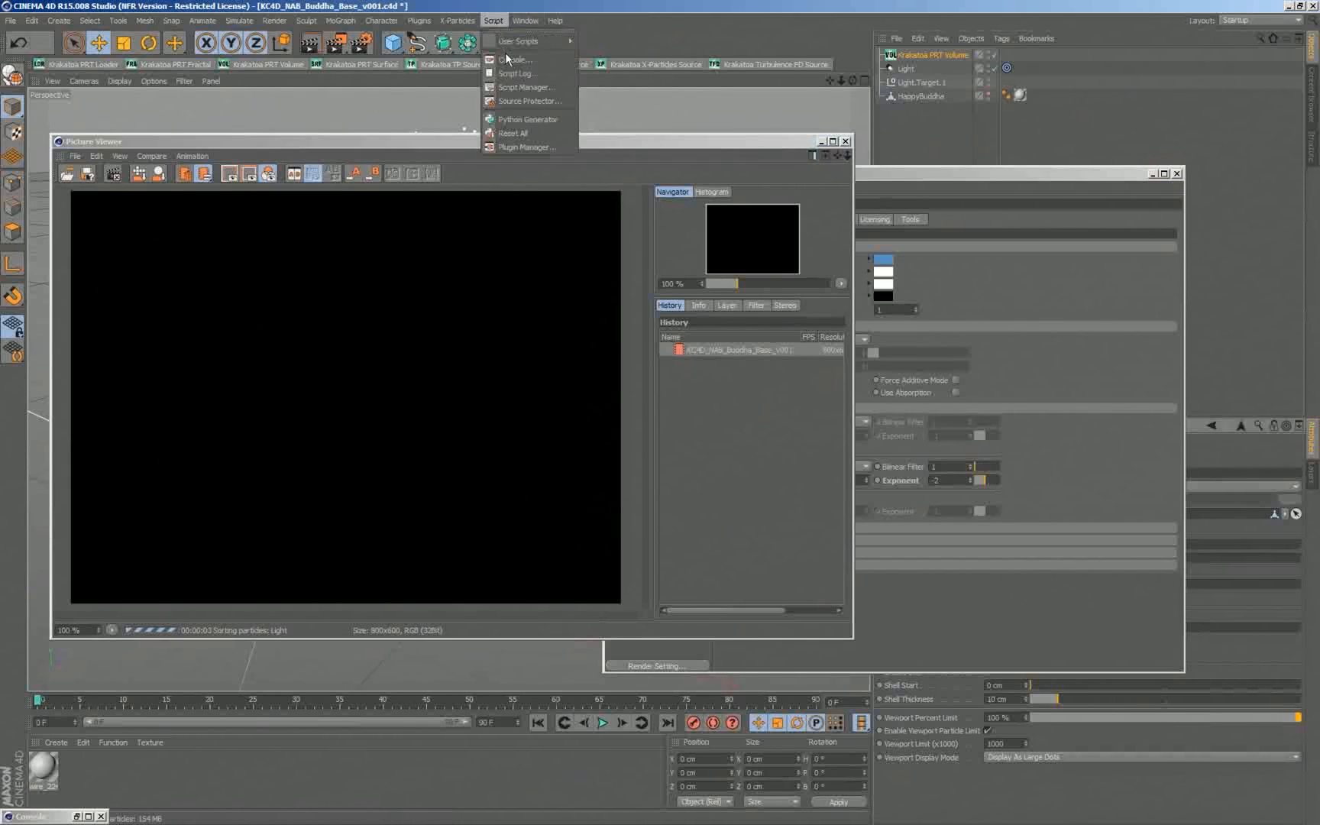
pyautogui.click(515, 59)
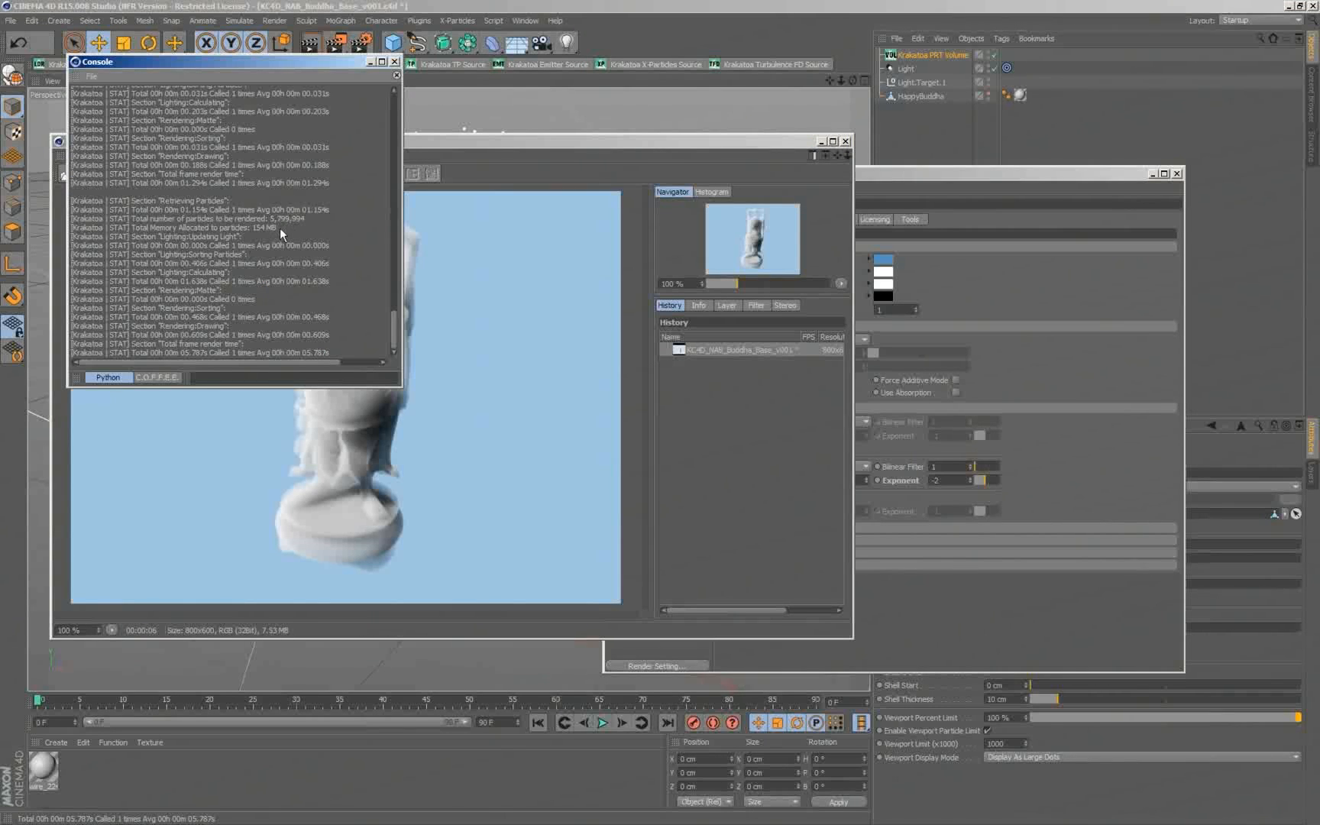
pyautogui.moveTo(321, 230)
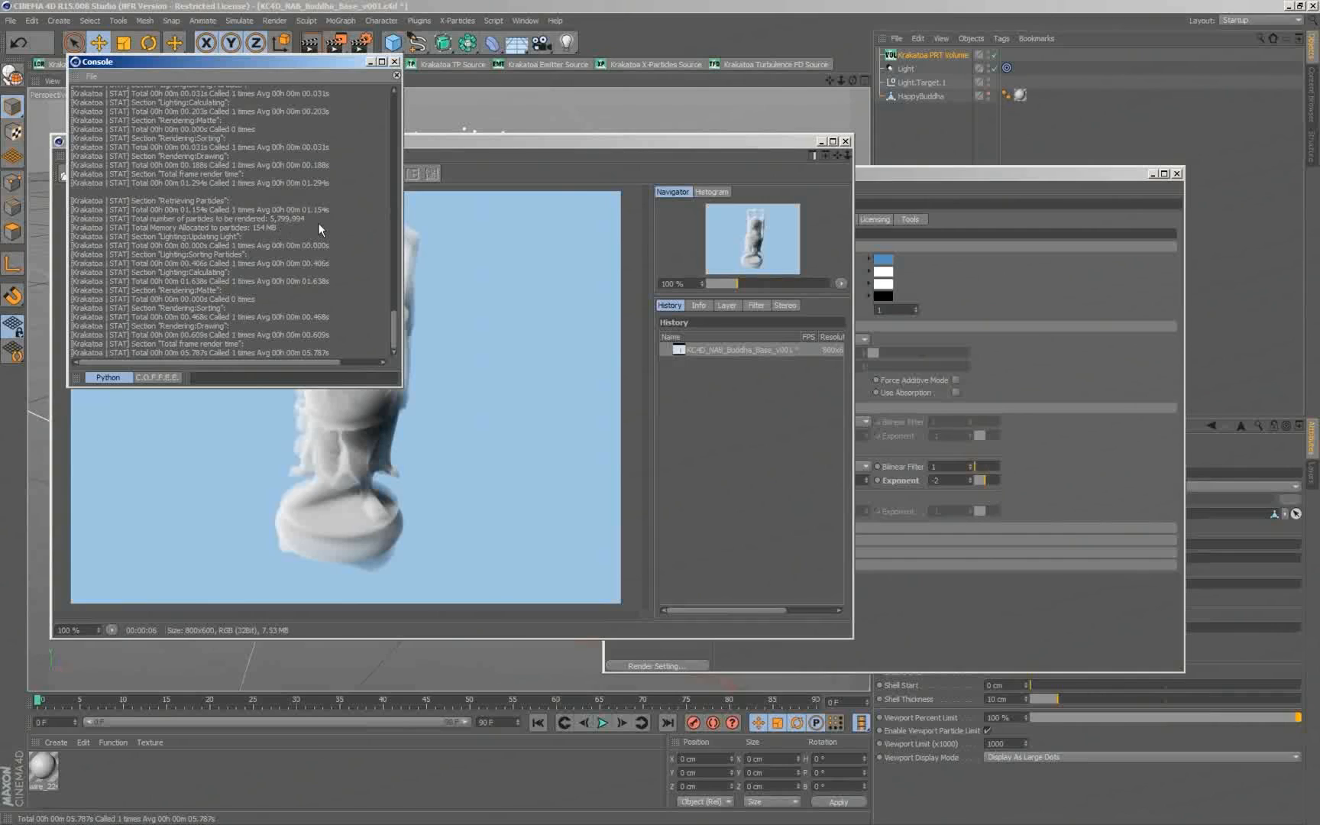
pyautogui.moveTo(335, 355)
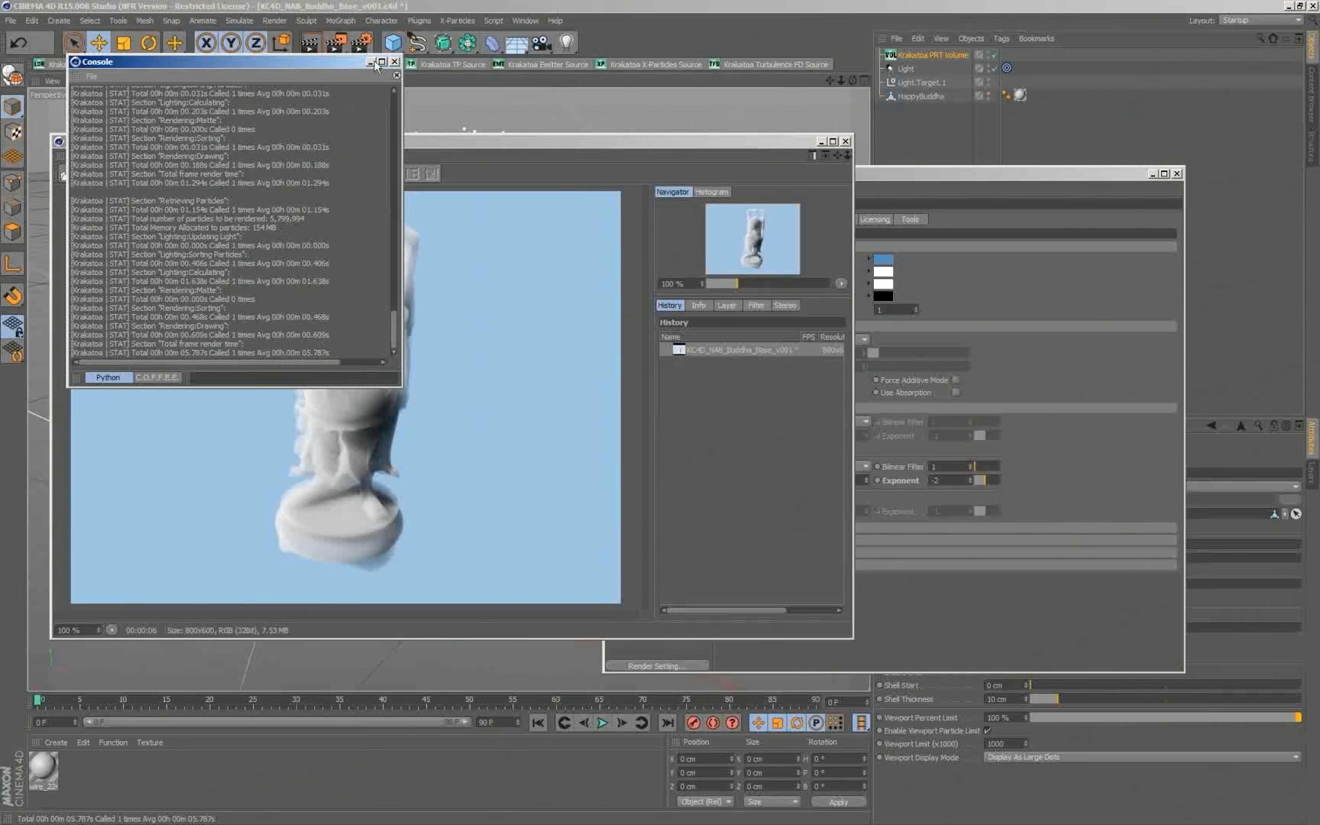
pyautogui.click(394, 61)
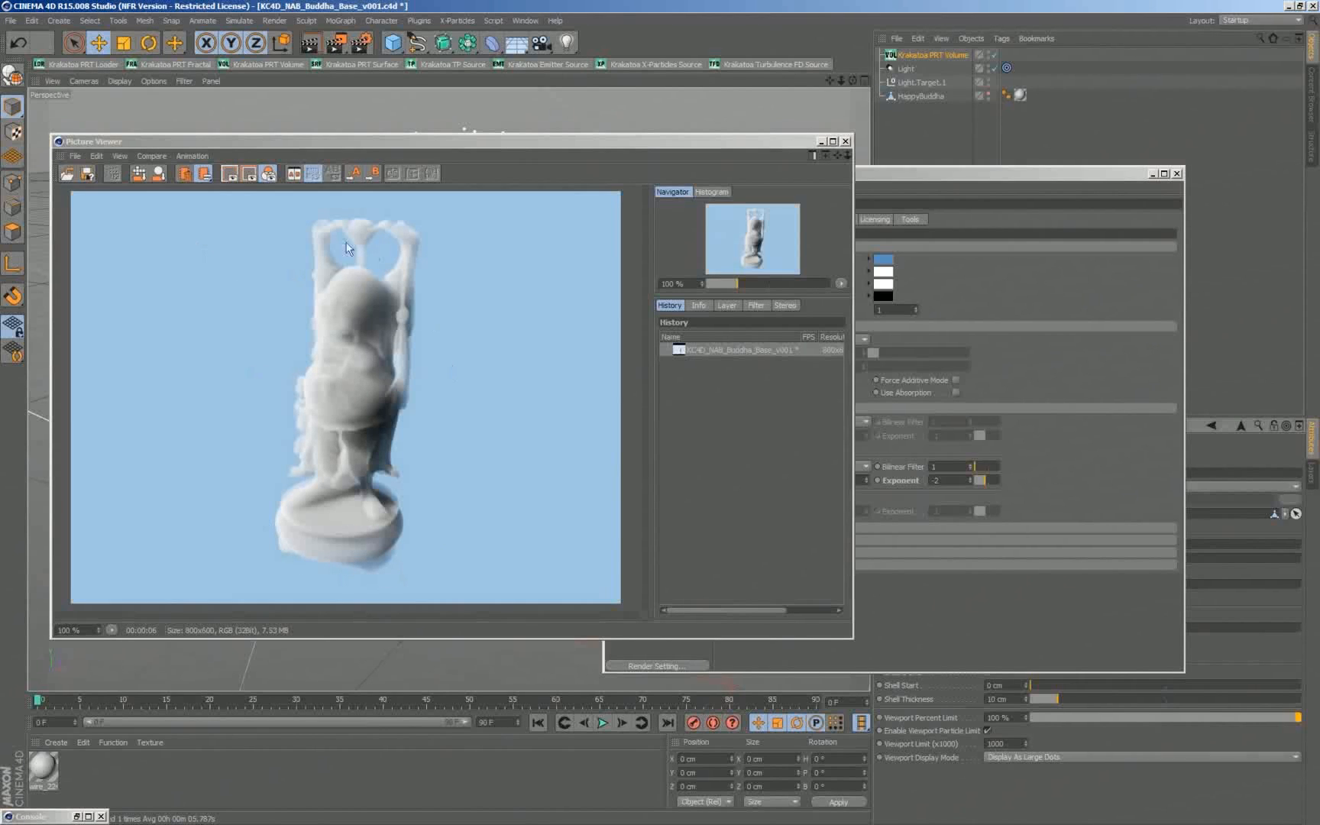
pyautogui.moveTo(402, 332)
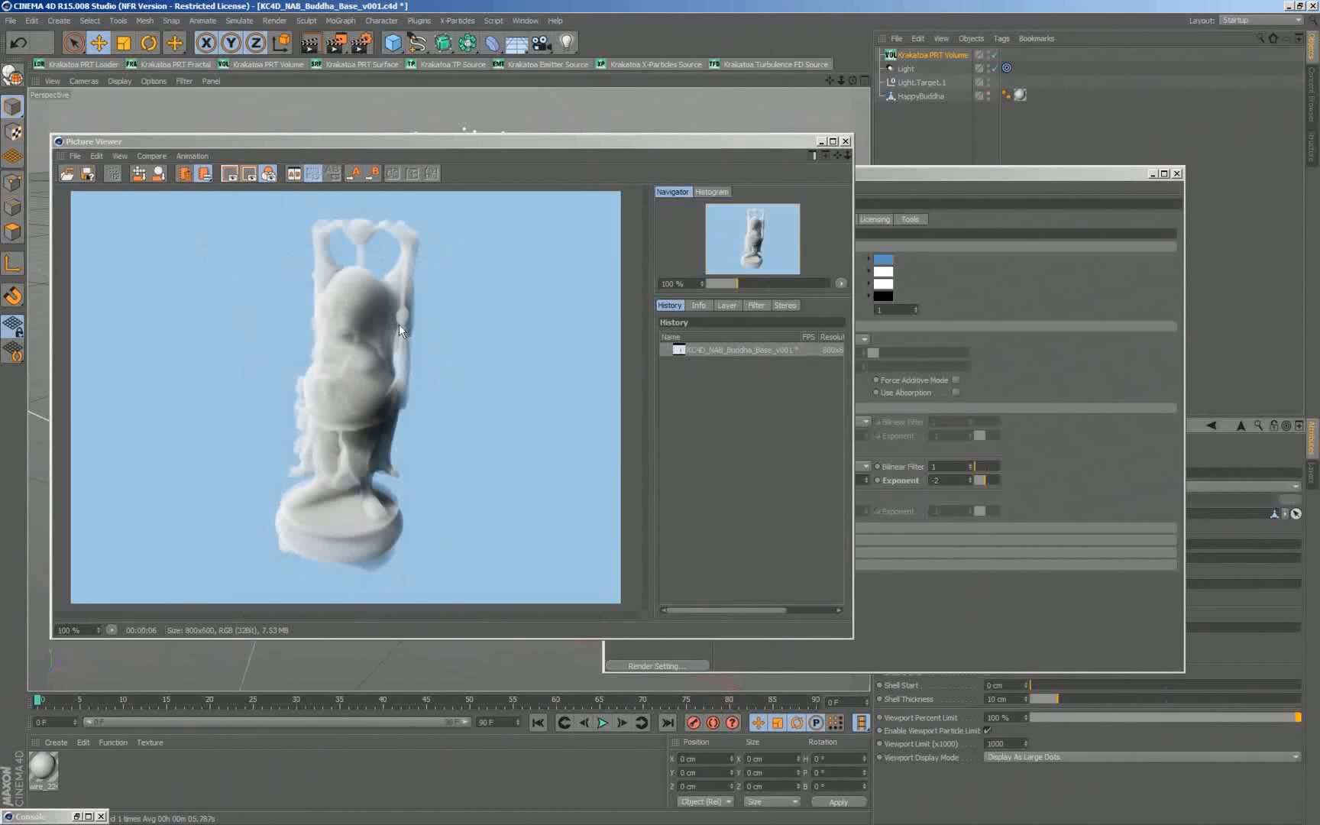
pyautogui.moveTo(301, 526)
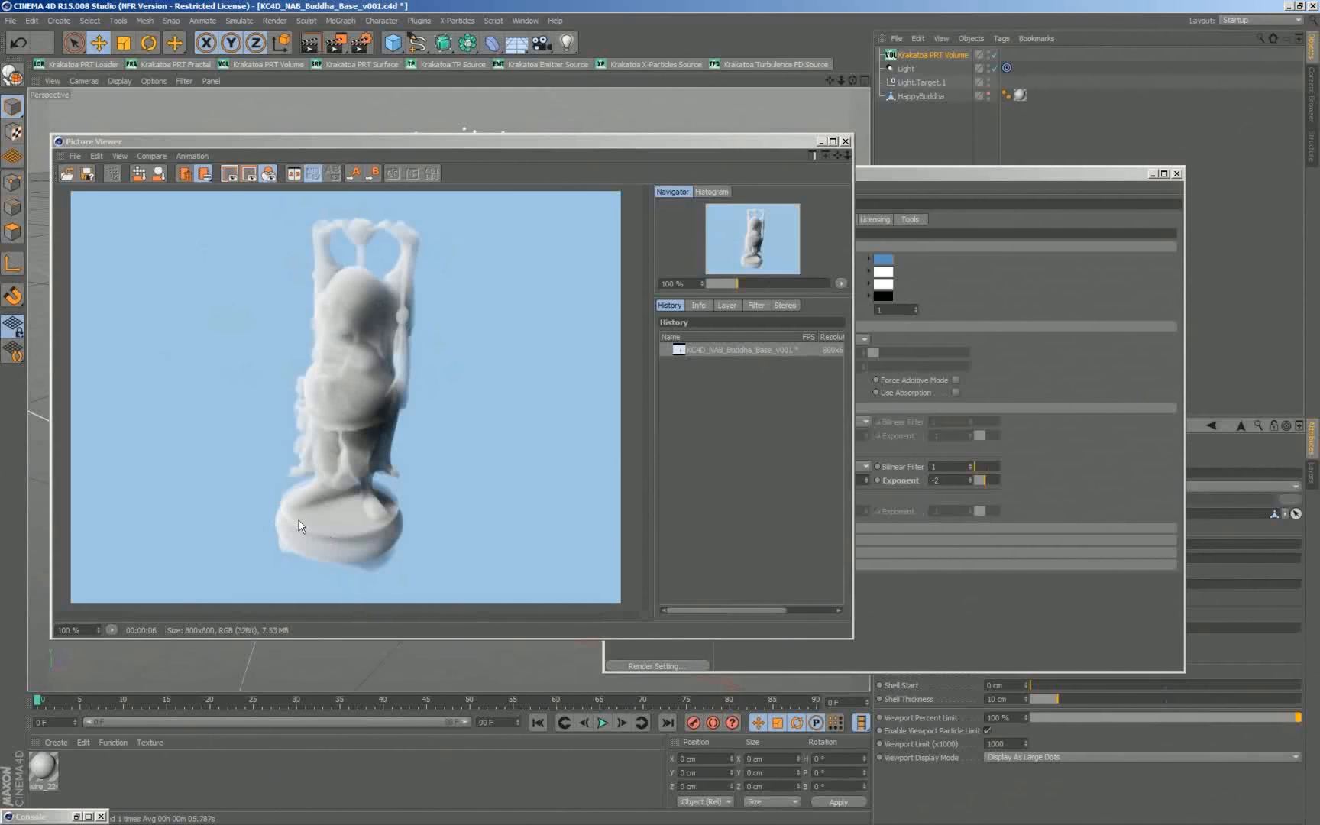
pyautogui.moveTo(304, 575)
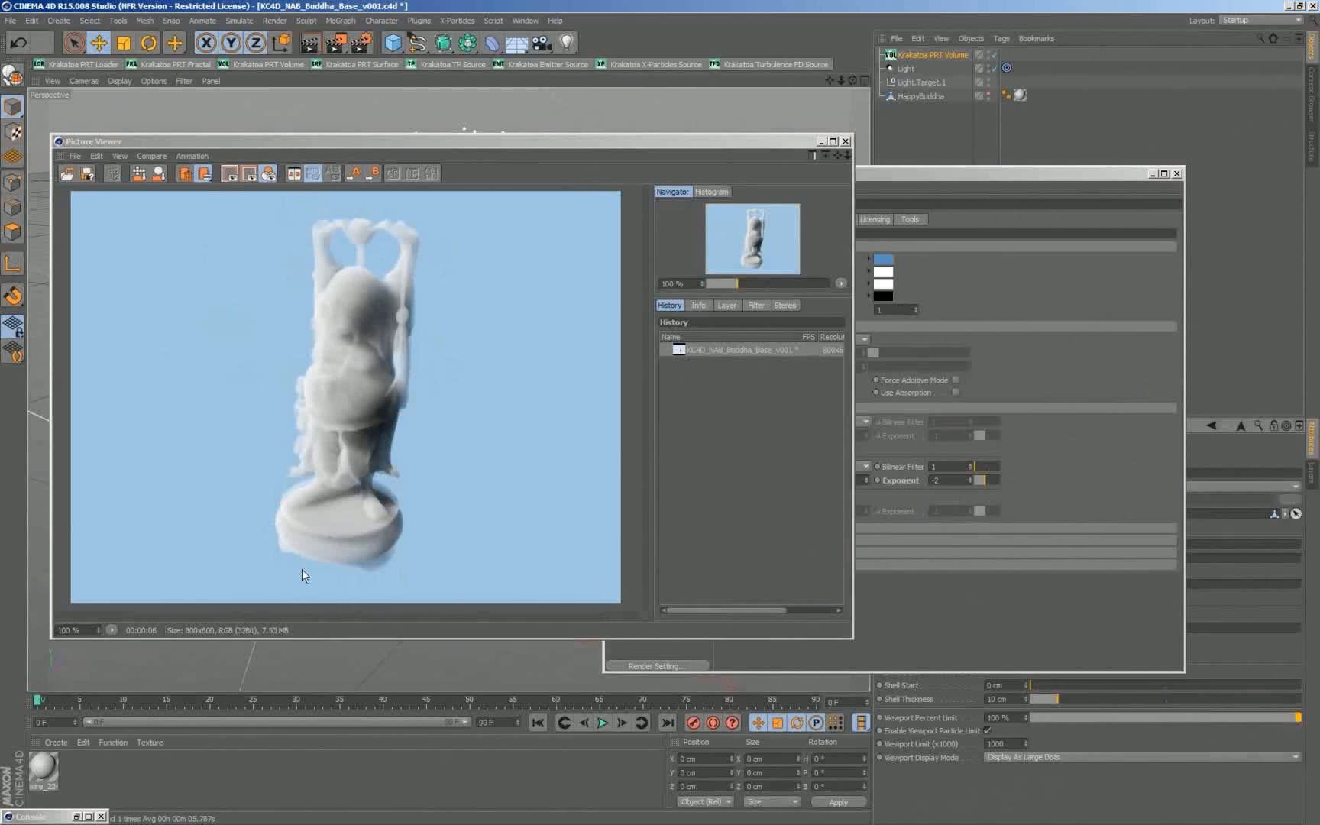
pyautogui.moveTo(332, 440)
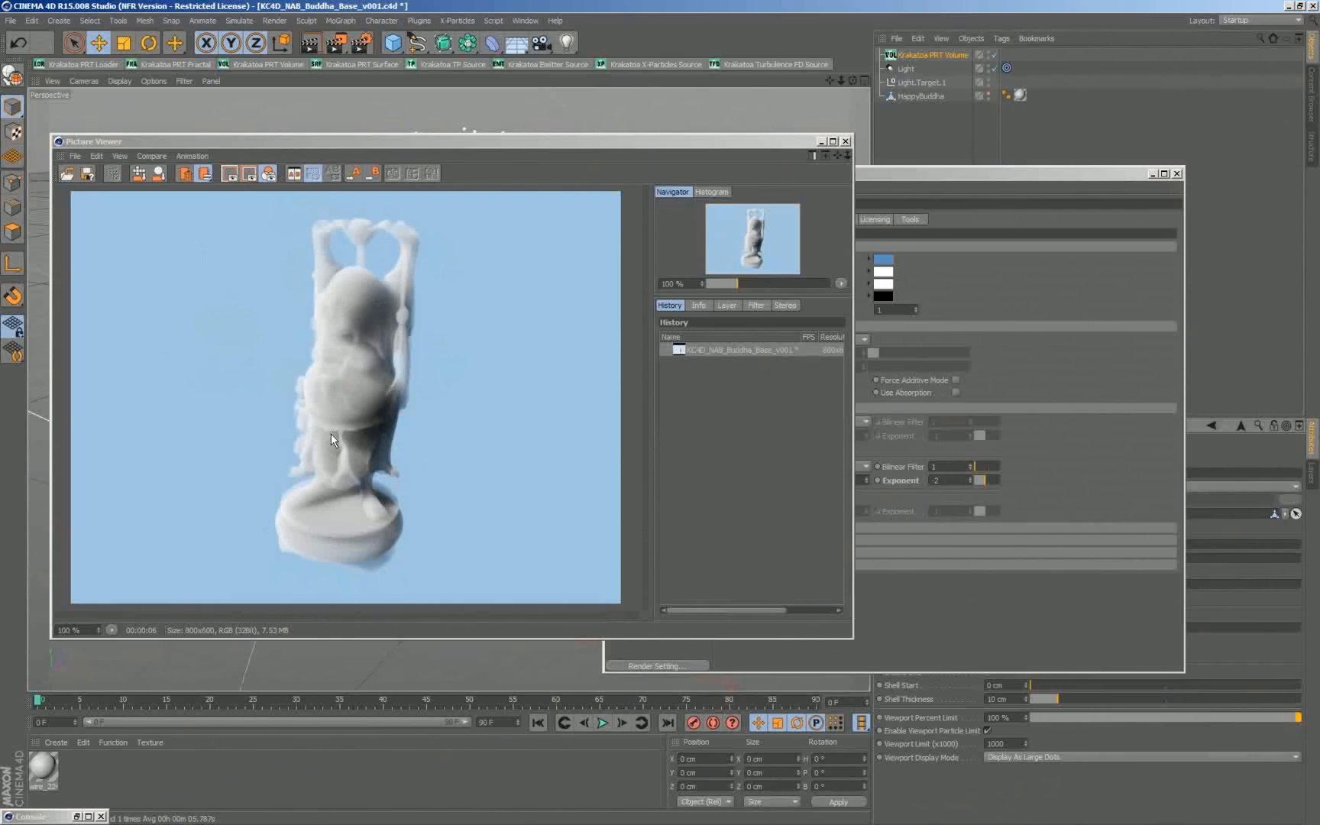
# Step: Re-render from Krakatoa Options and compare the grain close-up between the two History entries
pyautogui.click(656, 666)
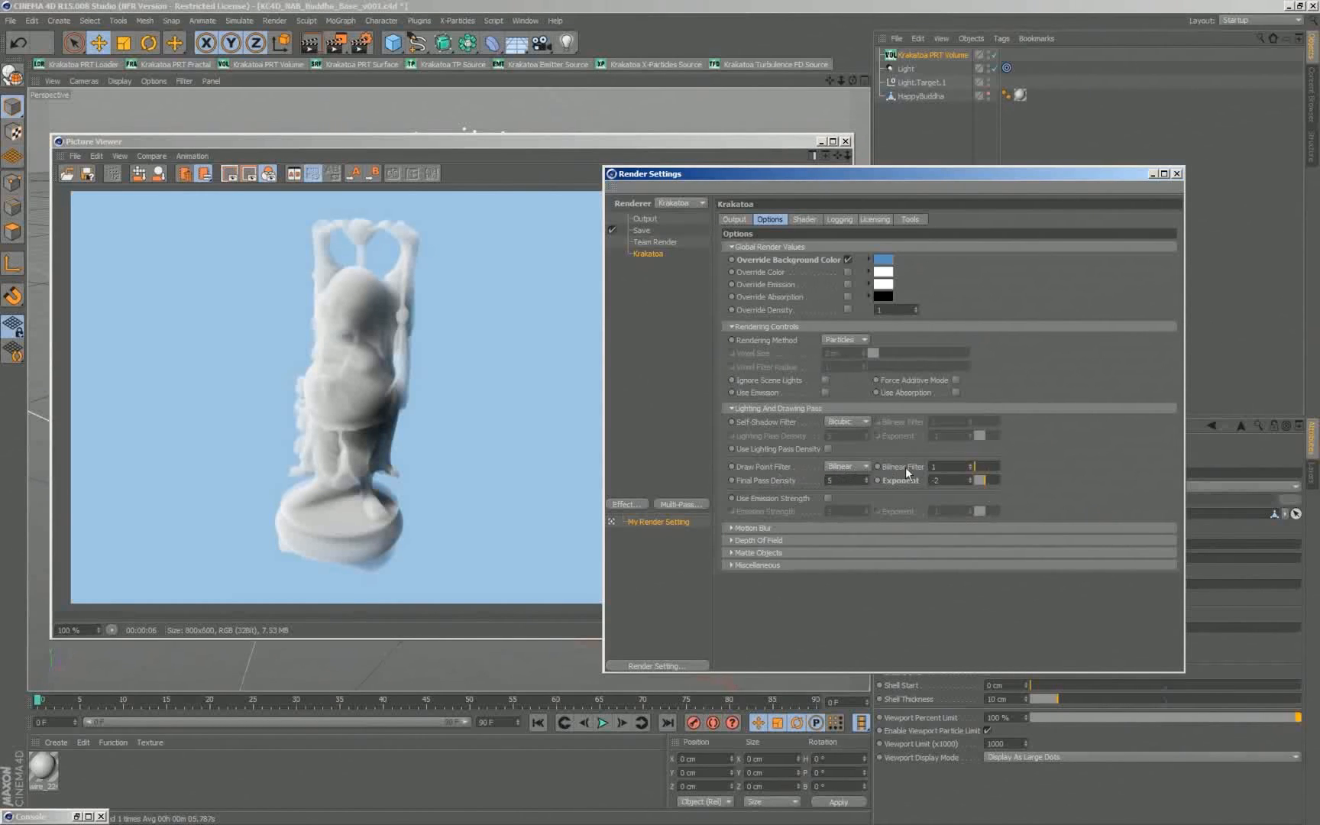
pyautogui.click(845, 466)
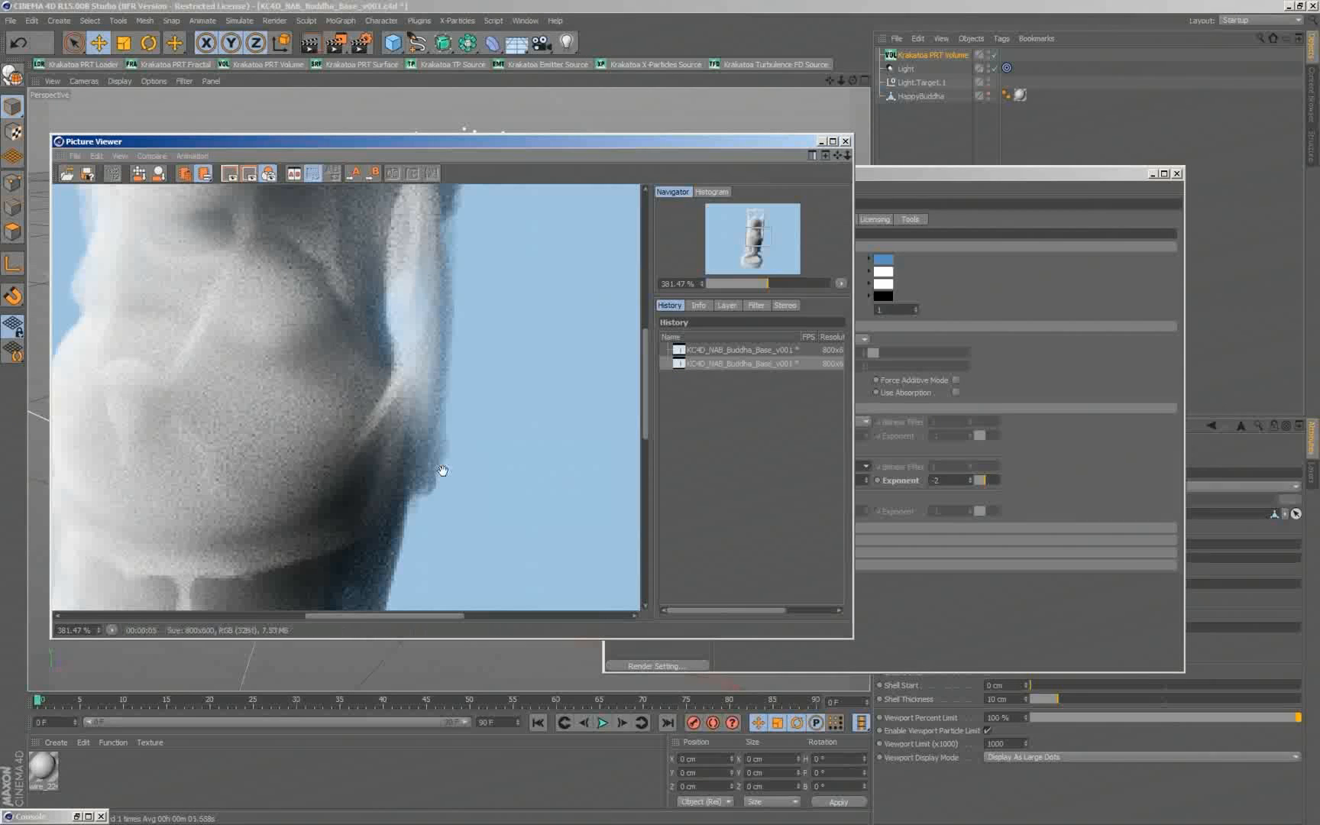
pyautogui.click(737, 350)
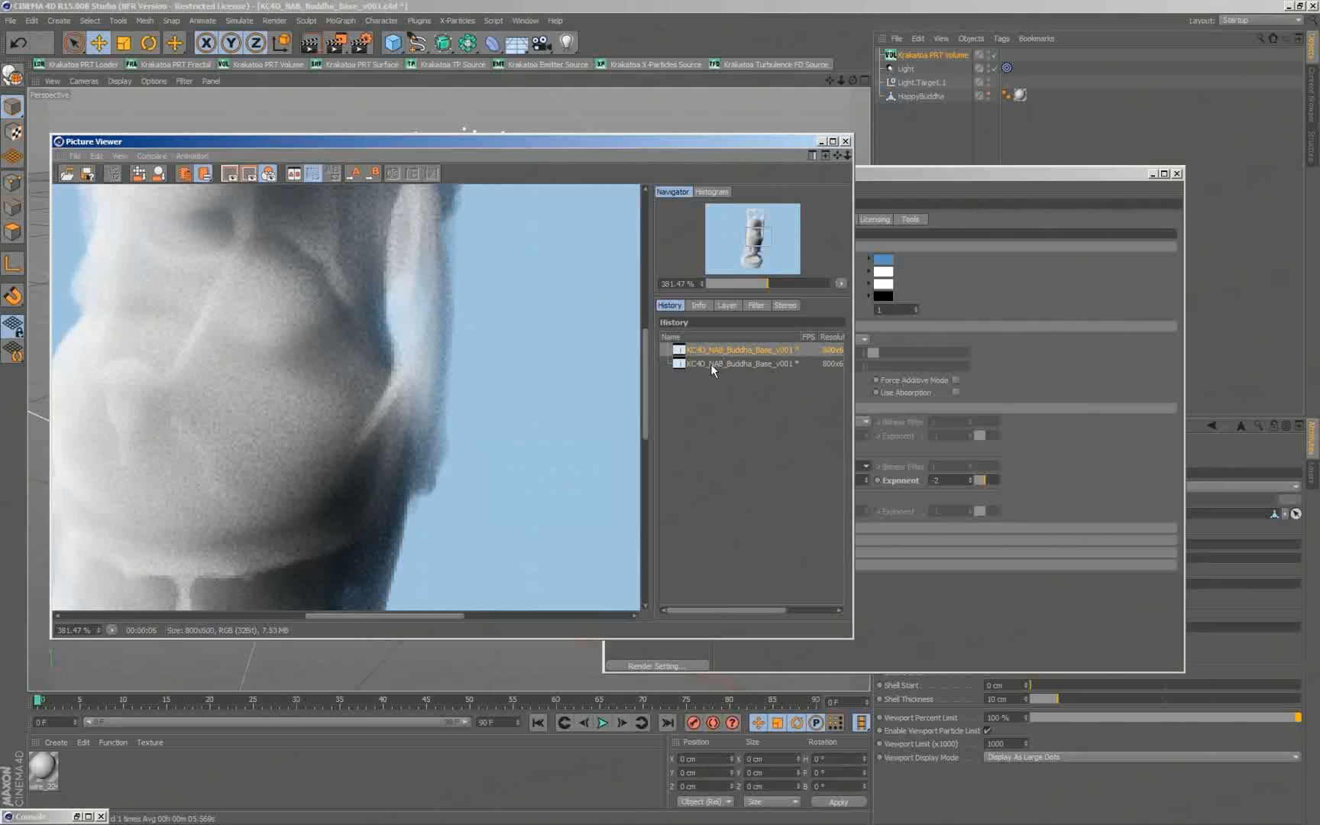
pyautogui.click(740, 362)
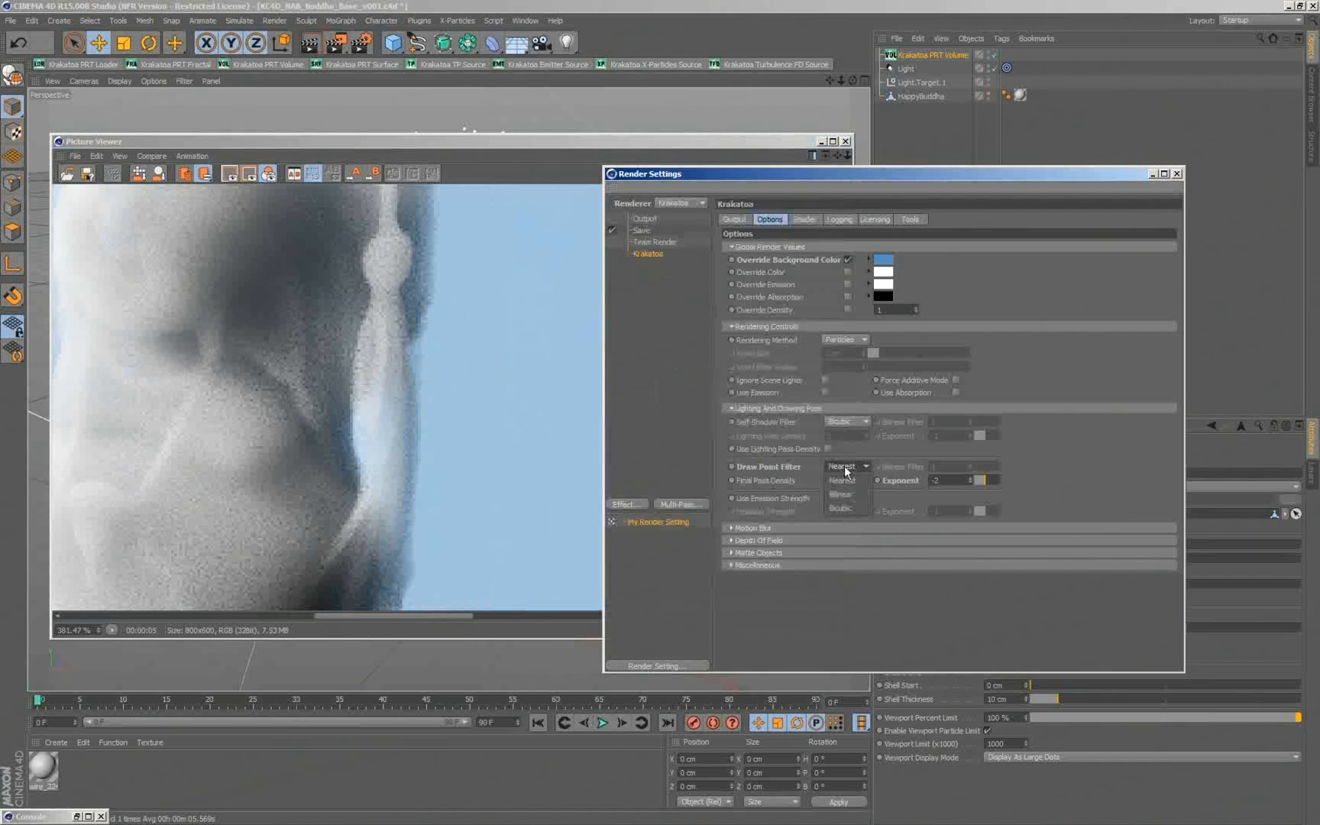
# Step: Render with a Bilinear draw point filter of size 2 and compare it against the earlier render
pyautogui.click(839, 493)
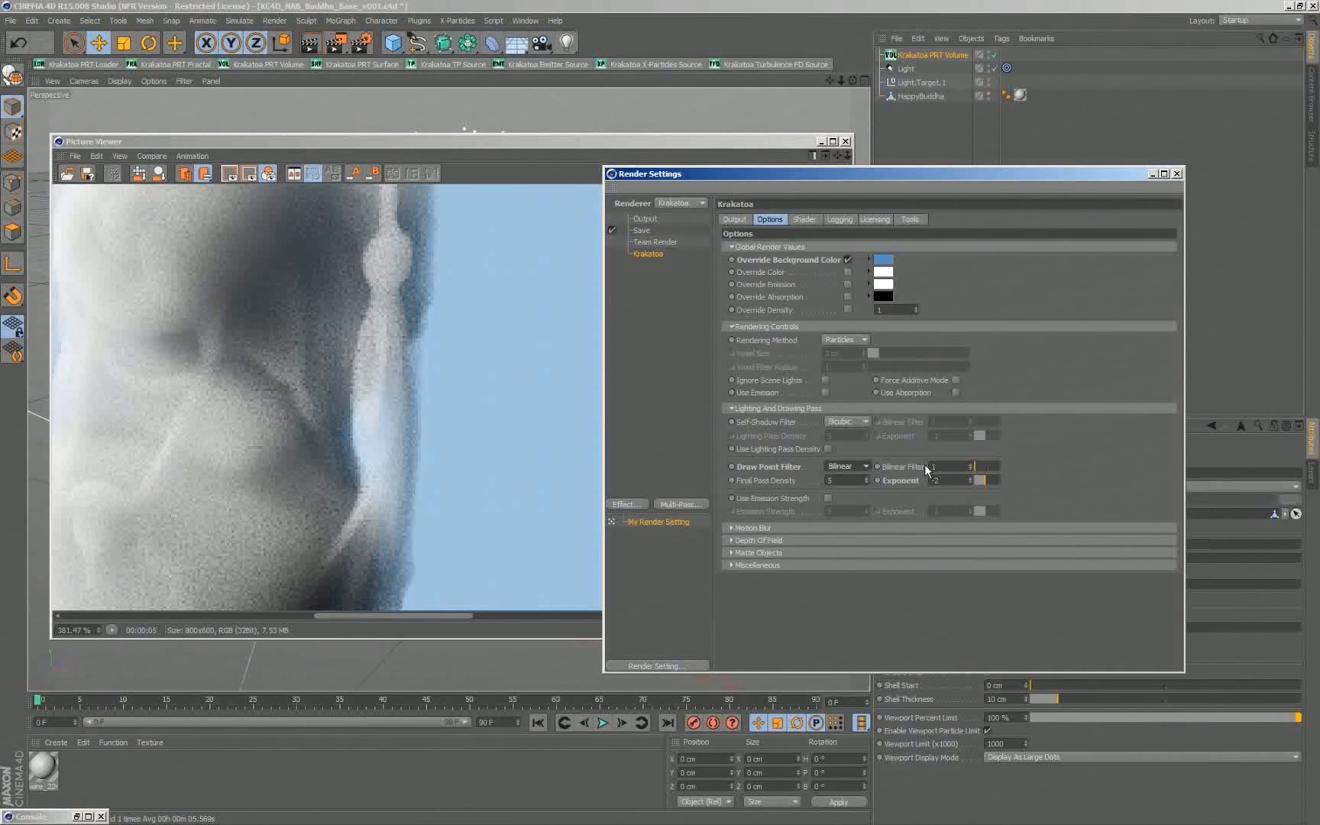
pyautogui.moveTo(423, 419)
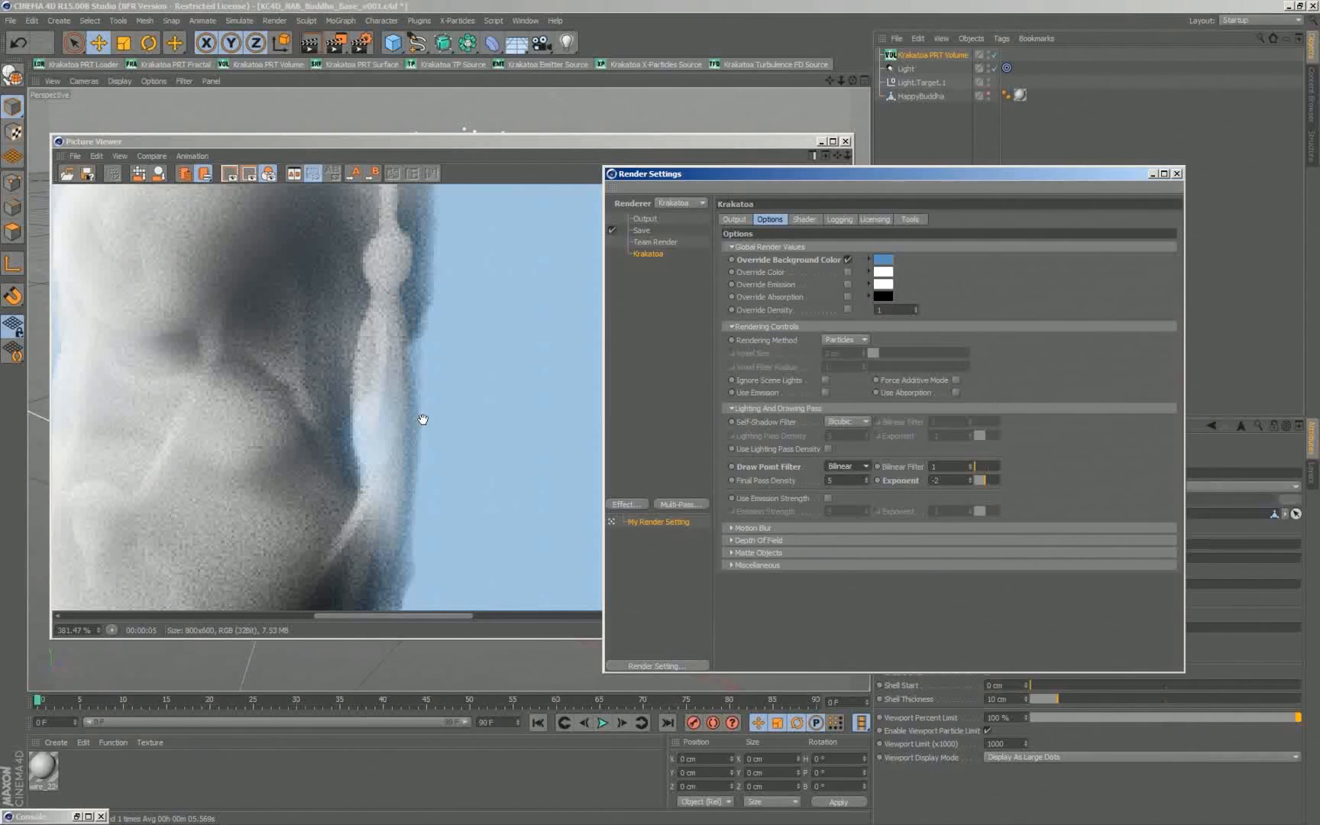
pyautogui.moveTo(960, 463)
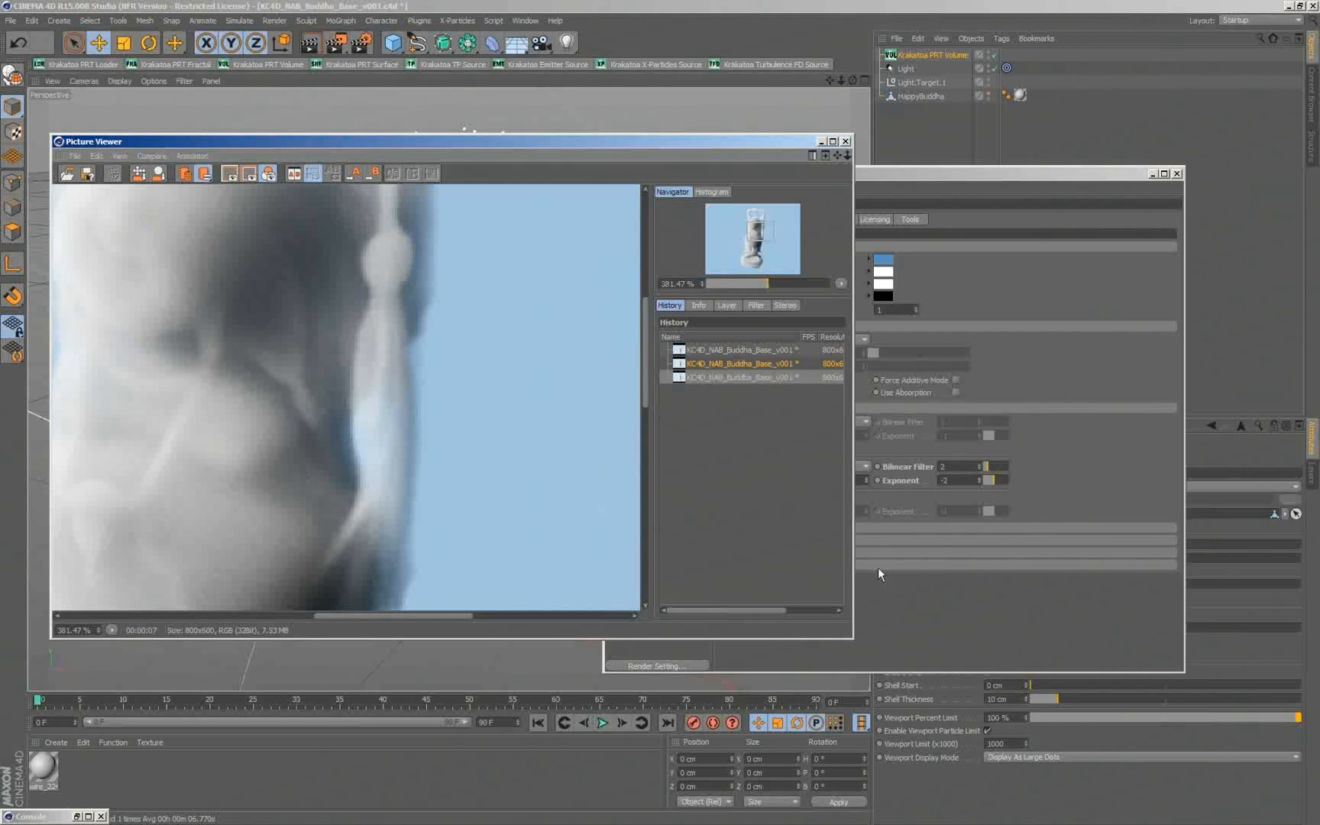
pyautogui.moveTo(715, 358)
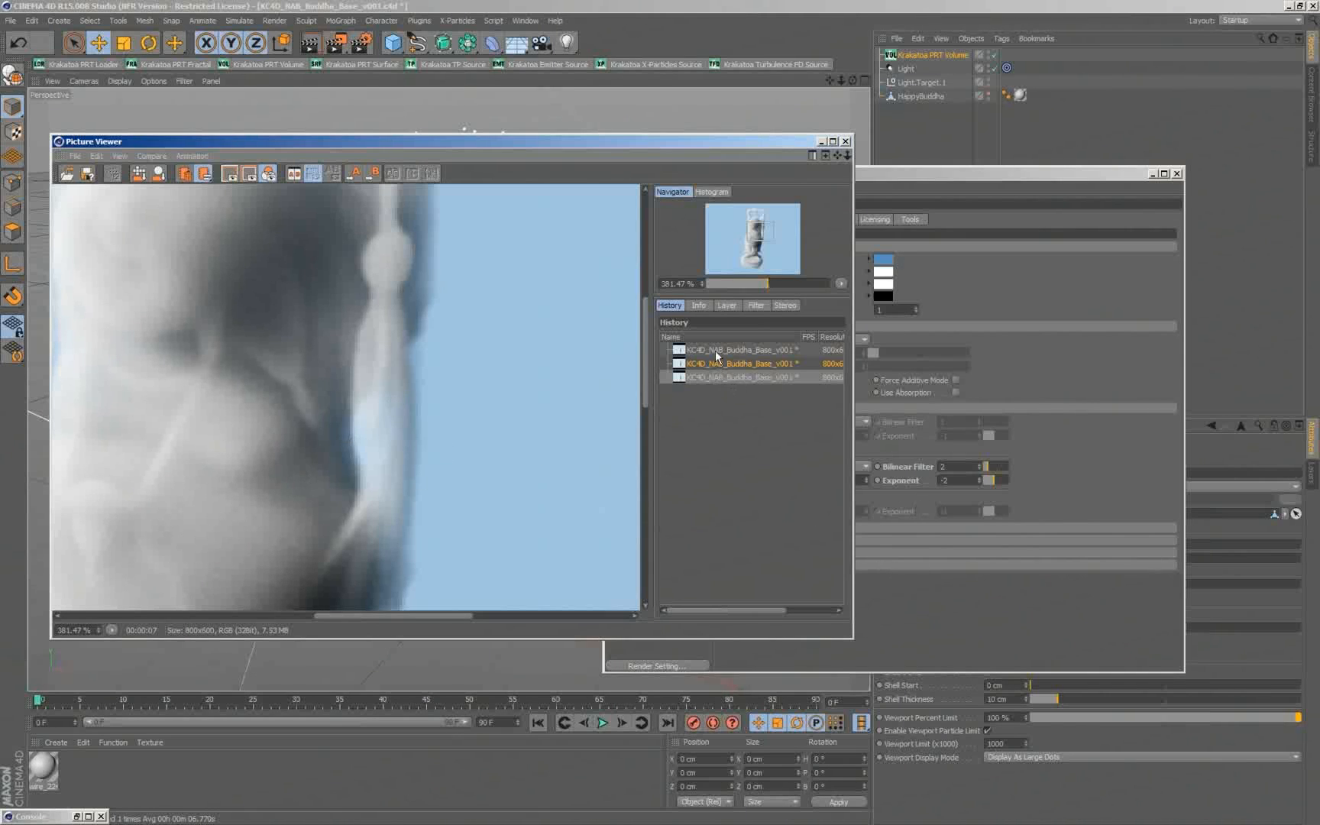
pyautogui.click(741, 377)
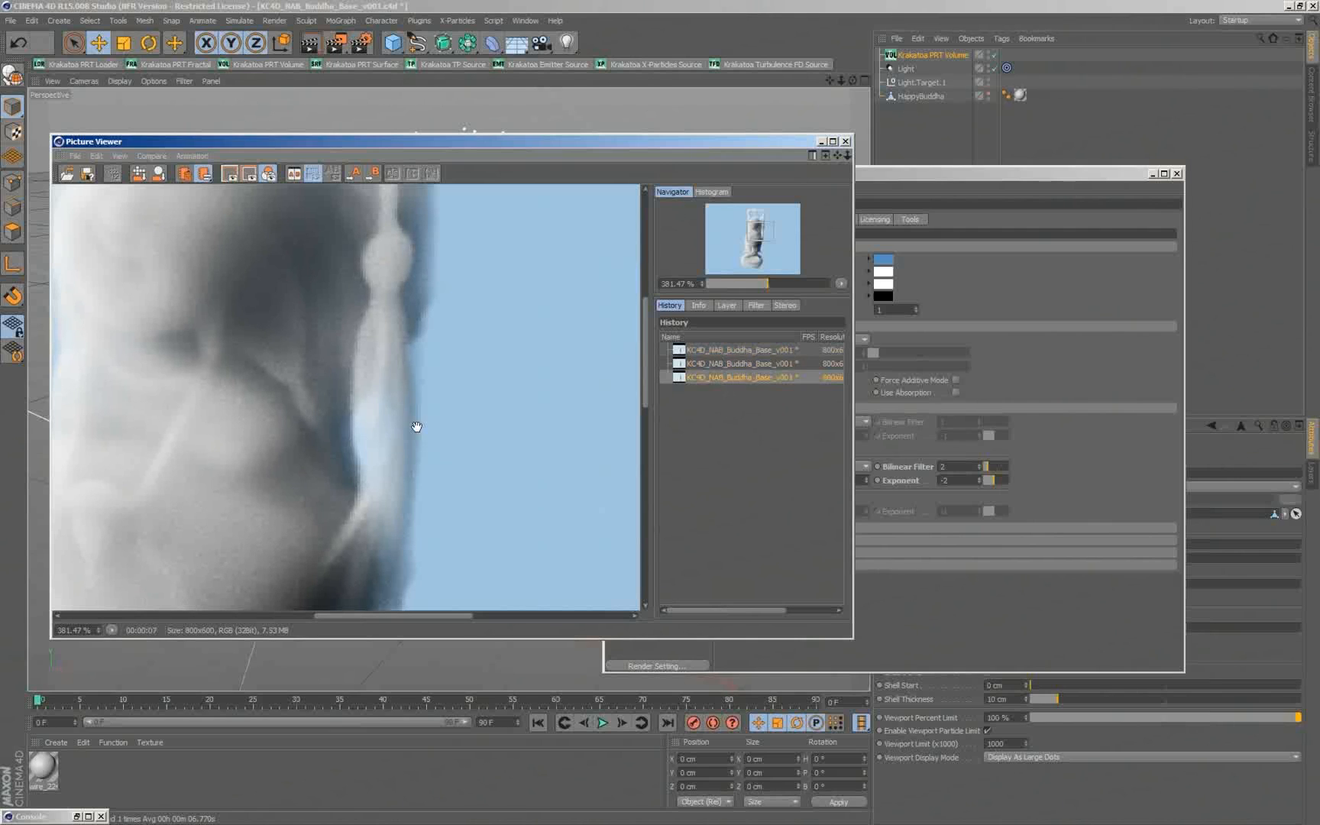
pyautogui.click(845, 466)
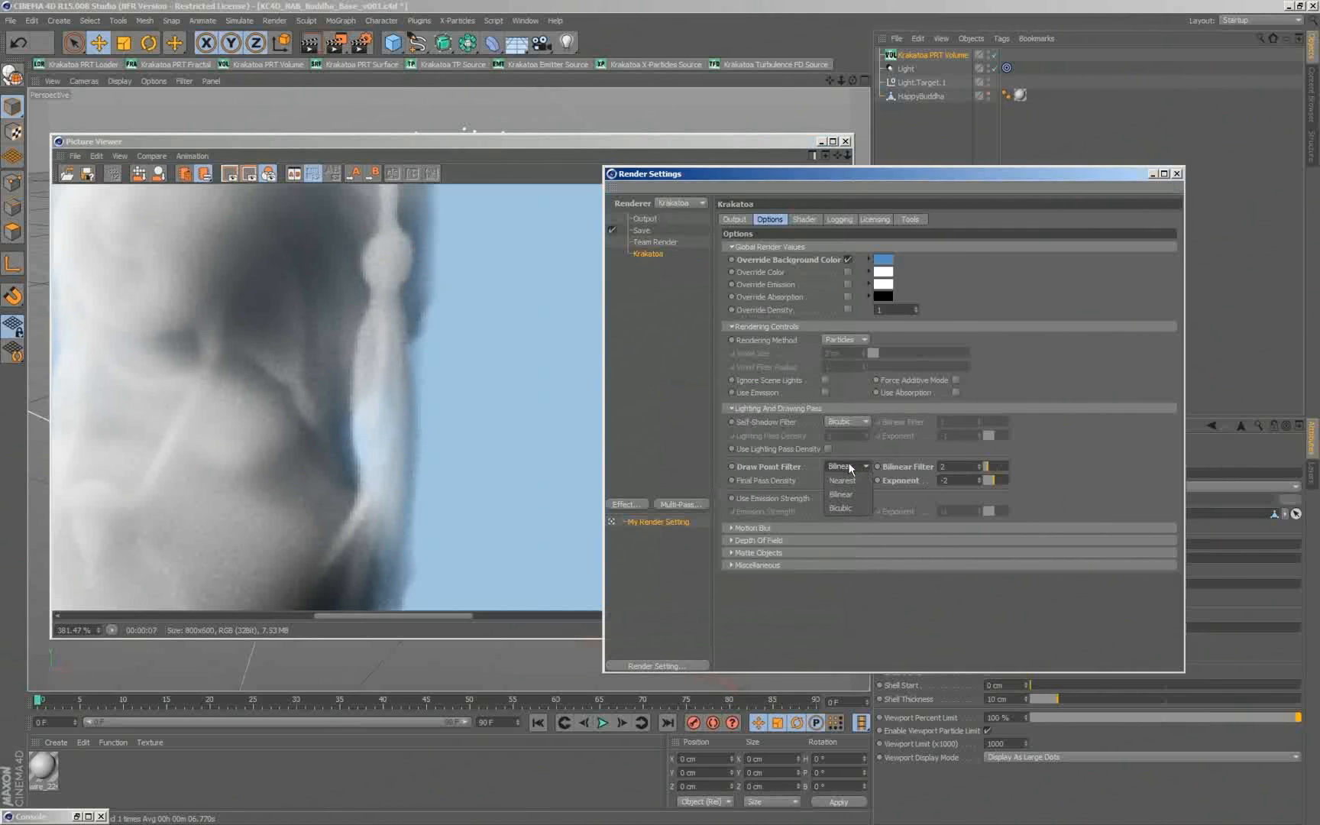
# Step: Switch the draw point filter to Bicubic and render again while viewing a previous History entry
pyautogui.click(839, 509)
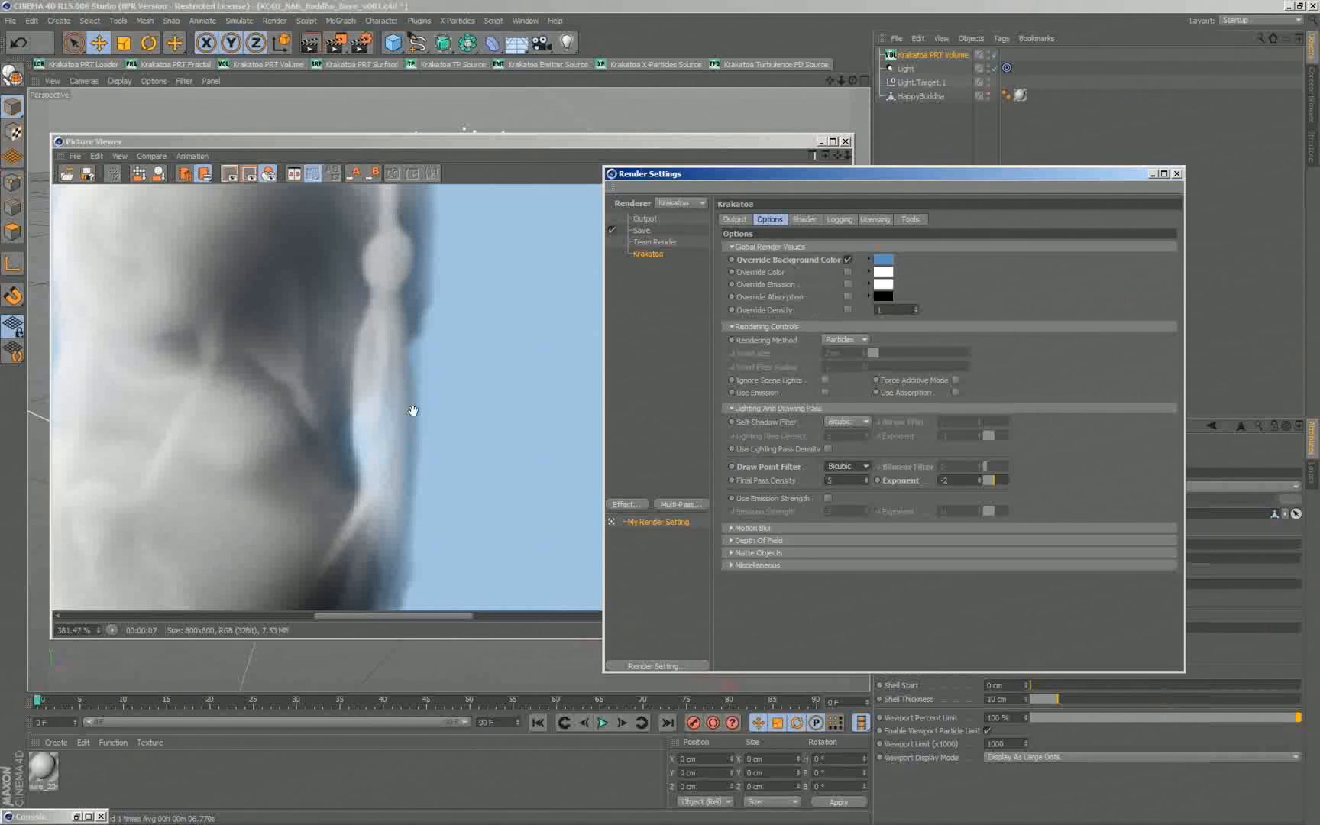
pyautogui.moveTo(368, 67)
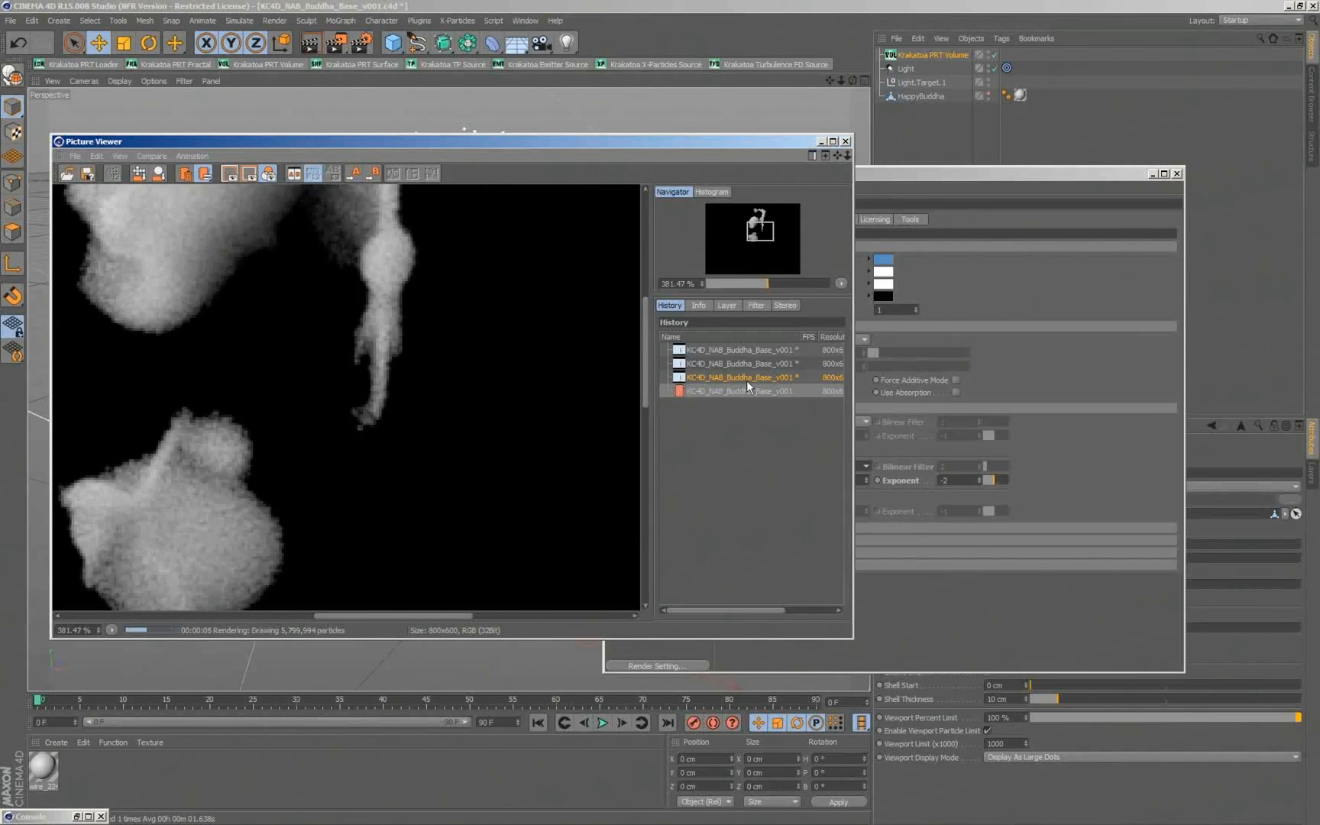
pyautogui.click(741, 391)
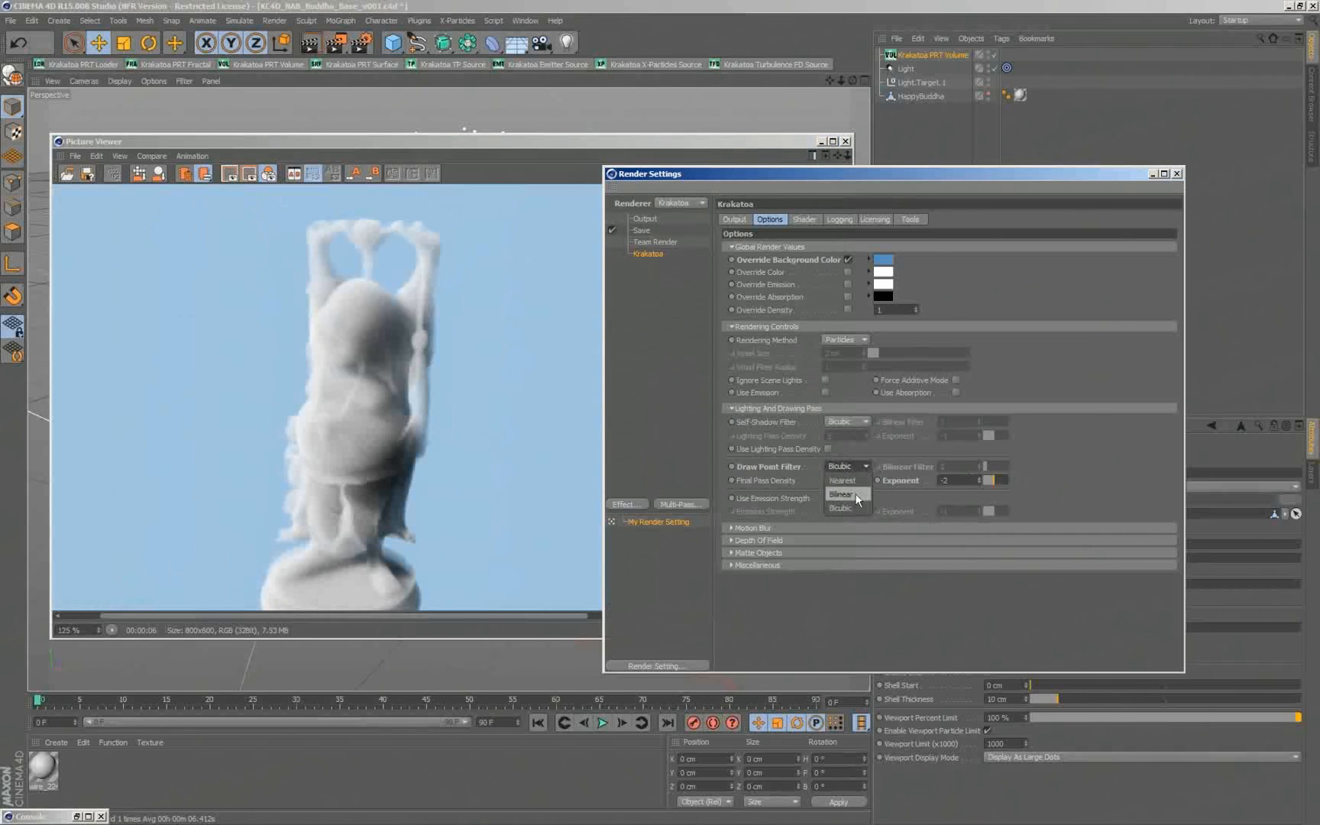
# Step: Set Draw Point Filter and Self-Shadow Filter to Bilinear, render, and view the newest History entry
pyautogui.click(841, 494)
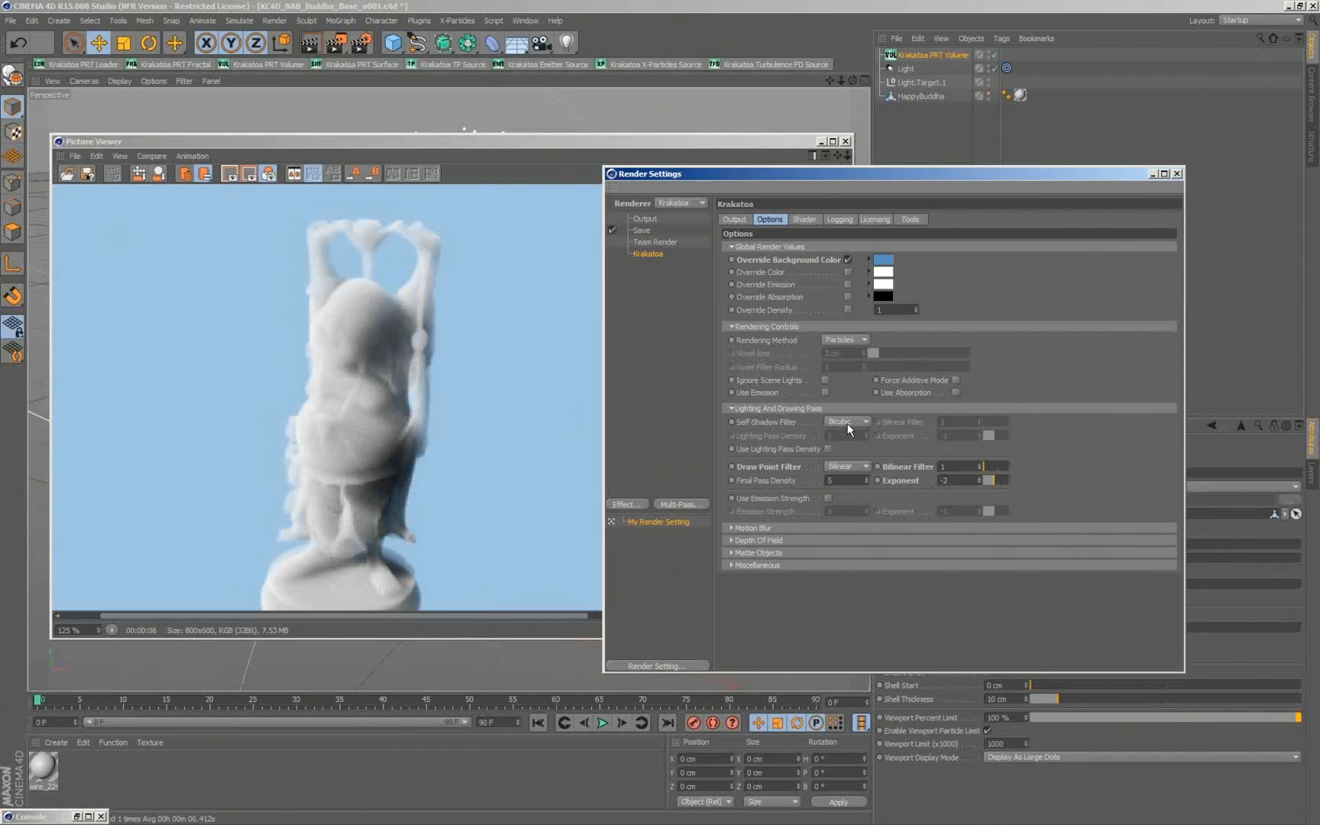
pyautogui.click(846, 422)
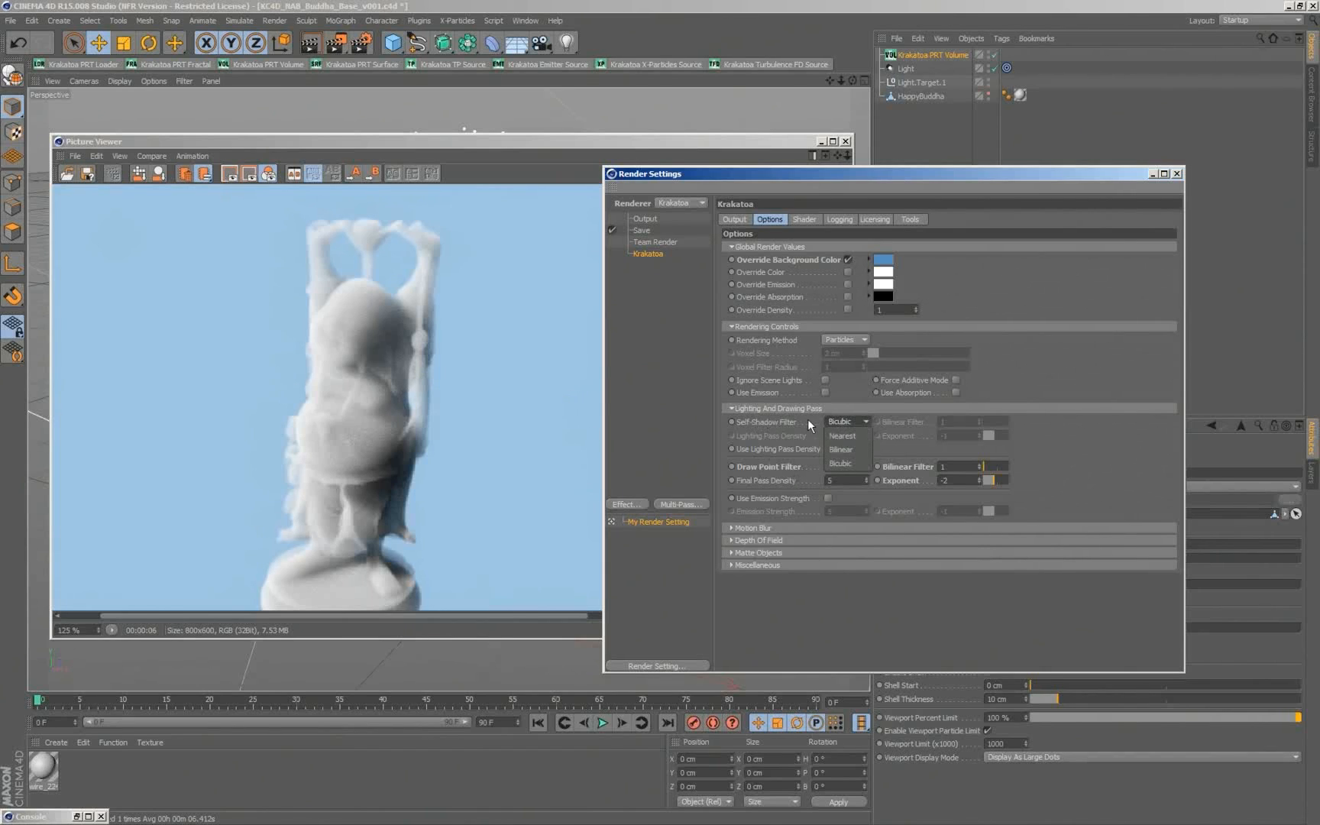
pyautogui.moveTo(518, 468)
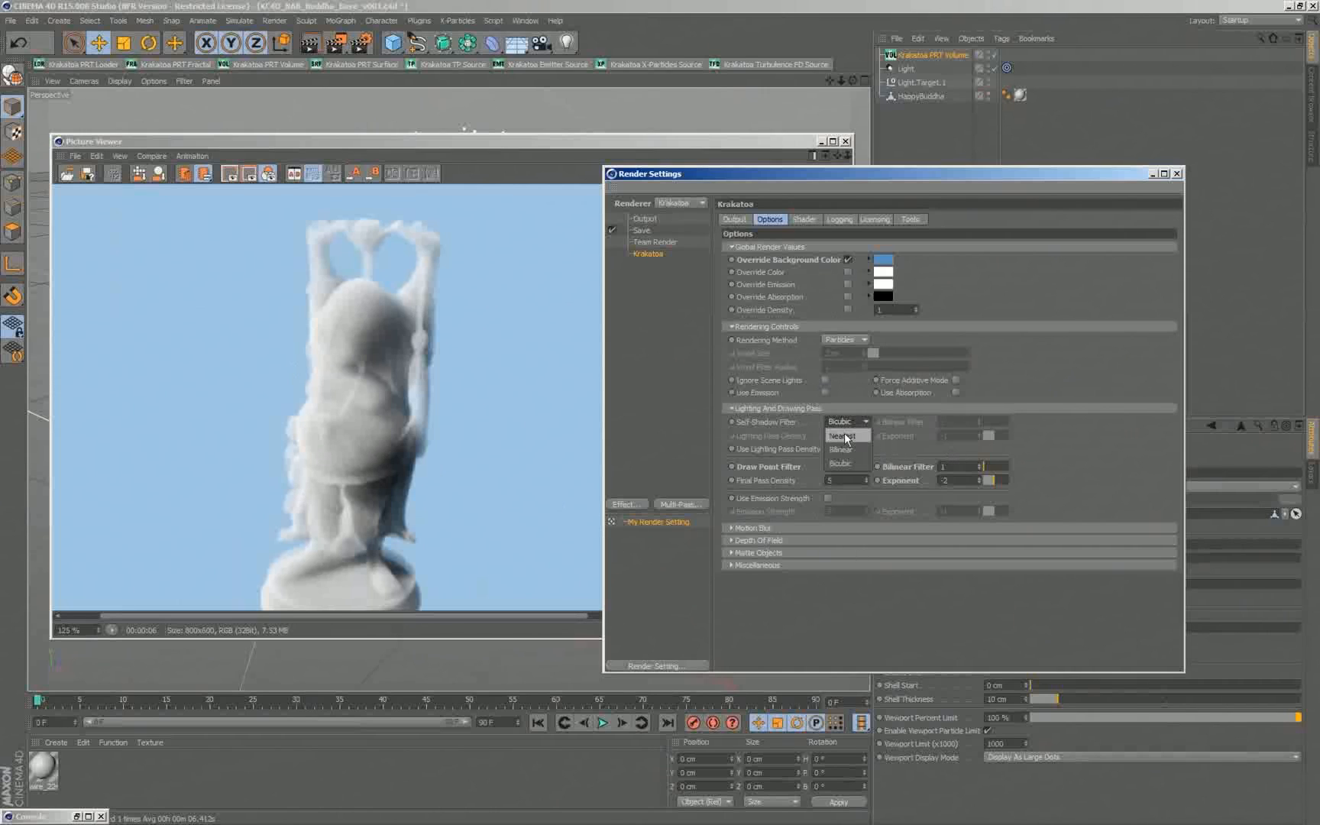
pyautogui.click(841, 449)
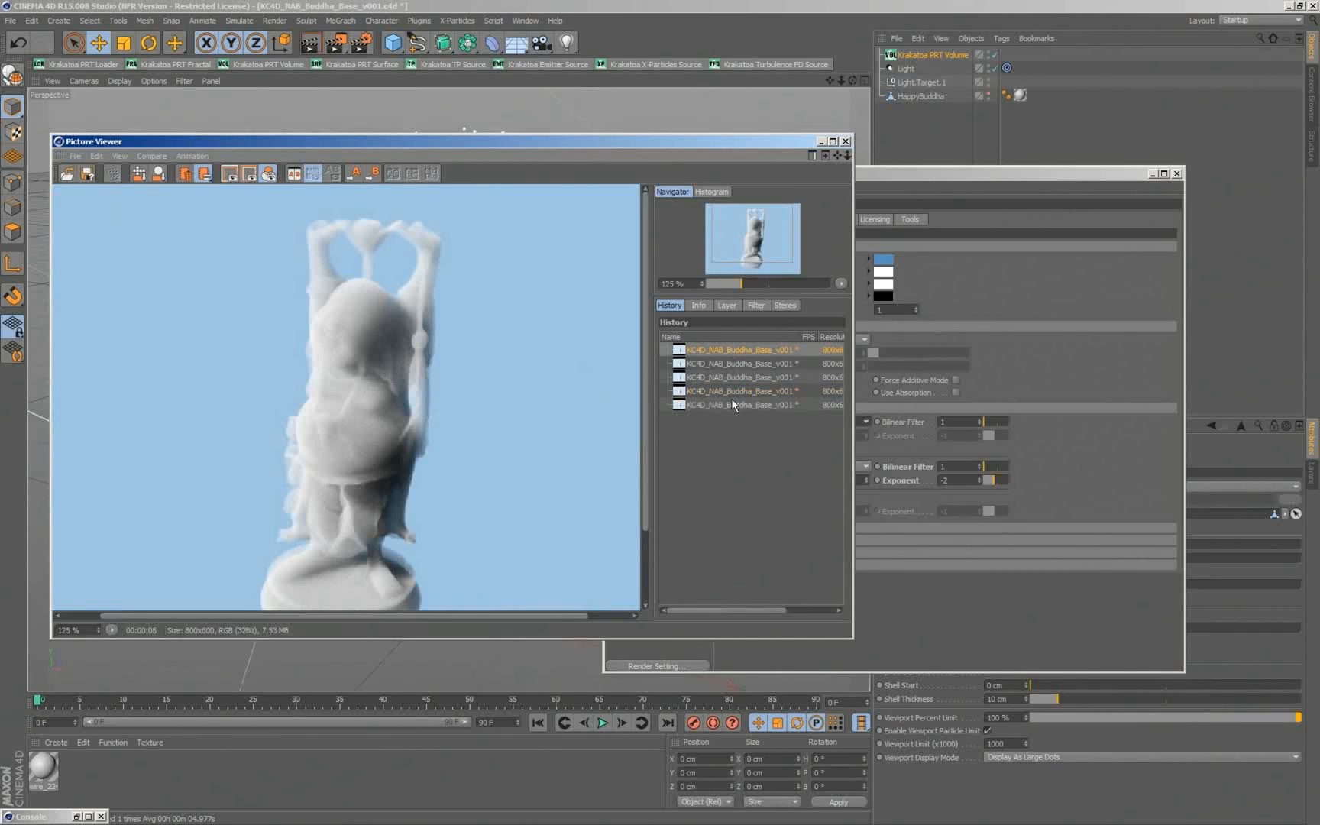
pyautogui.click(741, 405)
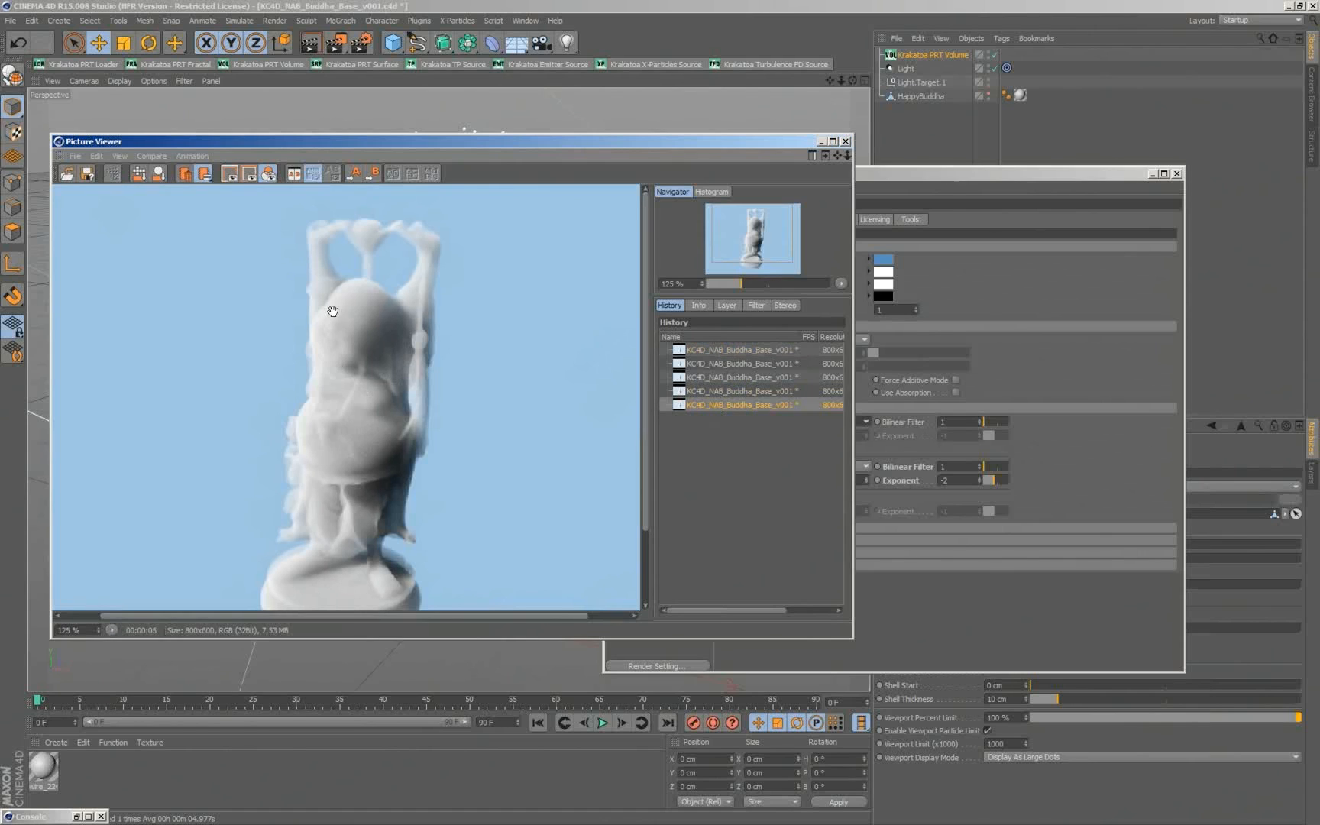
pyautogui.moveTo(1036, 465)
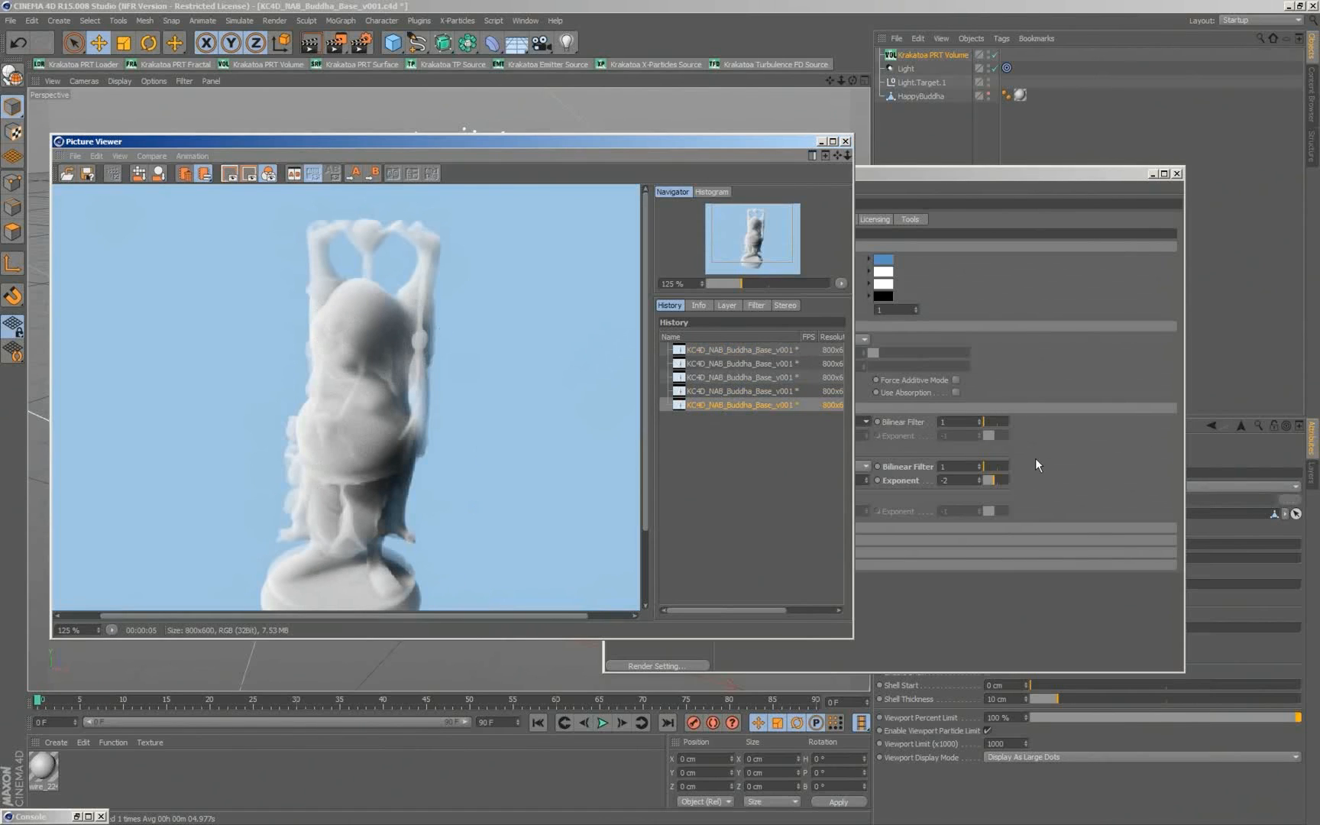
# Step: Raise the Self-Shadow Bilinear Filter to 5, re-render, and compare with the first History render
pyautogui.click(657, 665)
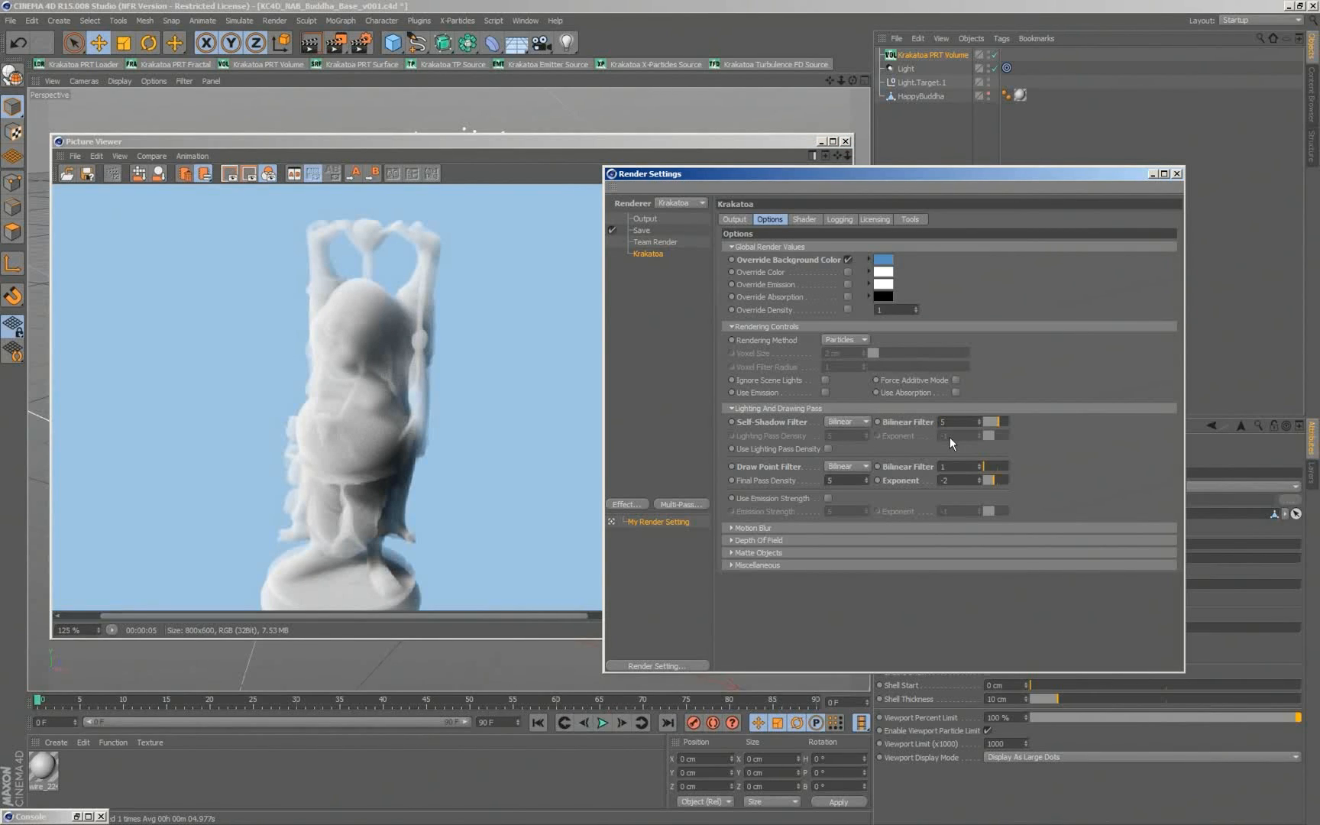
pyautogui.moveTo(311, 335)
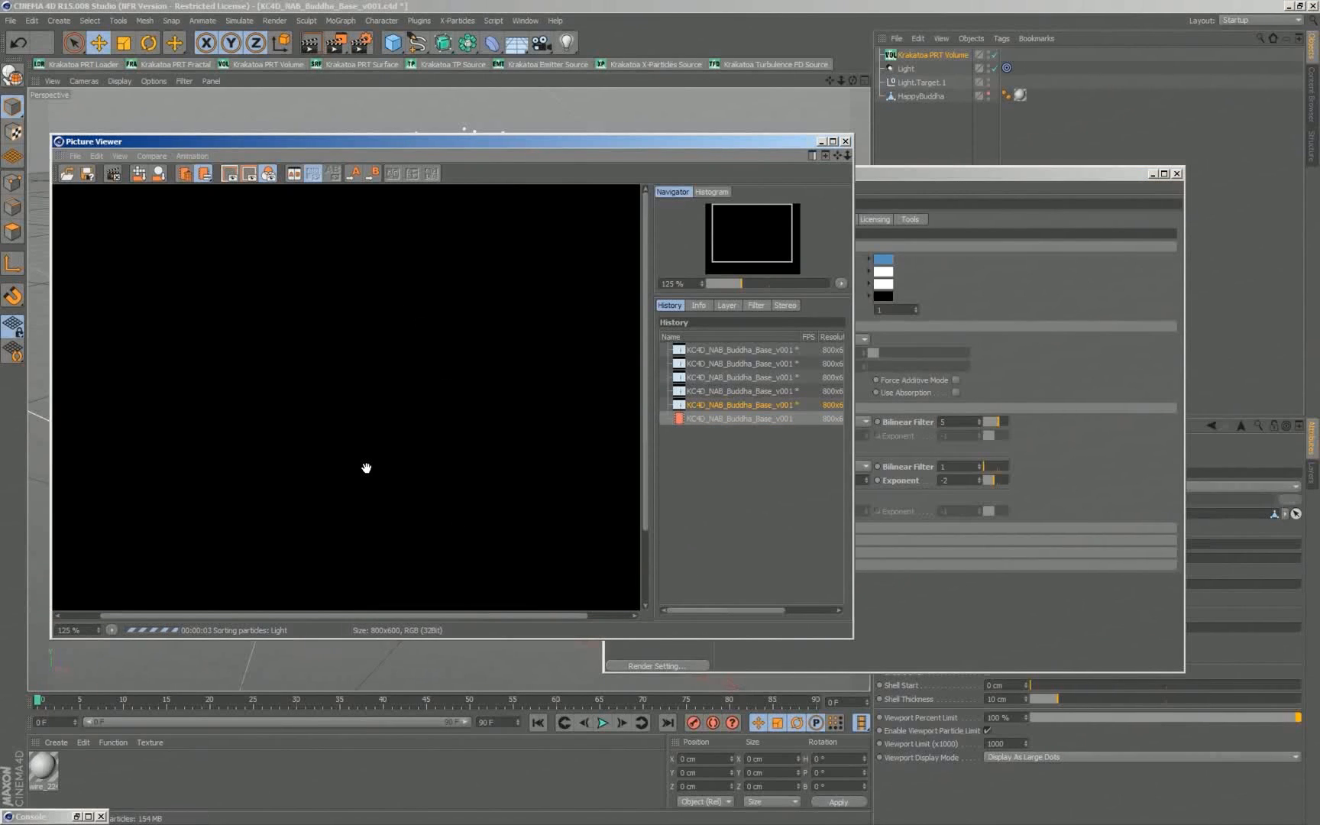
pyautogui.moveTo(478, 535)
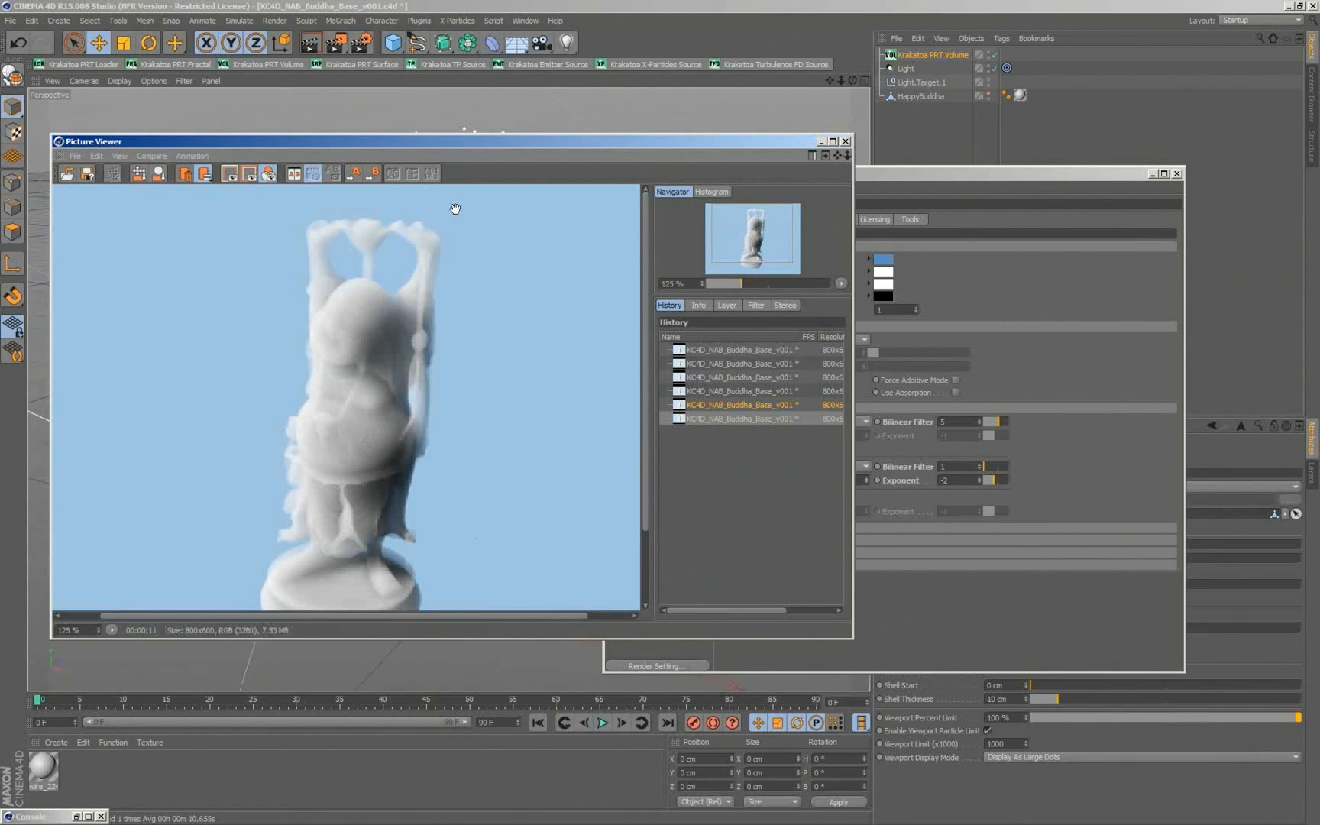
pyautogui.click(736, 350)
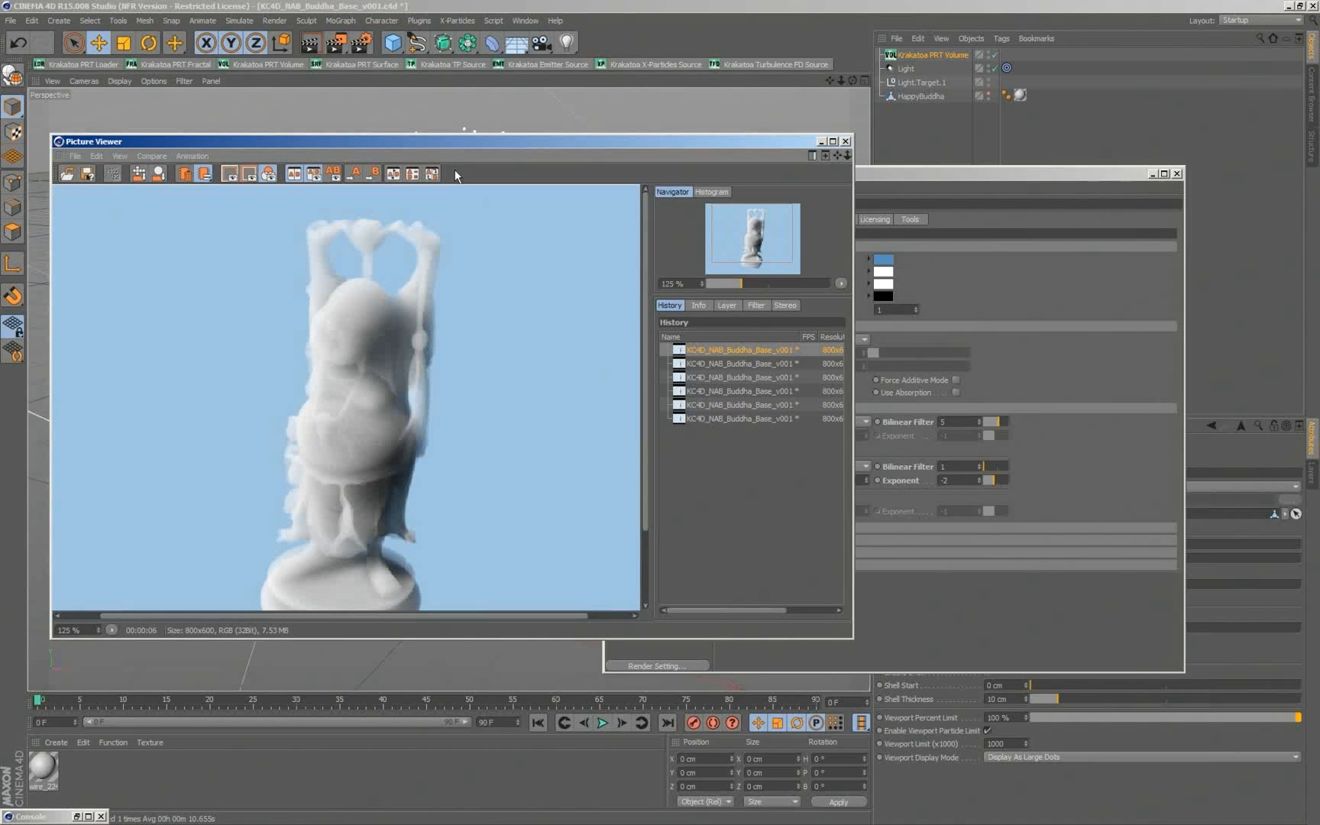
pyautogui.moveTo(367, 298)
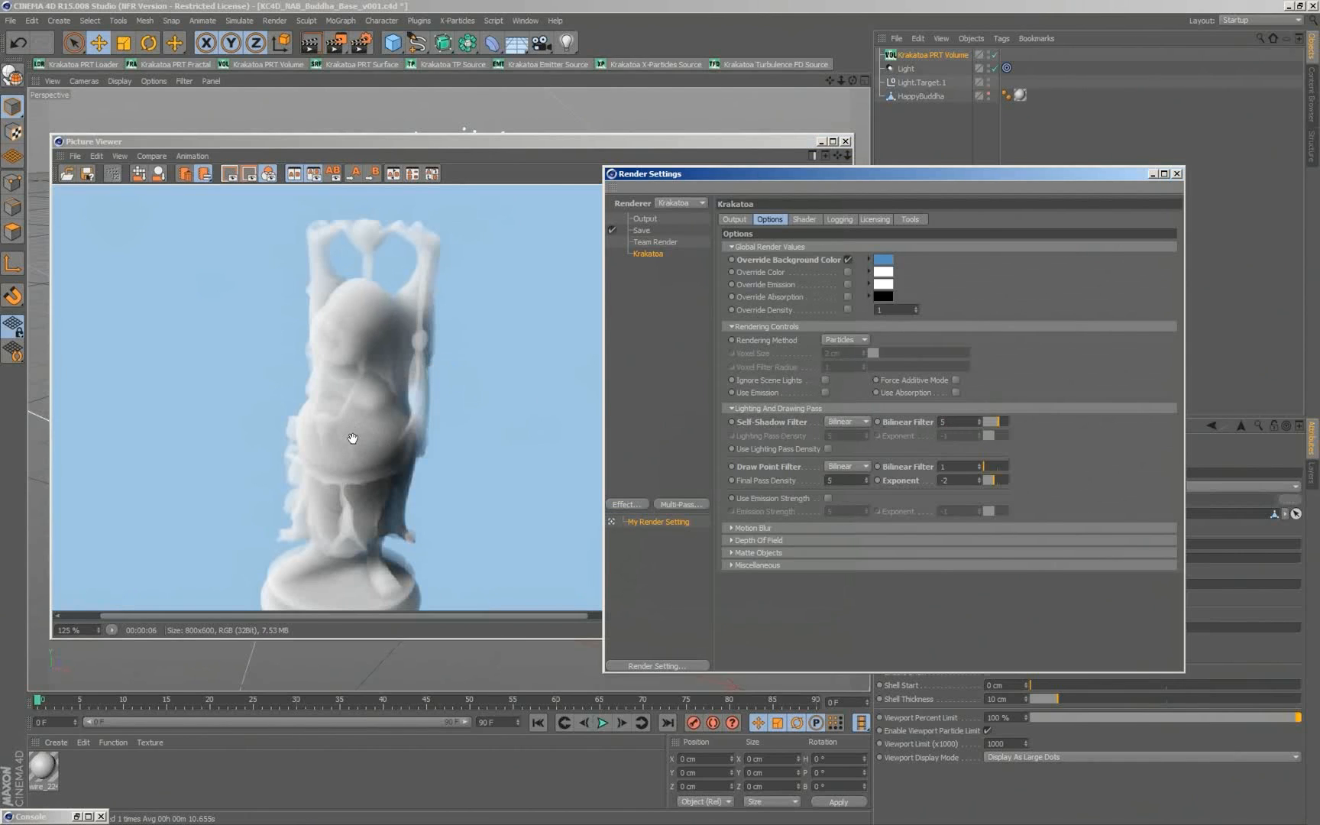
pyautogui.moveTo(897, 435)
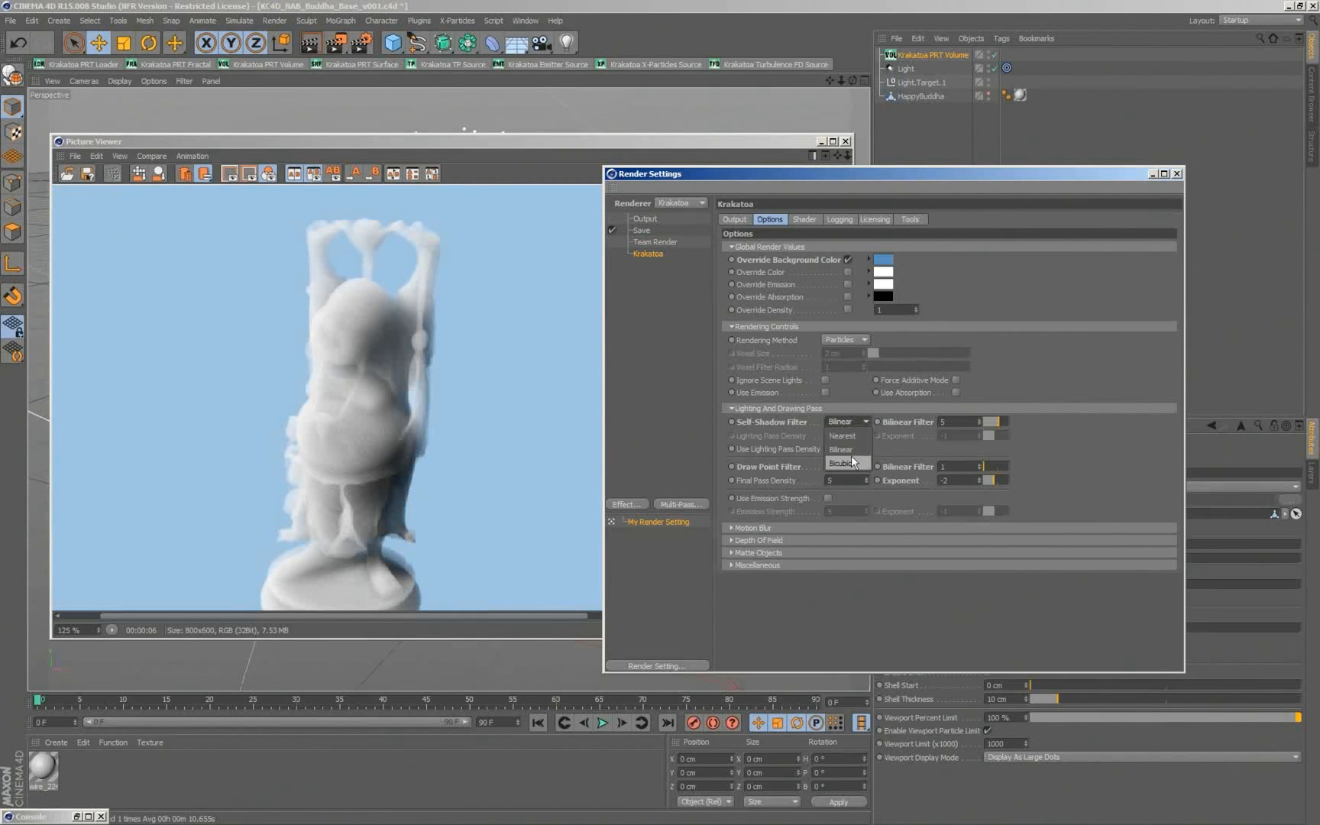
# Step: Set the self-shadow filter to Bicubic and the Krakatoa rendering method to Voxel
pyautogui.click(845, 463)
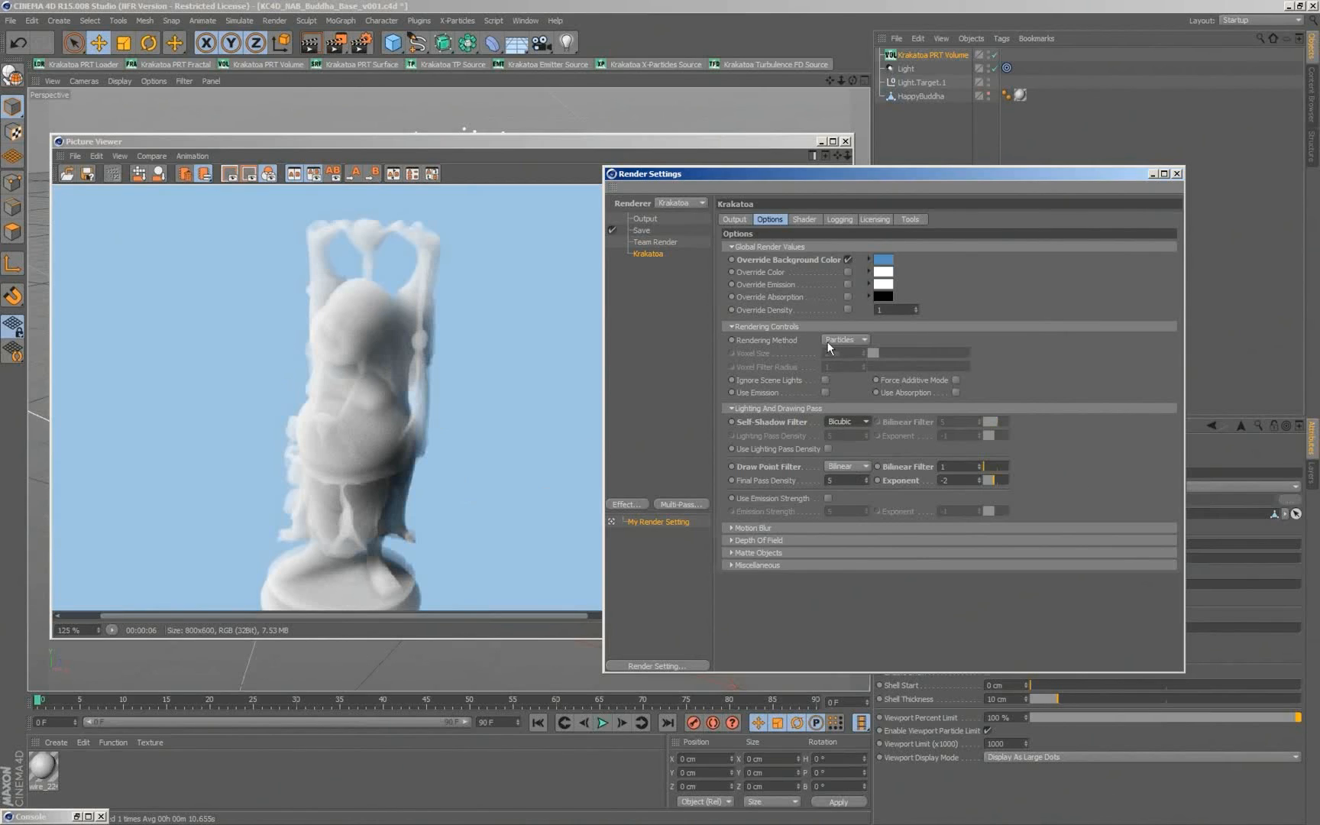
pyautogui.click(845, 339)
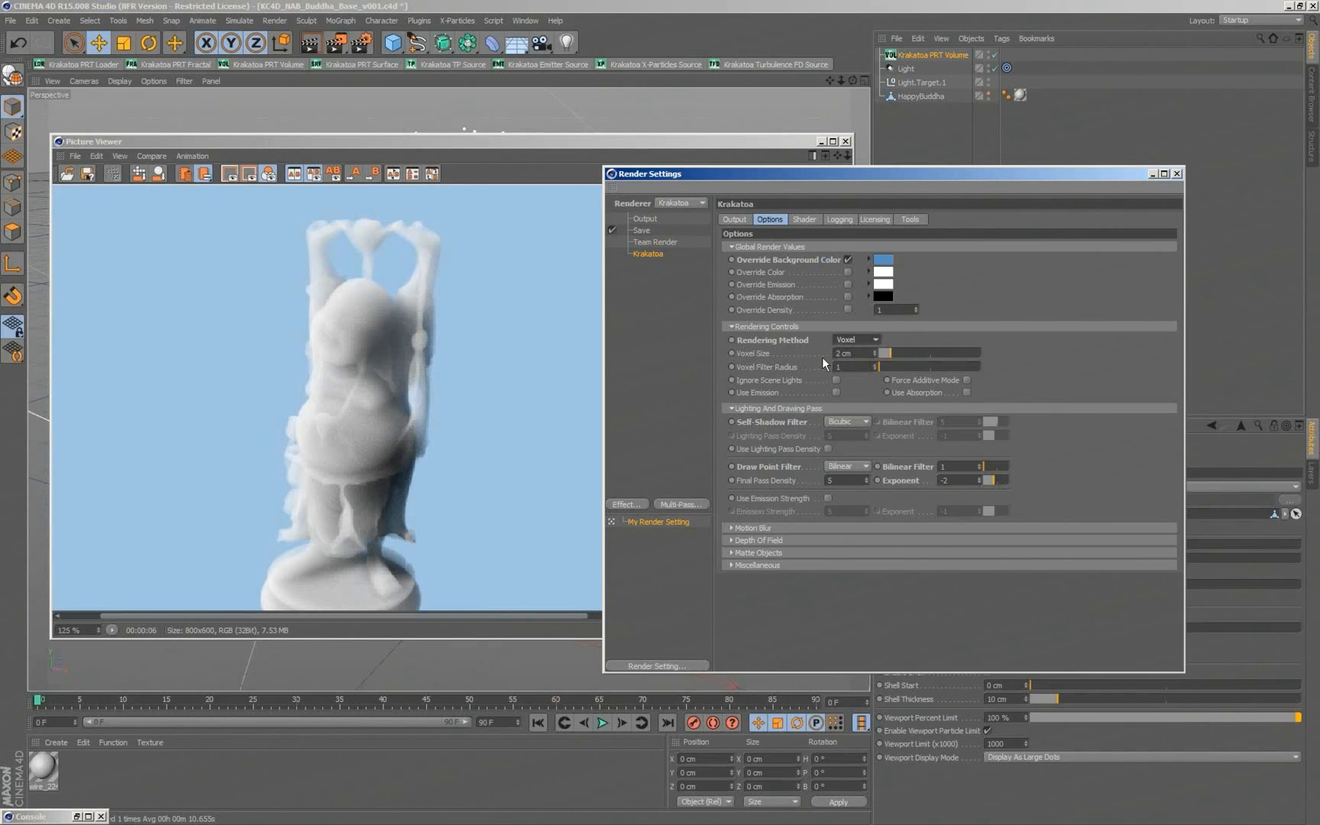
pyautogui.moveTo(549, 186)
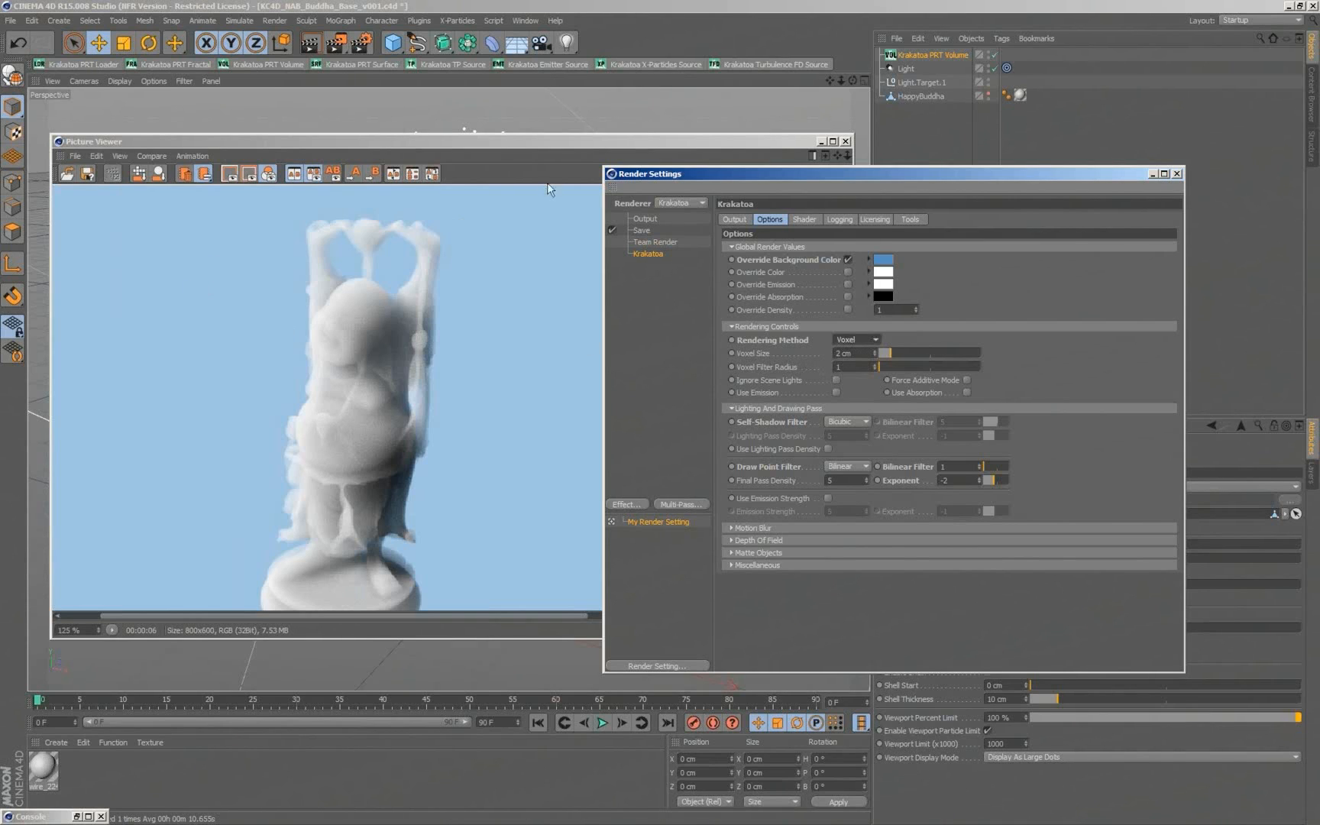
pyautogui.moveTo(775, 358)
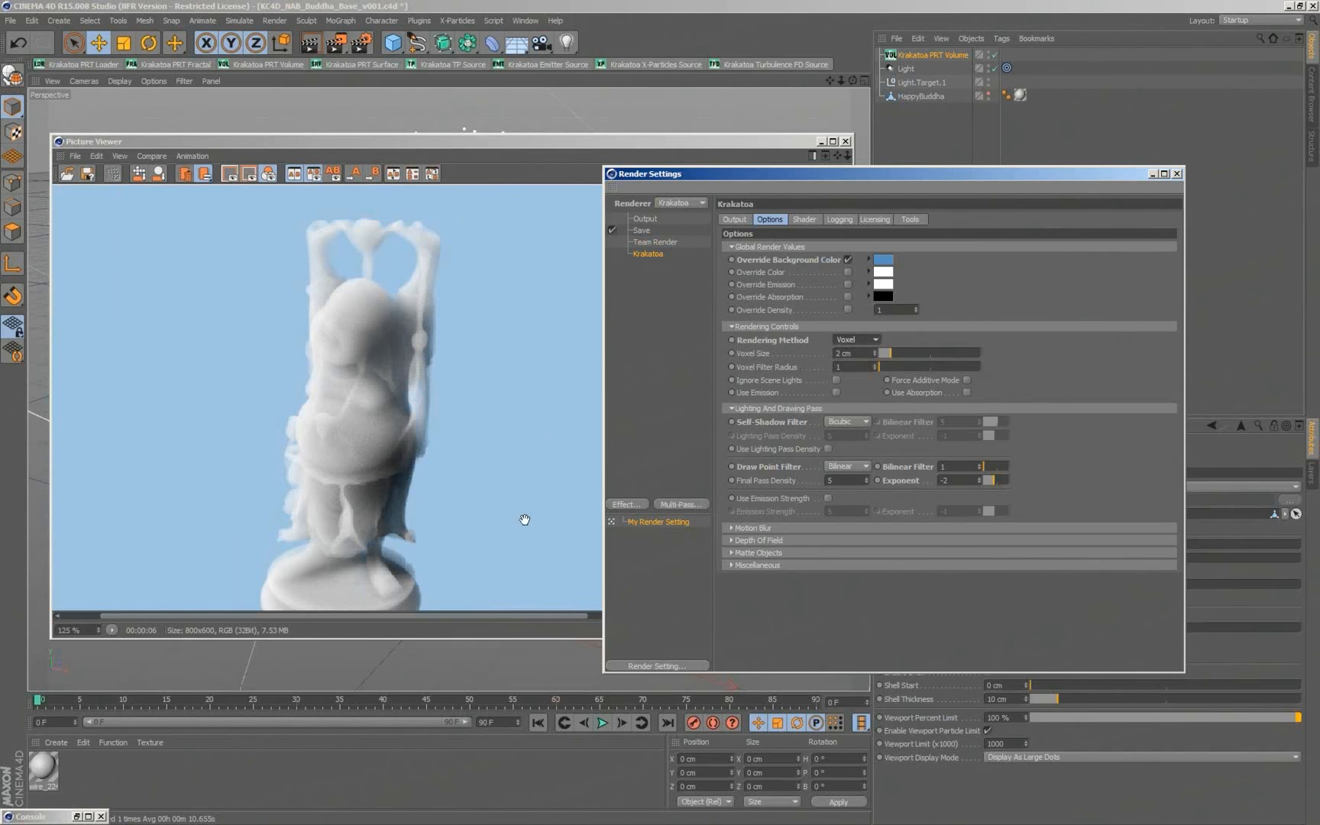
pyautogui.moveTo(1061, 177)
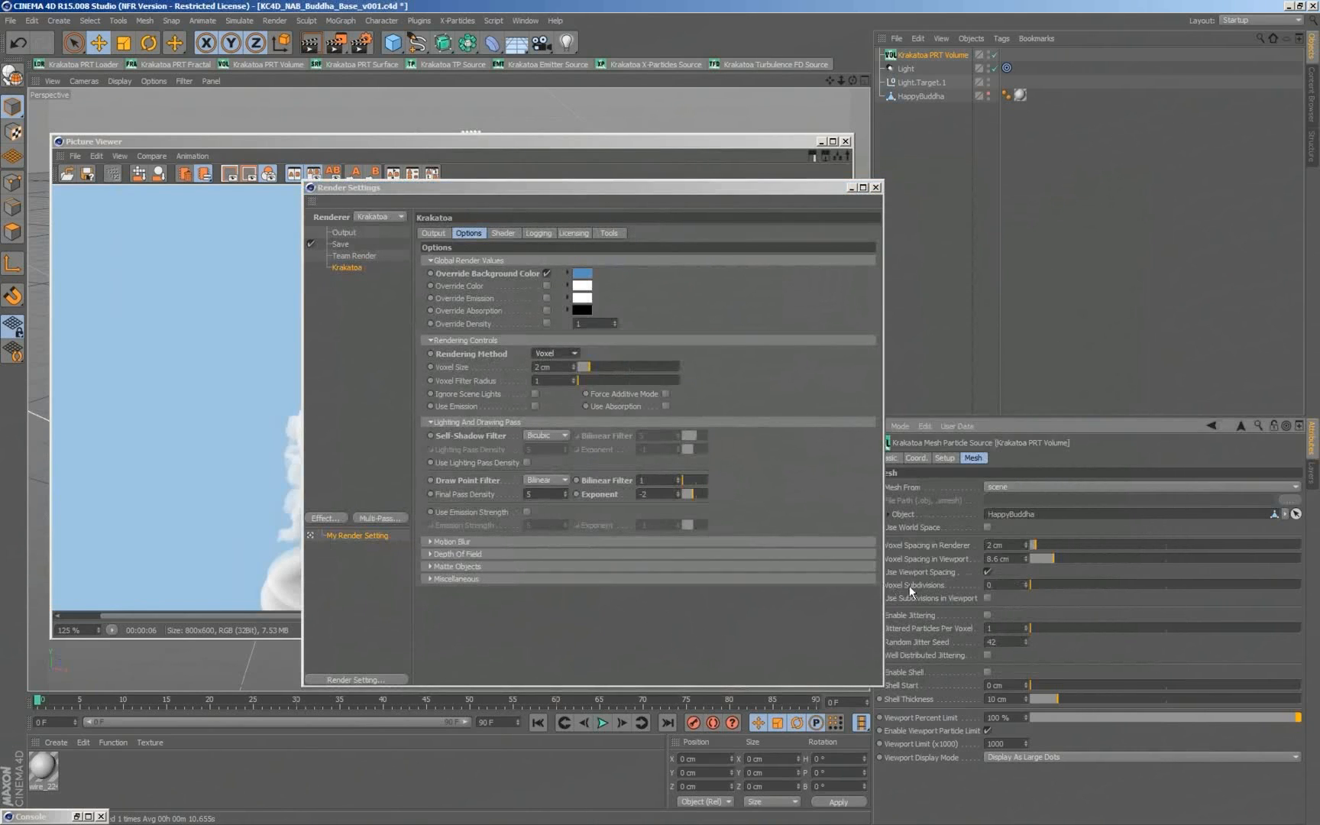
pyautogui.moveTo(118, 675)
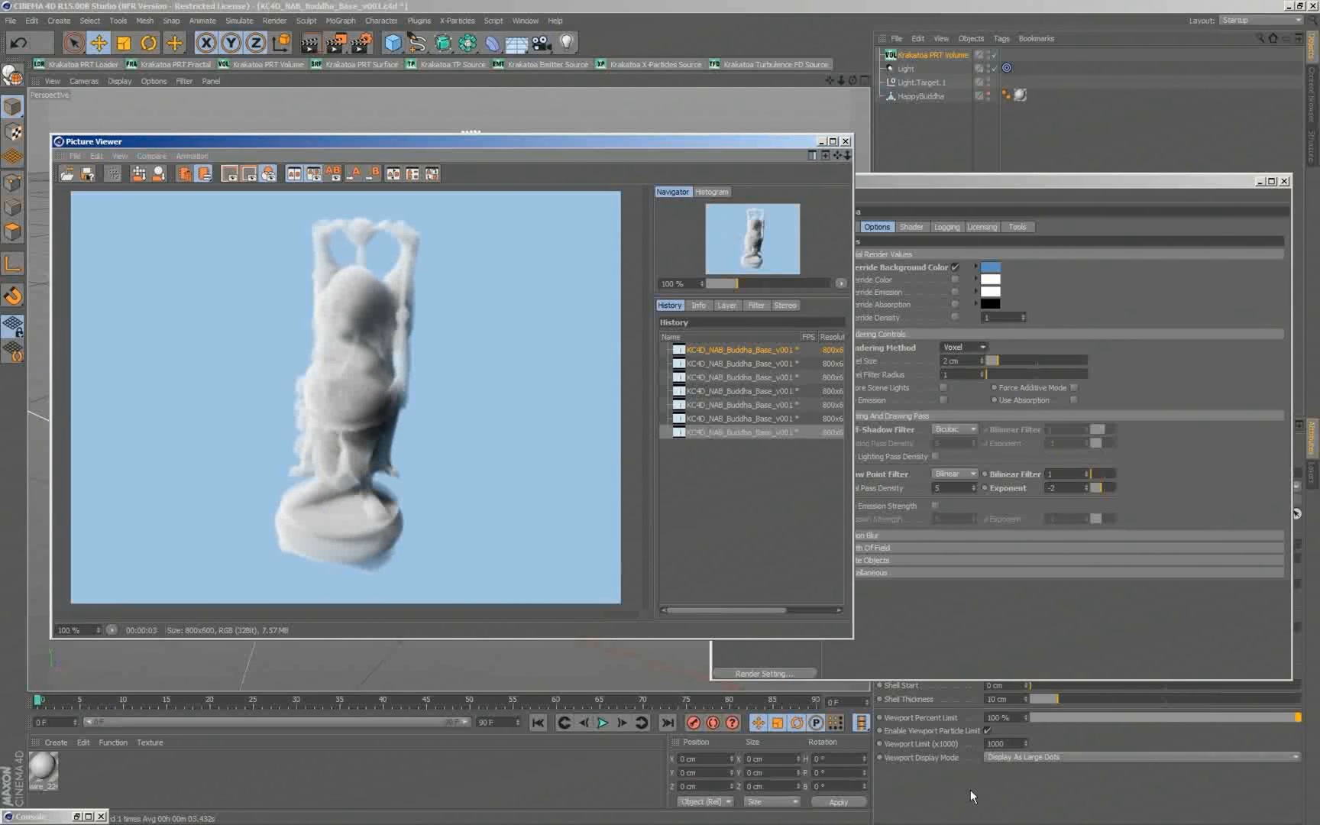
pyautogui.moveTo(424, 329)
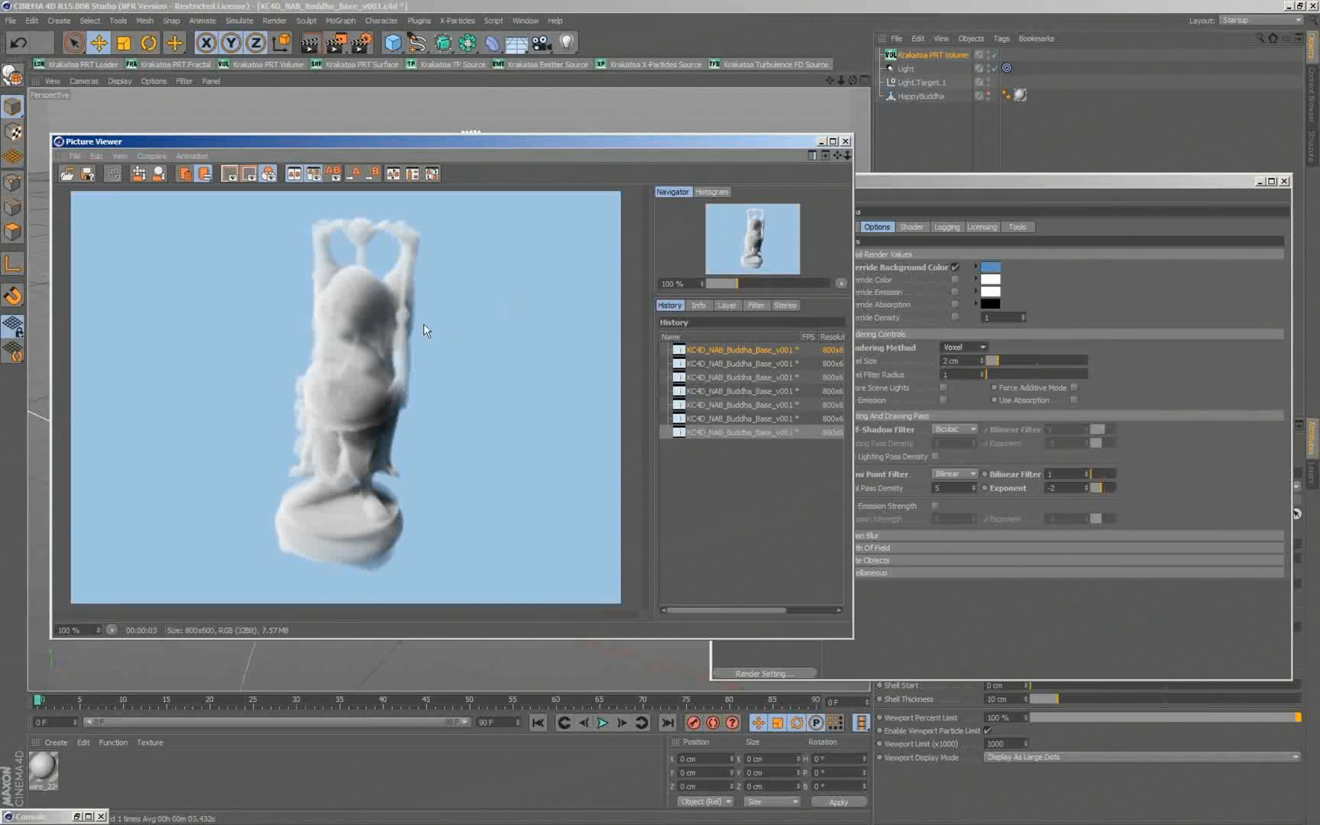
pyautogui.moveTo(993, 384)
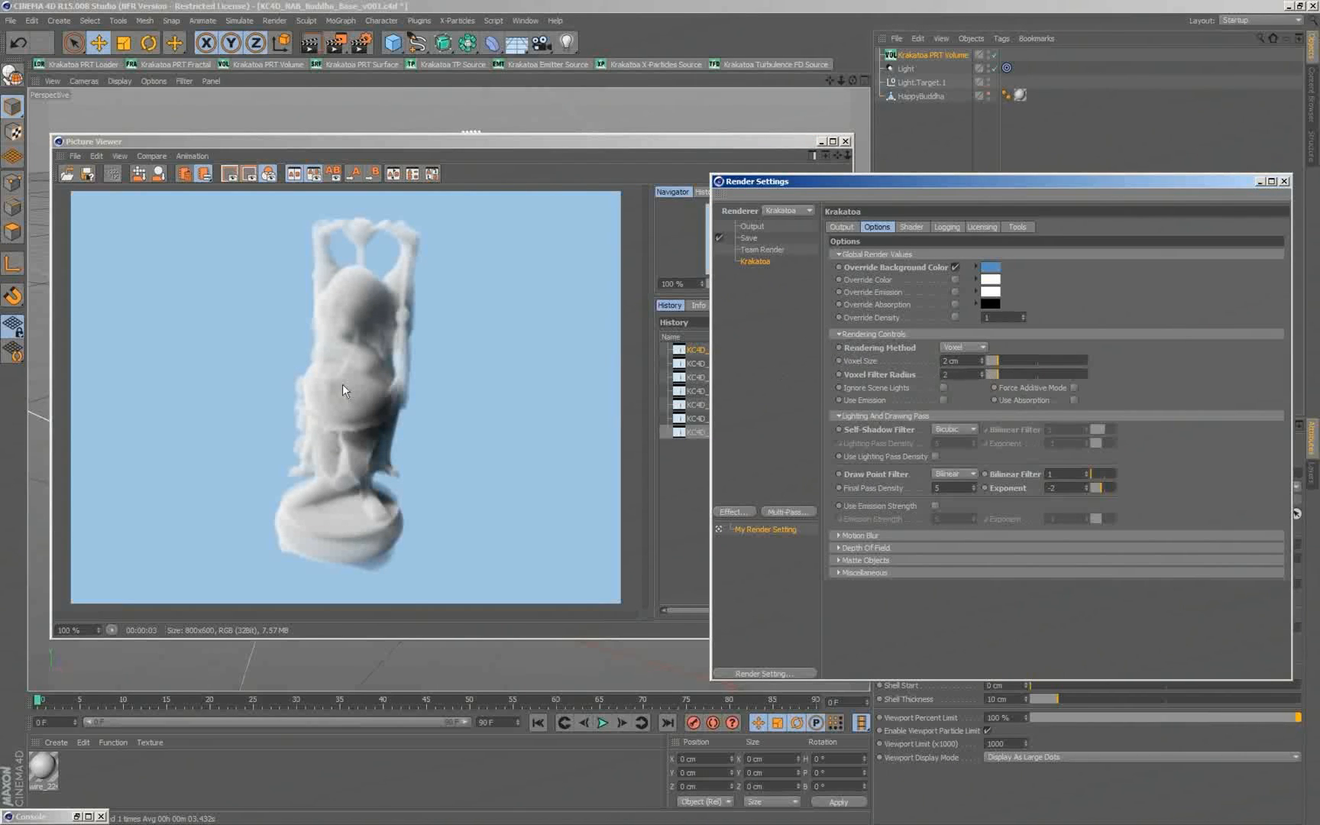
pyautogui.moveTo(338, 43)
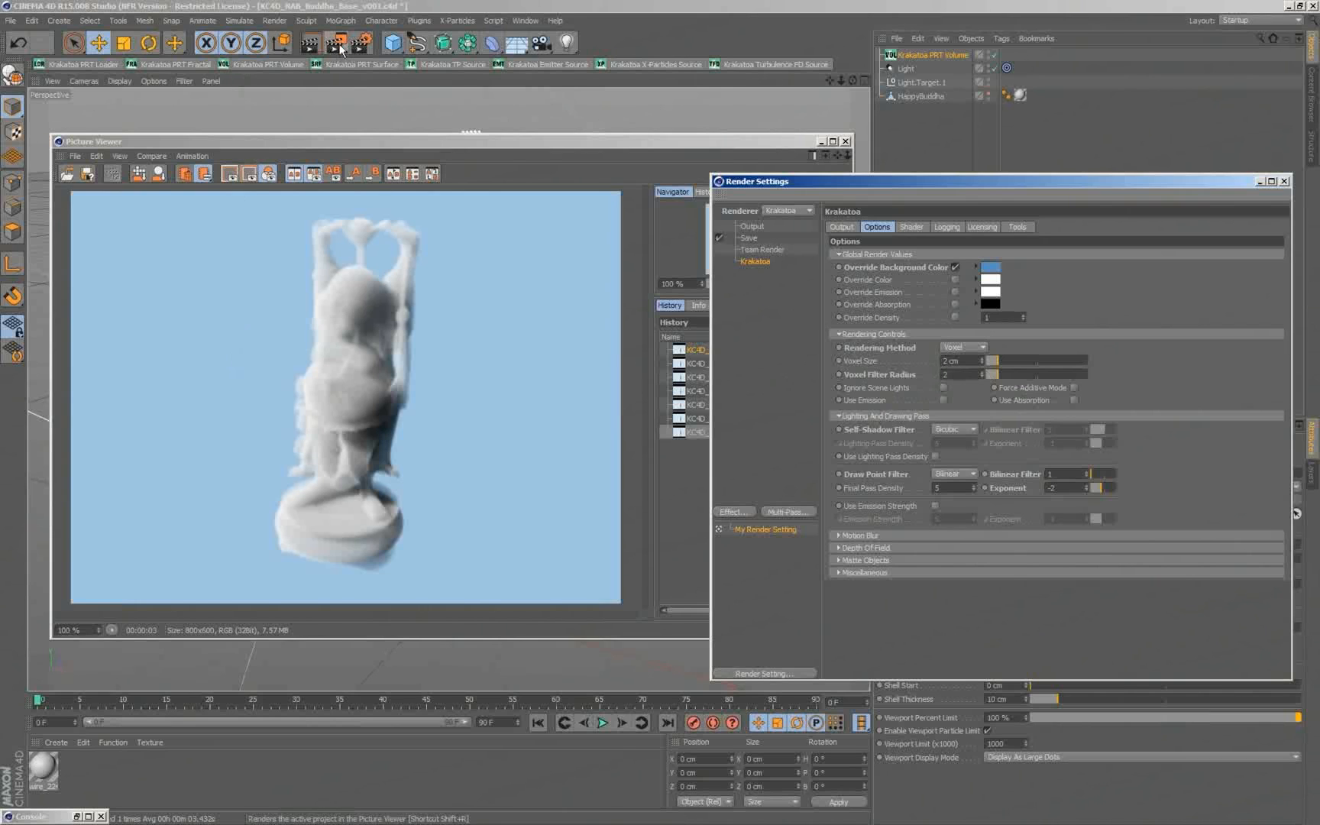
# Step: Render the radius-2 voxel pass and compare it with earlier renders in the Picture Viewer history
pyautogui.click(336, 42)
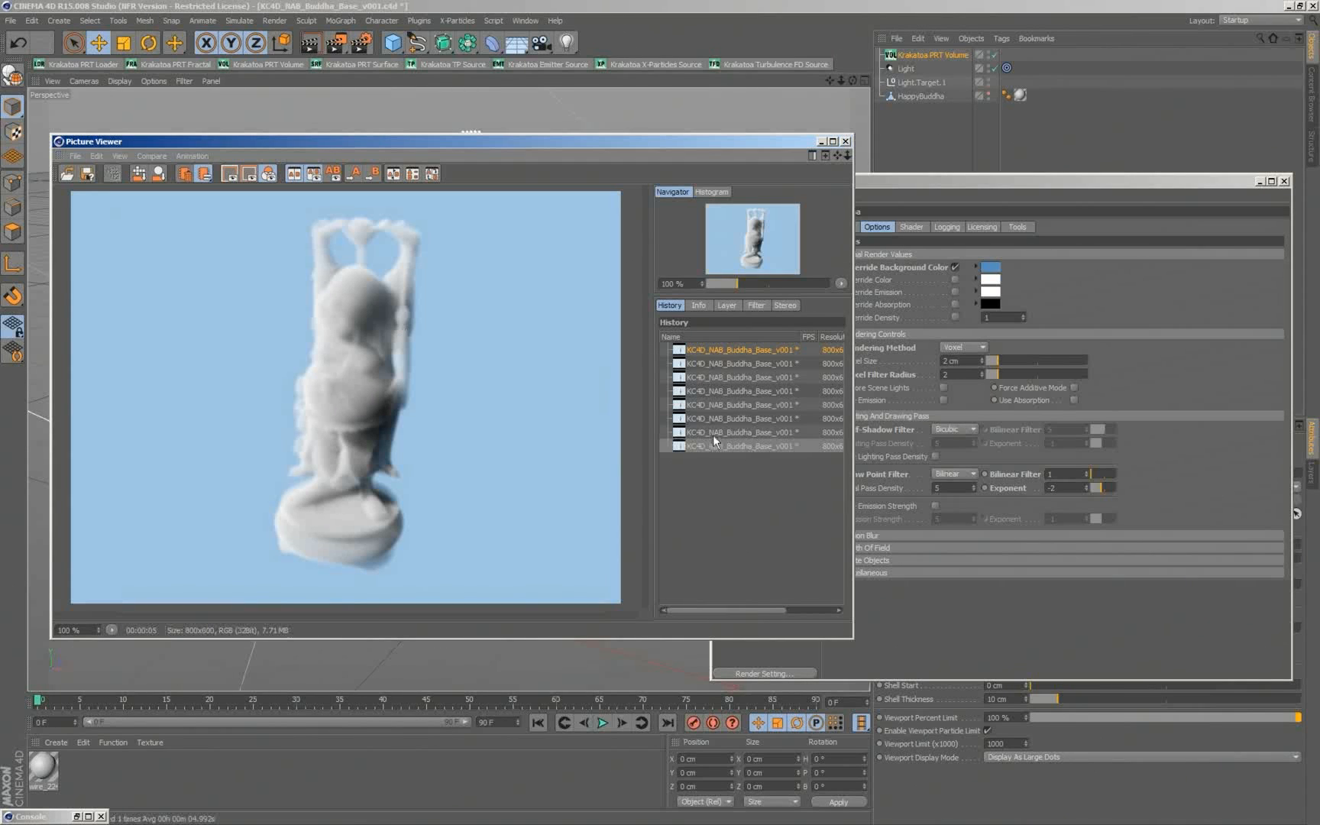
pyautogui.click(741, 432)
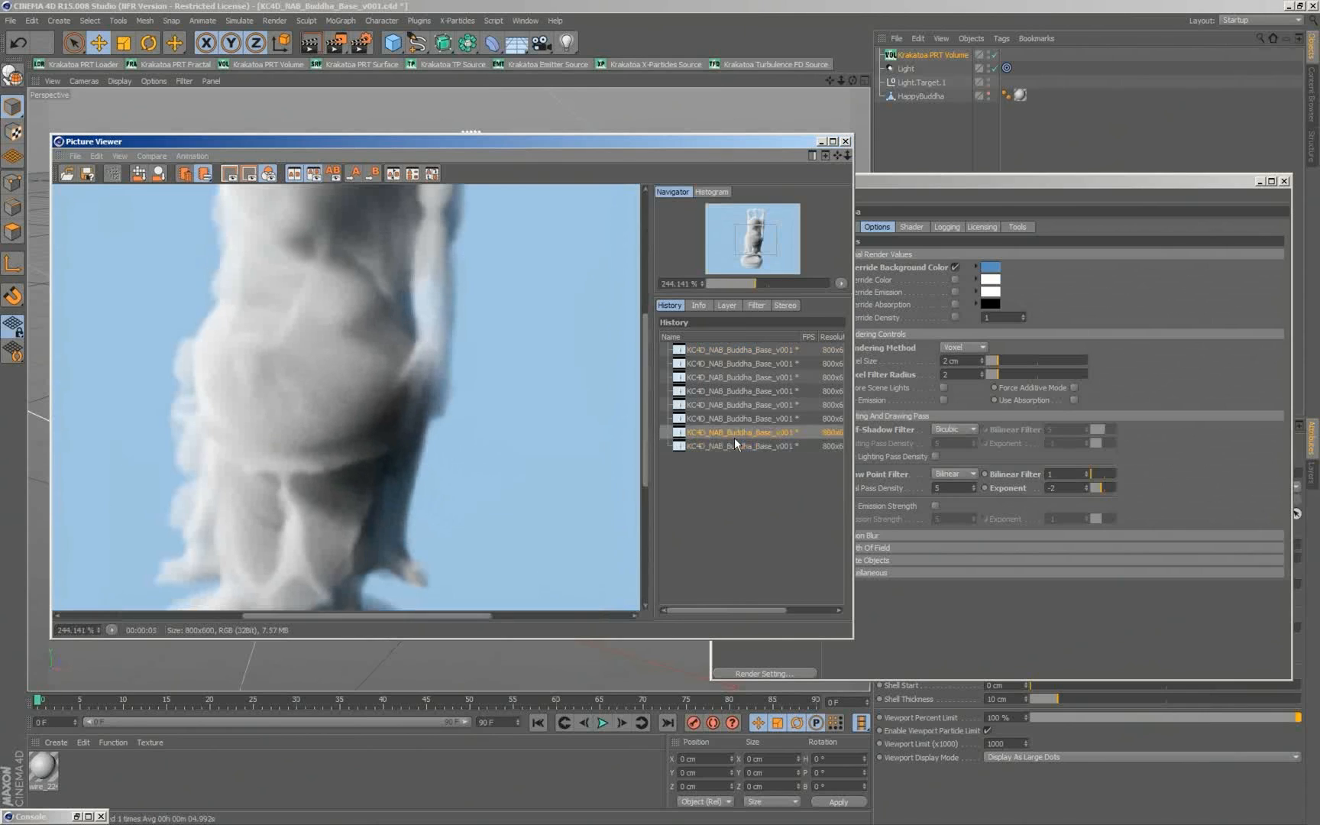
pyautogui.click(741, 445)
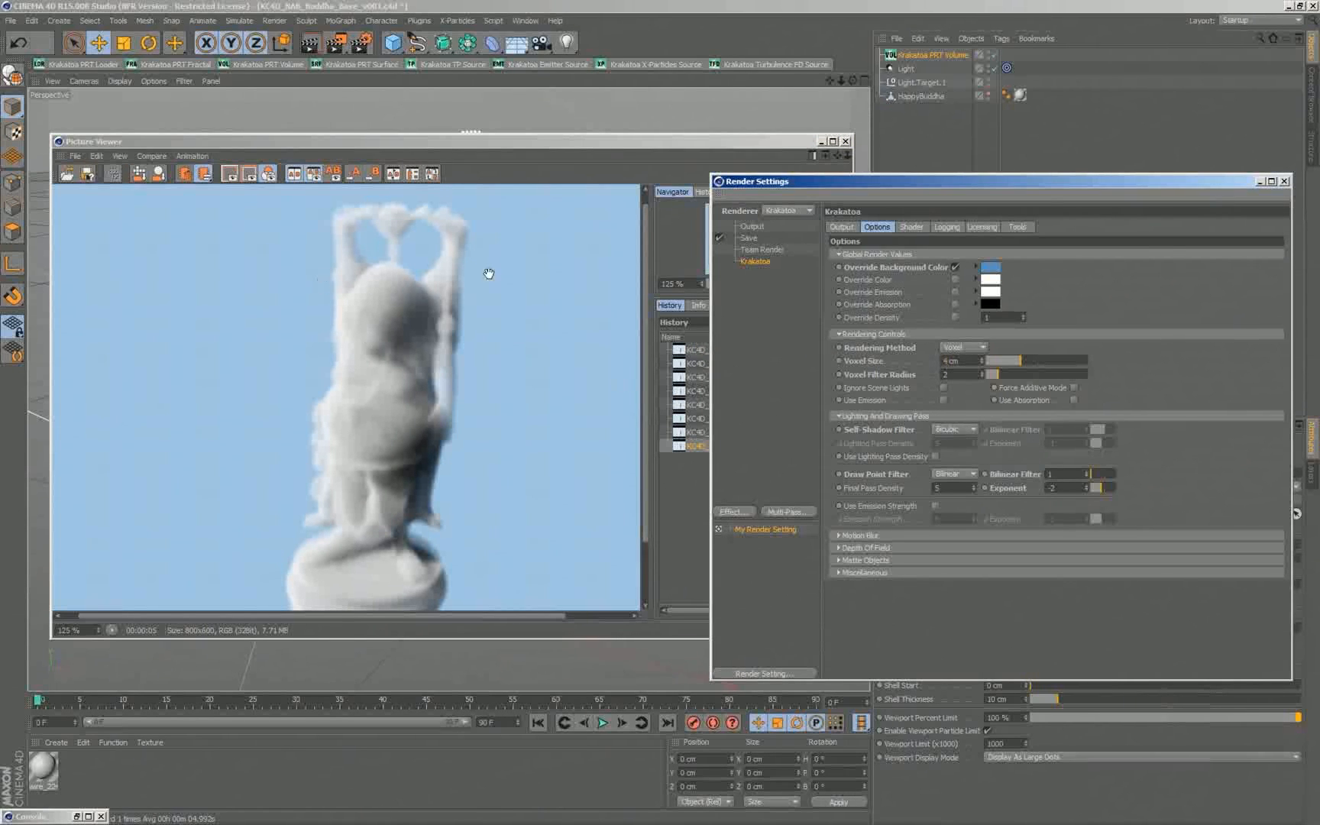
pyautogui.moveTo(325, 44)
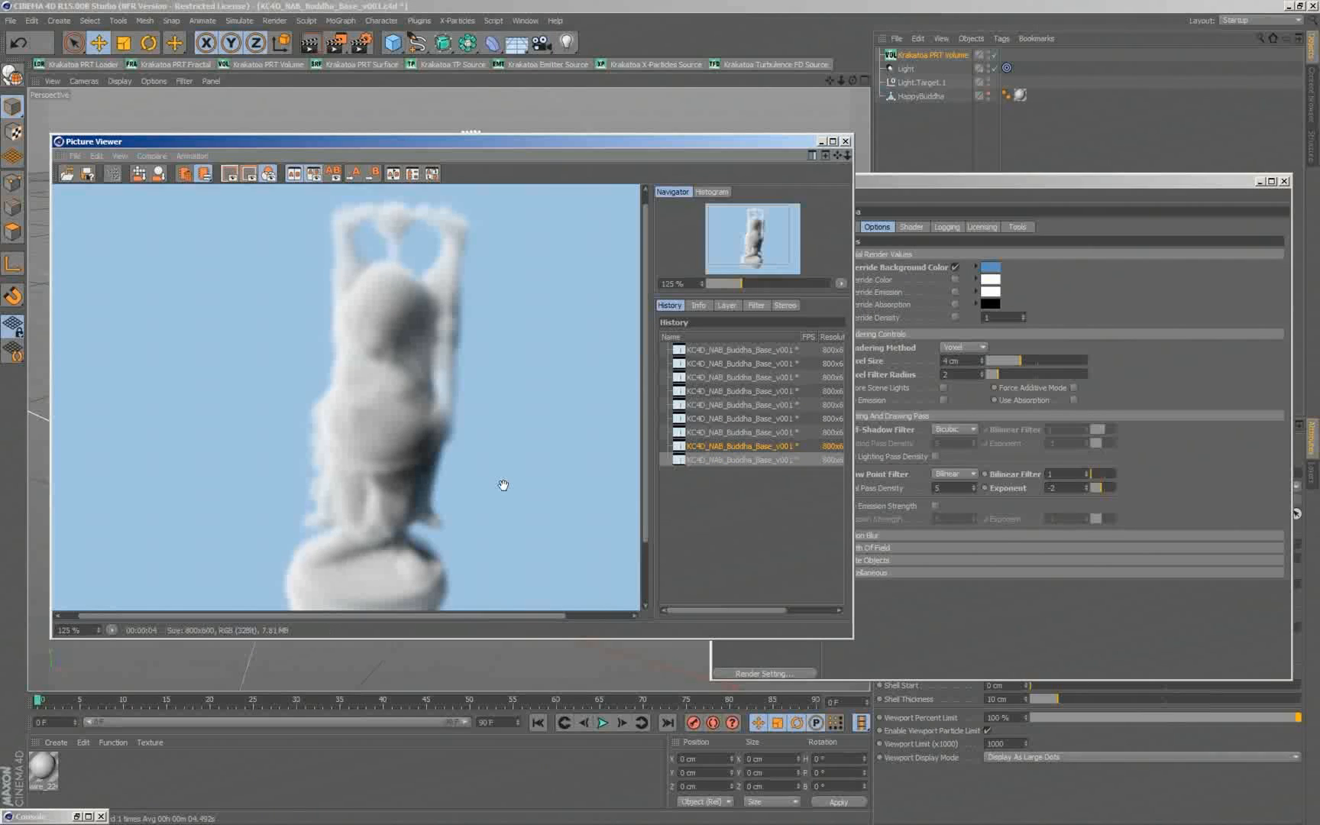
pyautogui.moveTo(1001, 428)
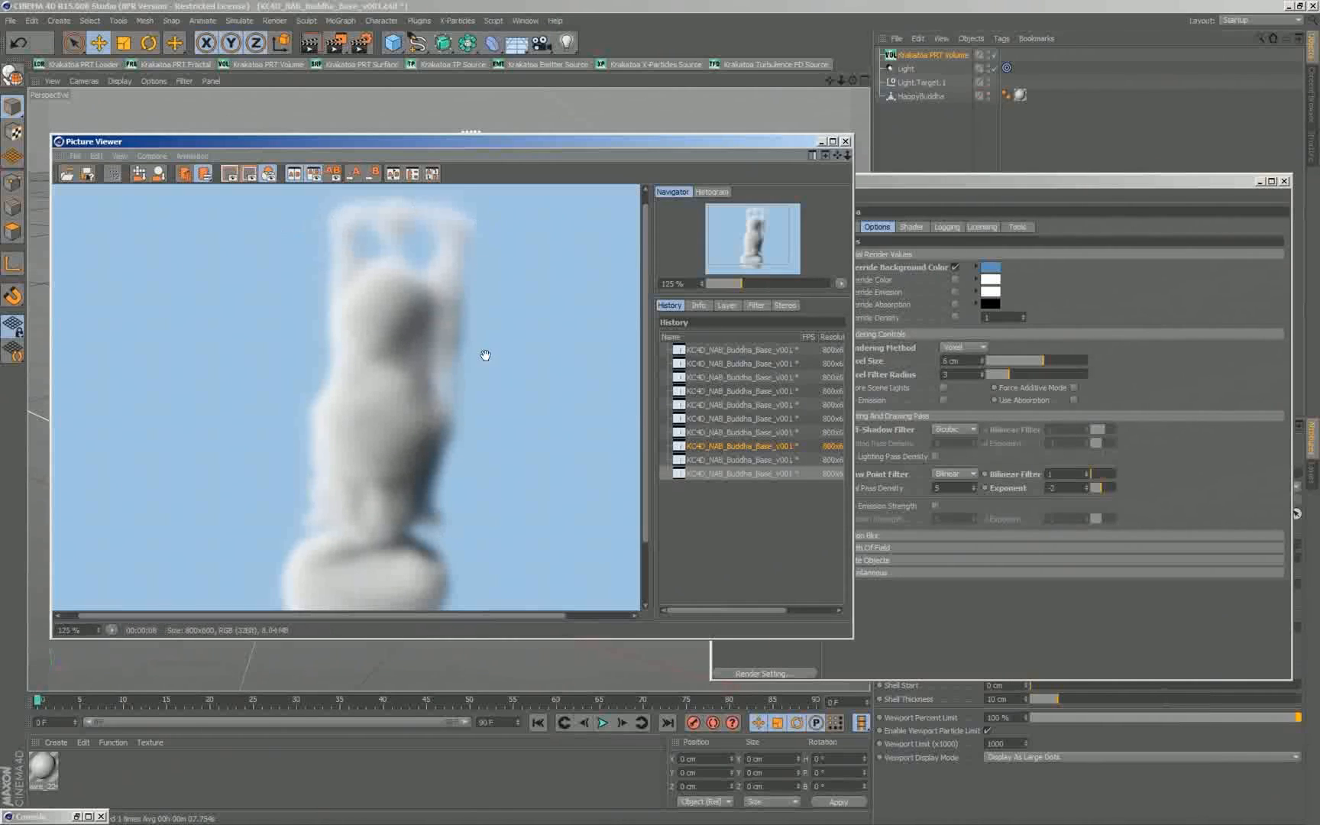
pyautogui.moveTo(368, 408)
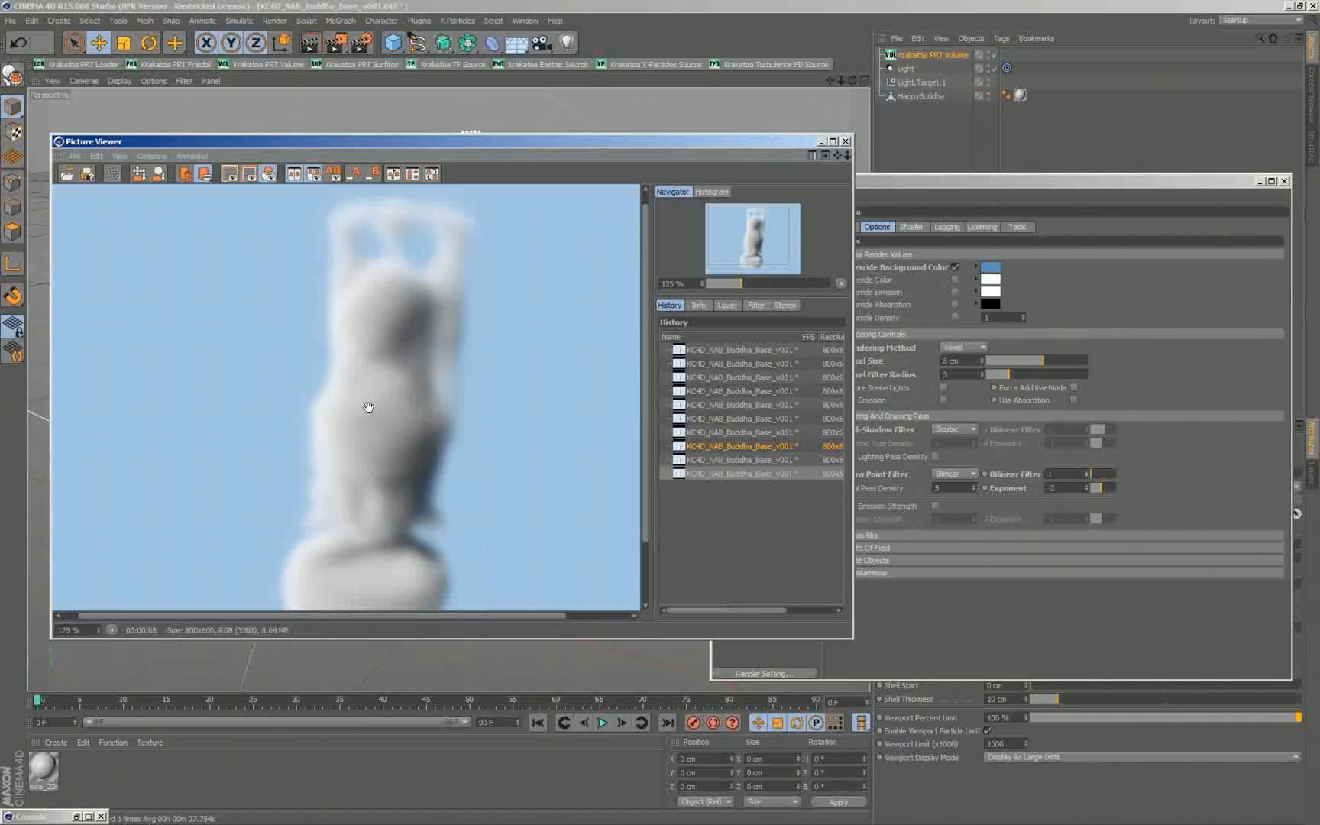
pyautogui.moveTo(481, 283)
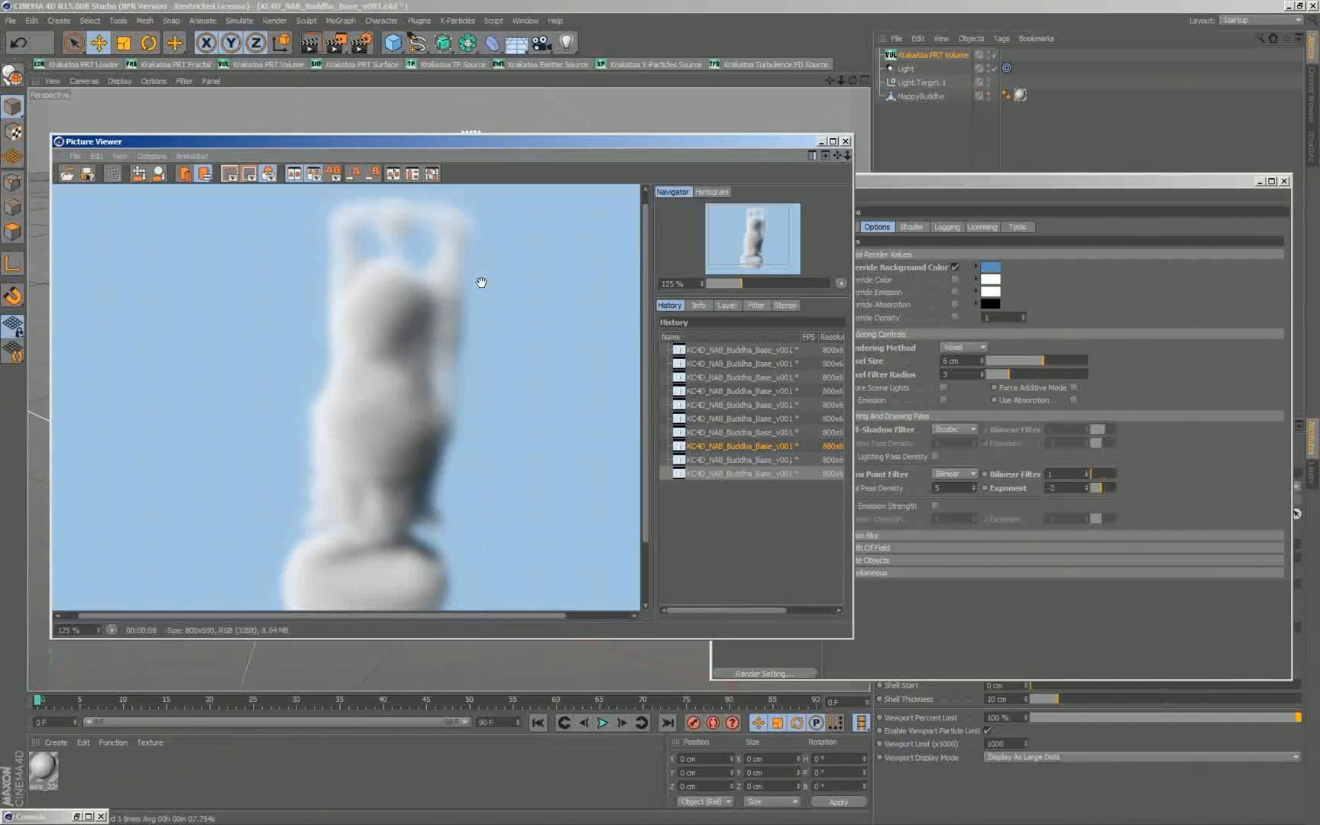
pyautogui.rightClick(29, 816)
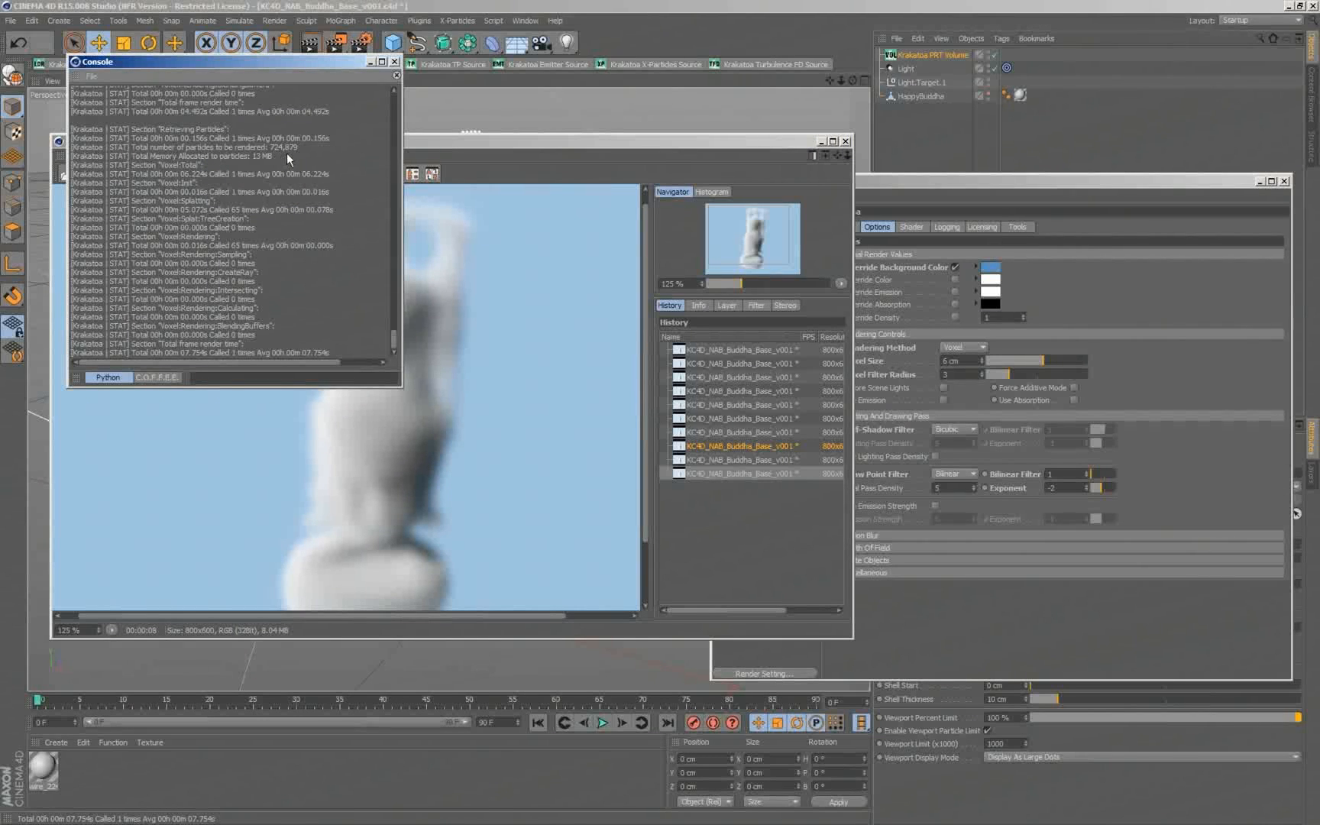
pyautogui.moveTo(306, 157)
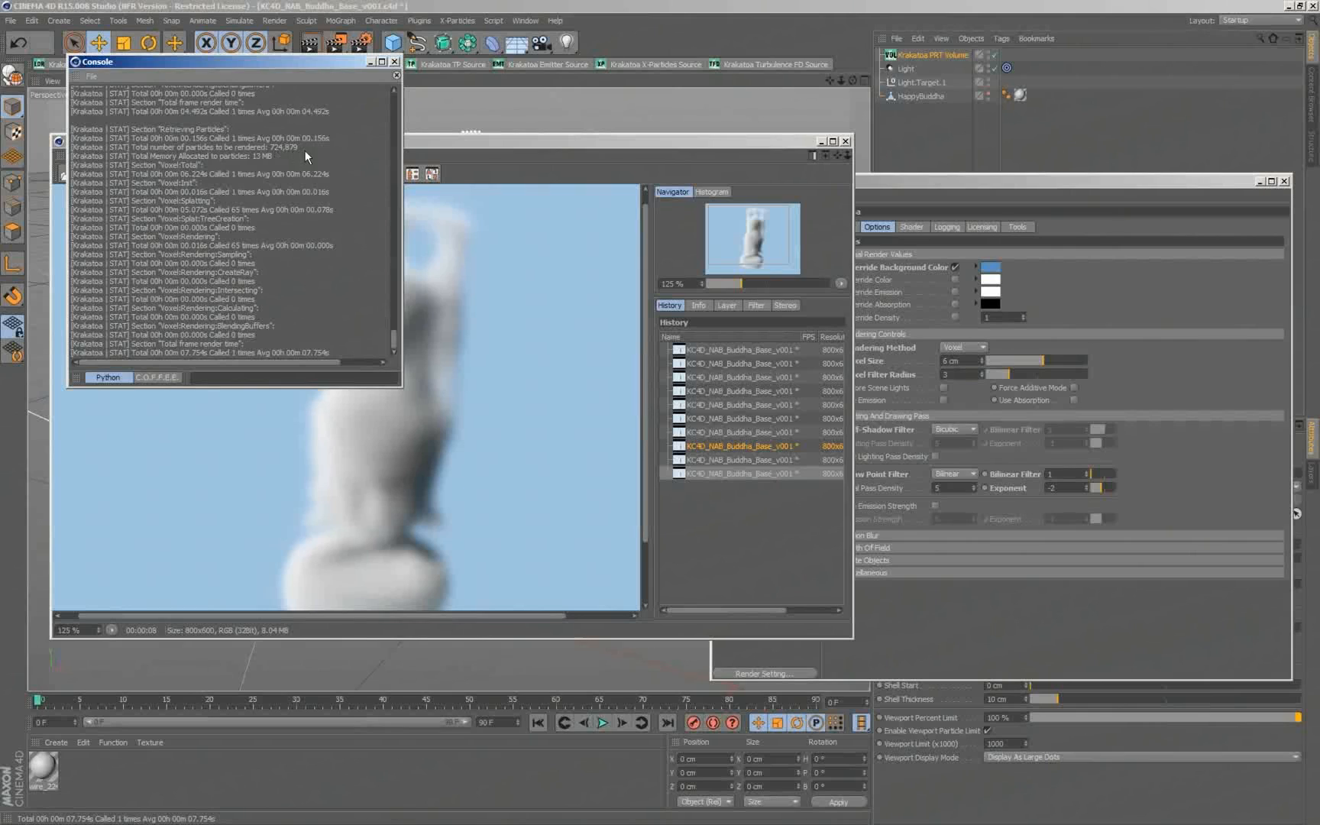
pyautogui.moveTo(282, 159)
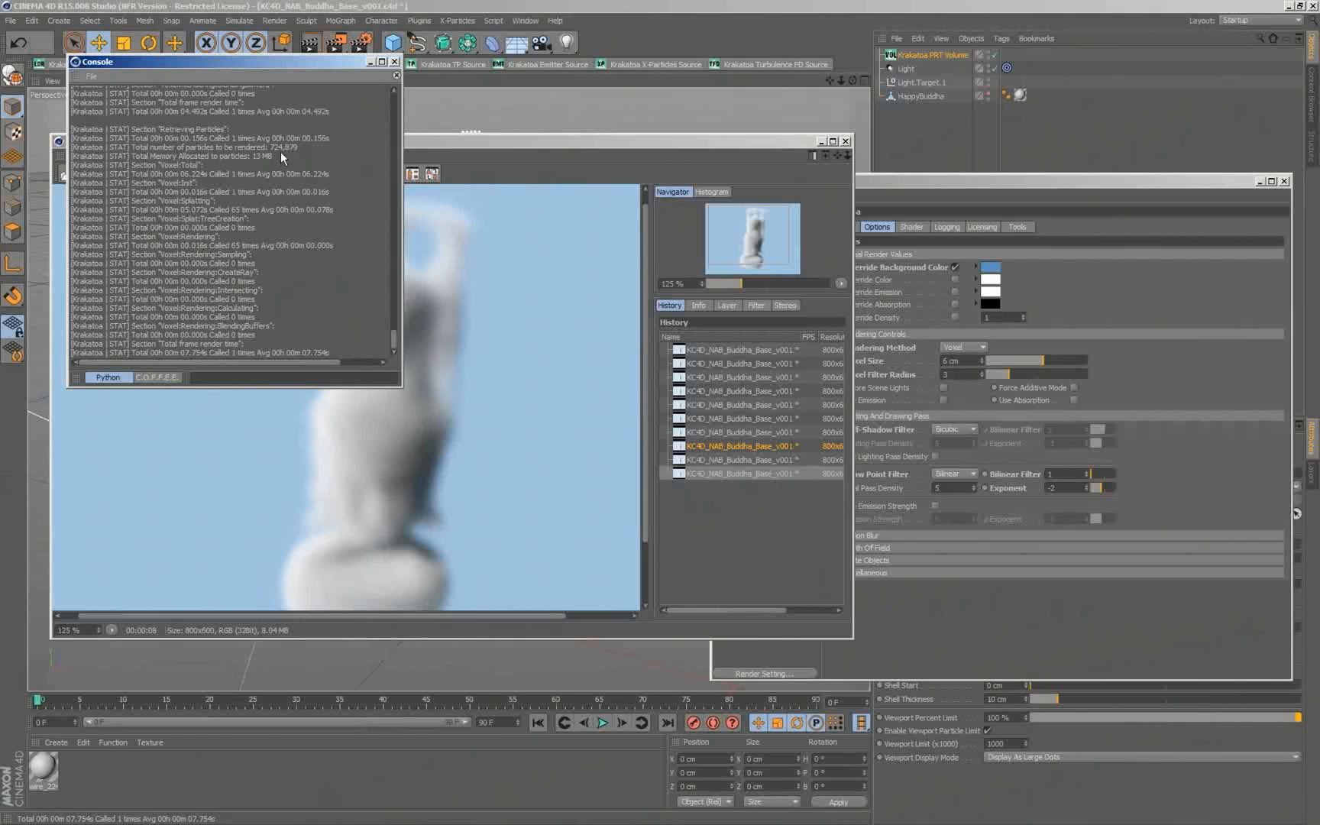
pyautogui.moveTo(372, 78)
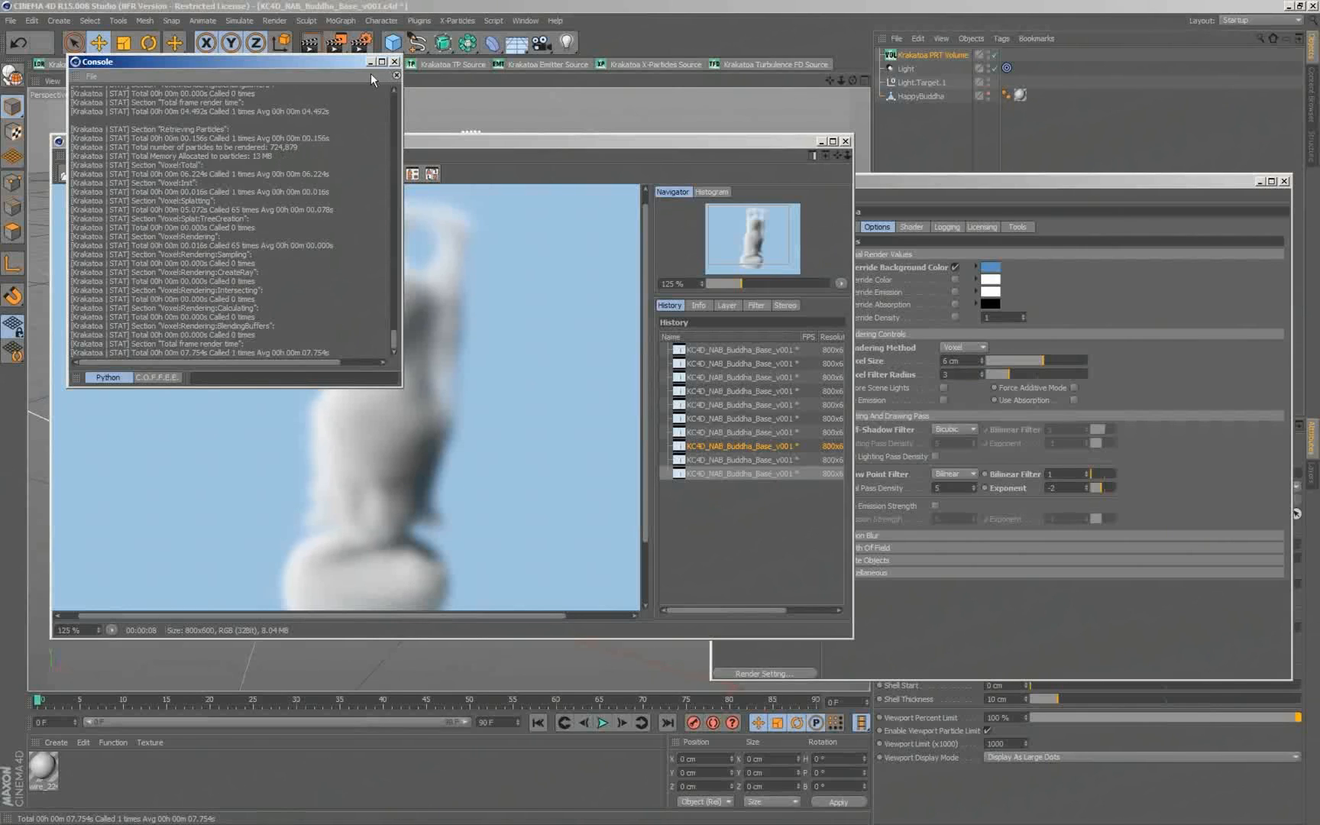
pyautogui.click(395, 62)
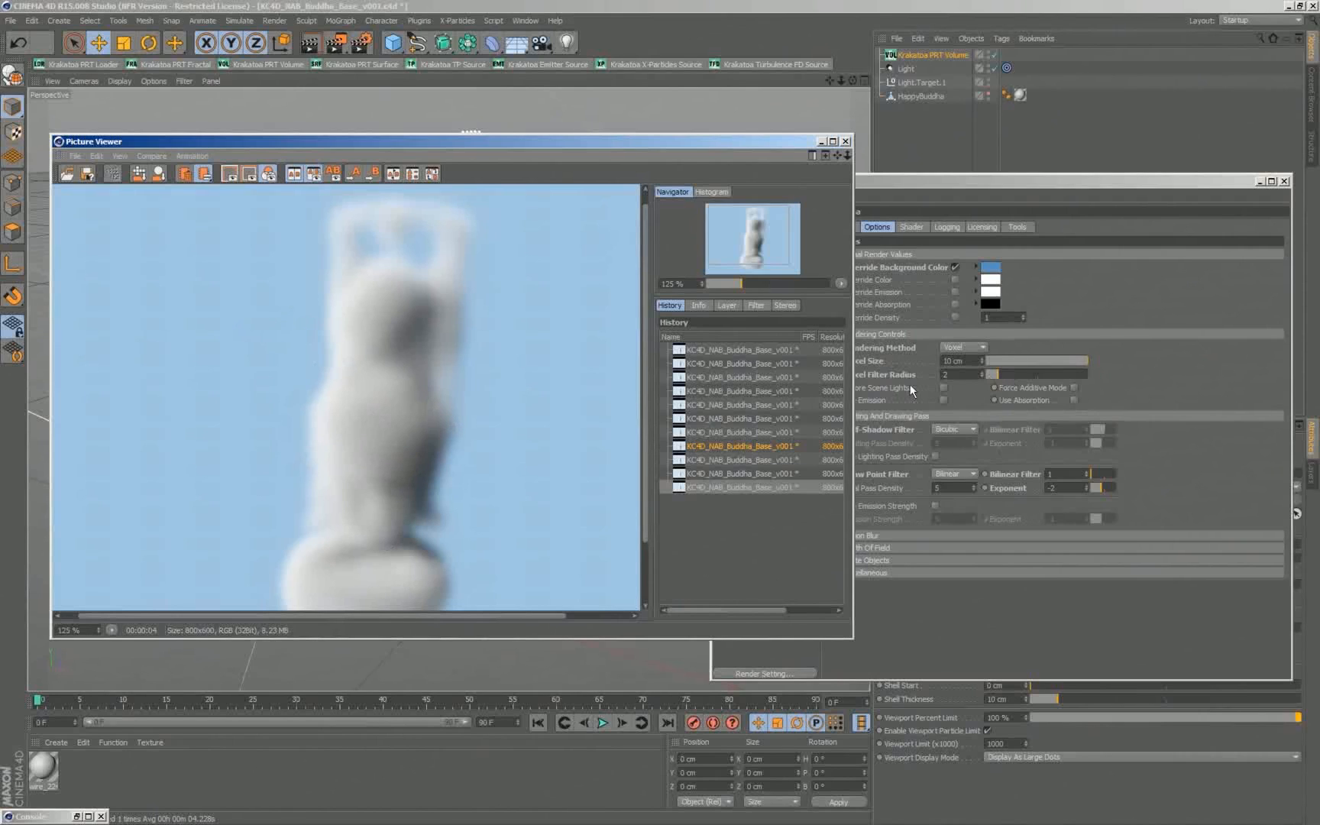
pyautogui.moveTo(695, 479)
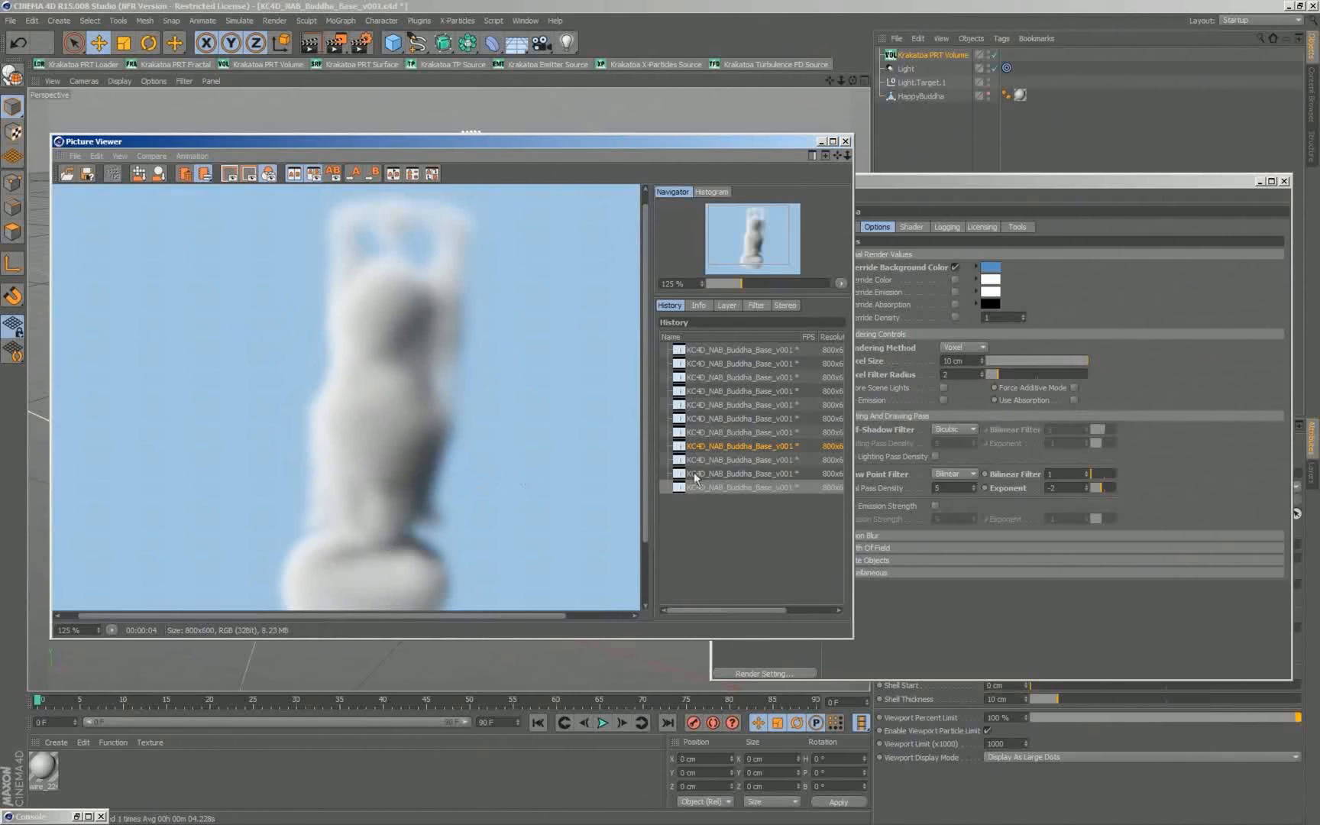
pyautogui.moveTo(393, 424)
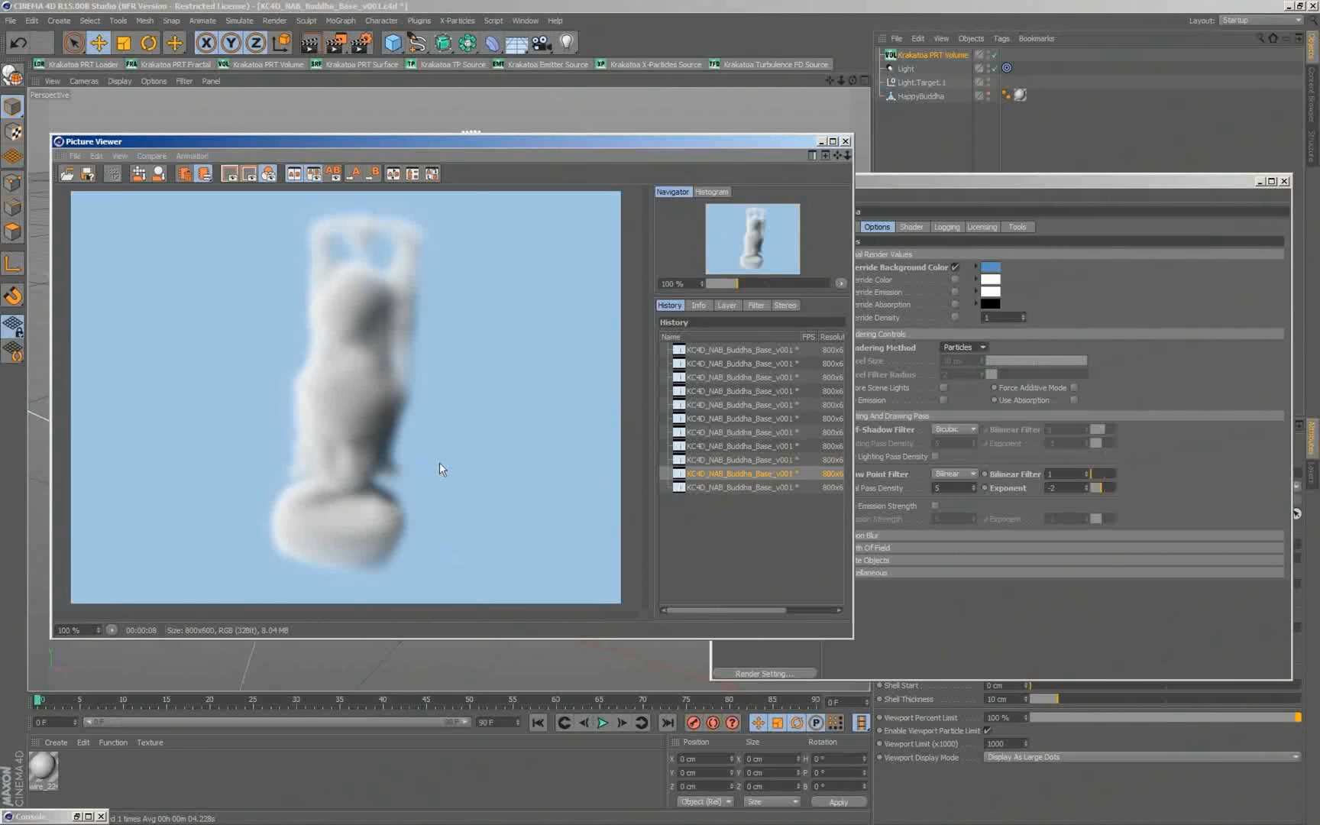
pyautogui.moveTo(452, 490)
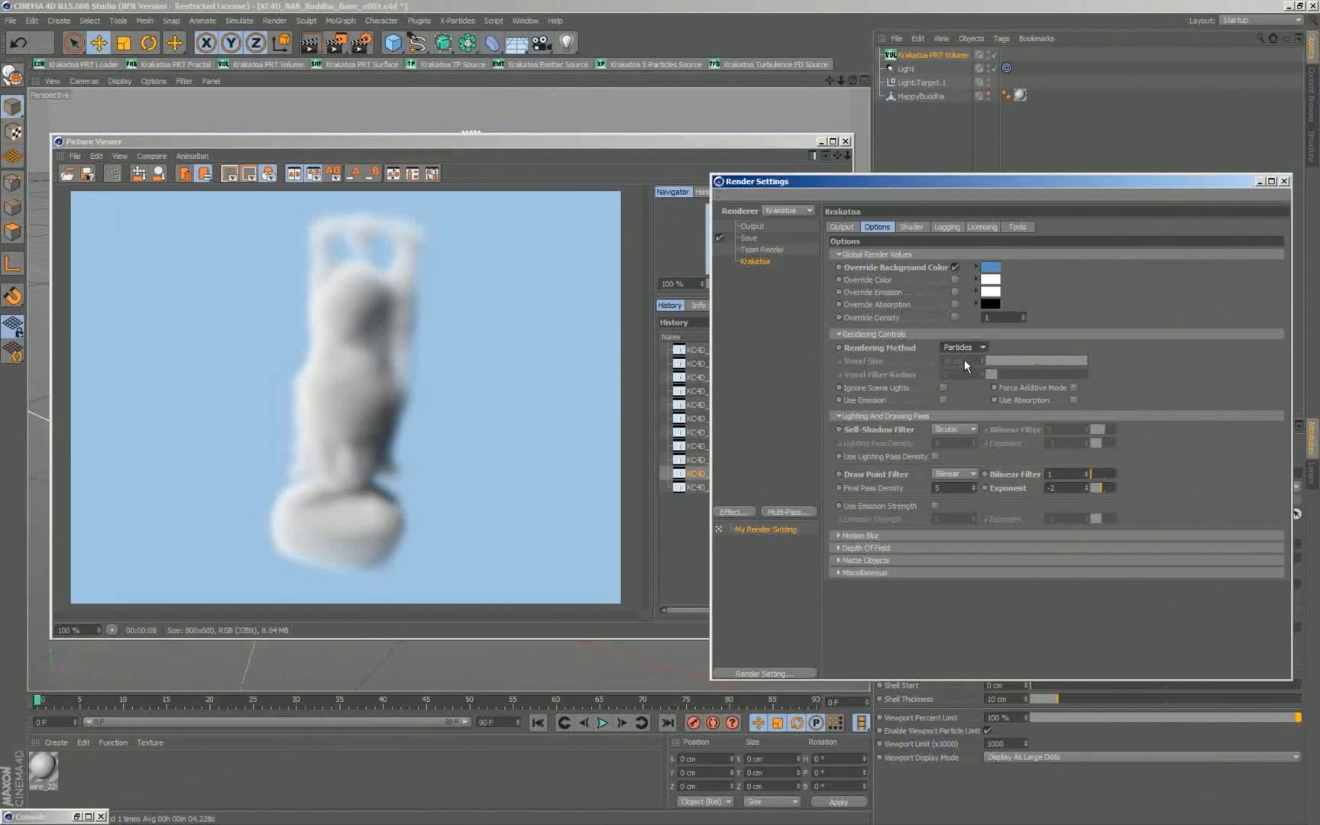
# Step: Switch the Krakatoa rendering method from Particles back to Voxel
pyautogui.click(962, 347)
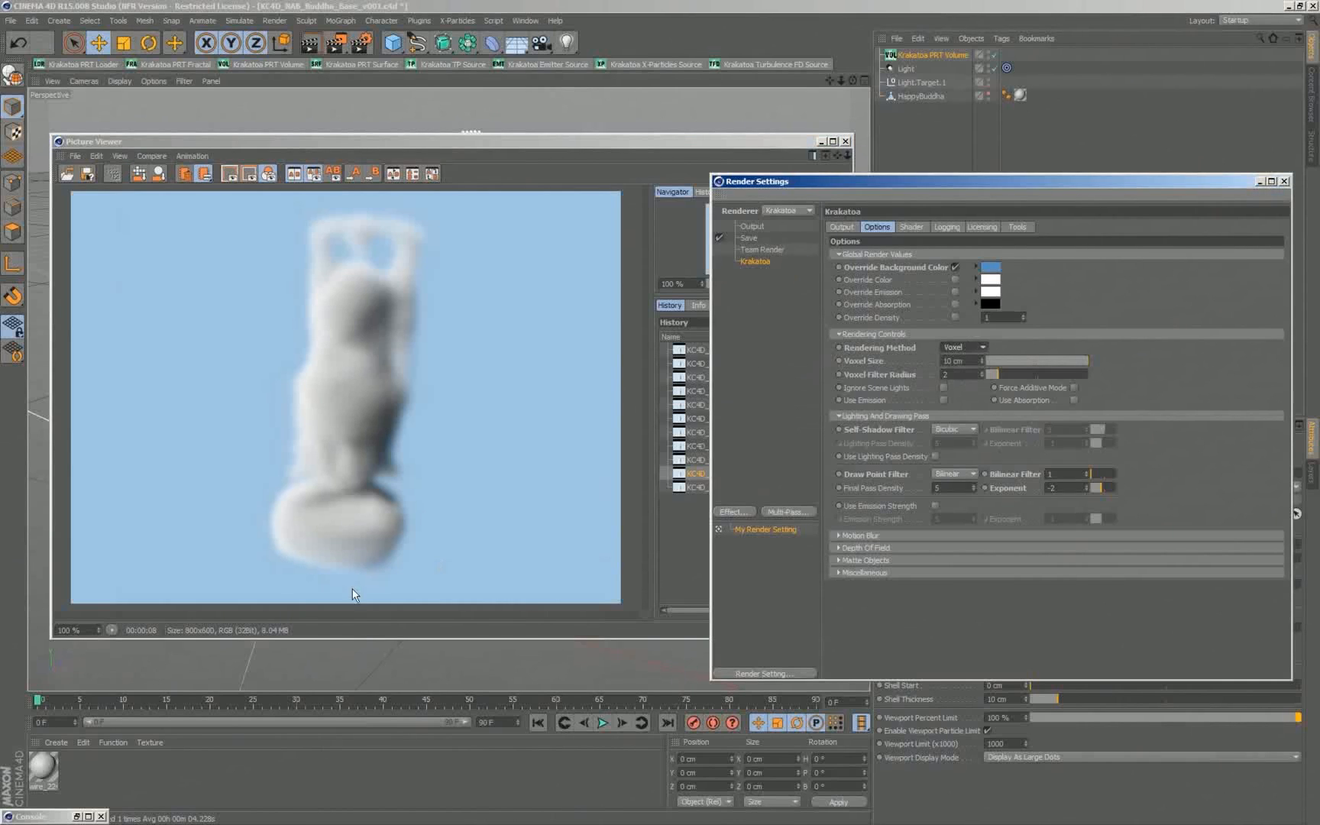
pyautogui.moveTo(555, 586)
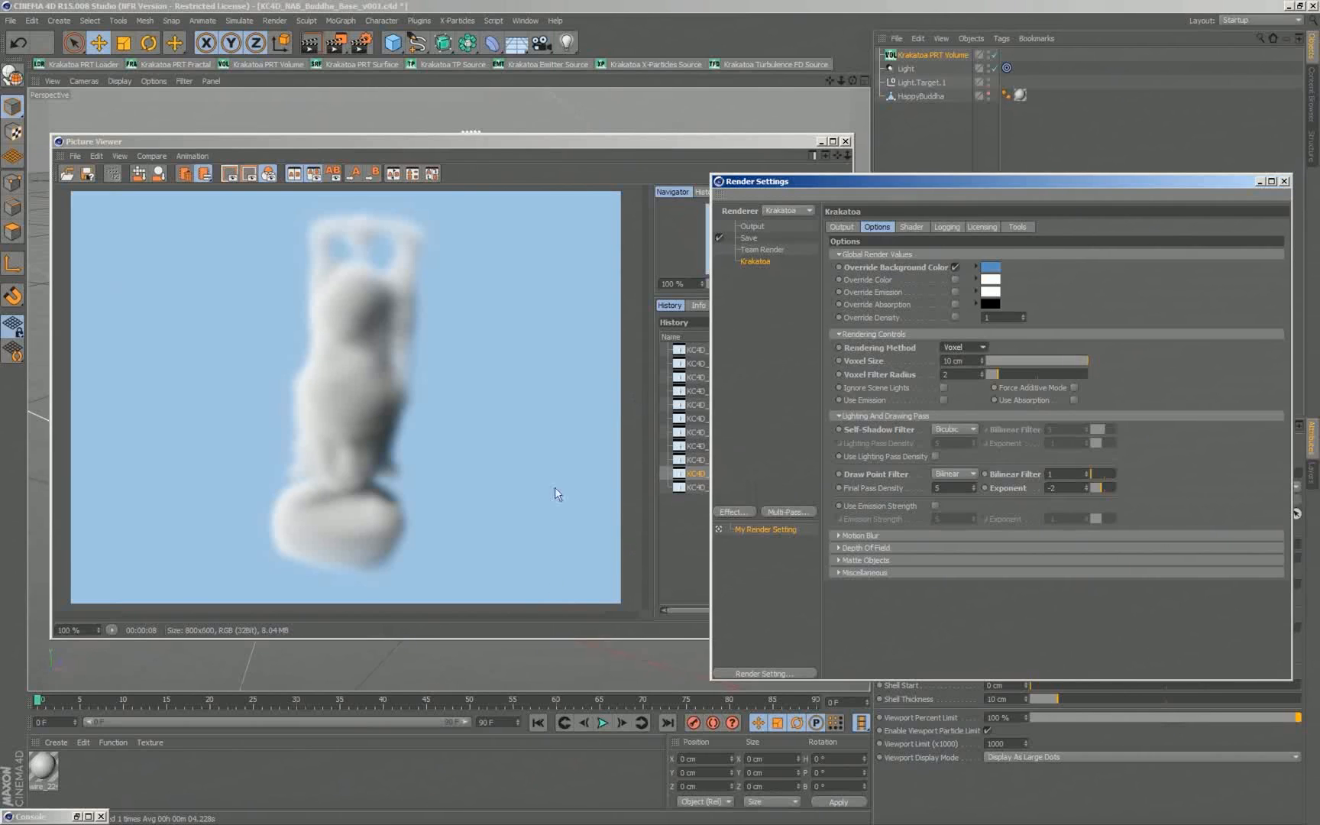
pyautogui.moveTo(508, 277)
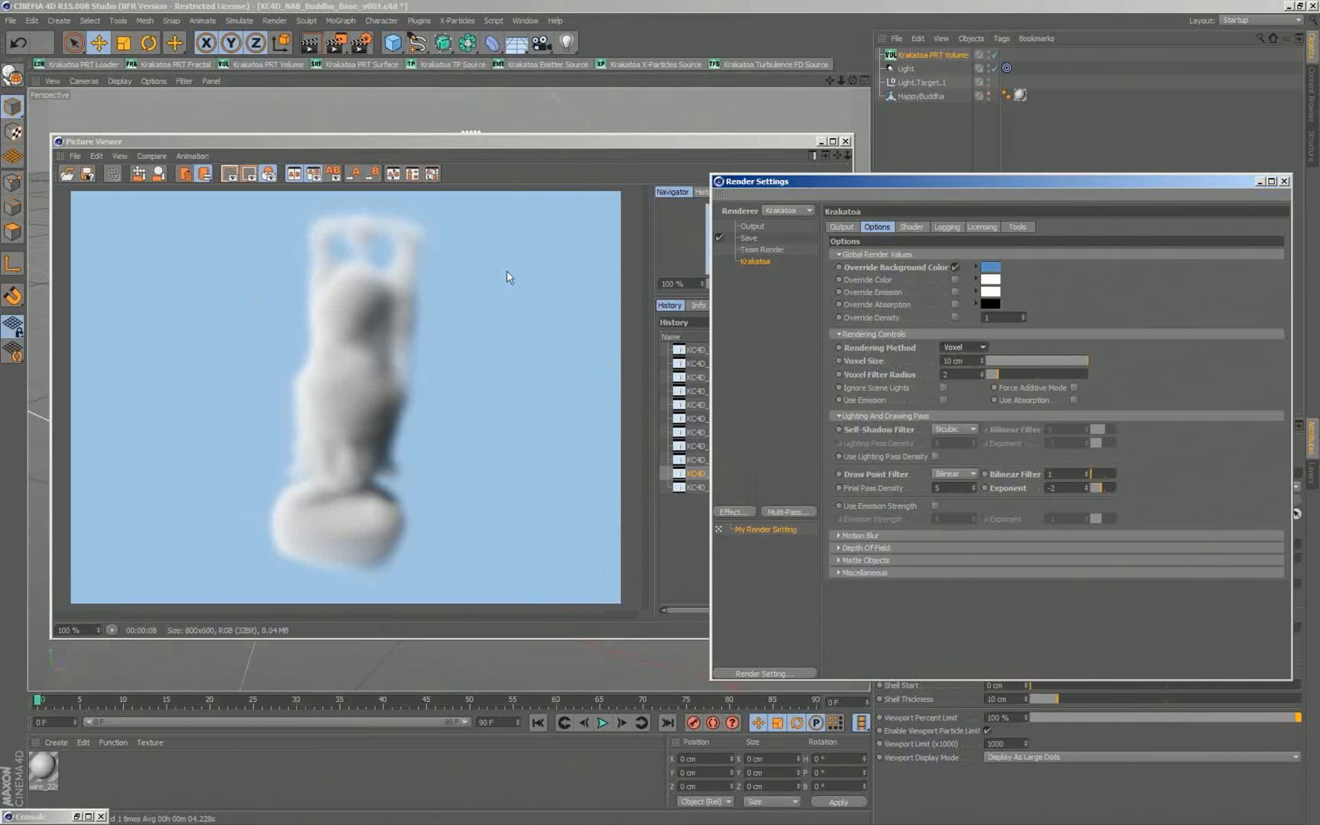